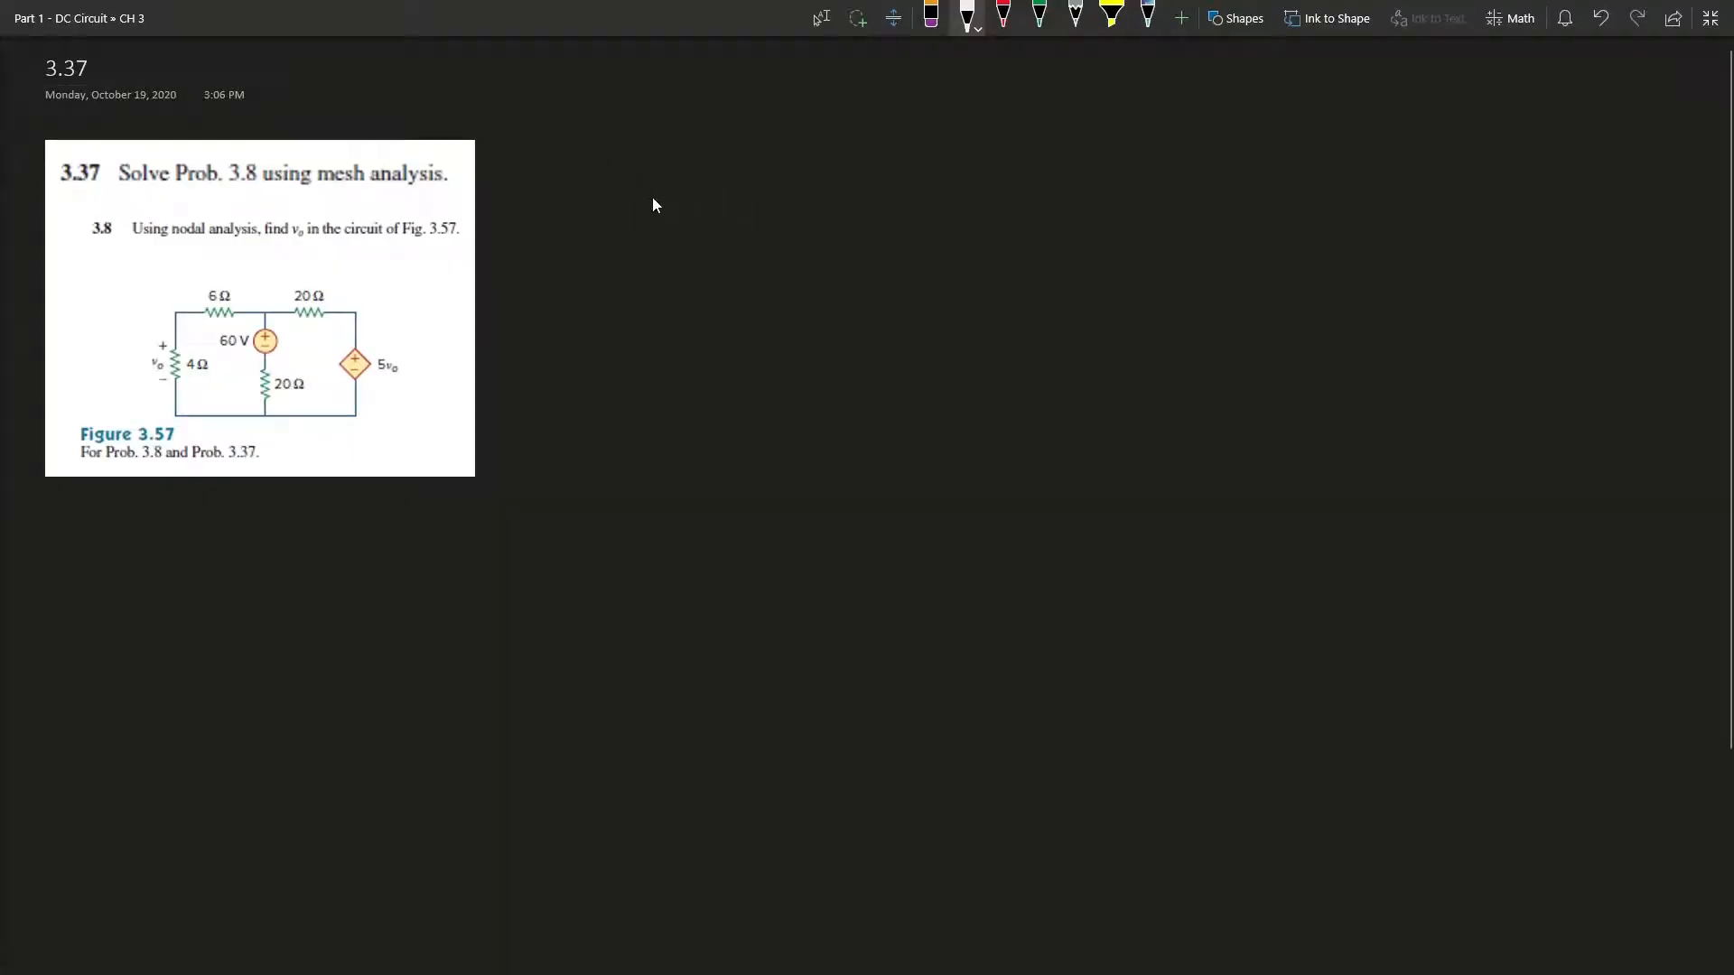
pyautogui.moveTo(659, 197)
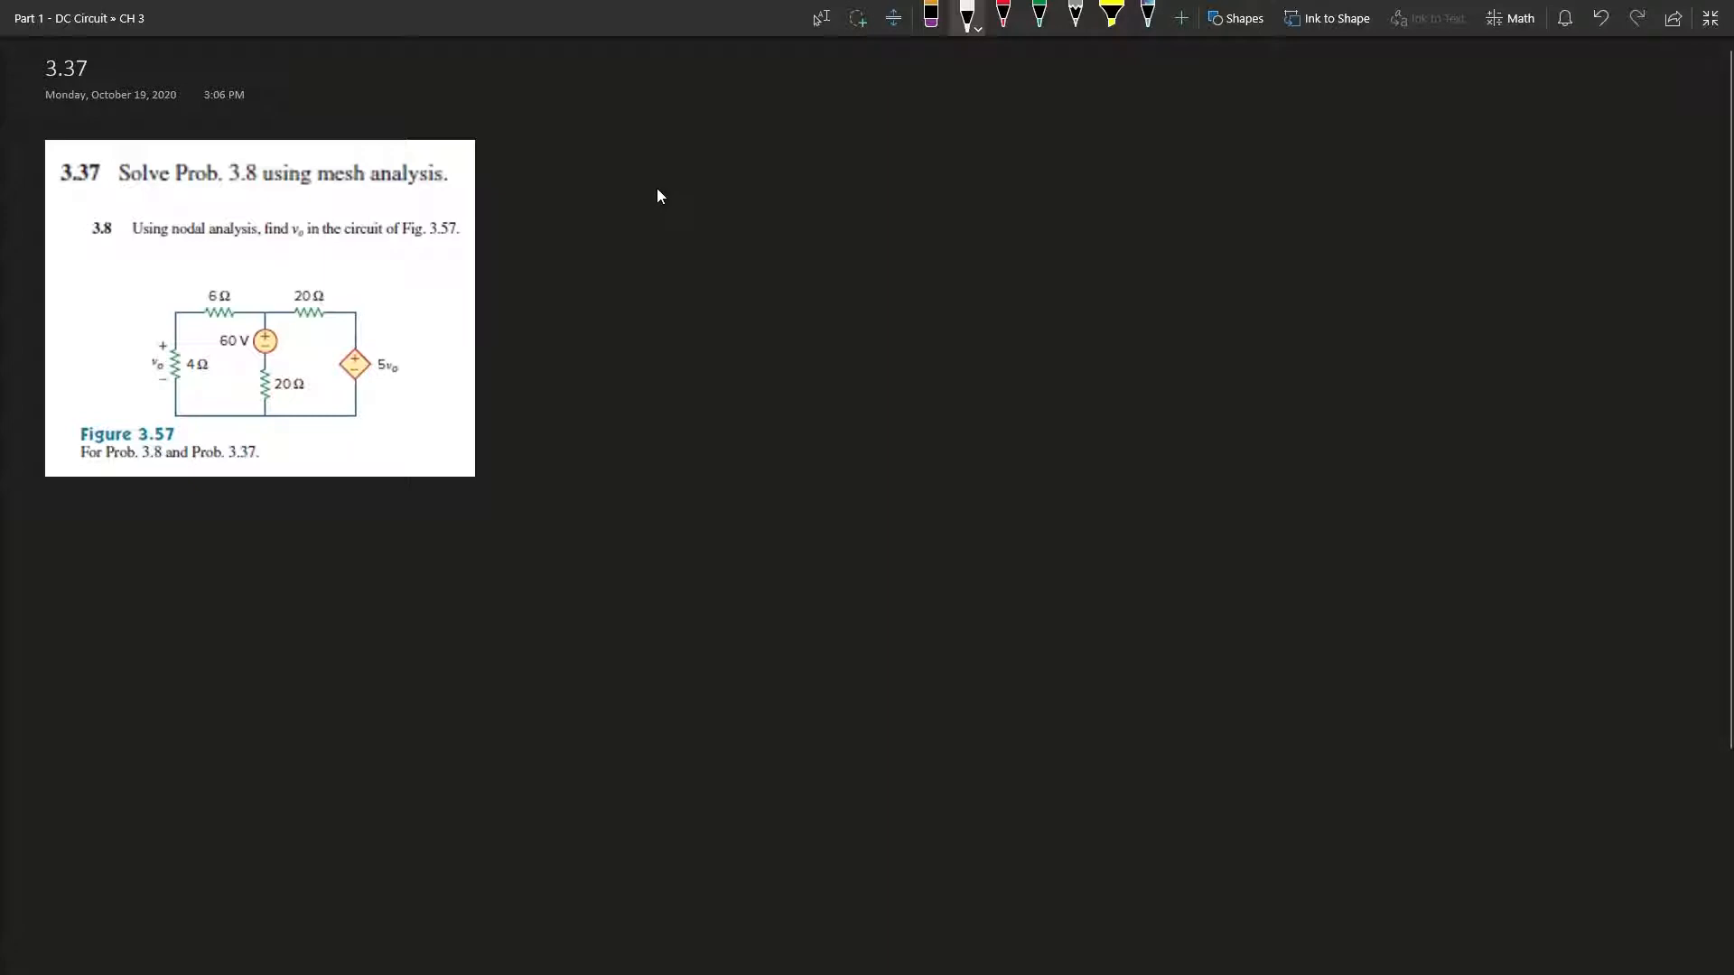
pyautogui.moveTo(236, 256)
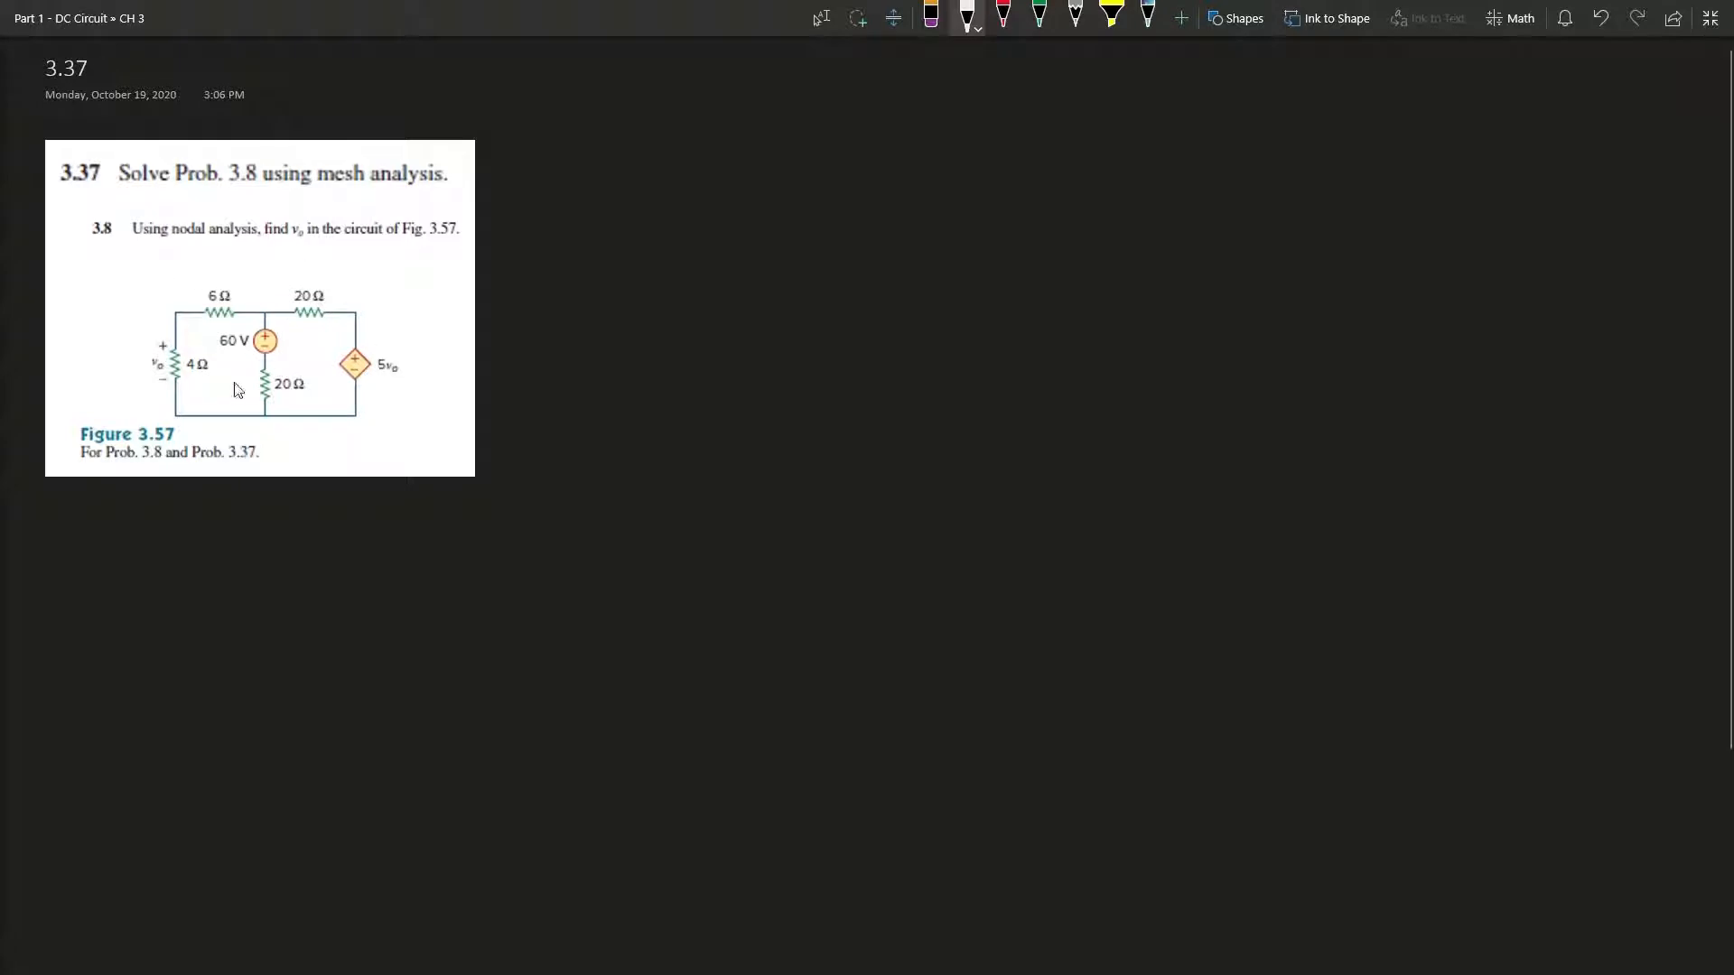
pyautogui.moveTo(506, 301)
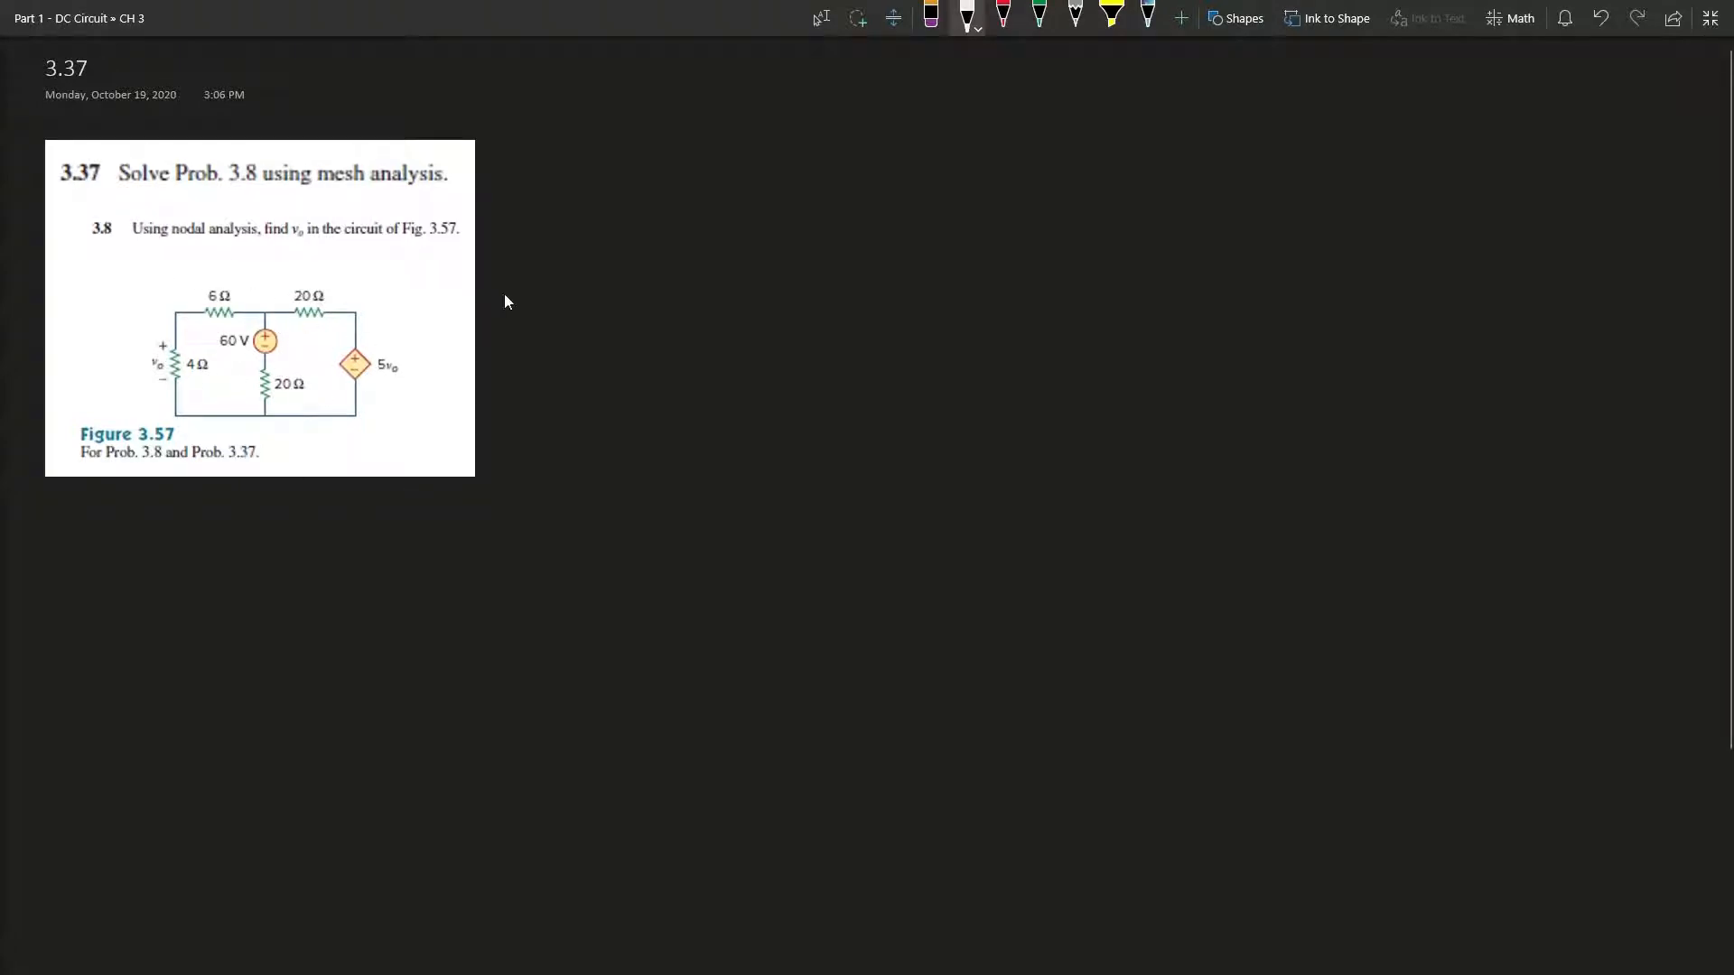
pyautogui.moveTo(652, 207)
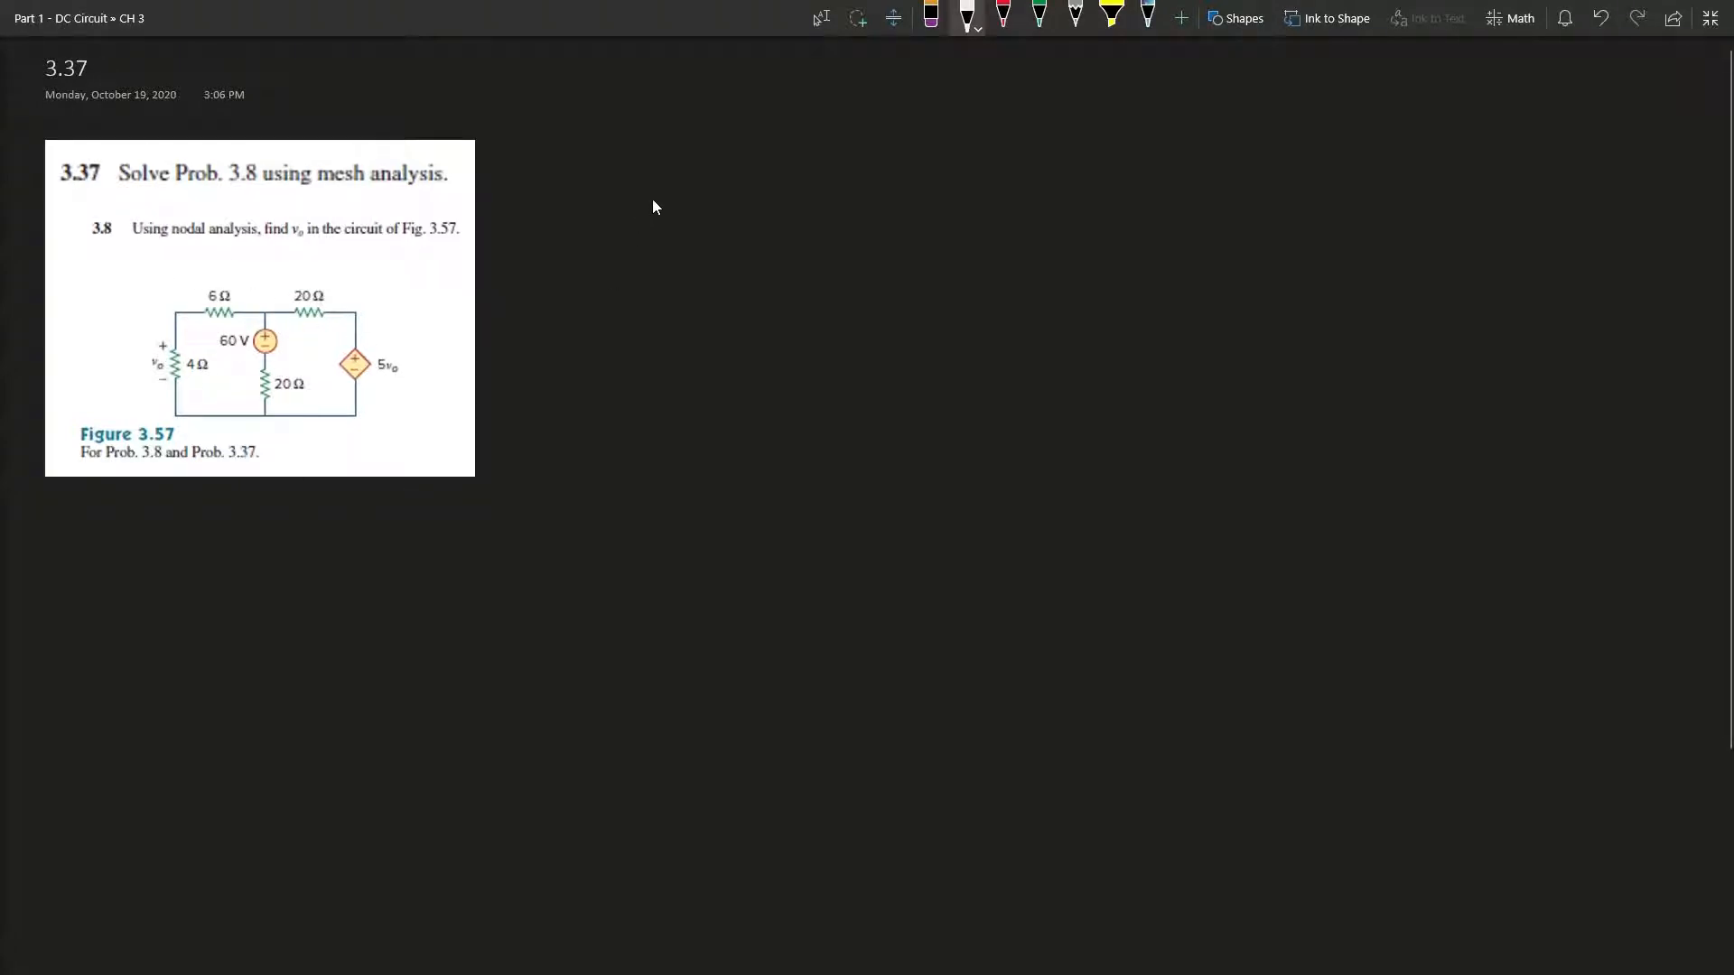
pyautogui.moveTo(583, 185)
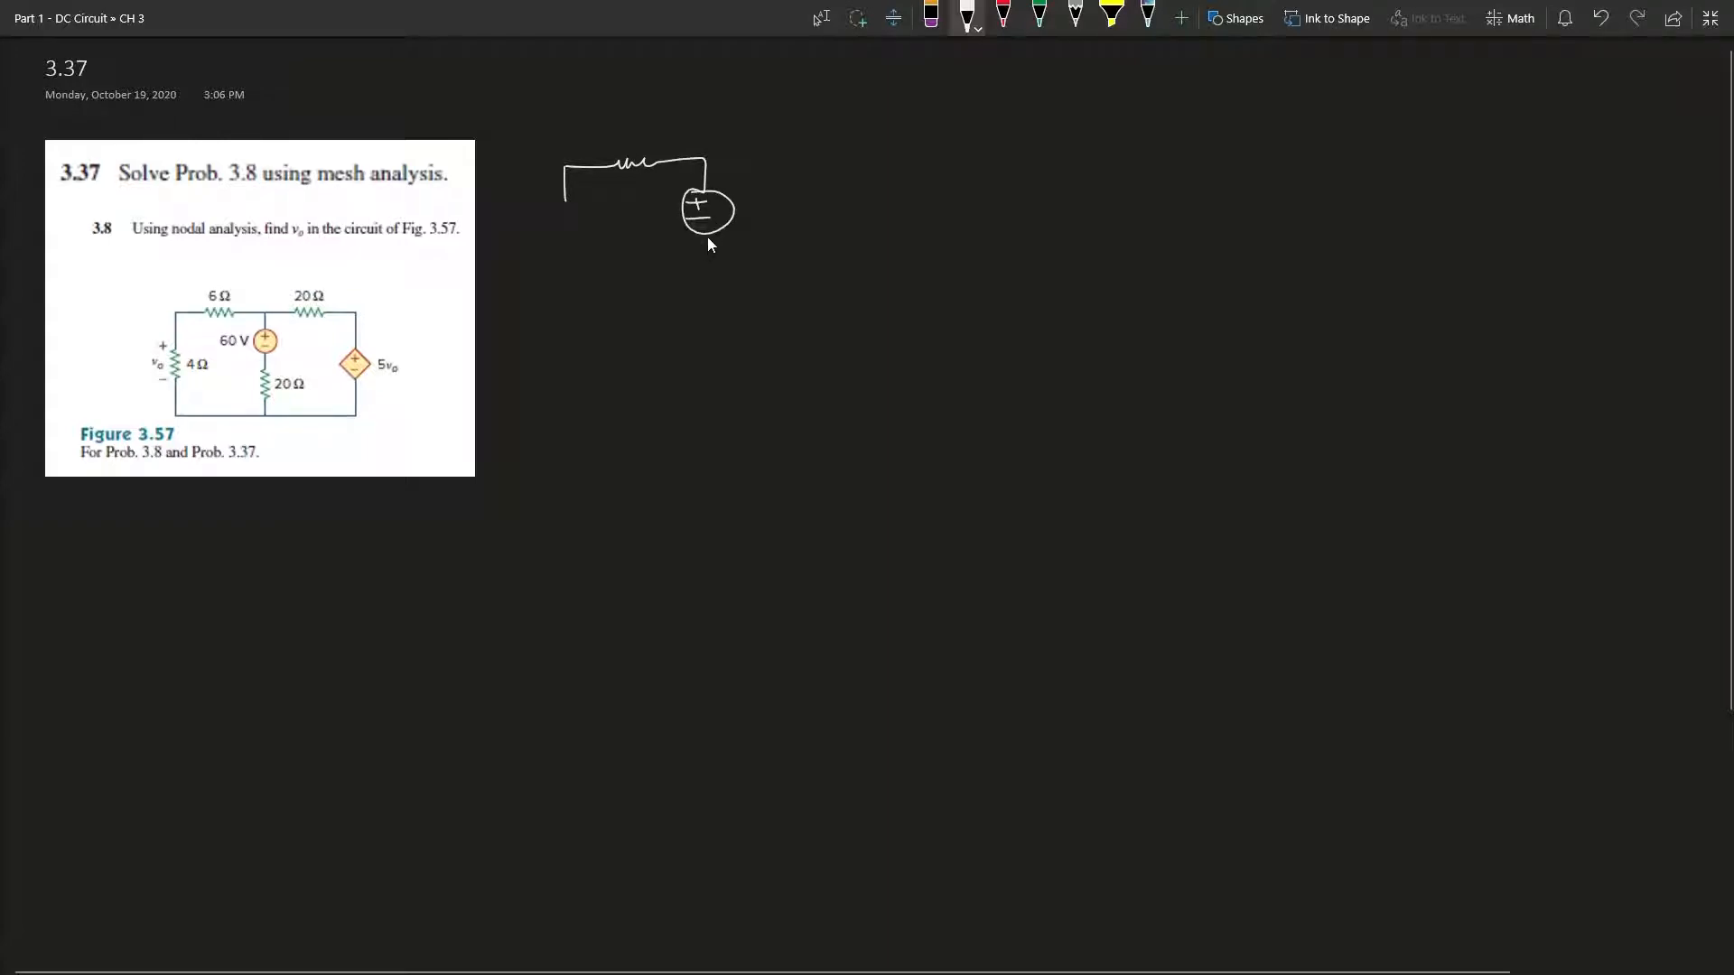
# Ink the lower and left resistors, bottom wires, top-right resistor and right-branch dependent source.
pyautogui.moveTo(706, 232); pyautogui.dragTo(708, 332)
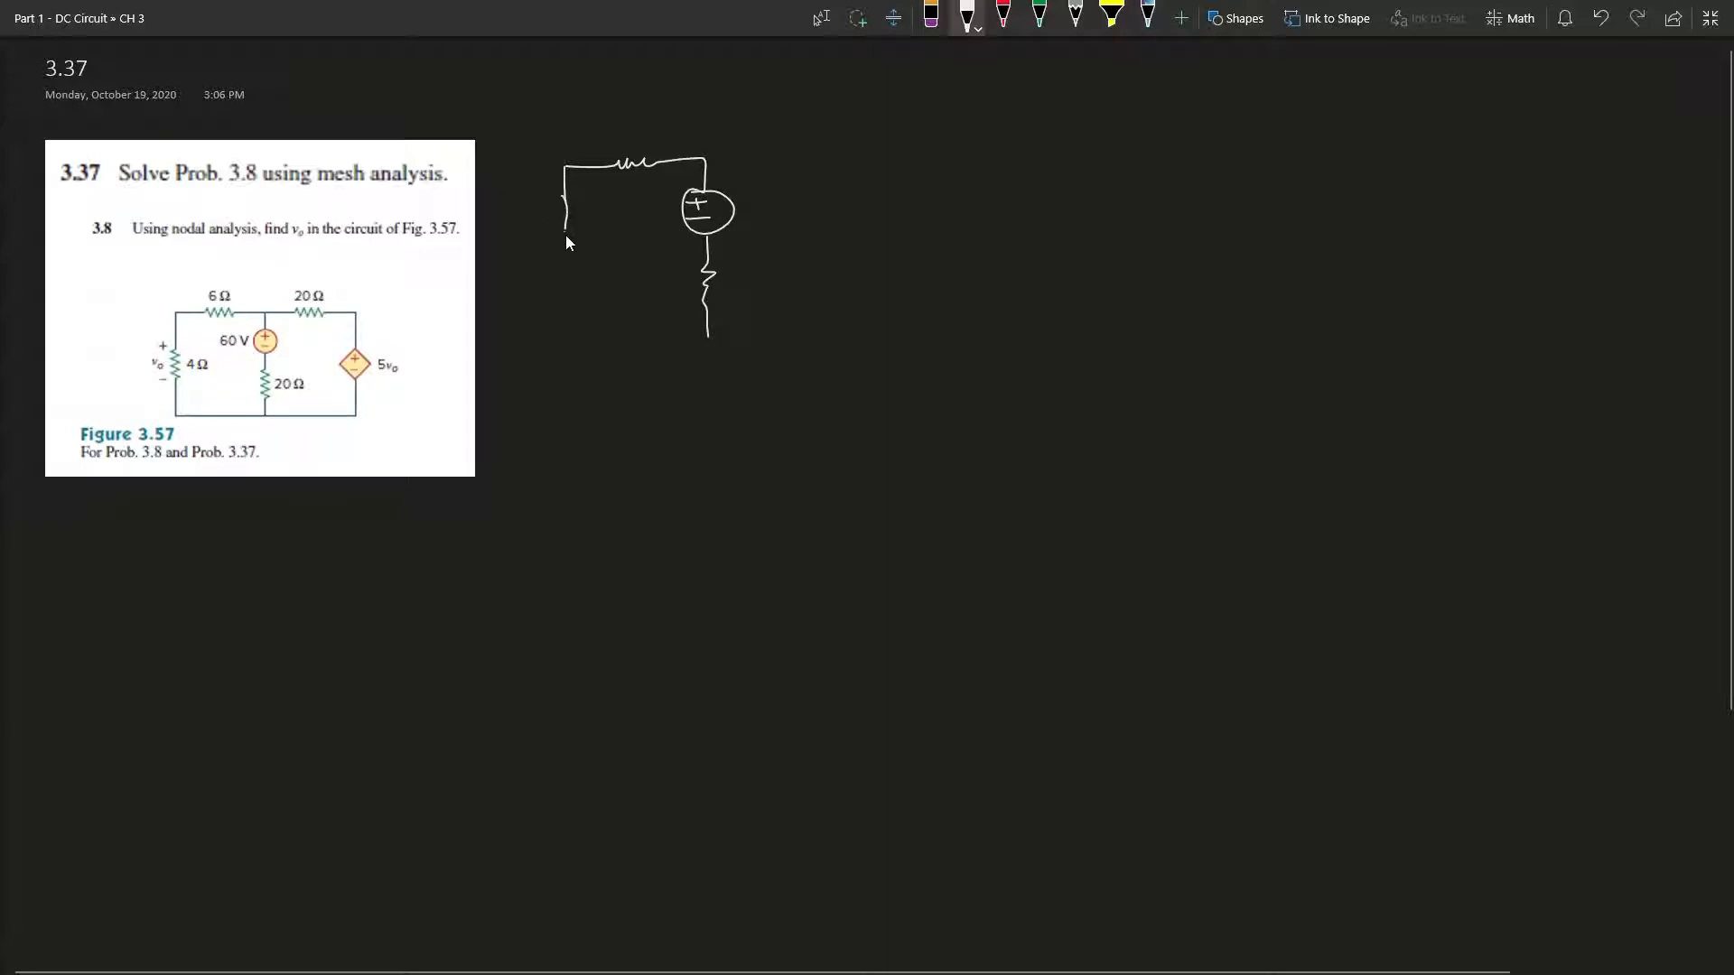
pyautogui.moveTo(565, 199); pyautogui.dragTo(564, 344)
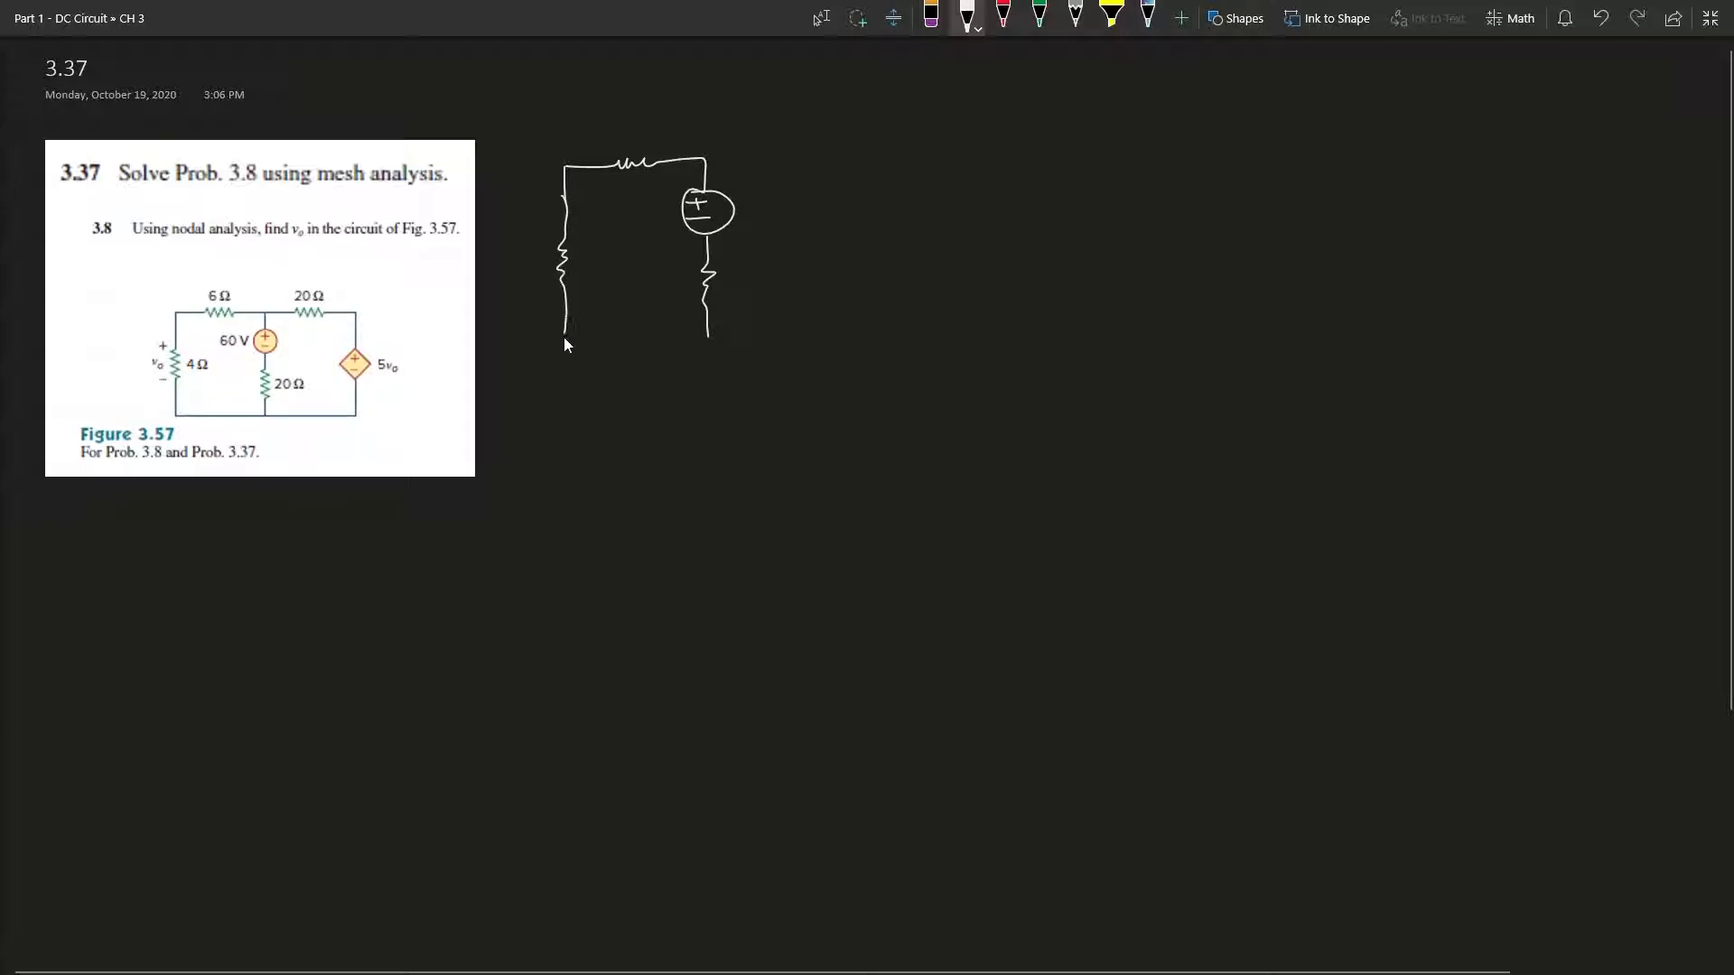
pyautogui.moveTo(564, 340); pyautogui.dragTo(708, 331)
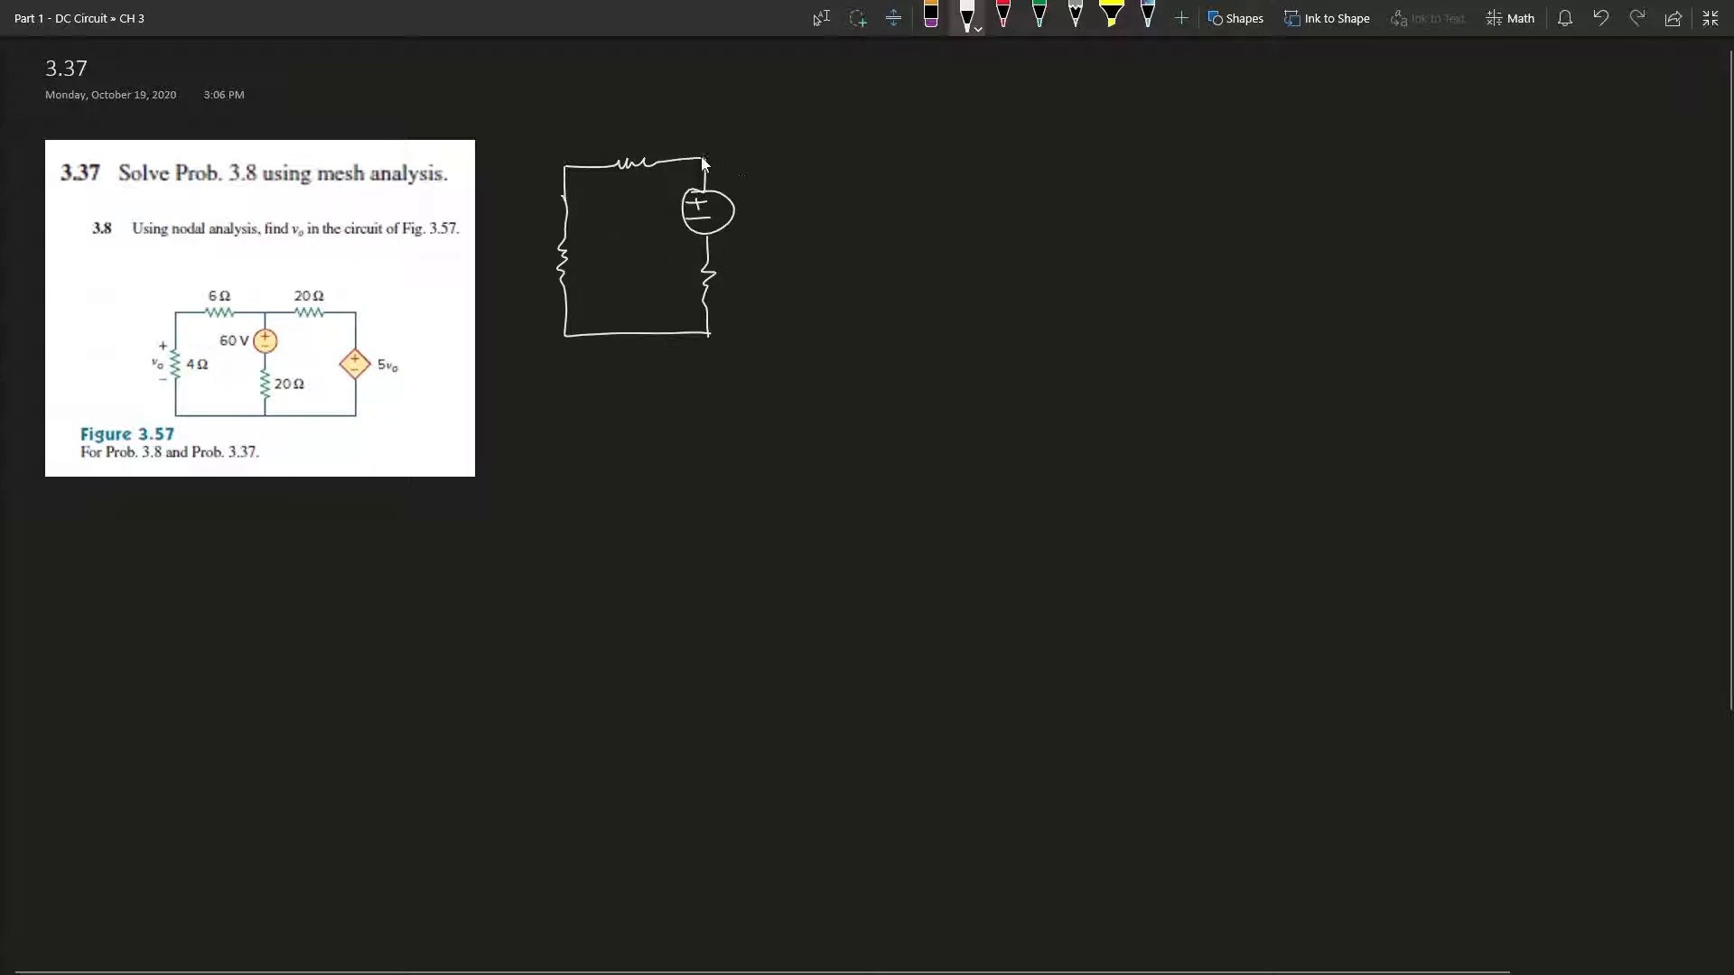
pyautogui.moveTo(702, 163); pyautogui.dragTo(851, 177)
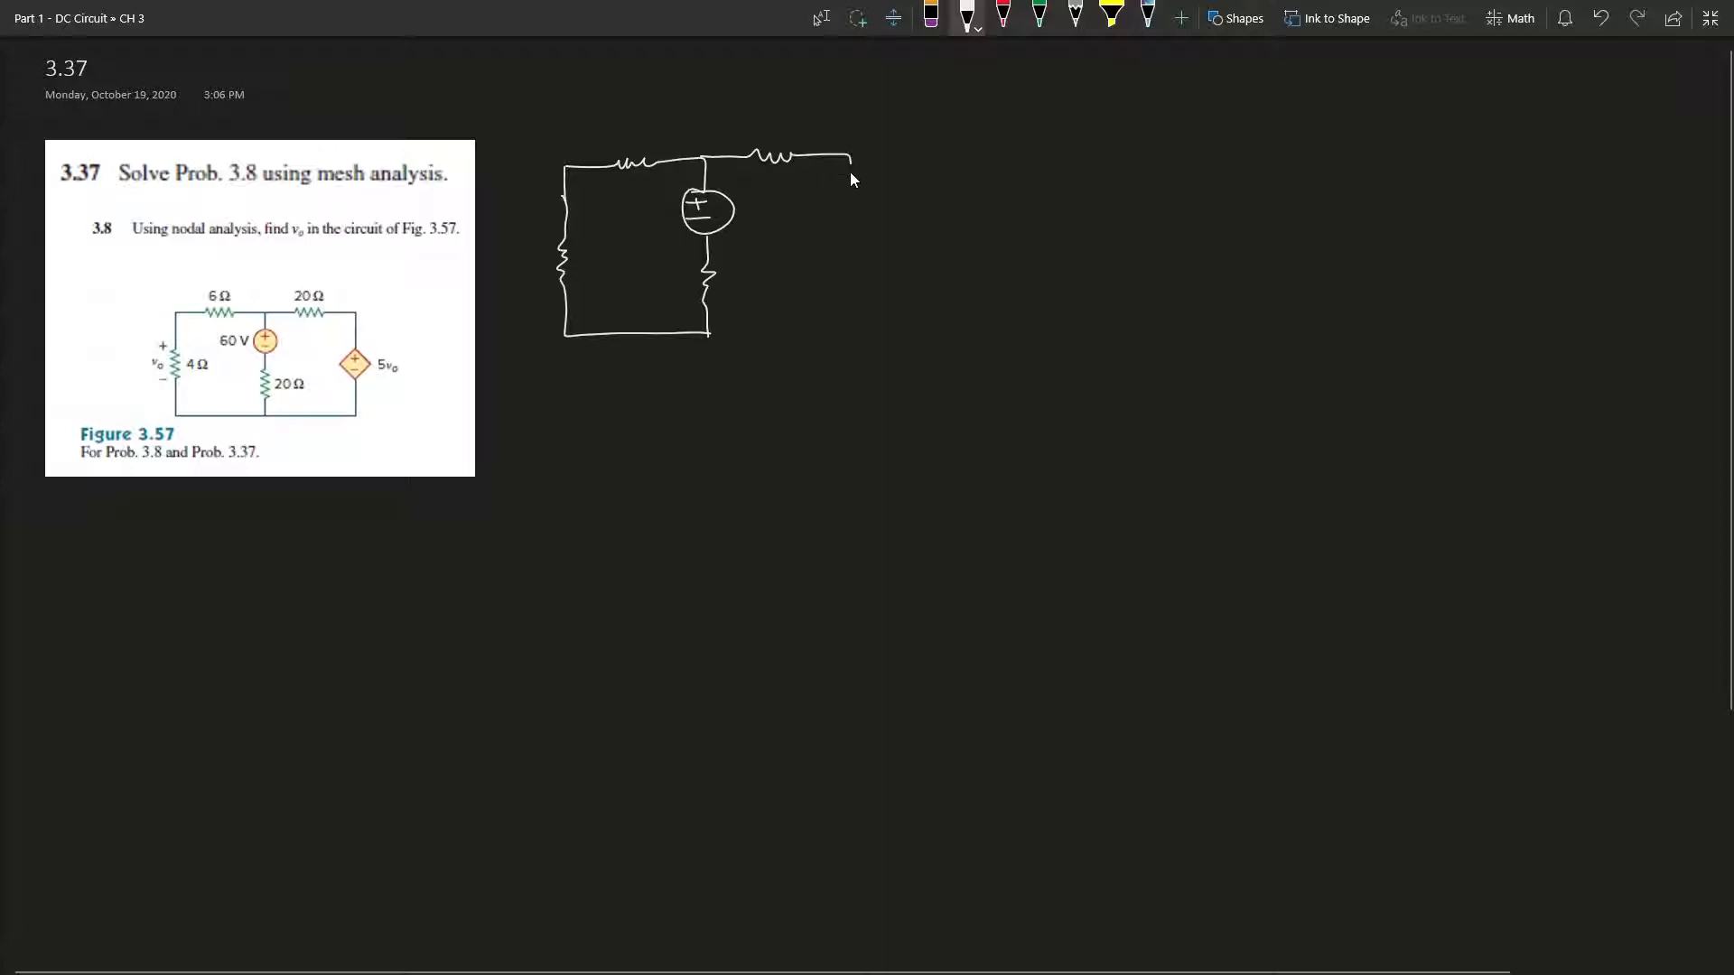
pyautogui.moveTo(852, 177); pyautogui.dragTo(852, 233)
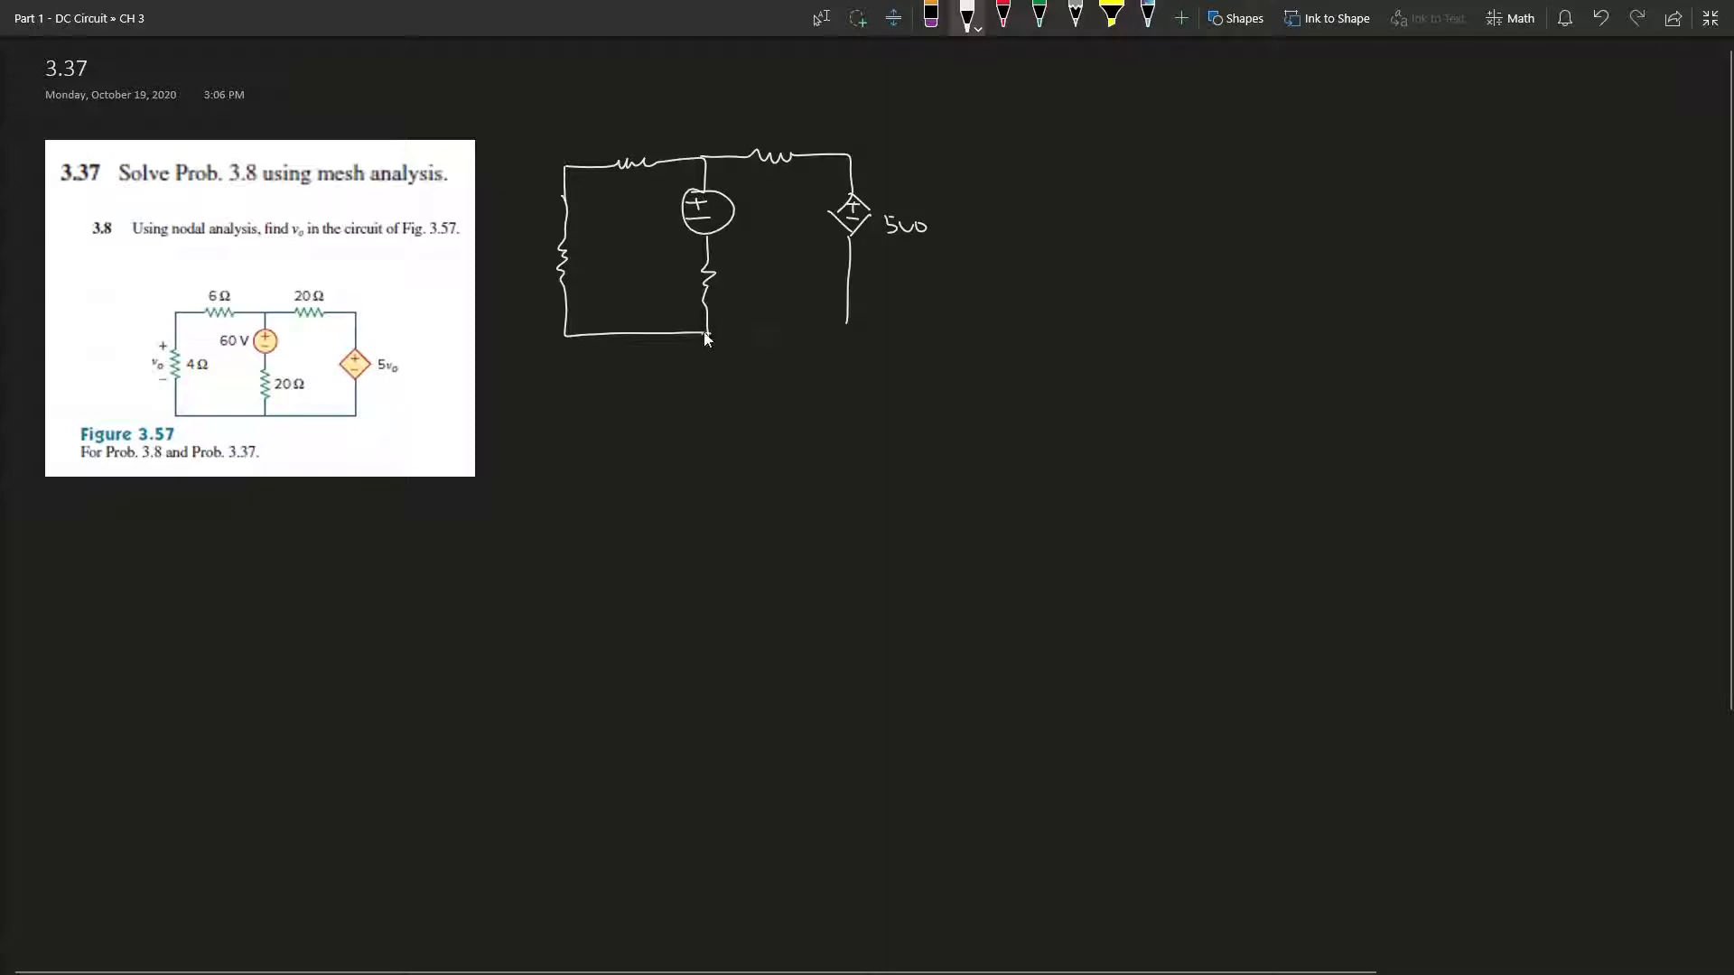
pyautogui.moveTo(708, 334); pyautogui.dragTo(852, 326)
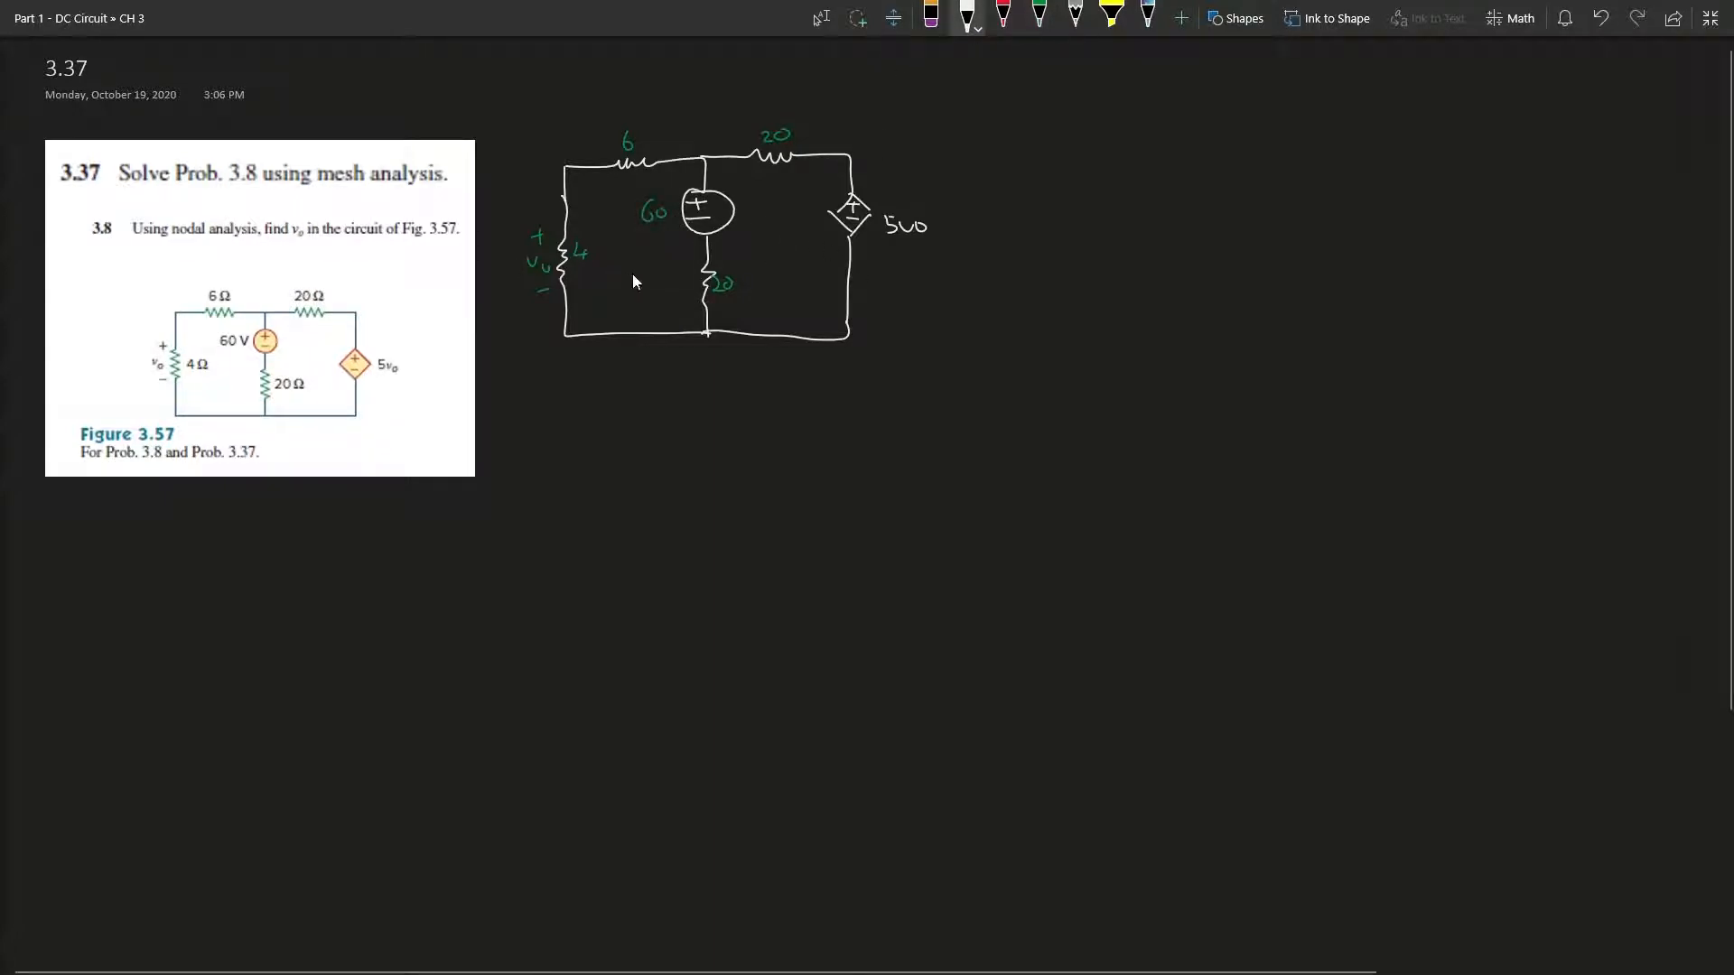
# Draw a clockwise loop arrow marking mesh current iA in the left mesh.
pyautogui.moveTo(631, 266); pyautogui.dragTo(630, 271)
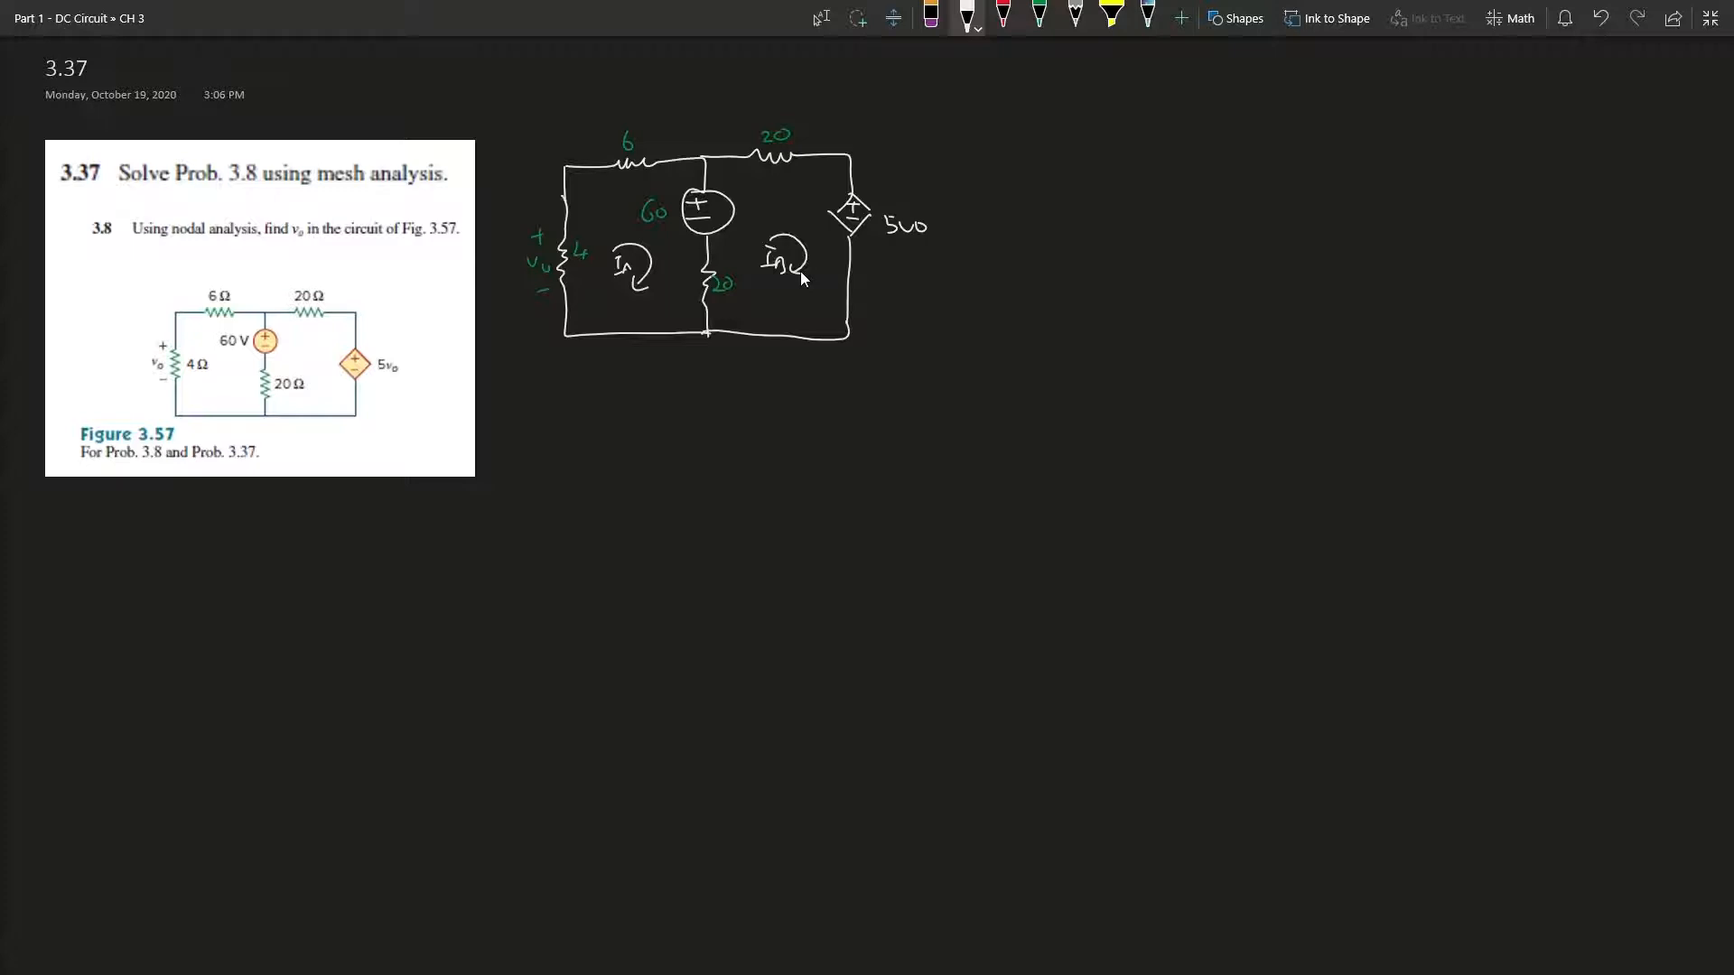
pyautogui.moveTo(871, 270)
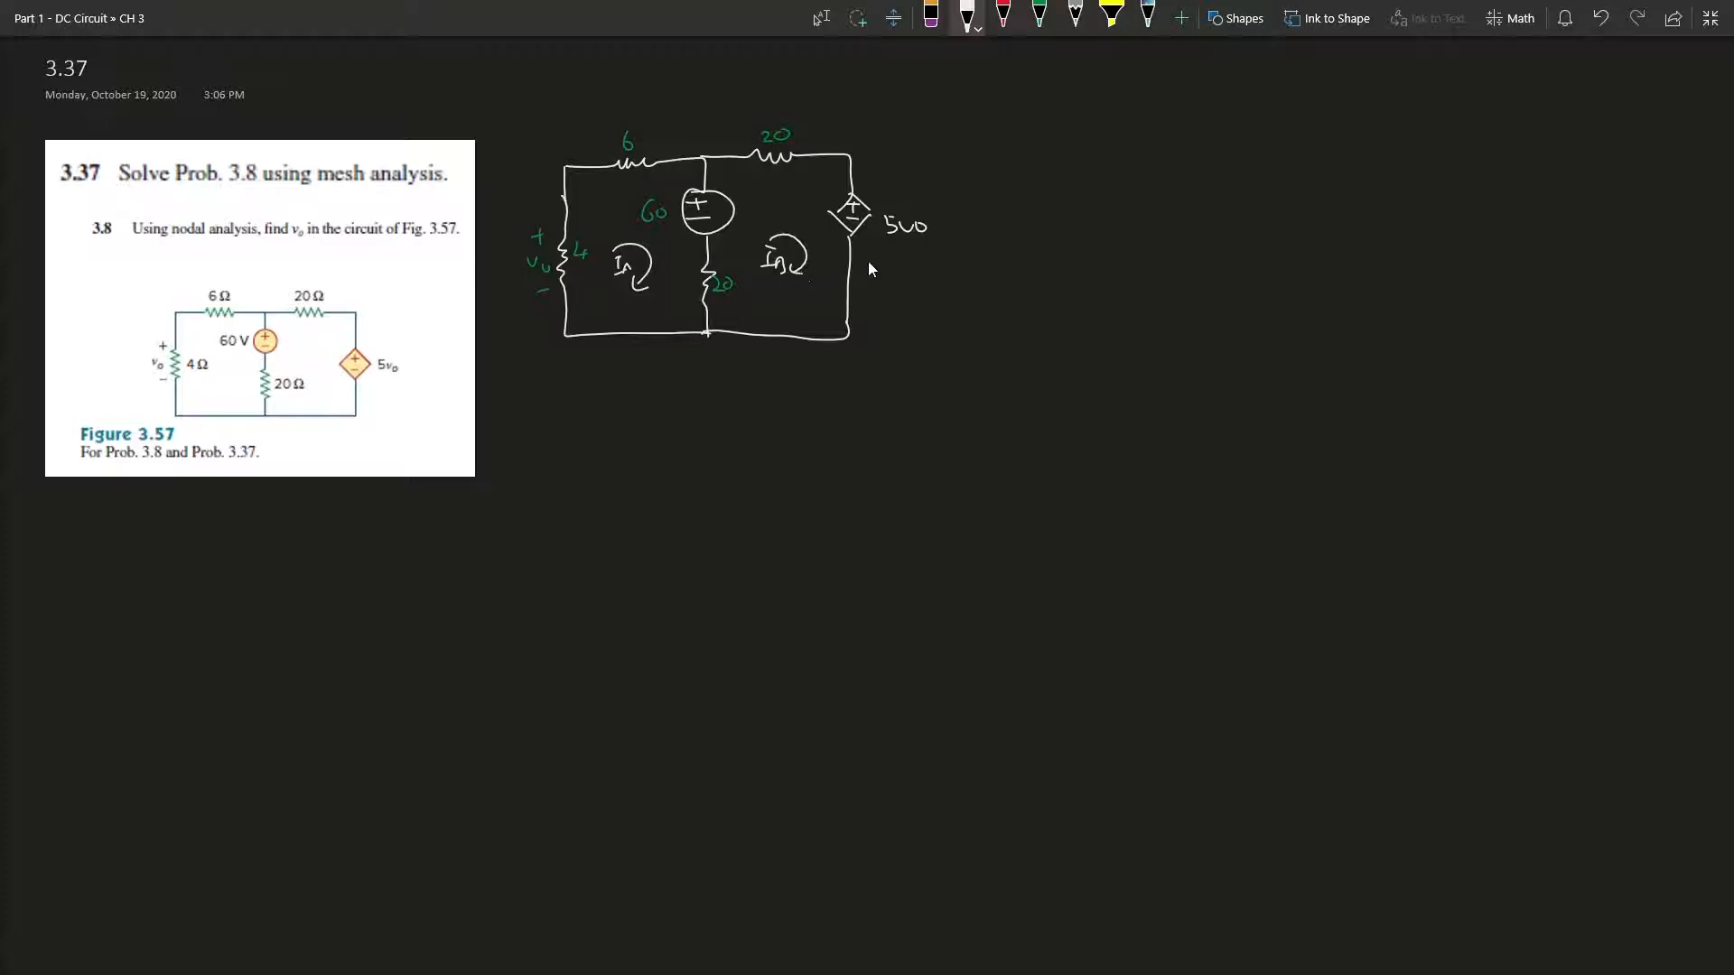
pyautogui.moveTo(824, 280)
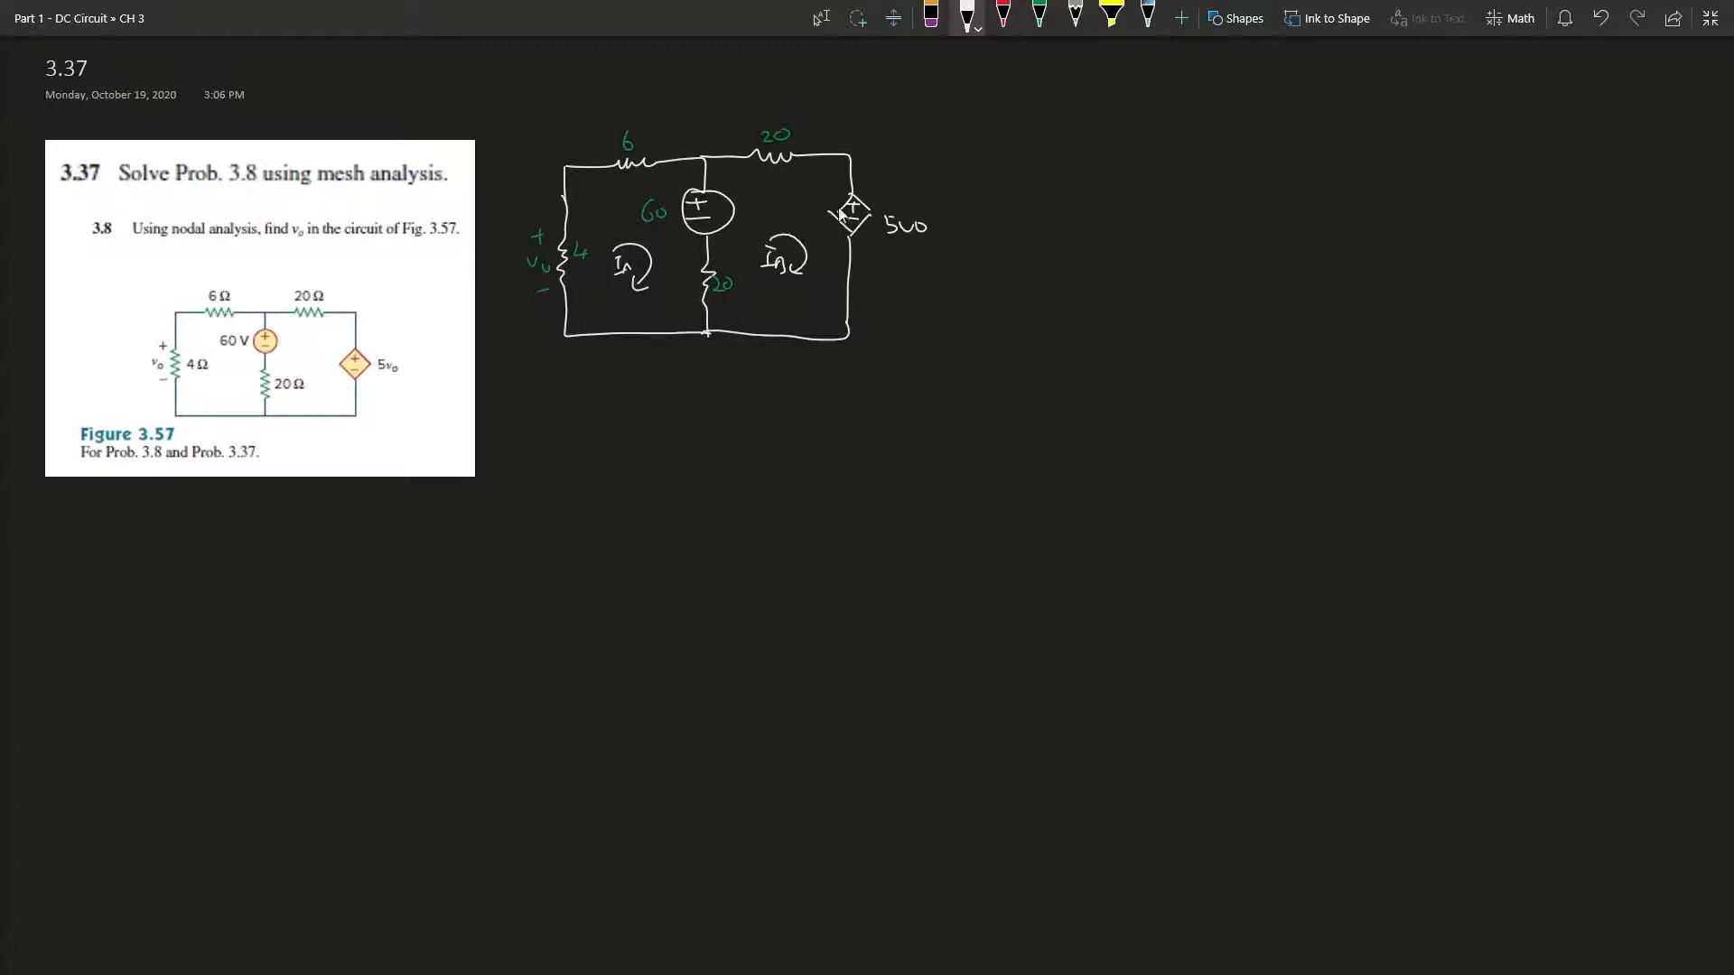
pyautogui.moveTo(965, 296)
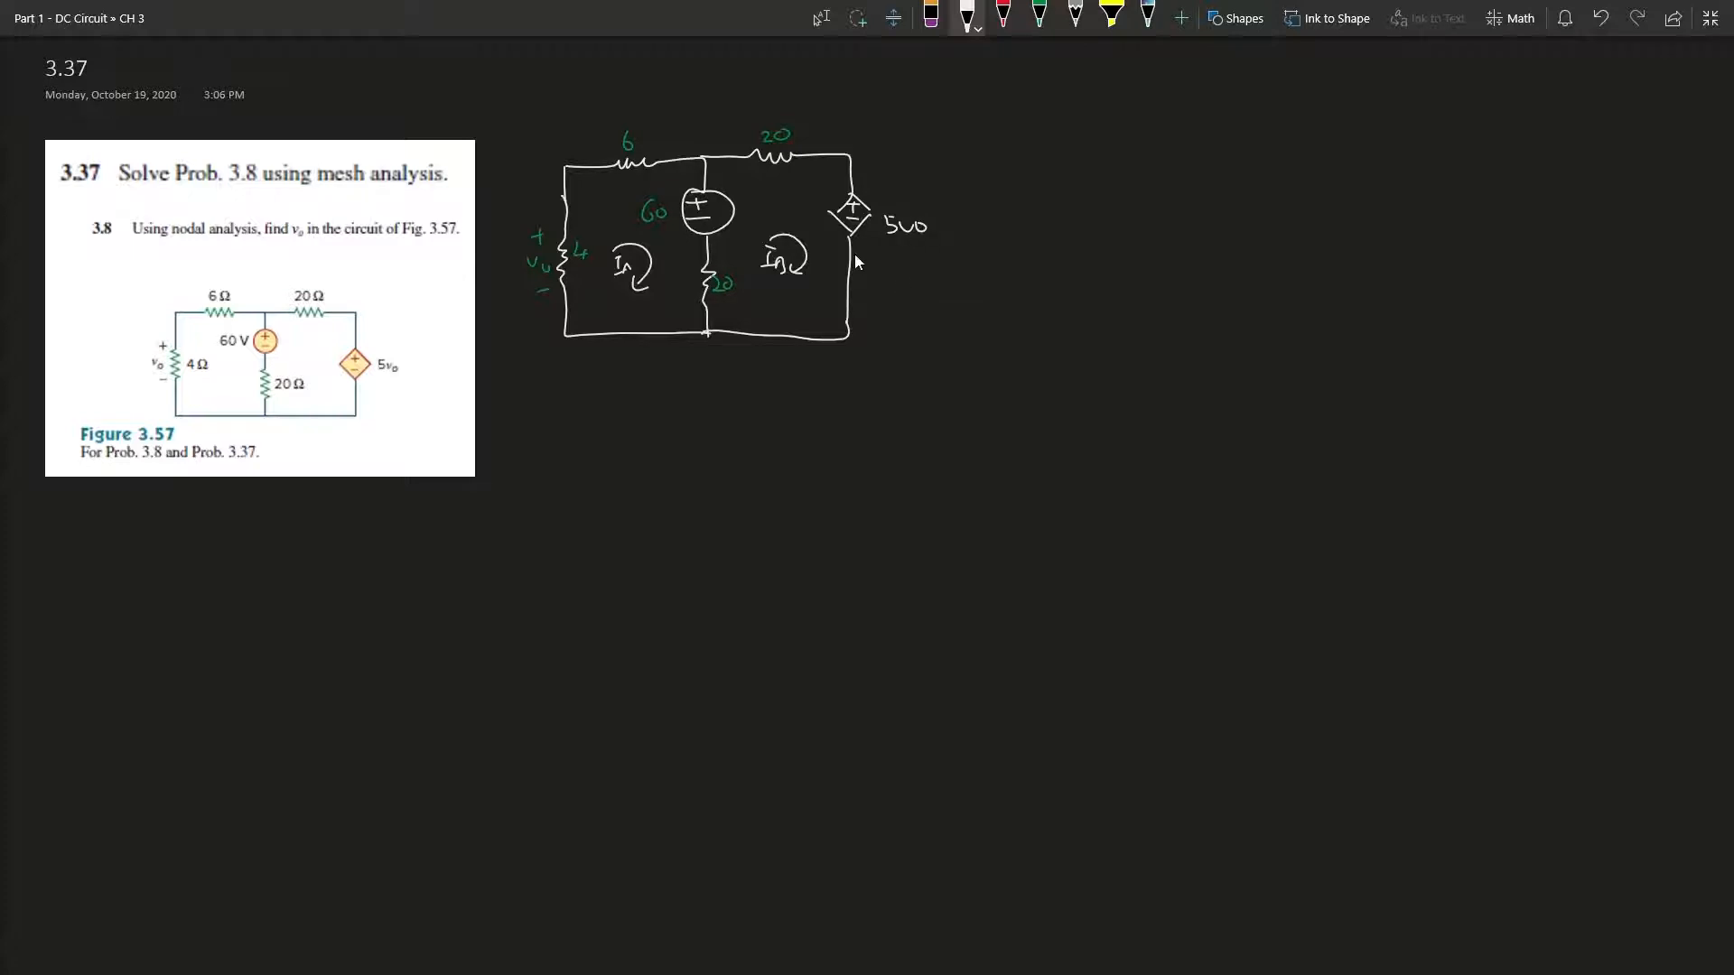
pyautogui.moveTo(799, 174)
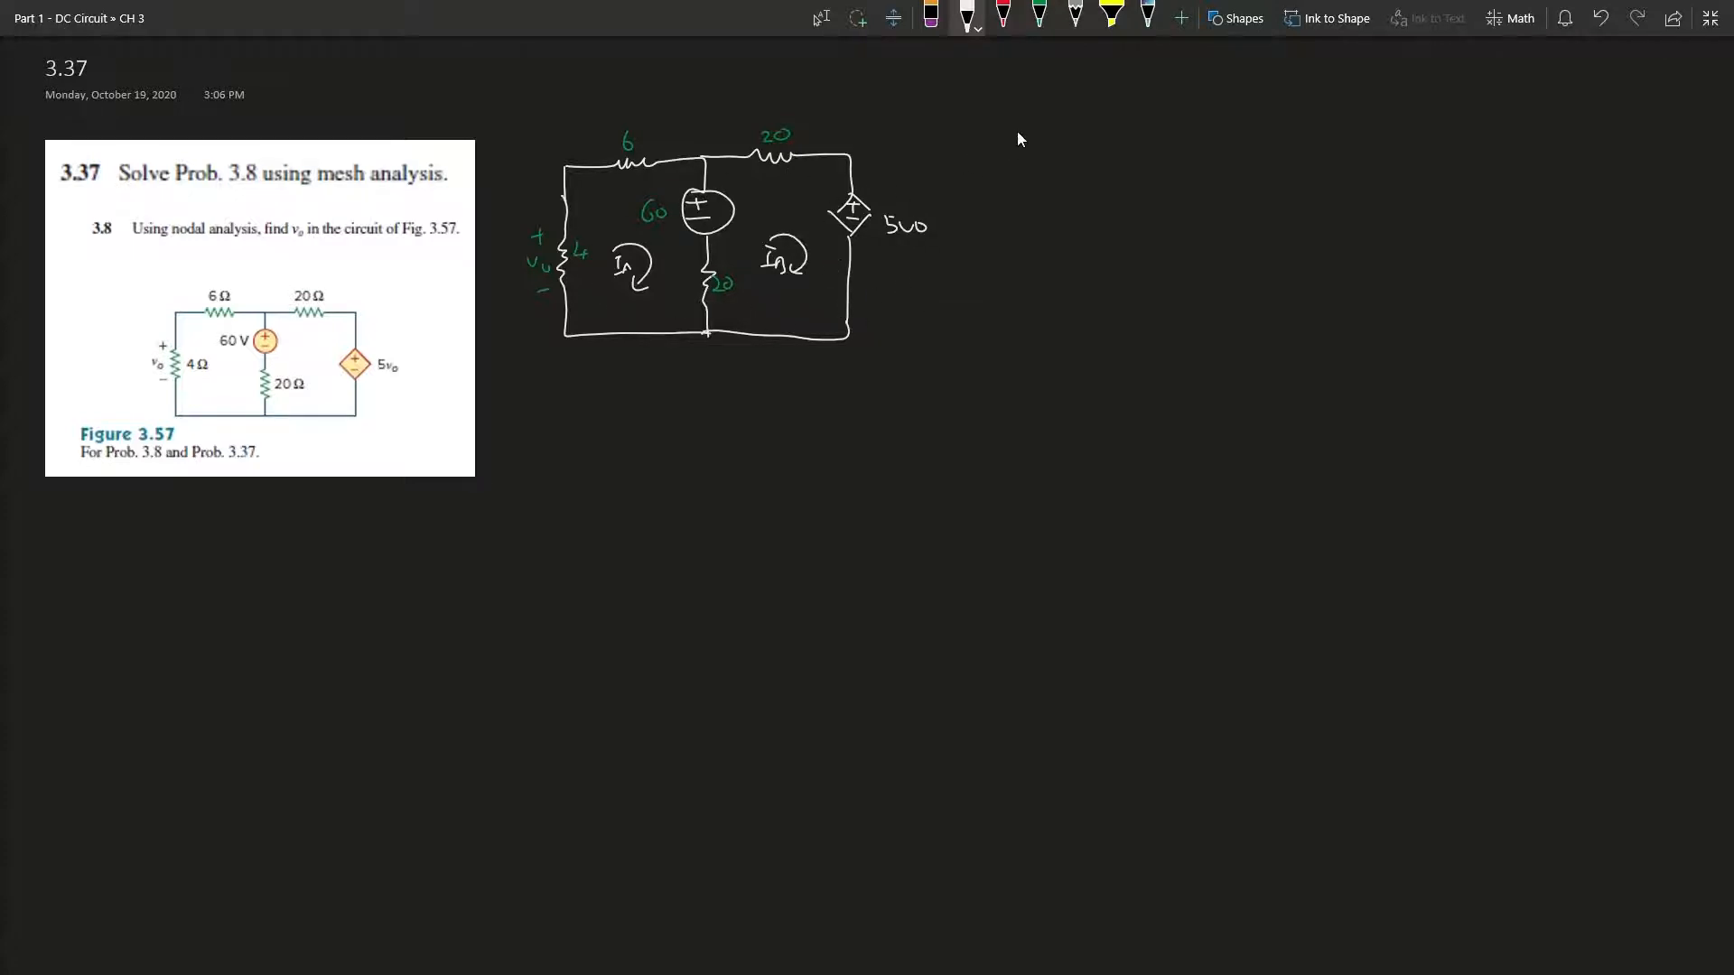
# Label loop iA with its arrow and begin writing 4iA + 6iA + 60V + 20(iA − iB).
pyautogui.moveTo(971, 144); pyautogui.dragTo(1001, 166)
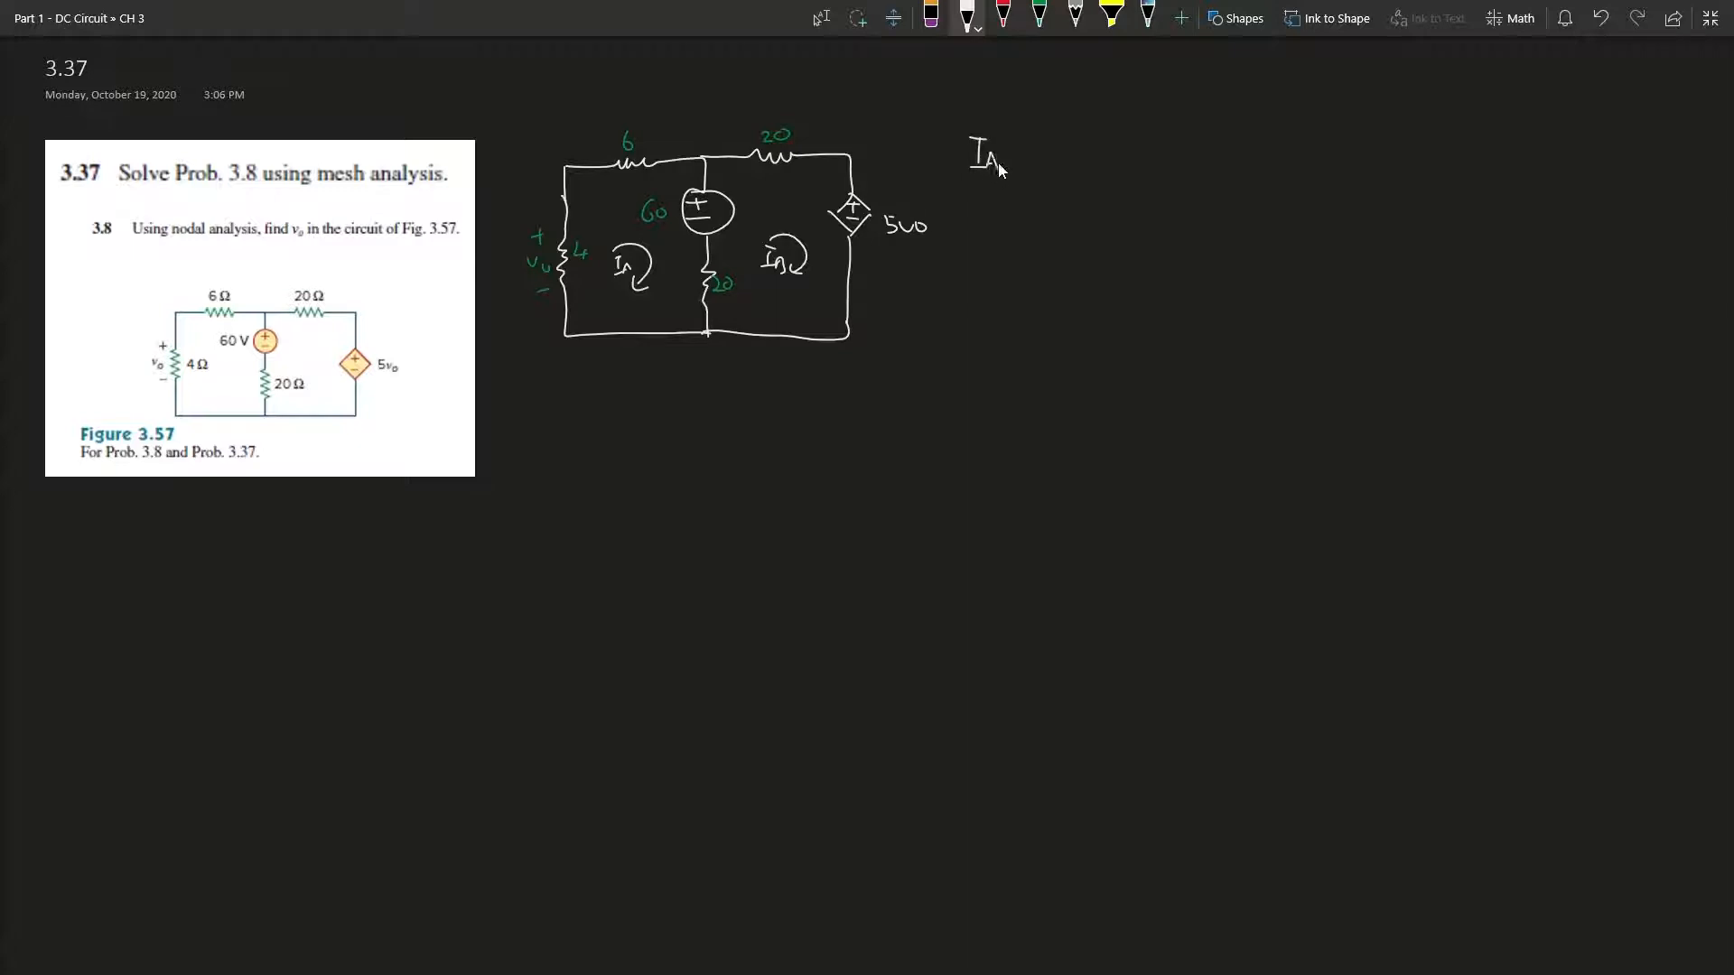
pyautogui.moveTo(1017, 159)
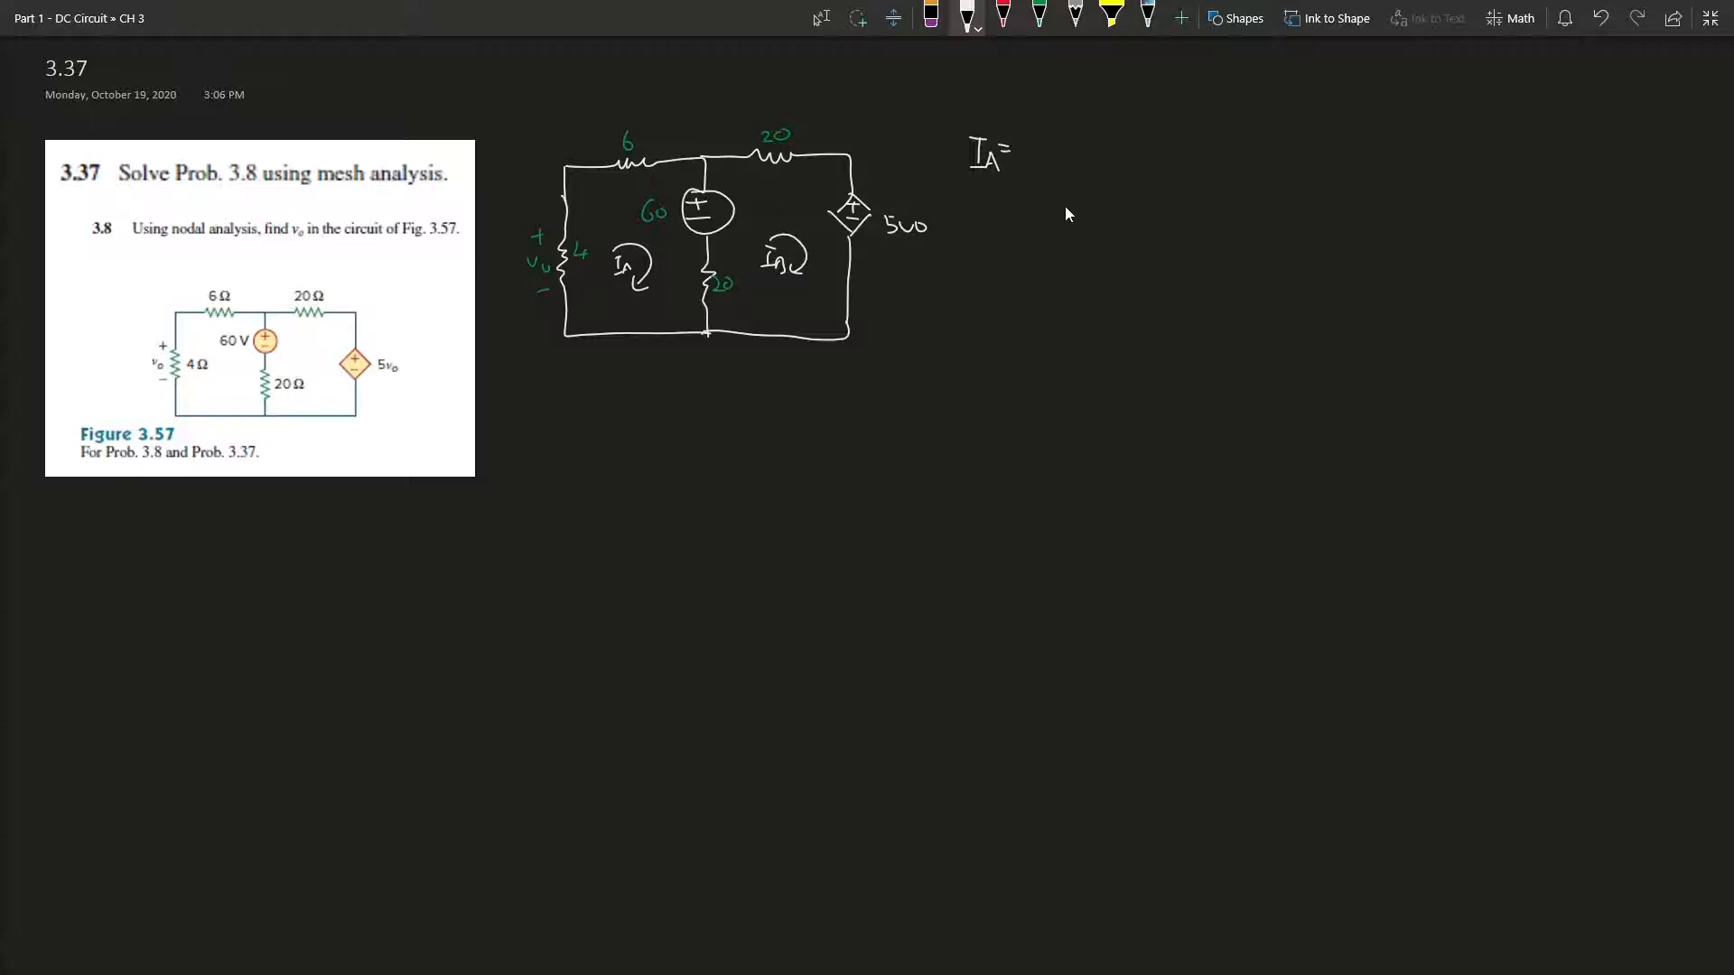
pyautogui.moveTo(979, 143); pyautogui.dragTo(1018, 172)
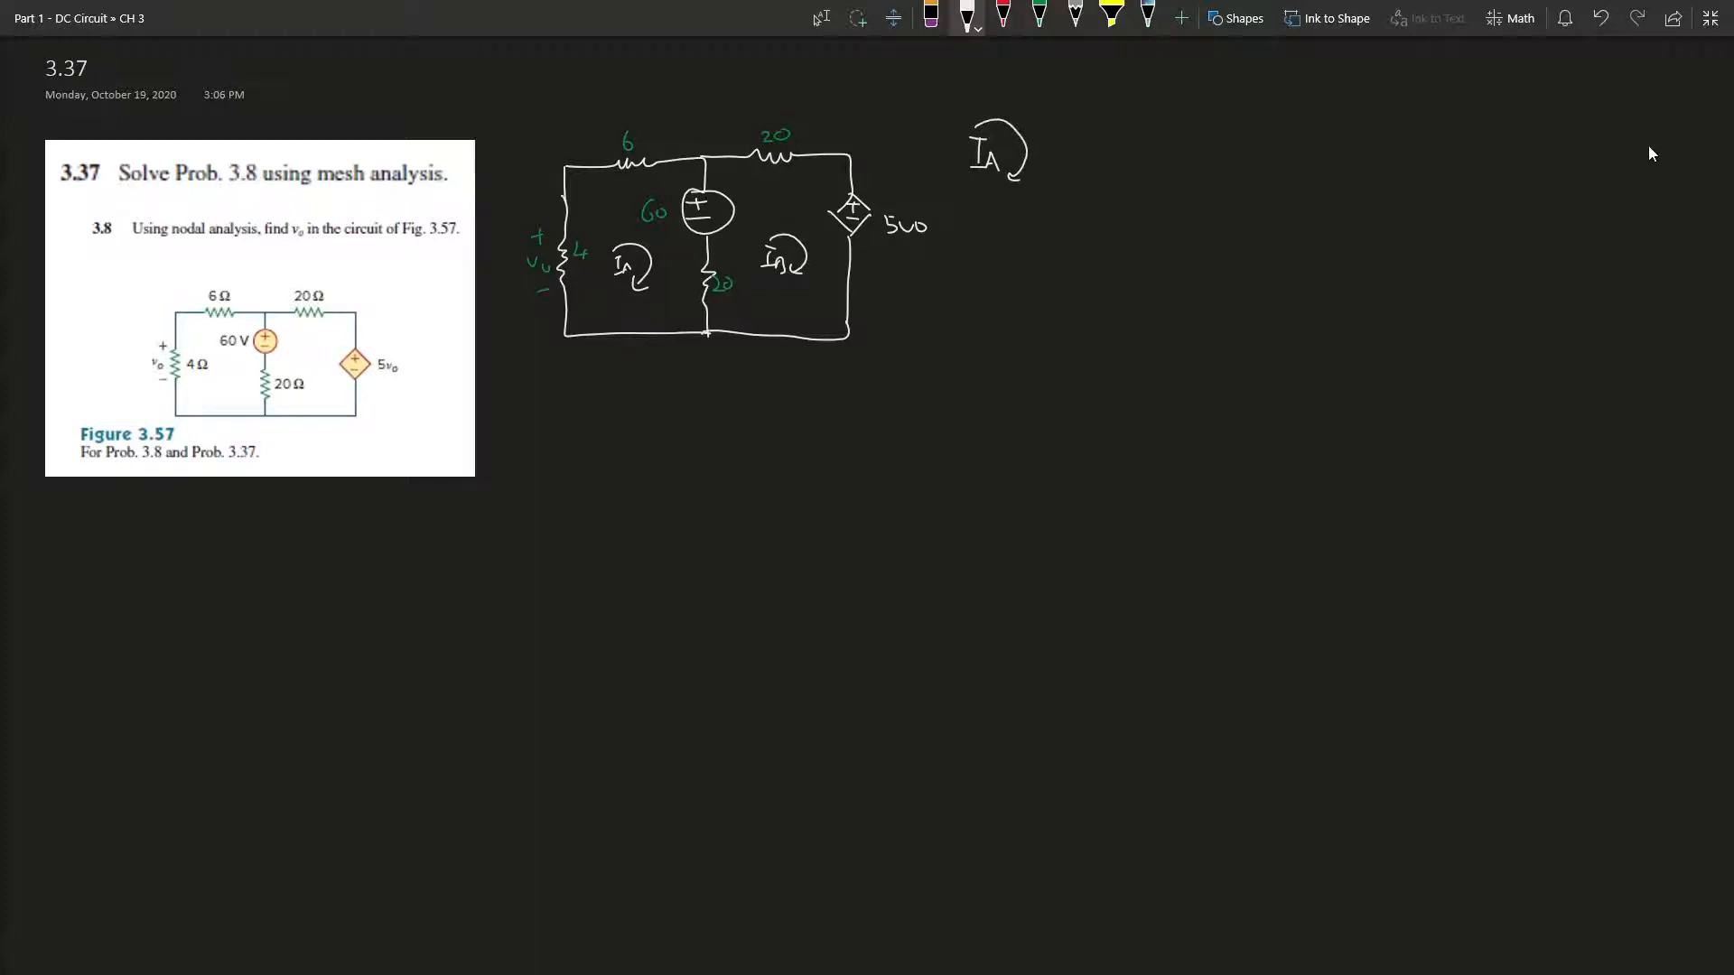
pyautogui.moveTo(1083, 381)
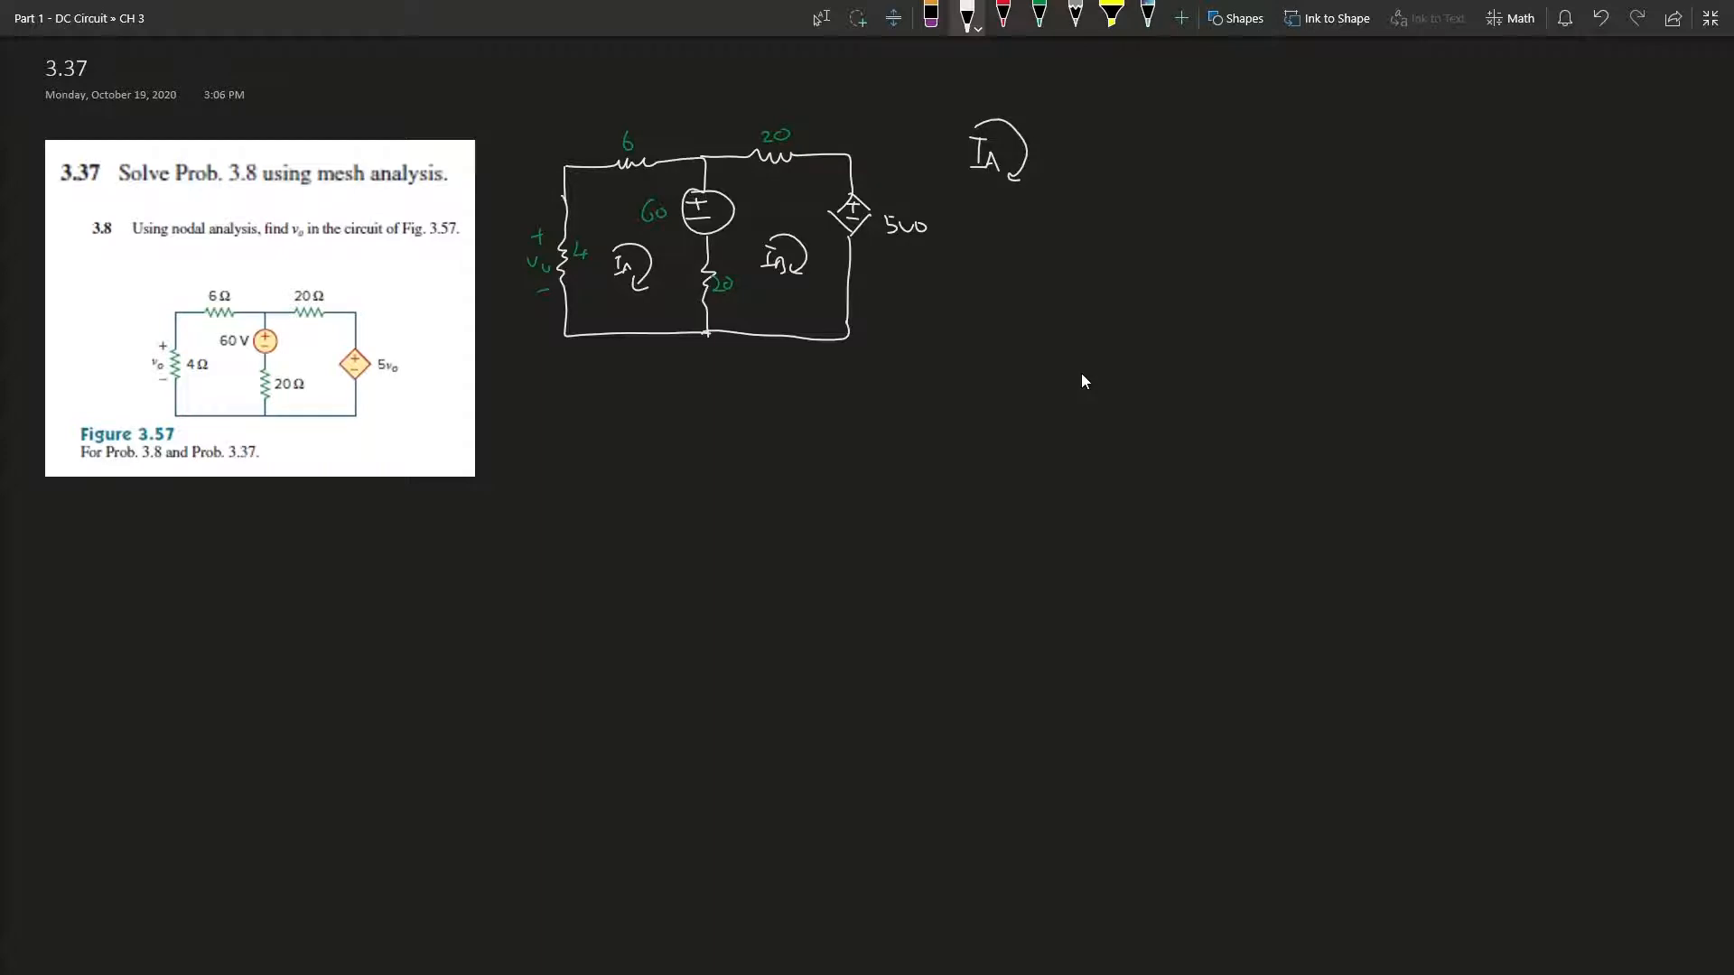
pyautogui.moveTo(1060, 196)
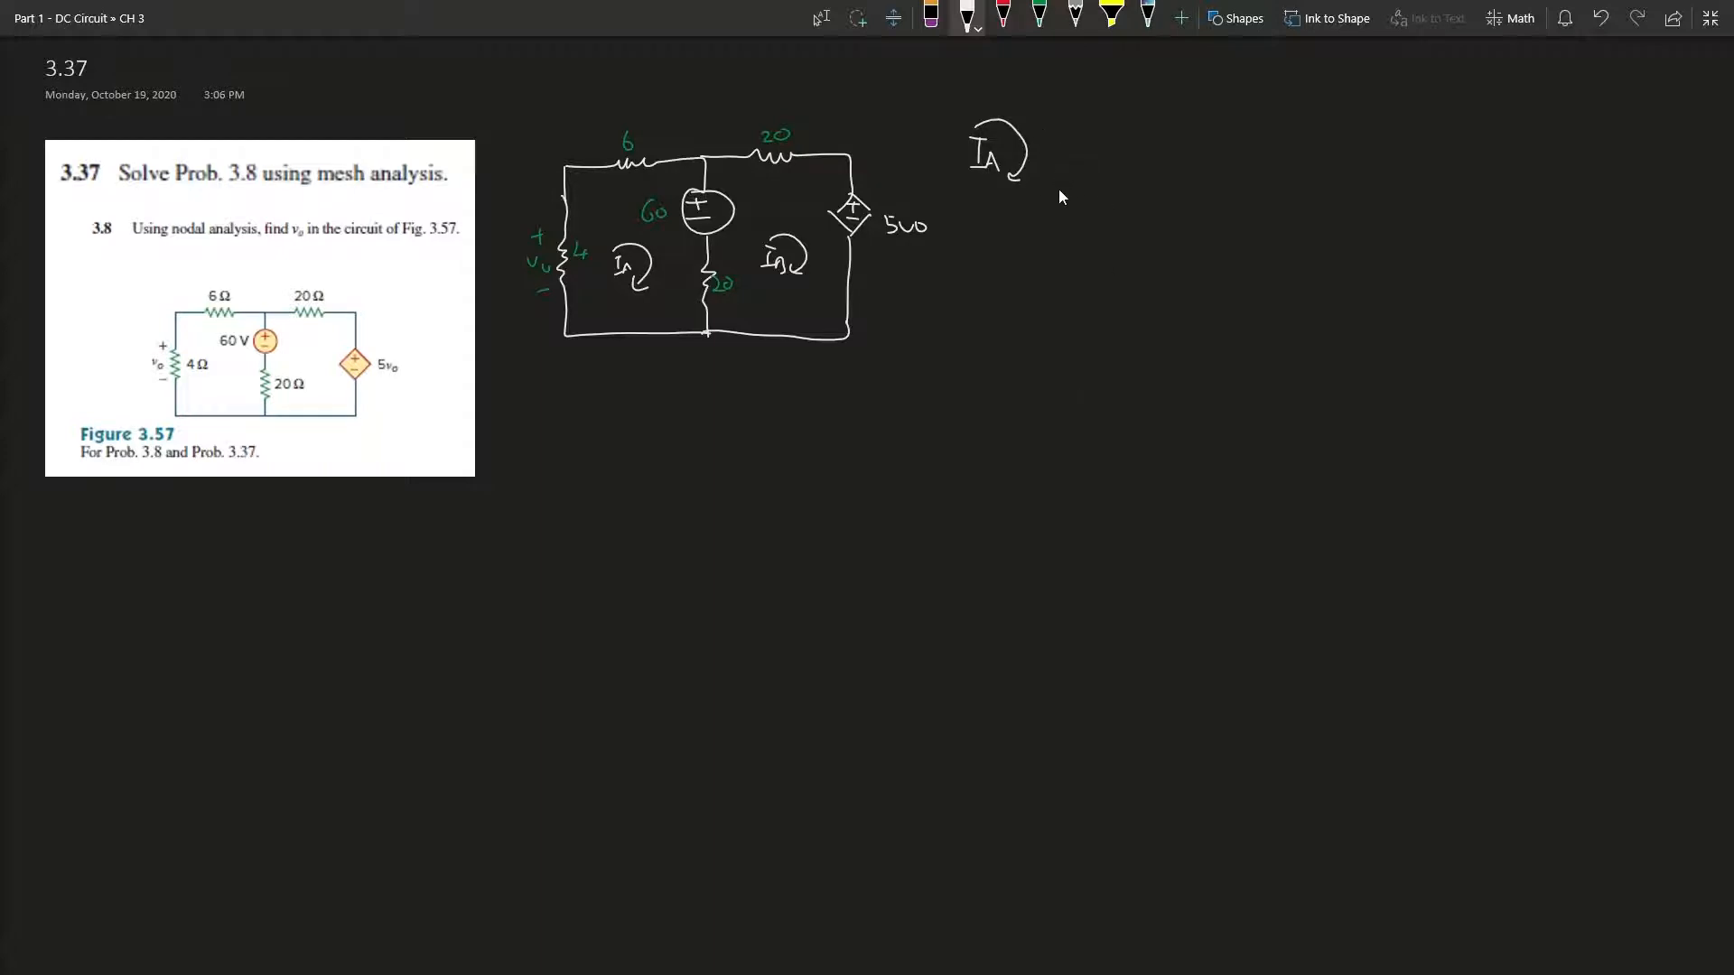
pyautogui.moveTo(1063, 206)
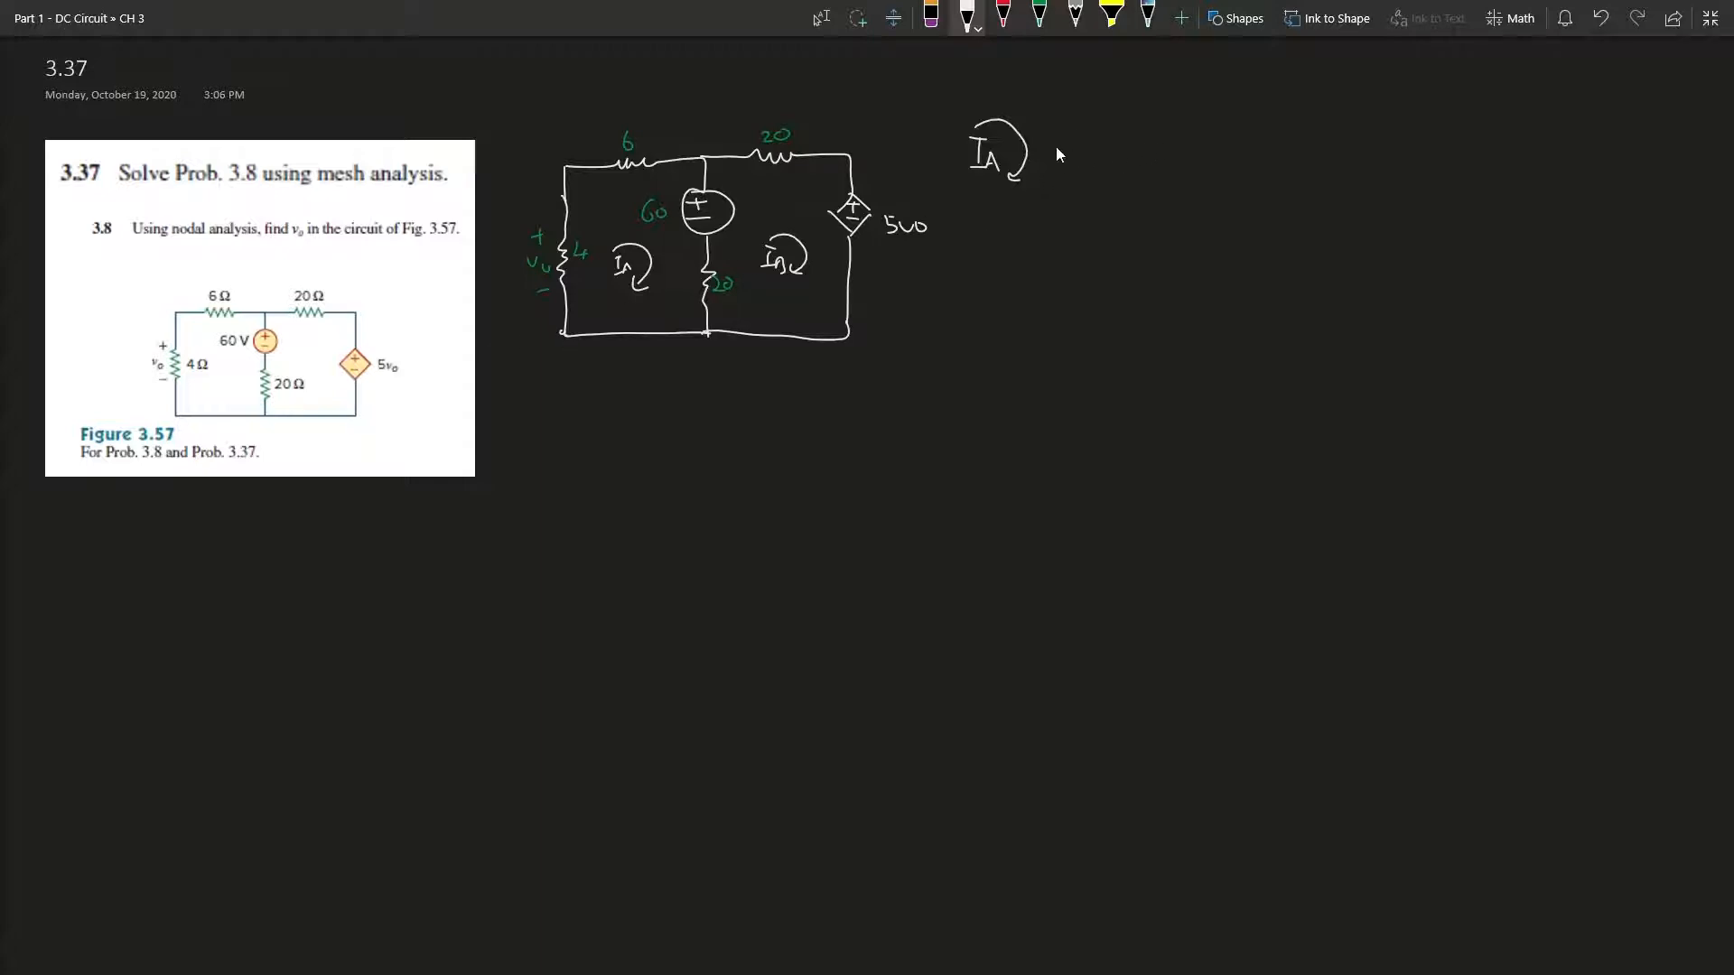
pyautogui.write('4')
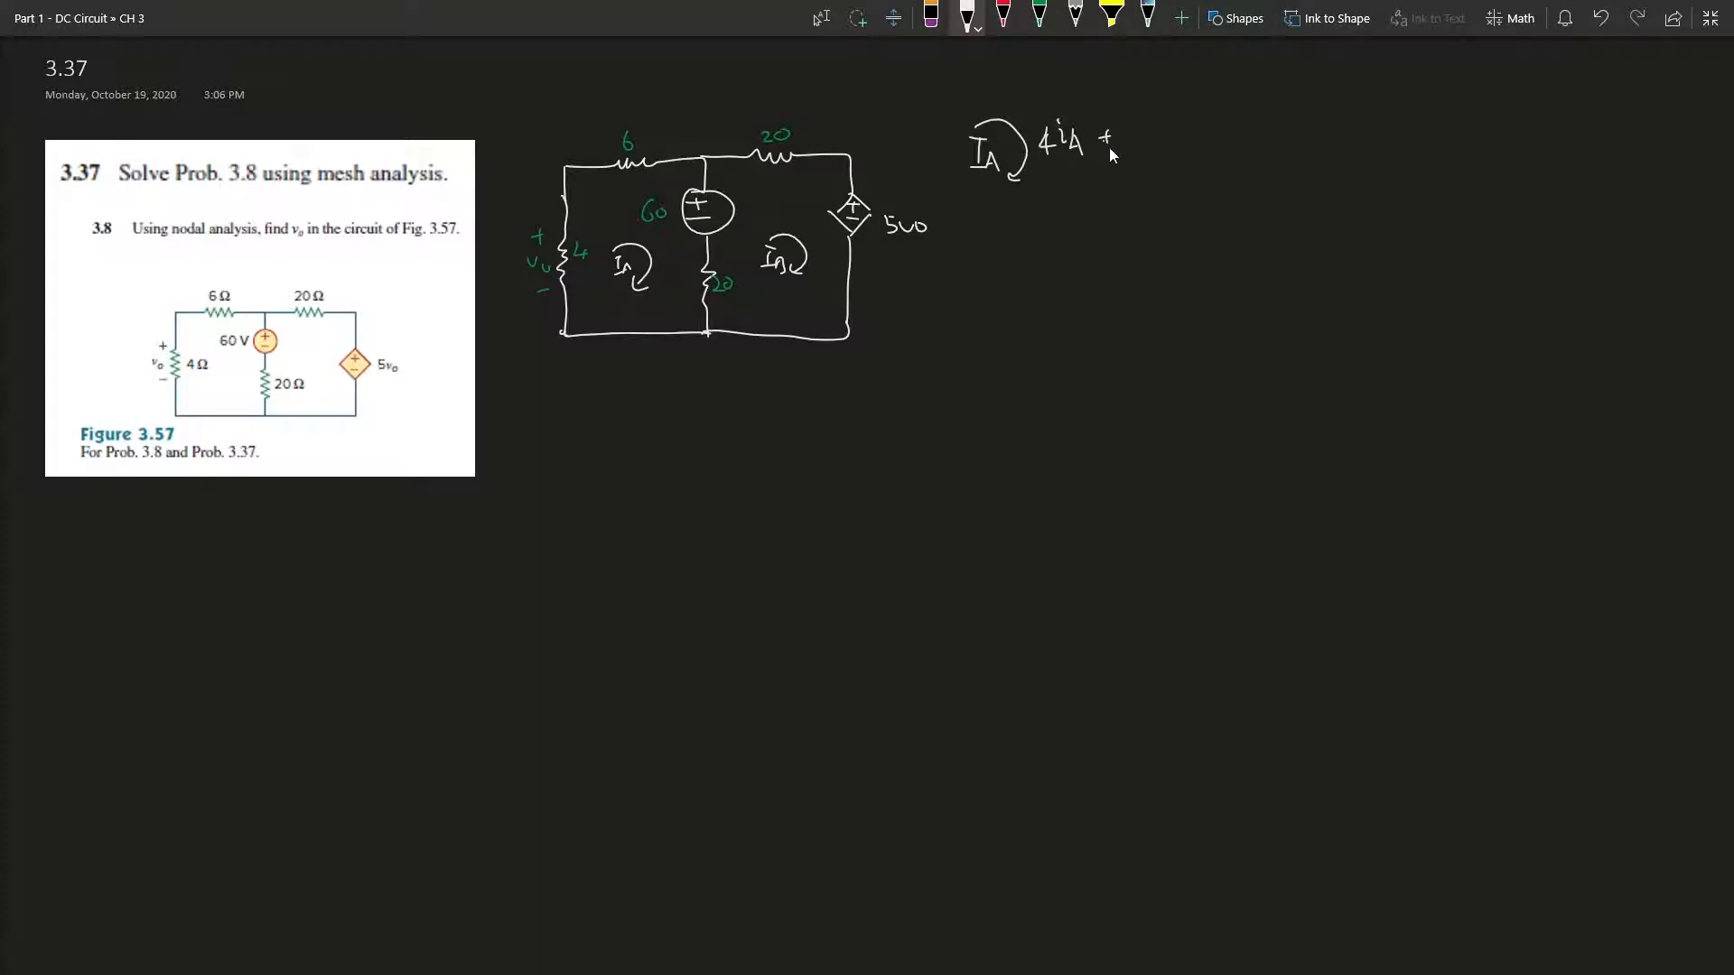
pyautogui.write('6iA')
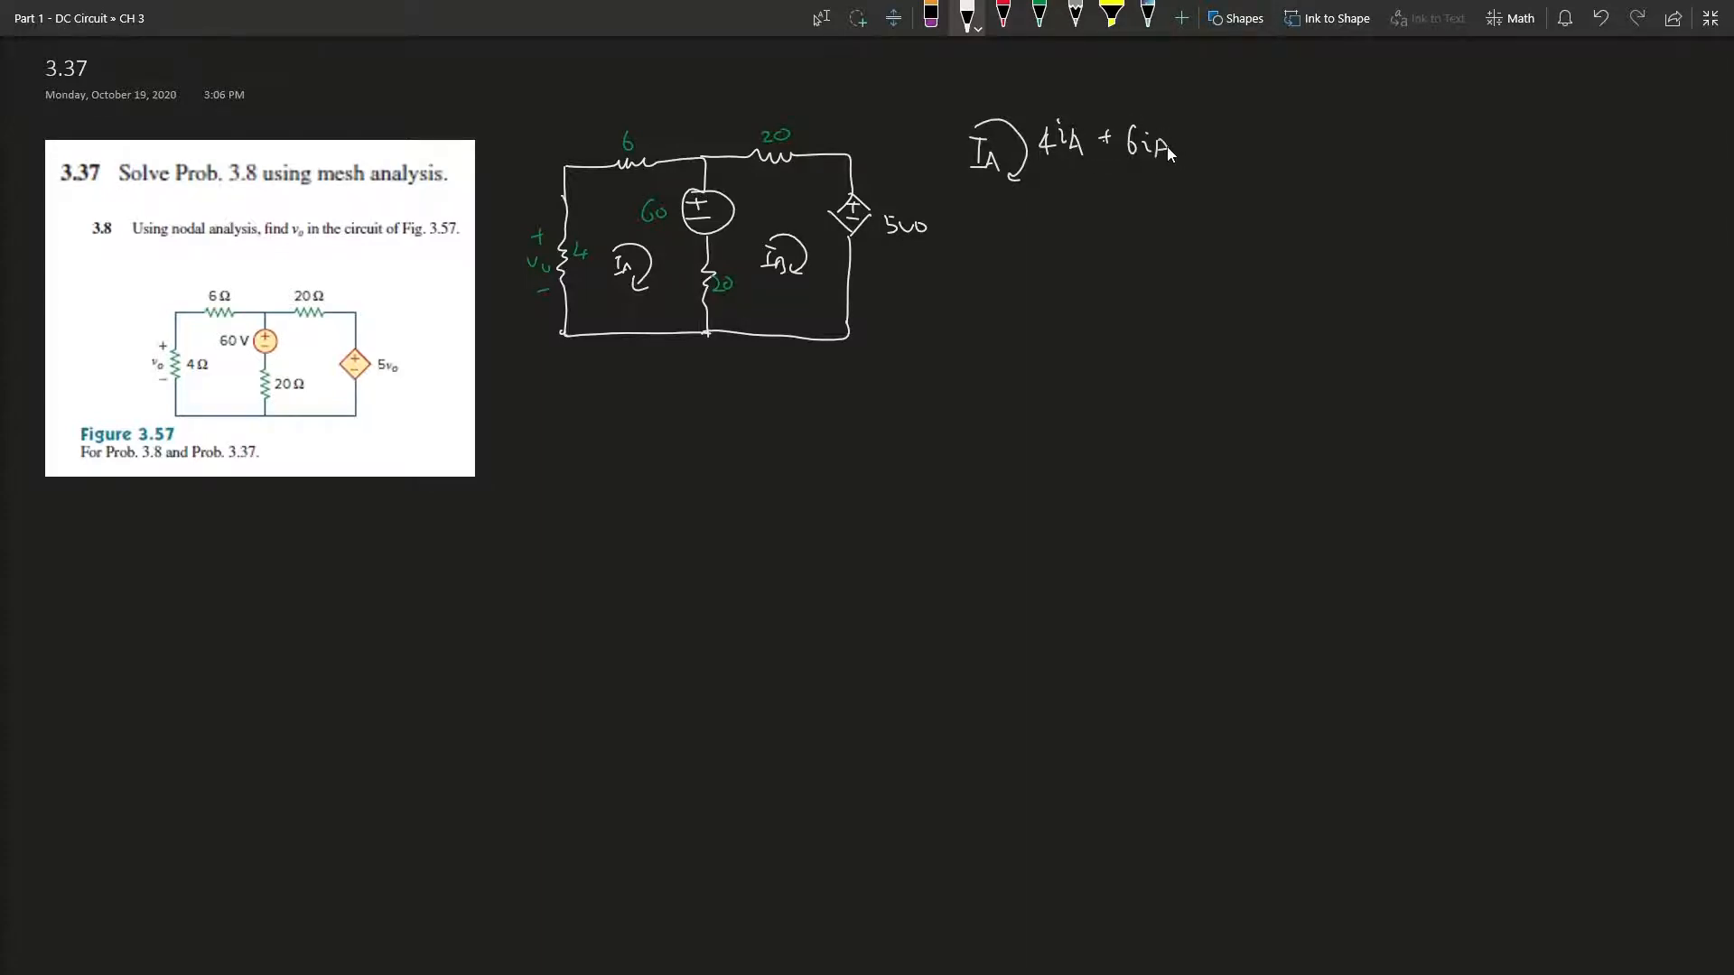
pyautogui.write('+60/')
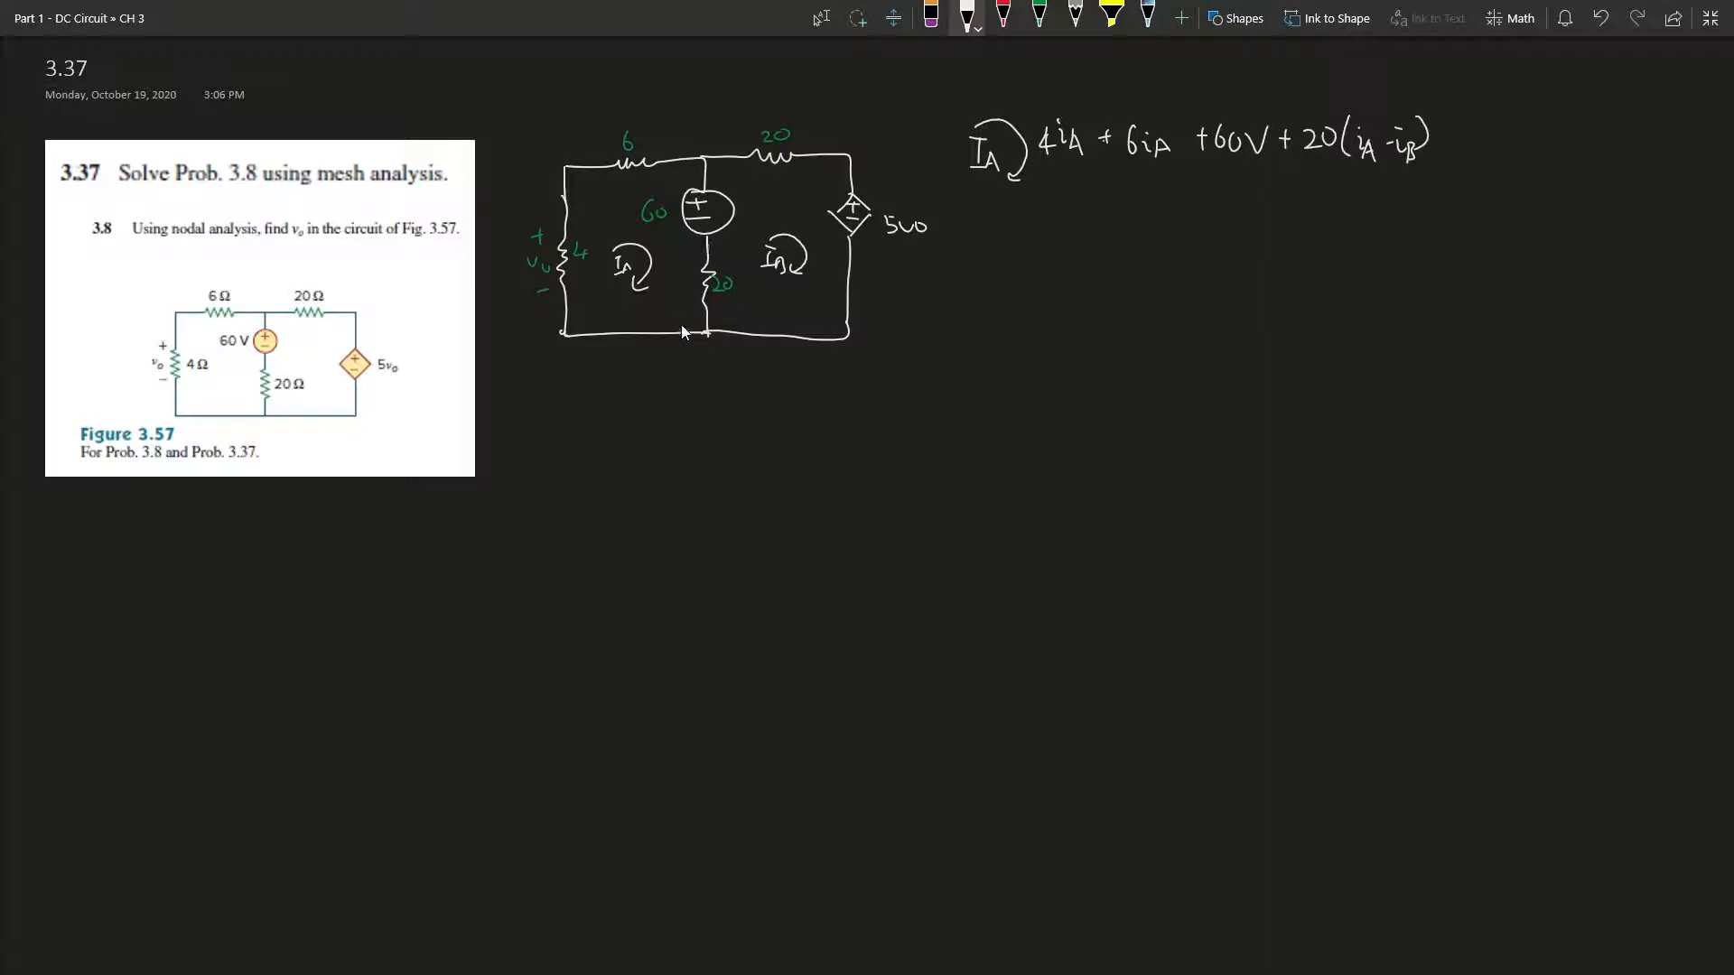
pyautogui.moveTo(632, 252)
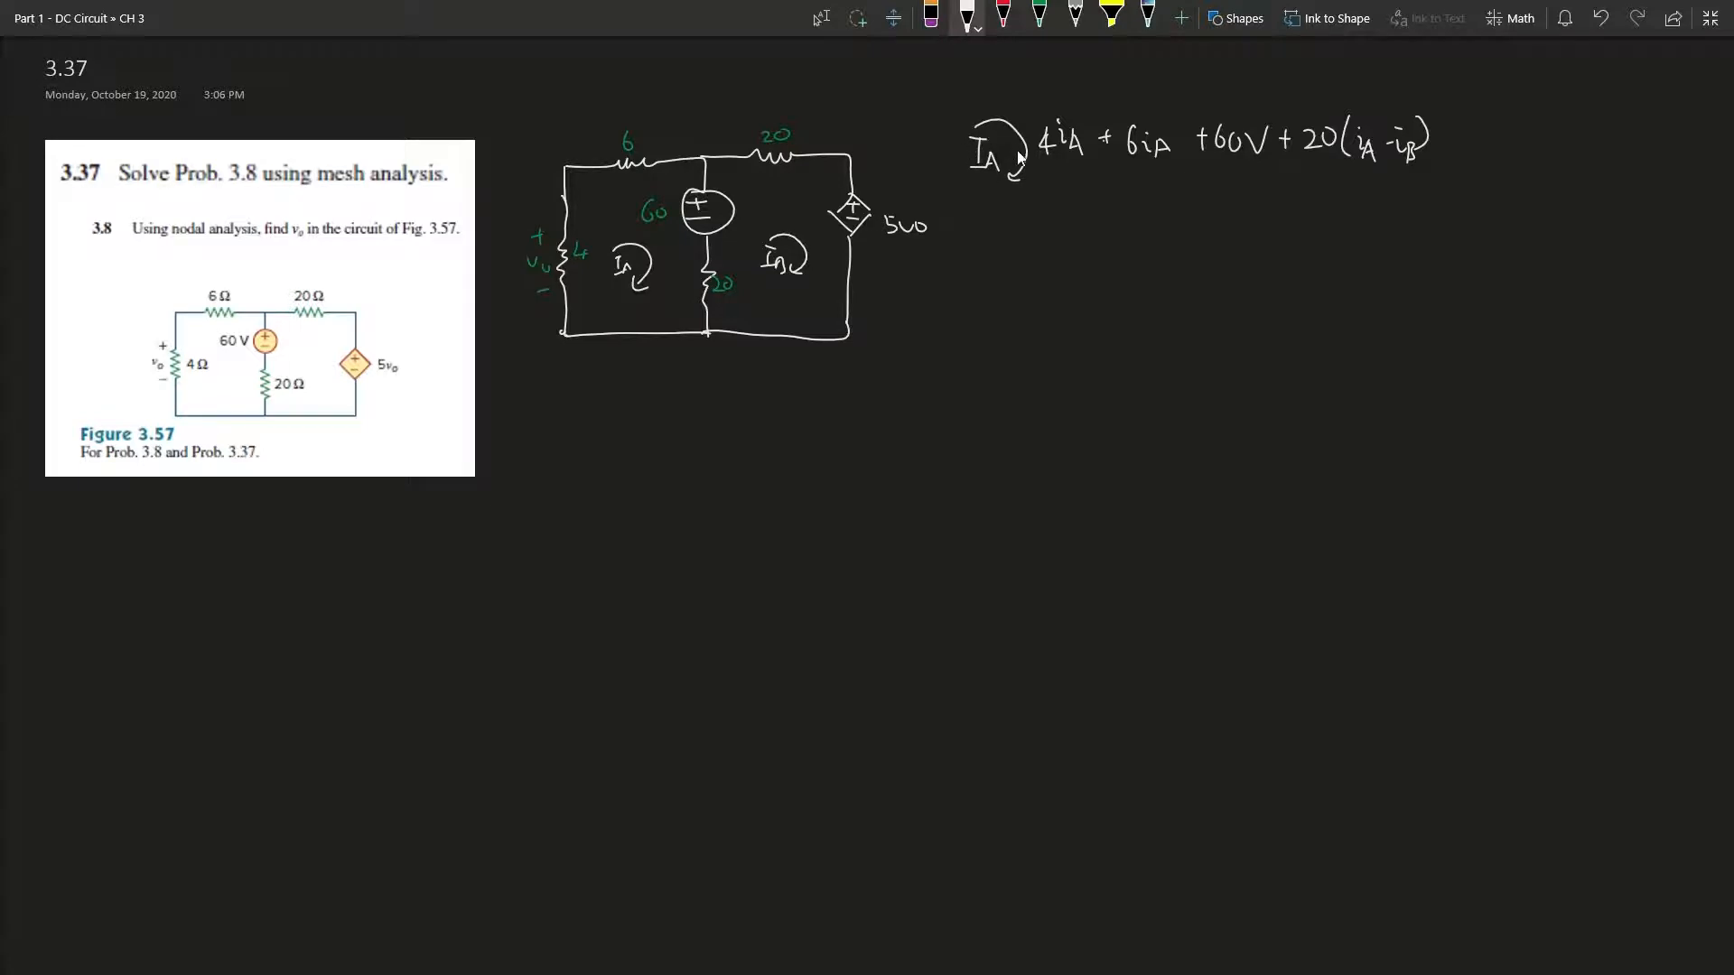
pyautogui.moveTo(1358, 188)
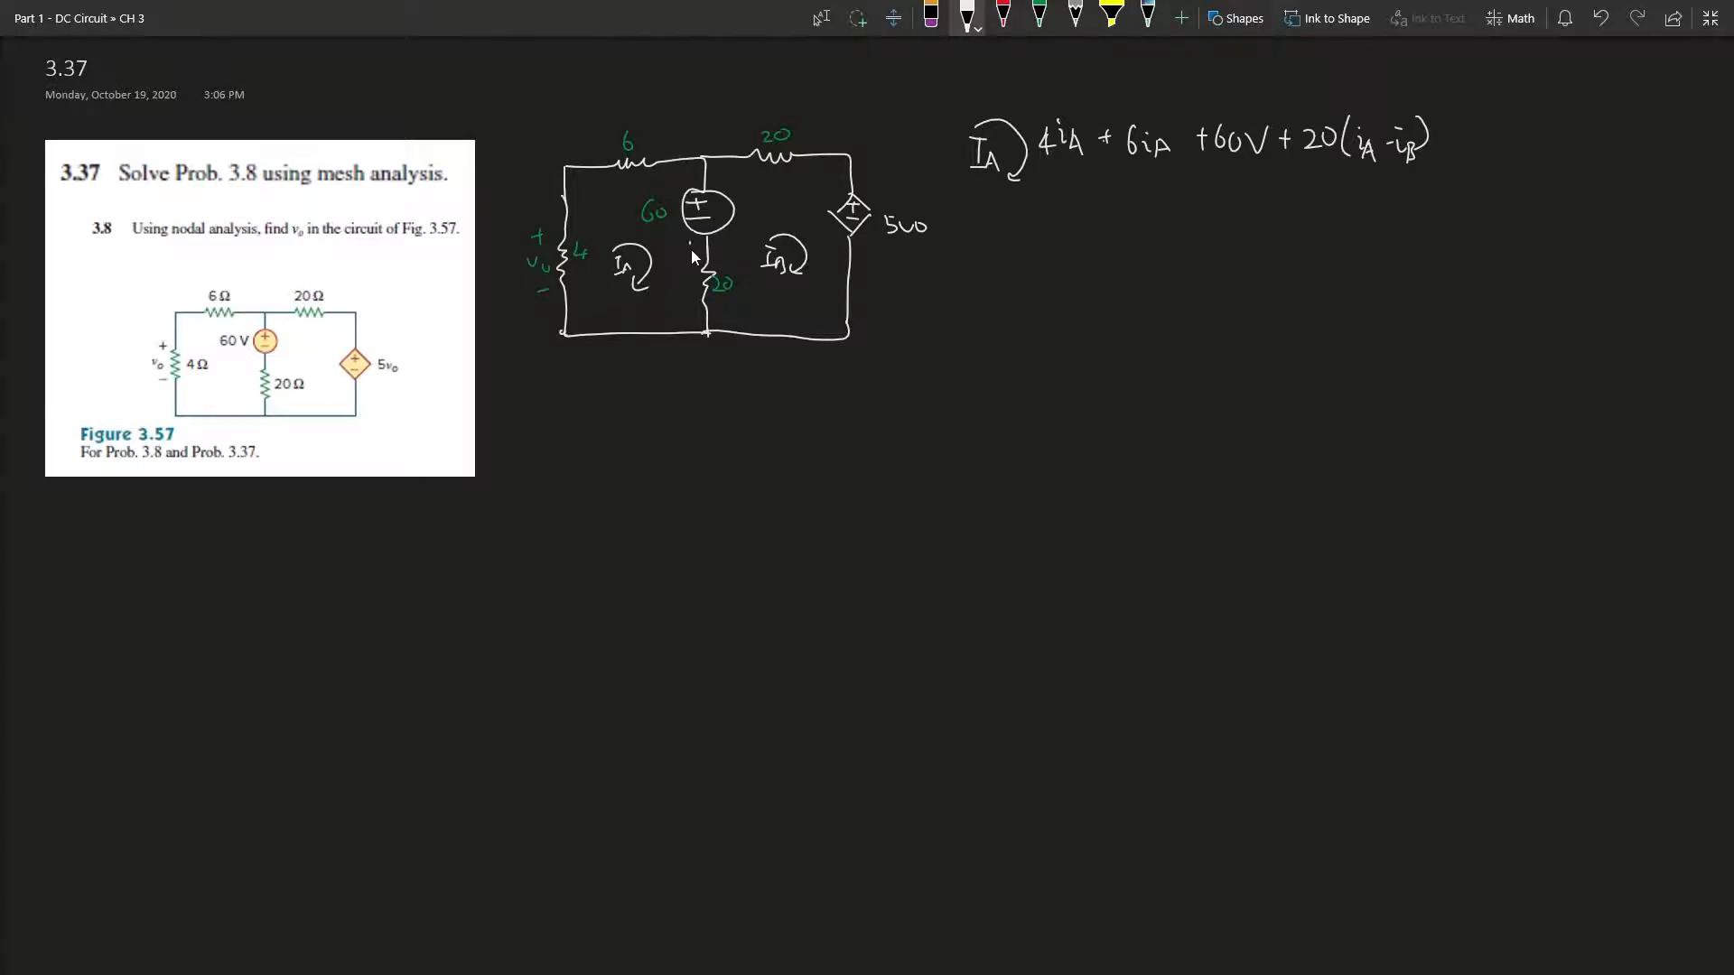
# Continue the iA equation and sketch a small box with inward arrows below the circuit.
pyautogui.moveTo(694, 238); pyautogui.dragTo(694, 265)
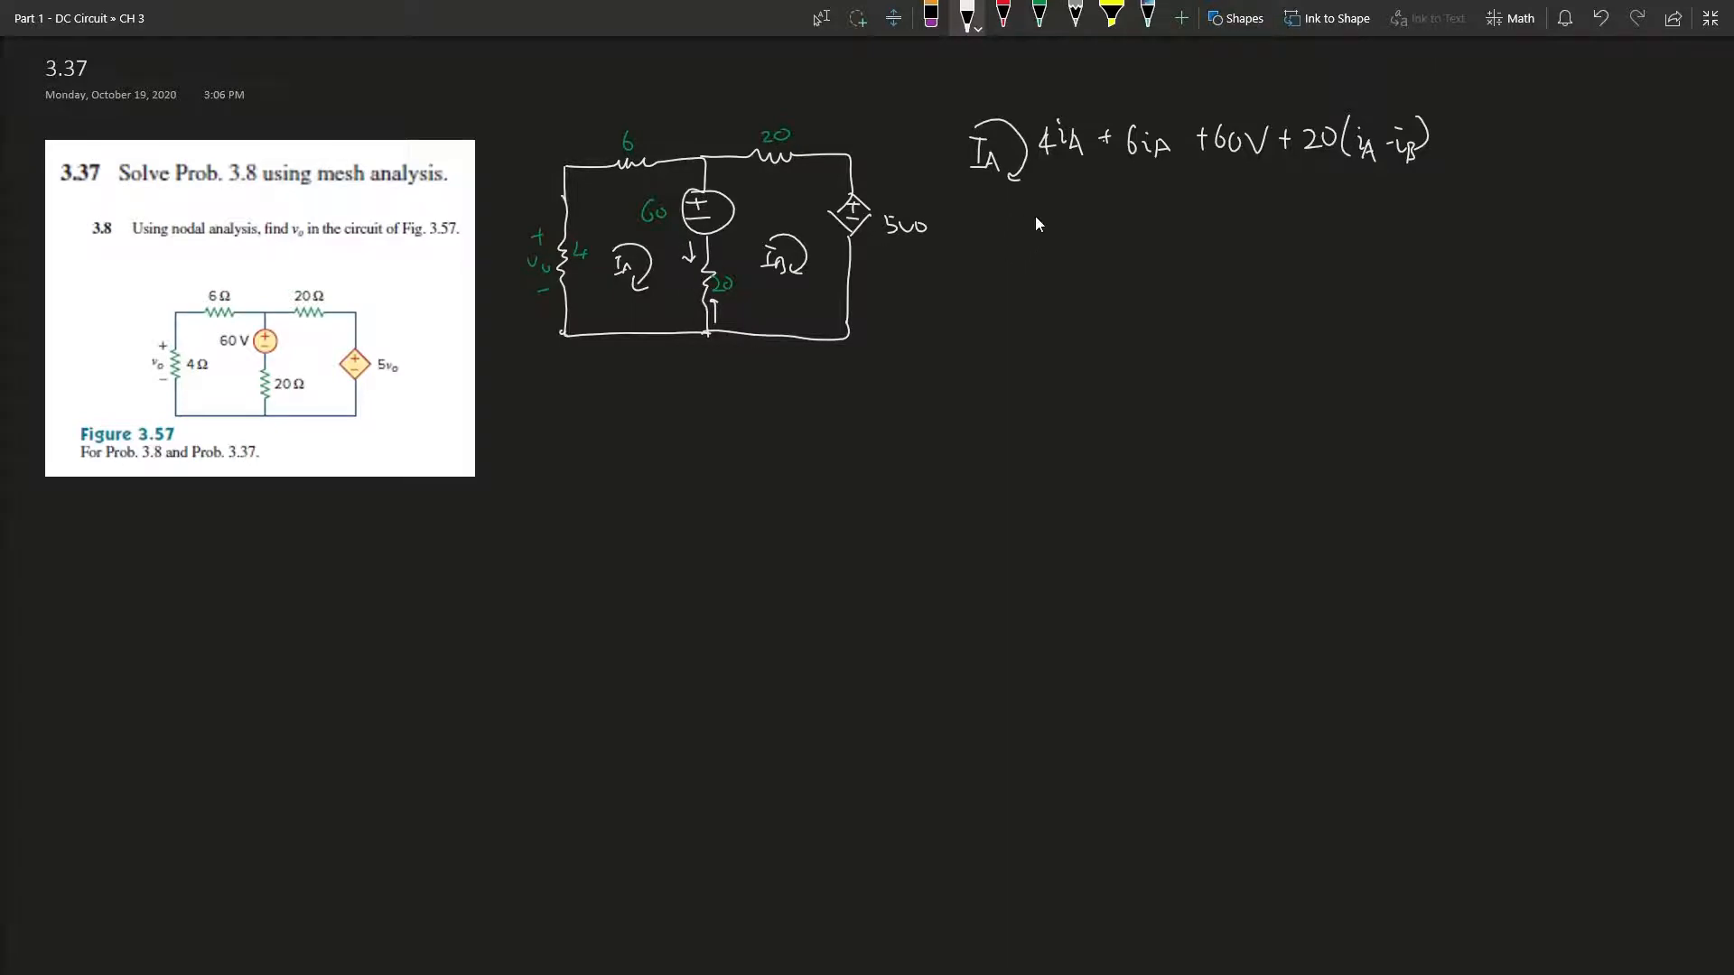
pyautogui.moveTo(959, 280)
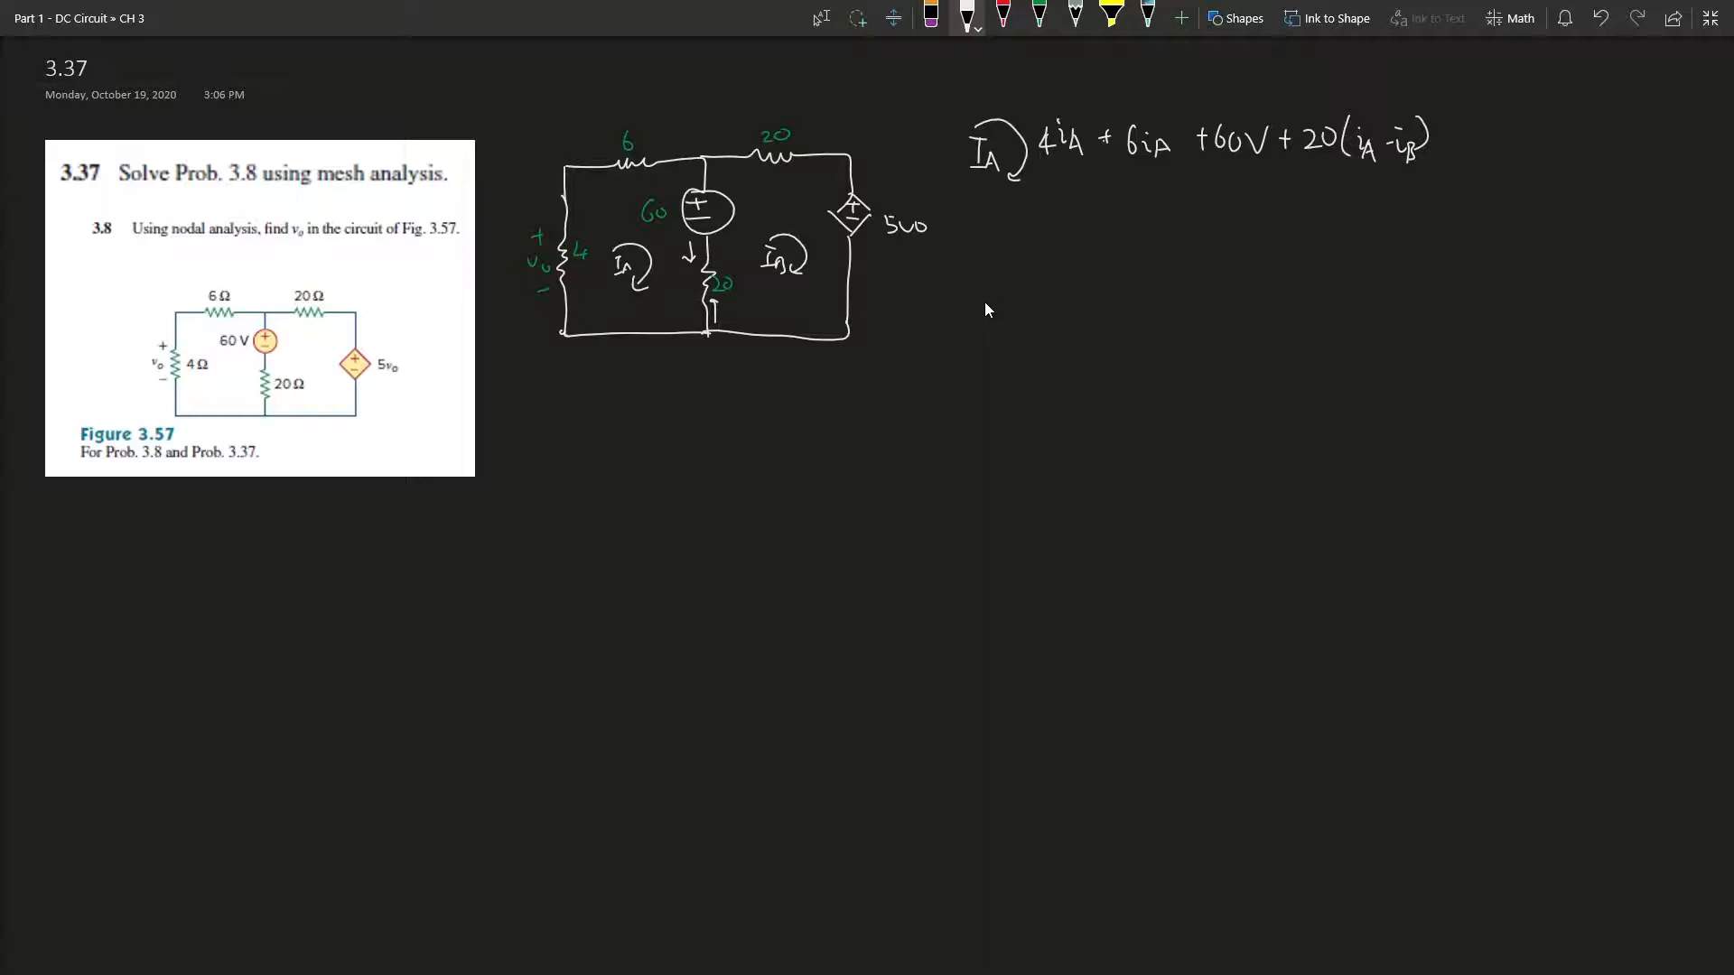
pyautogui.moveTo(991, 292)
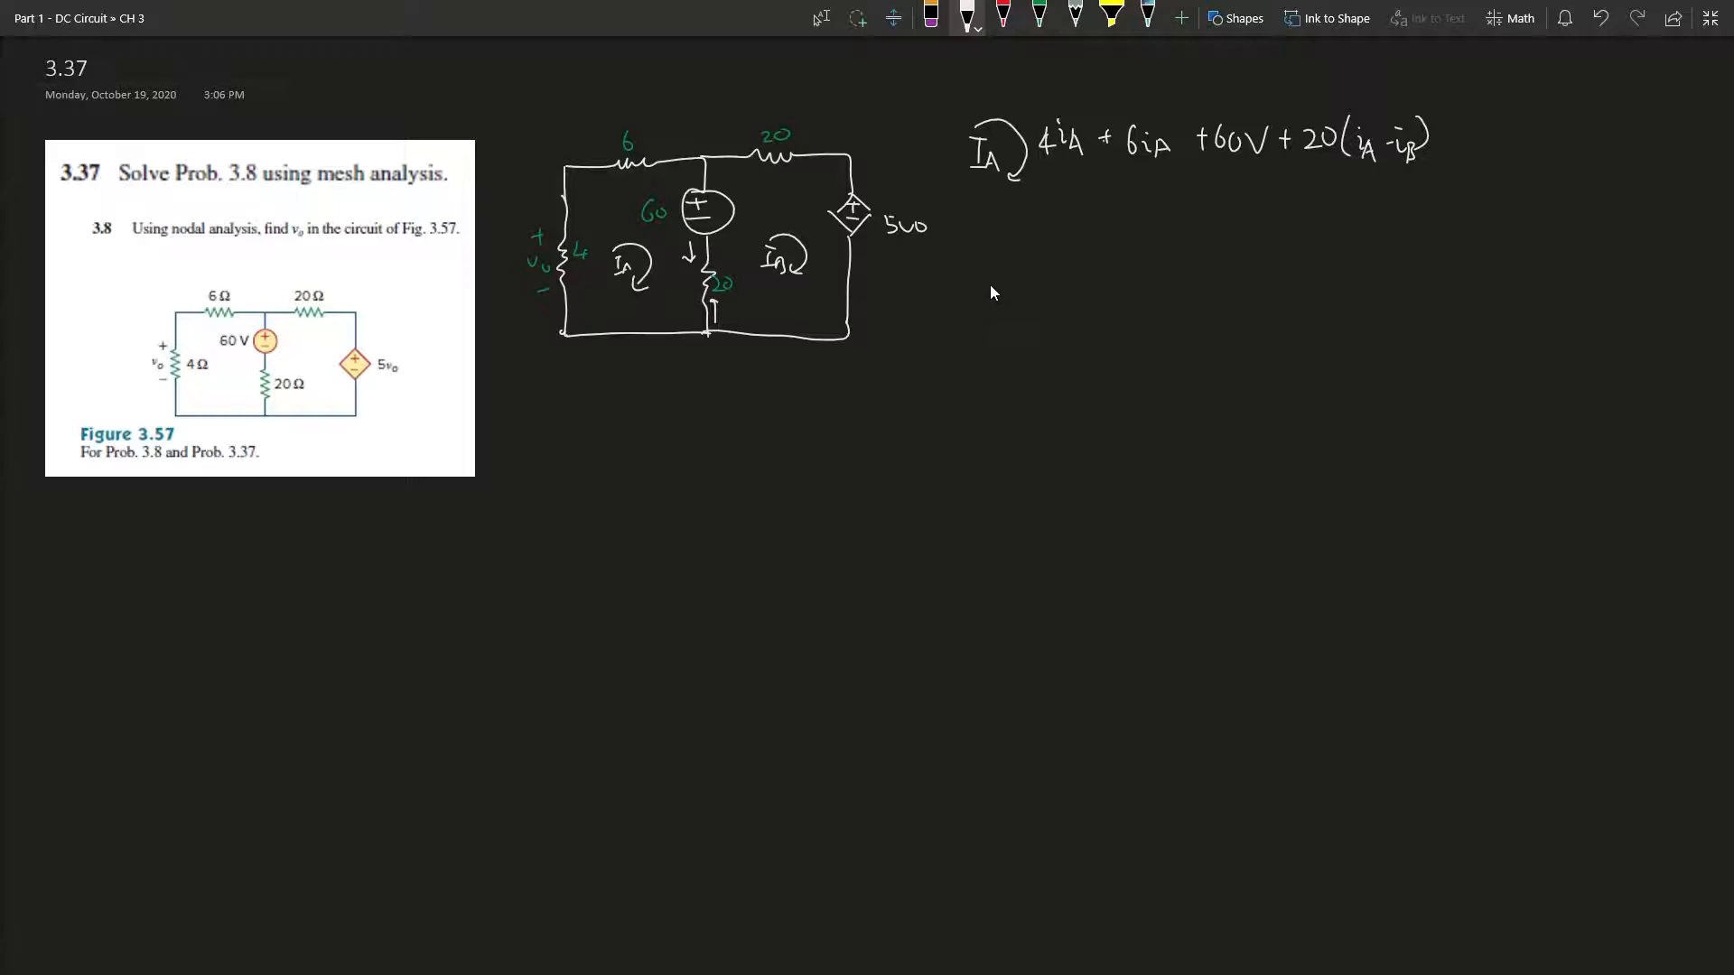
pyautogui.moveTo(996, 291)
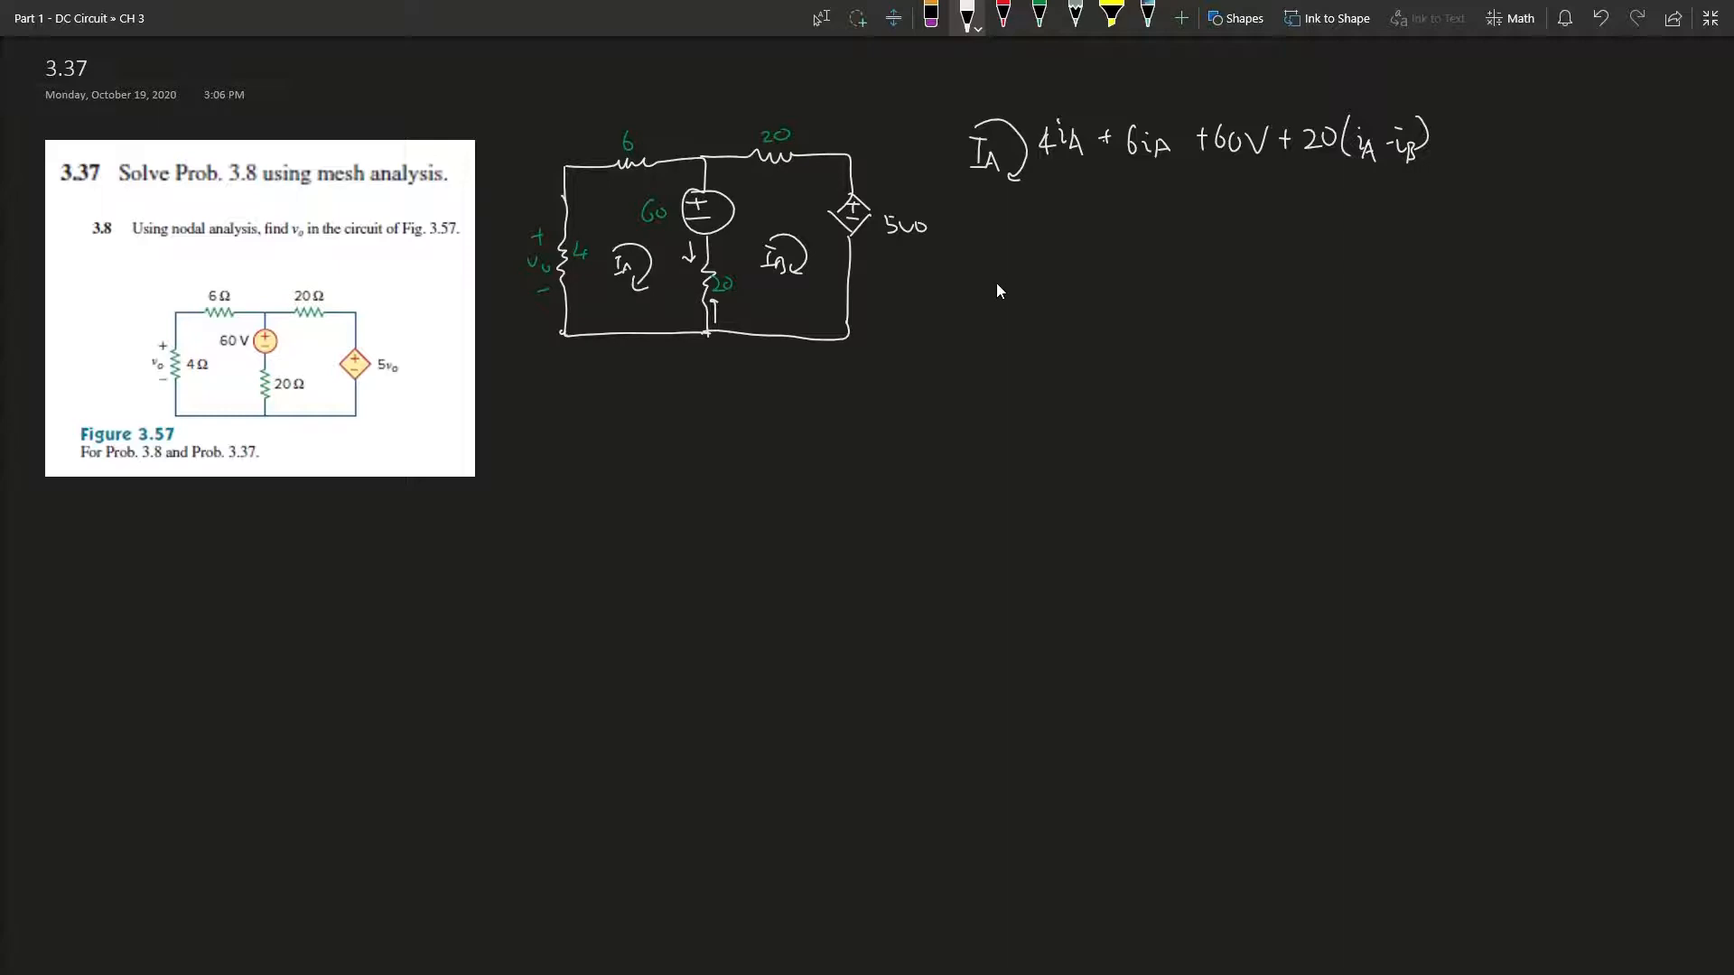
pyautogui.moveTo(997, 282)
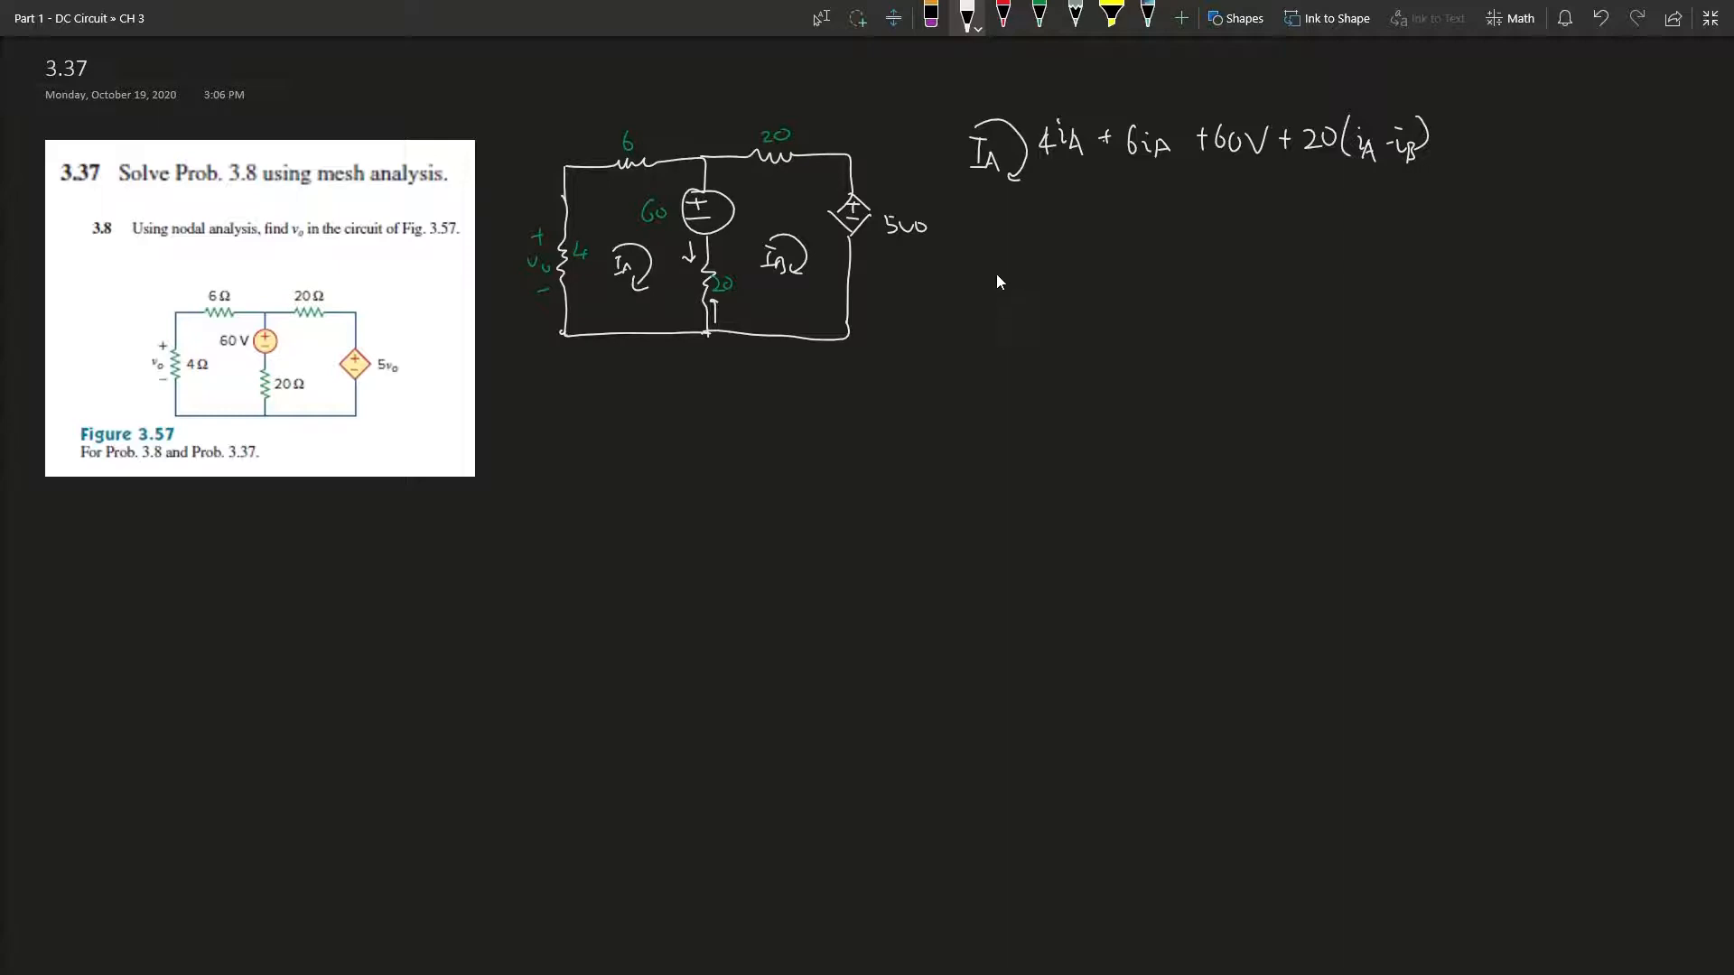
pyautogui.moveTo(996, 291)
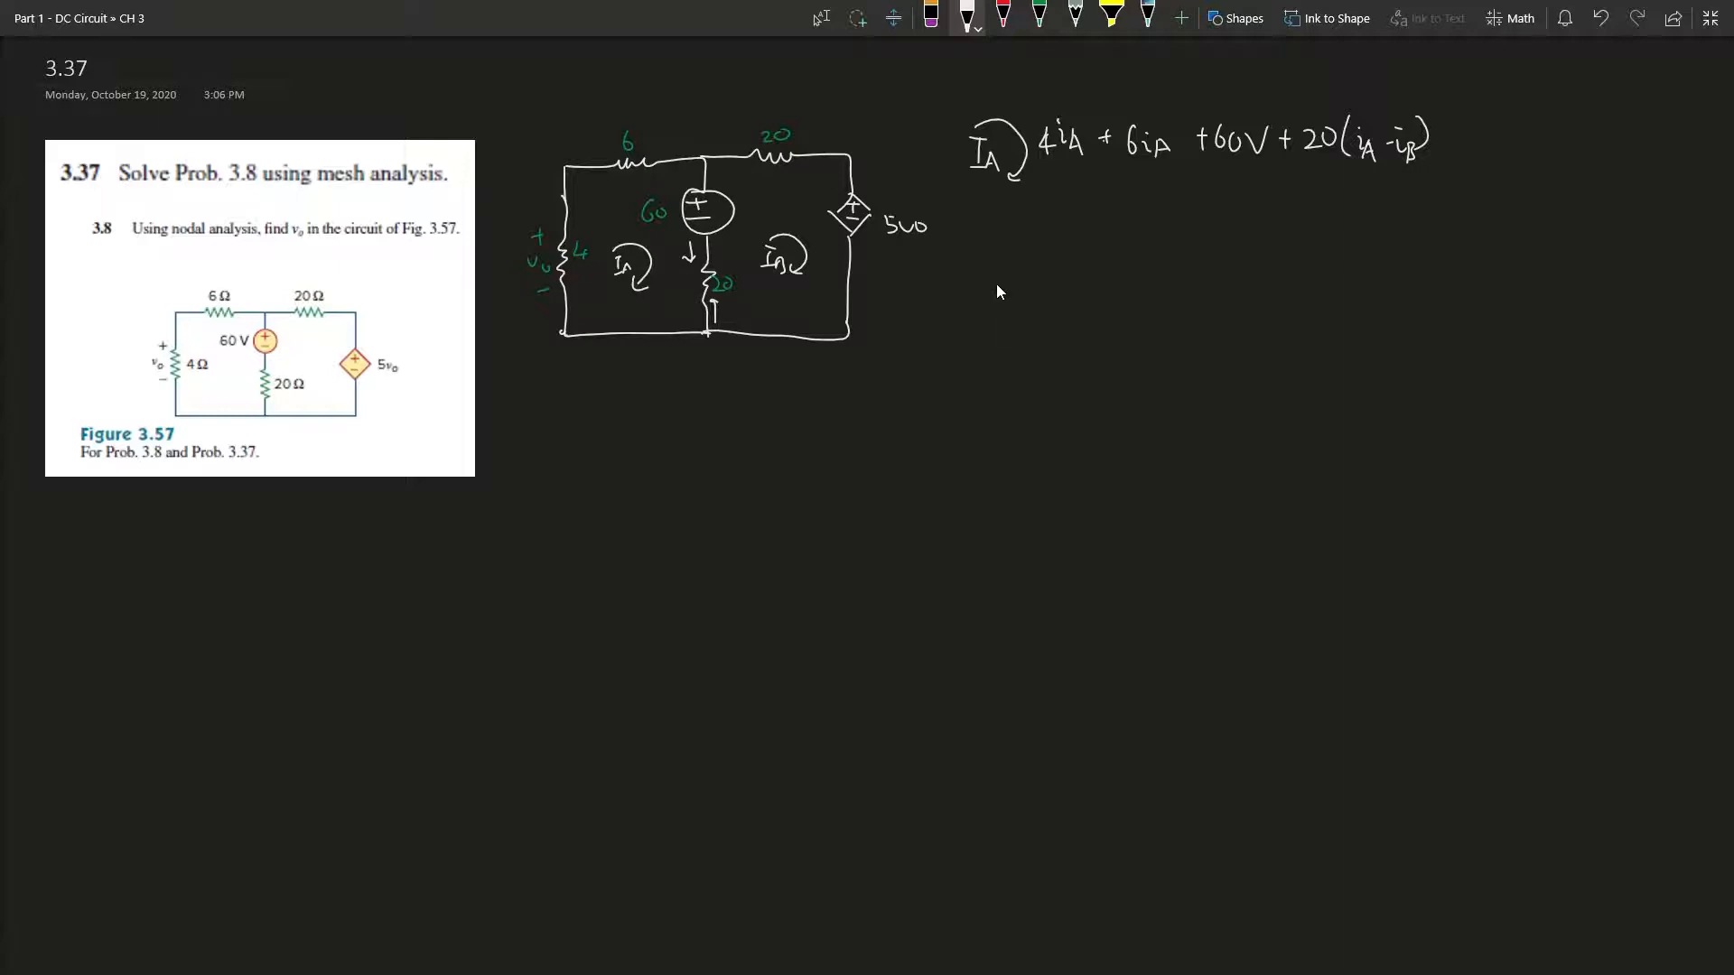
pyautogui.moveTo(678, 267)
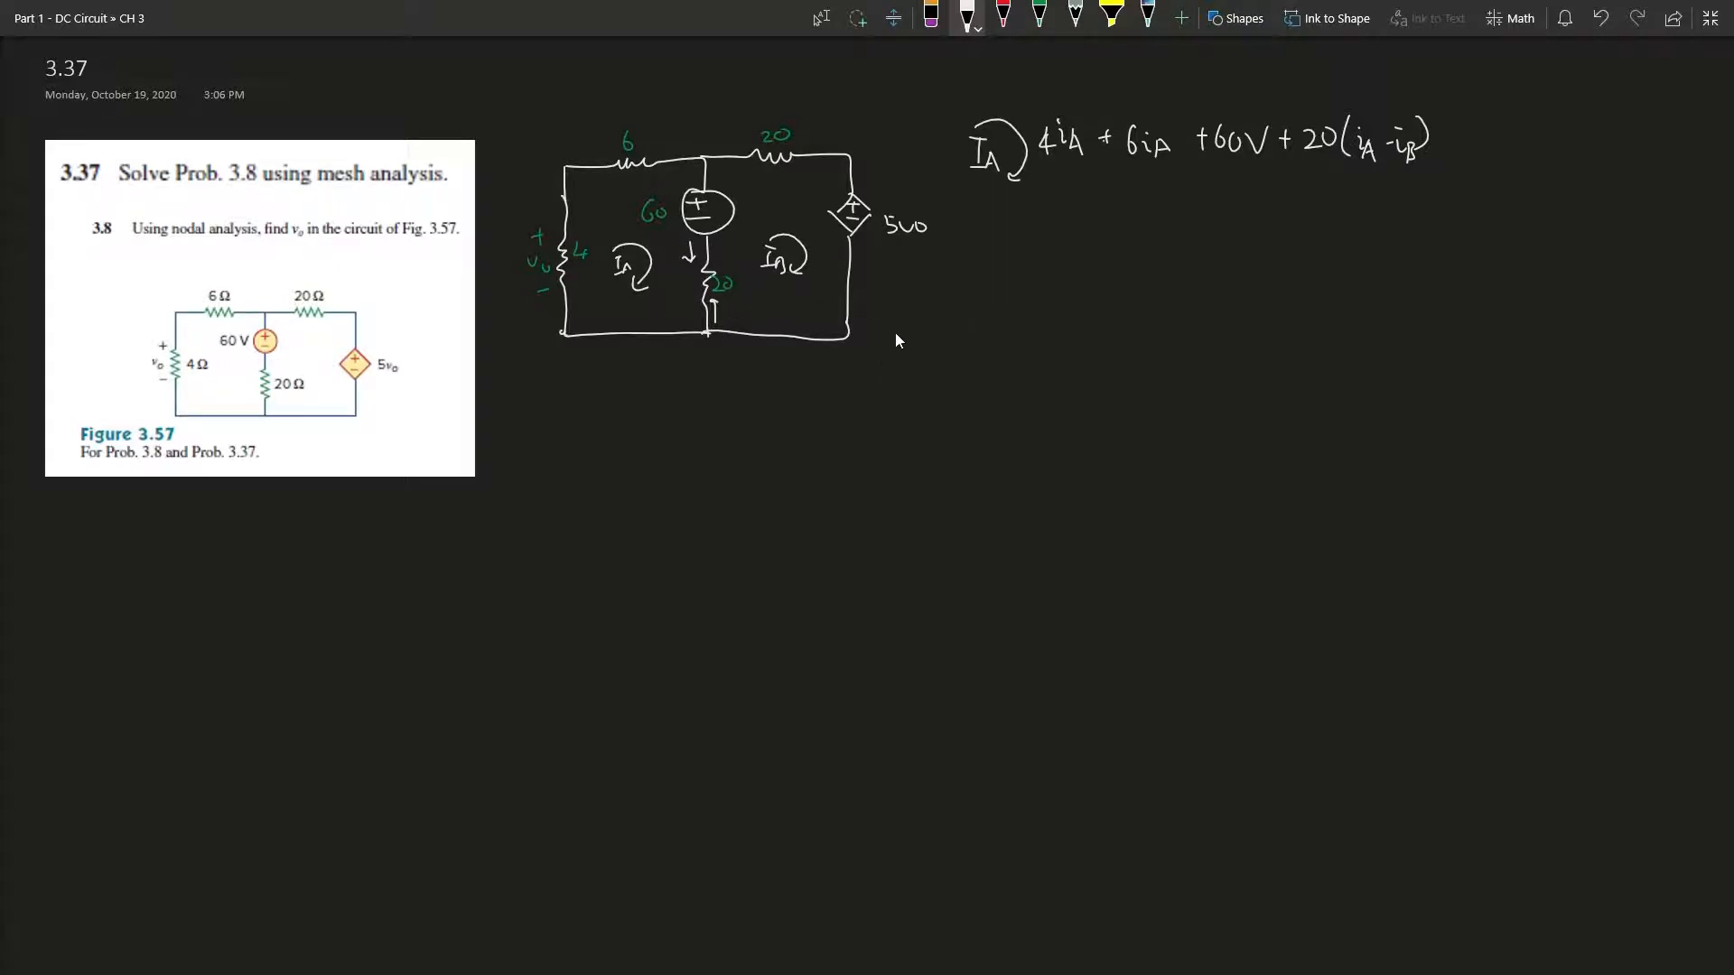
pyautogui.moveTo(714, 484)
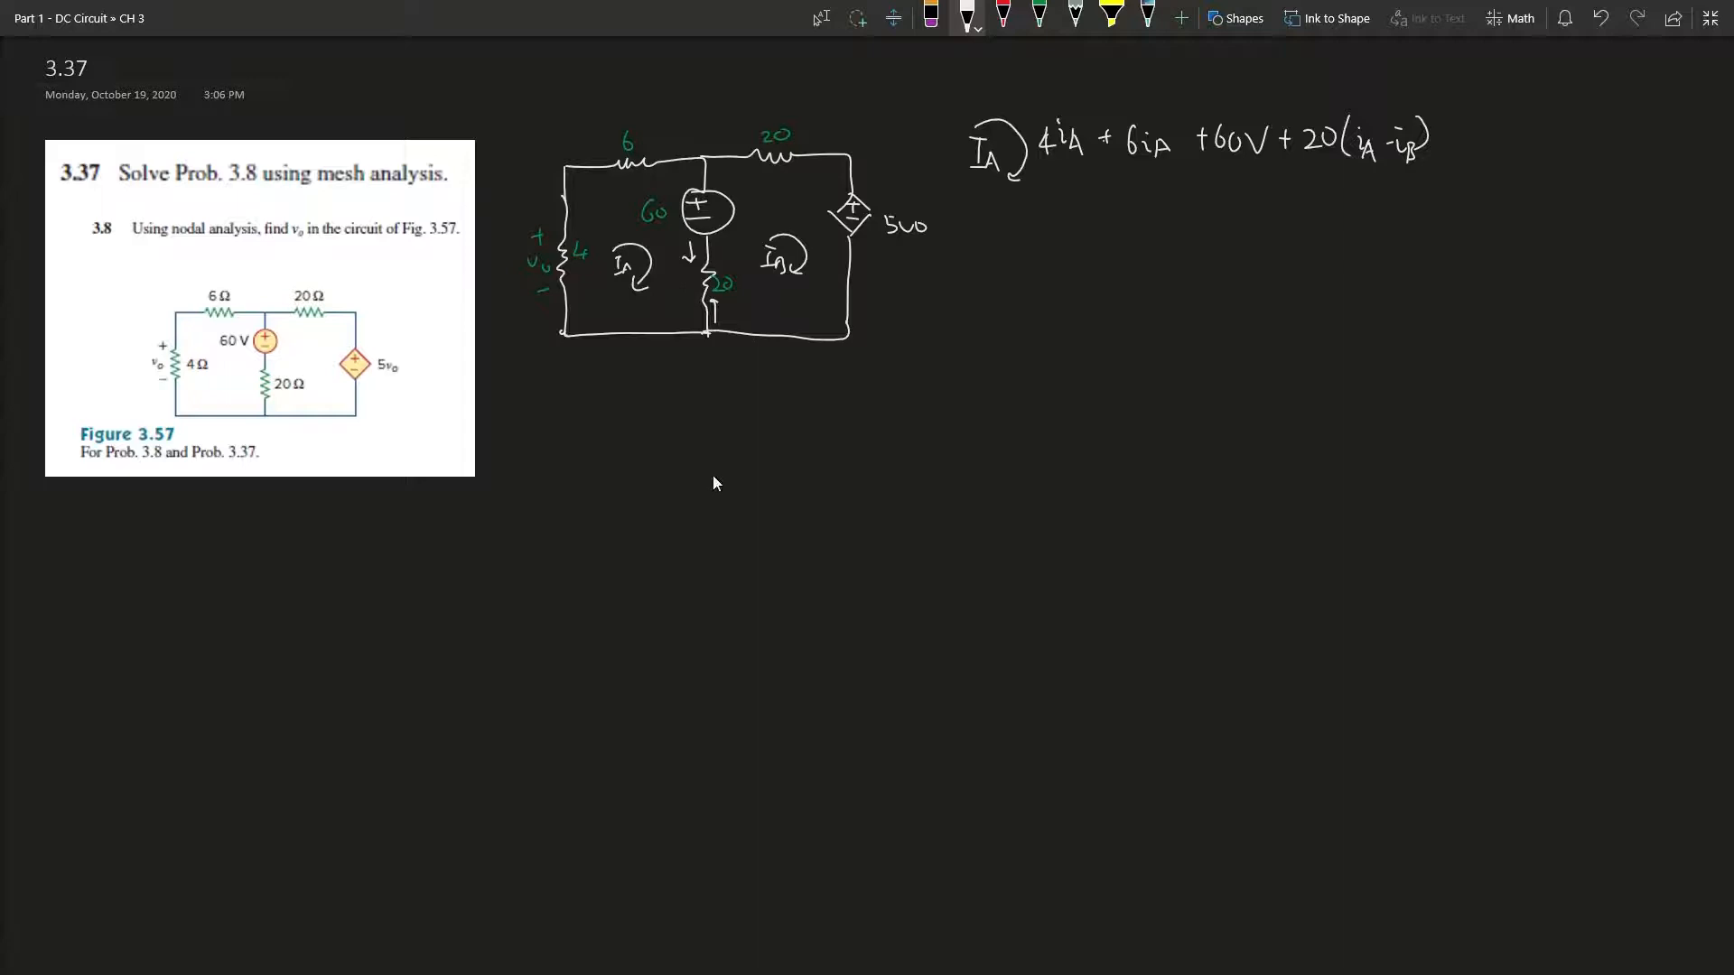
pyautogui.moveTo(674, 448); pyautogui.dragTo(785, 448)
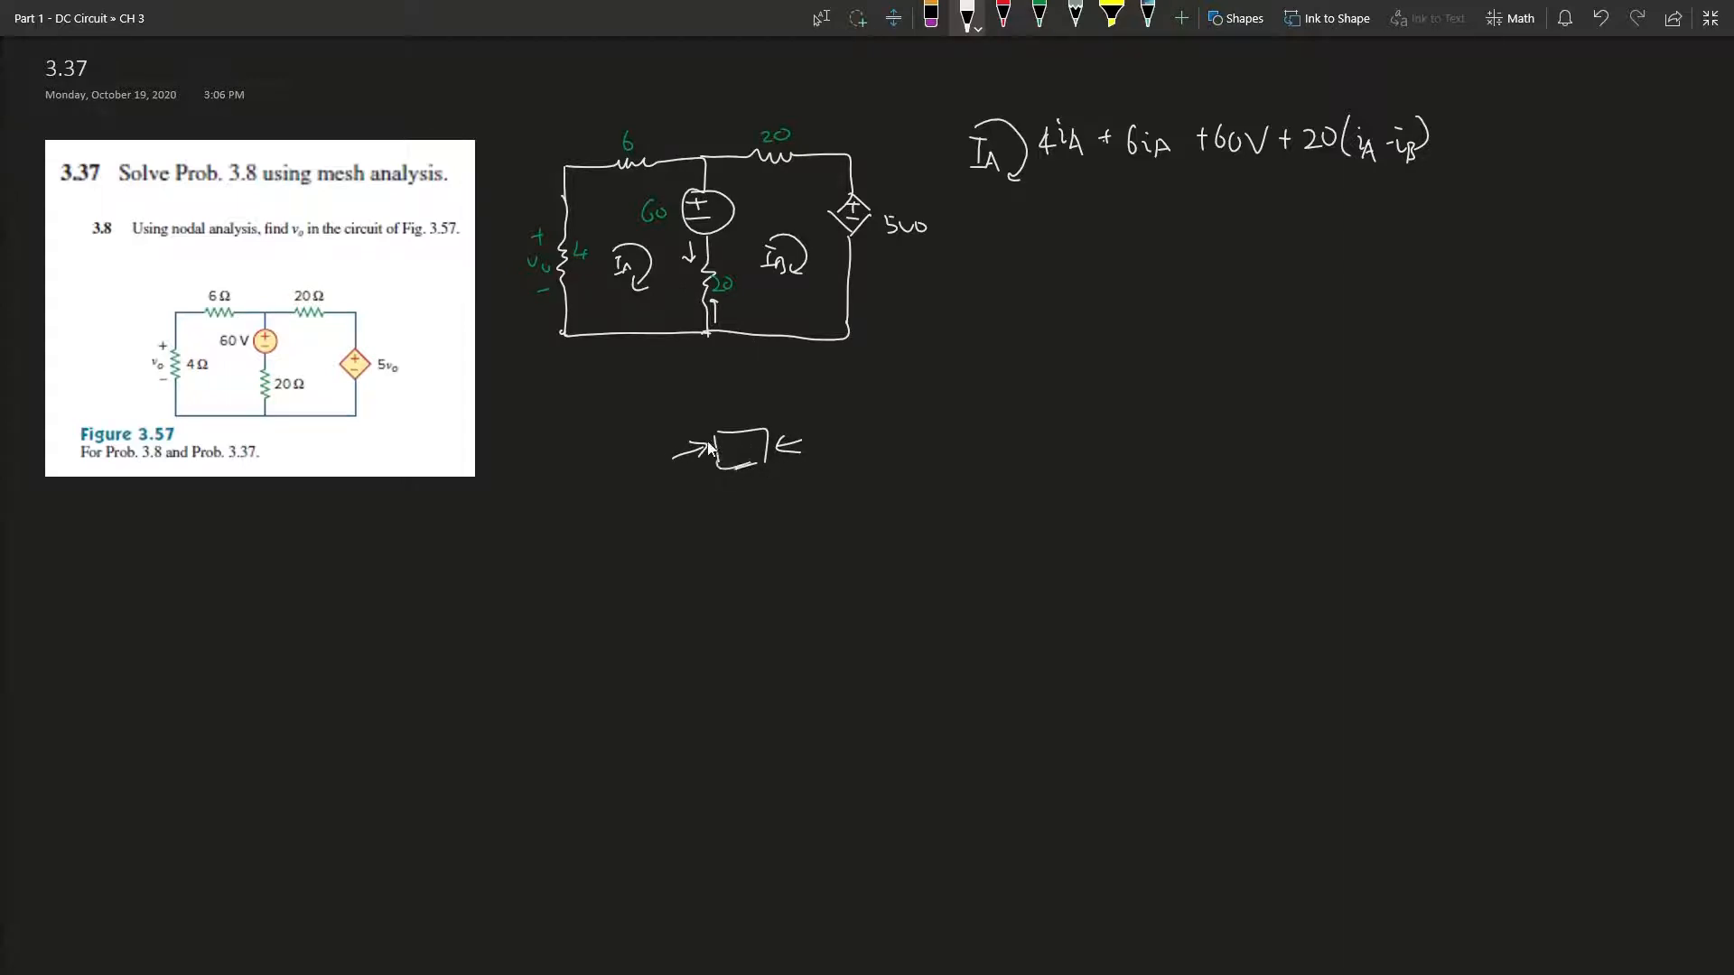
pyautogui.moveTo(789, 477)
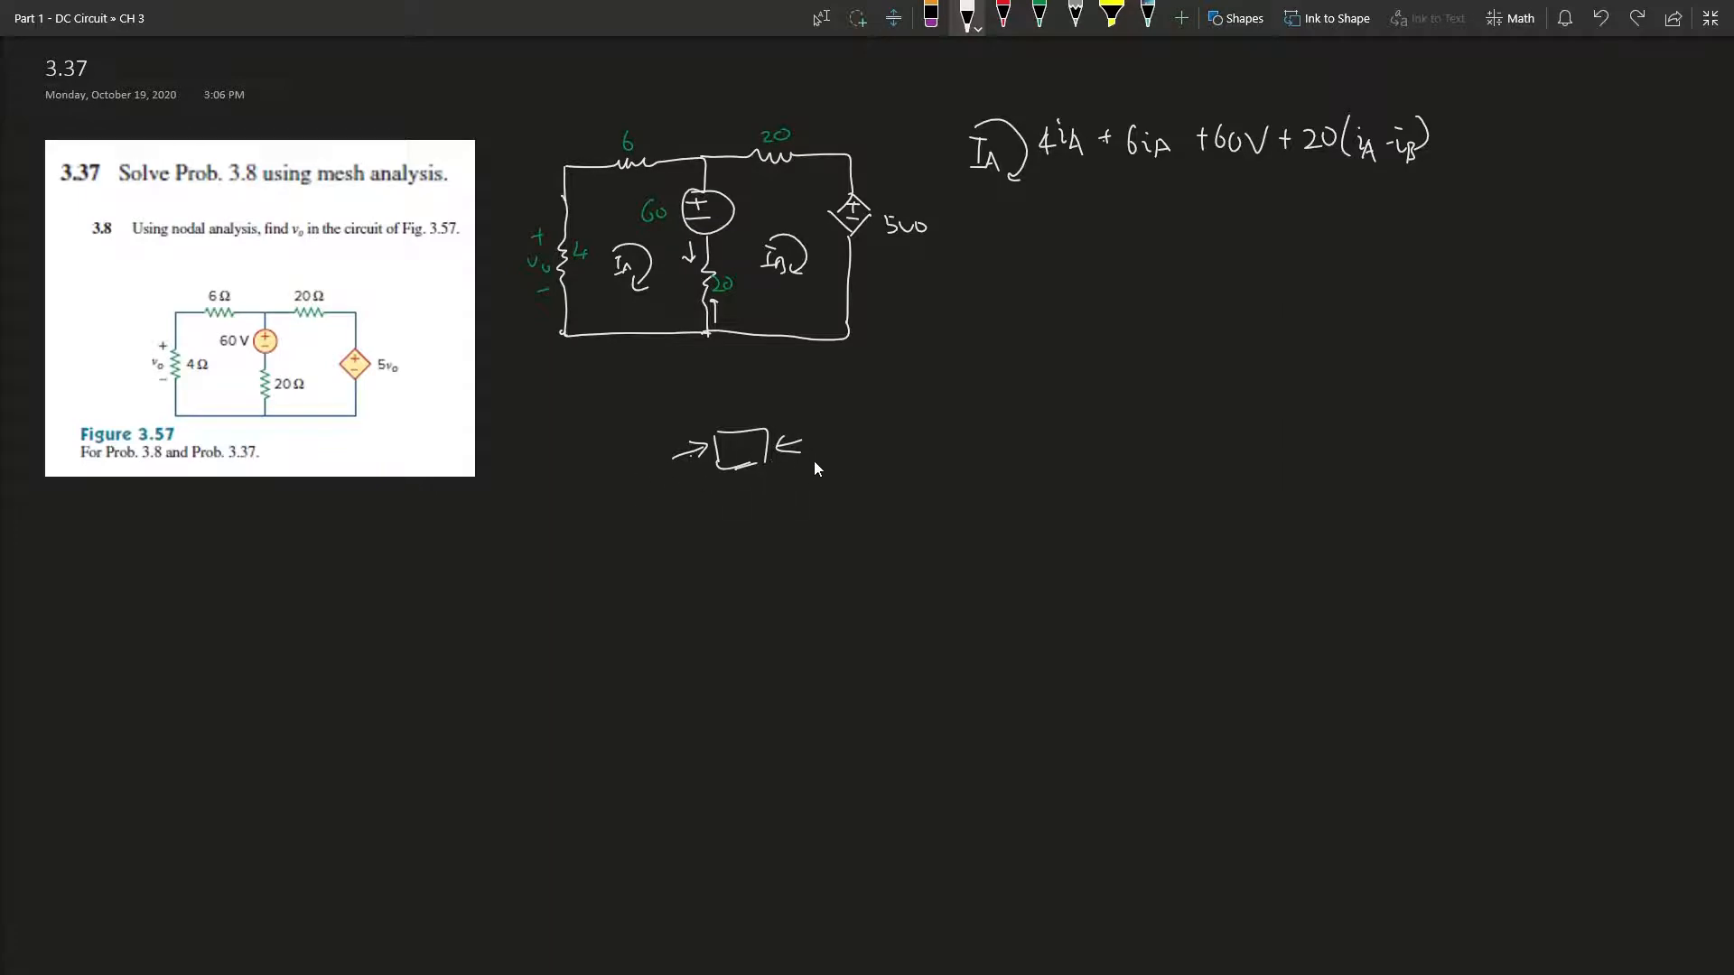
# Write the iB loop label with its arrow and append '= 0' to the iA equation.
pyautogui.moveTo(1018, 216); pyautogui.dragTo(1000, 260)
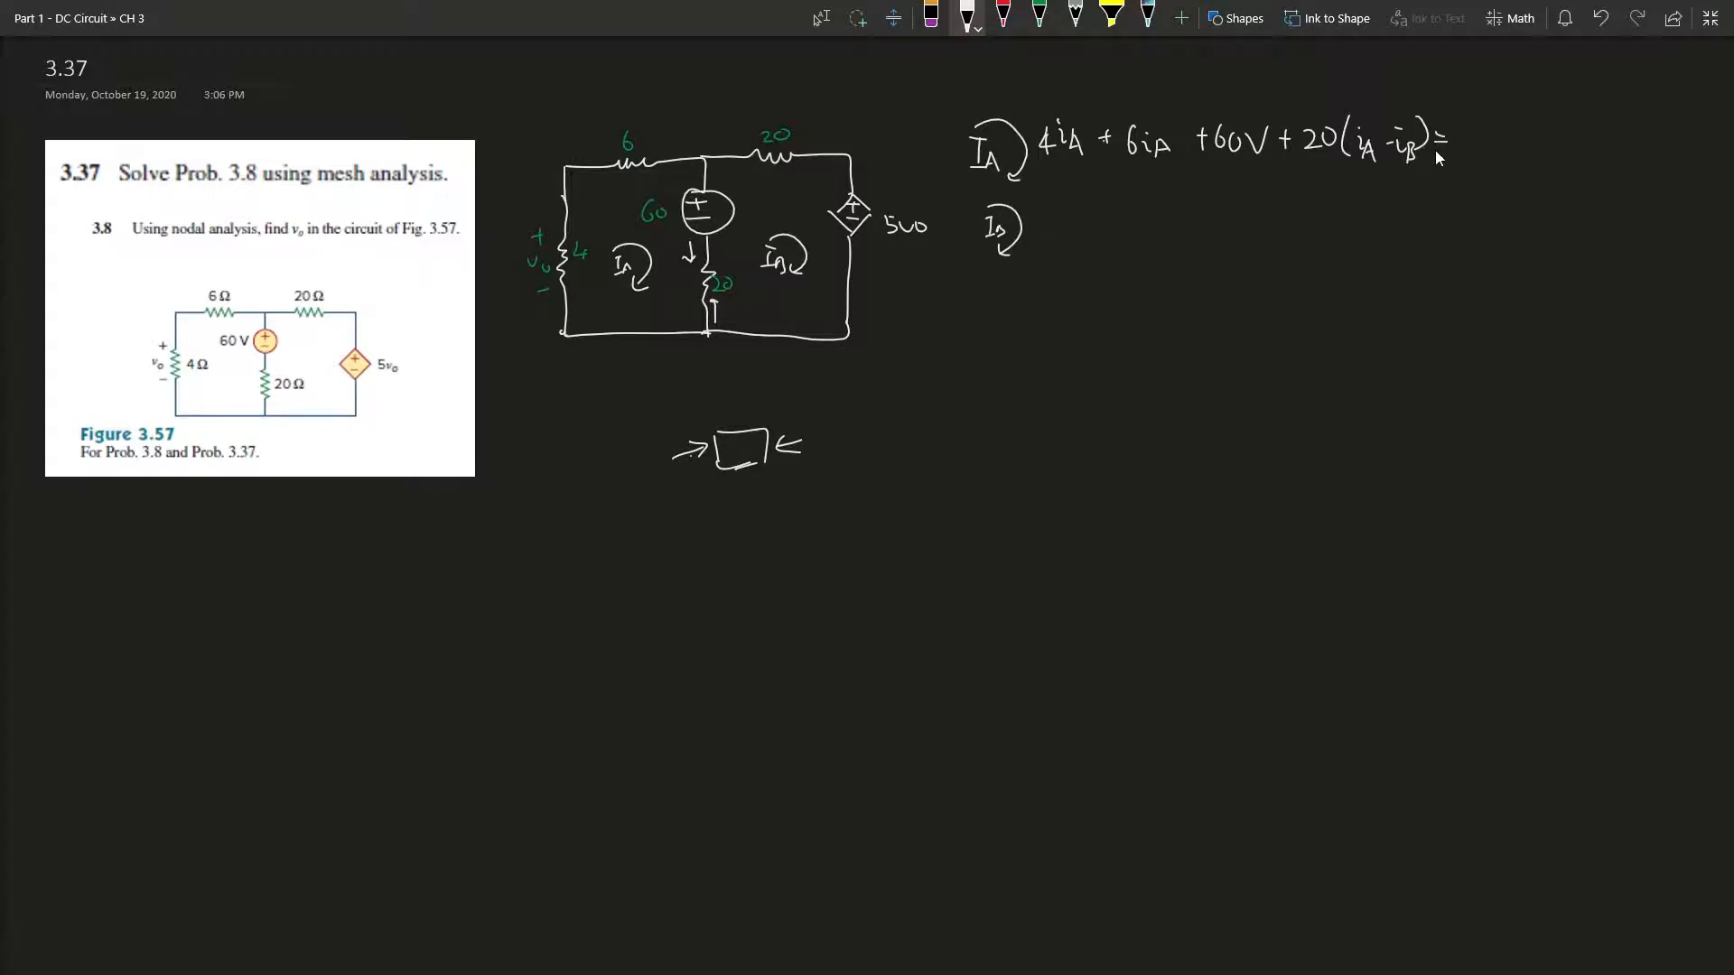
pyautogui.write('0')
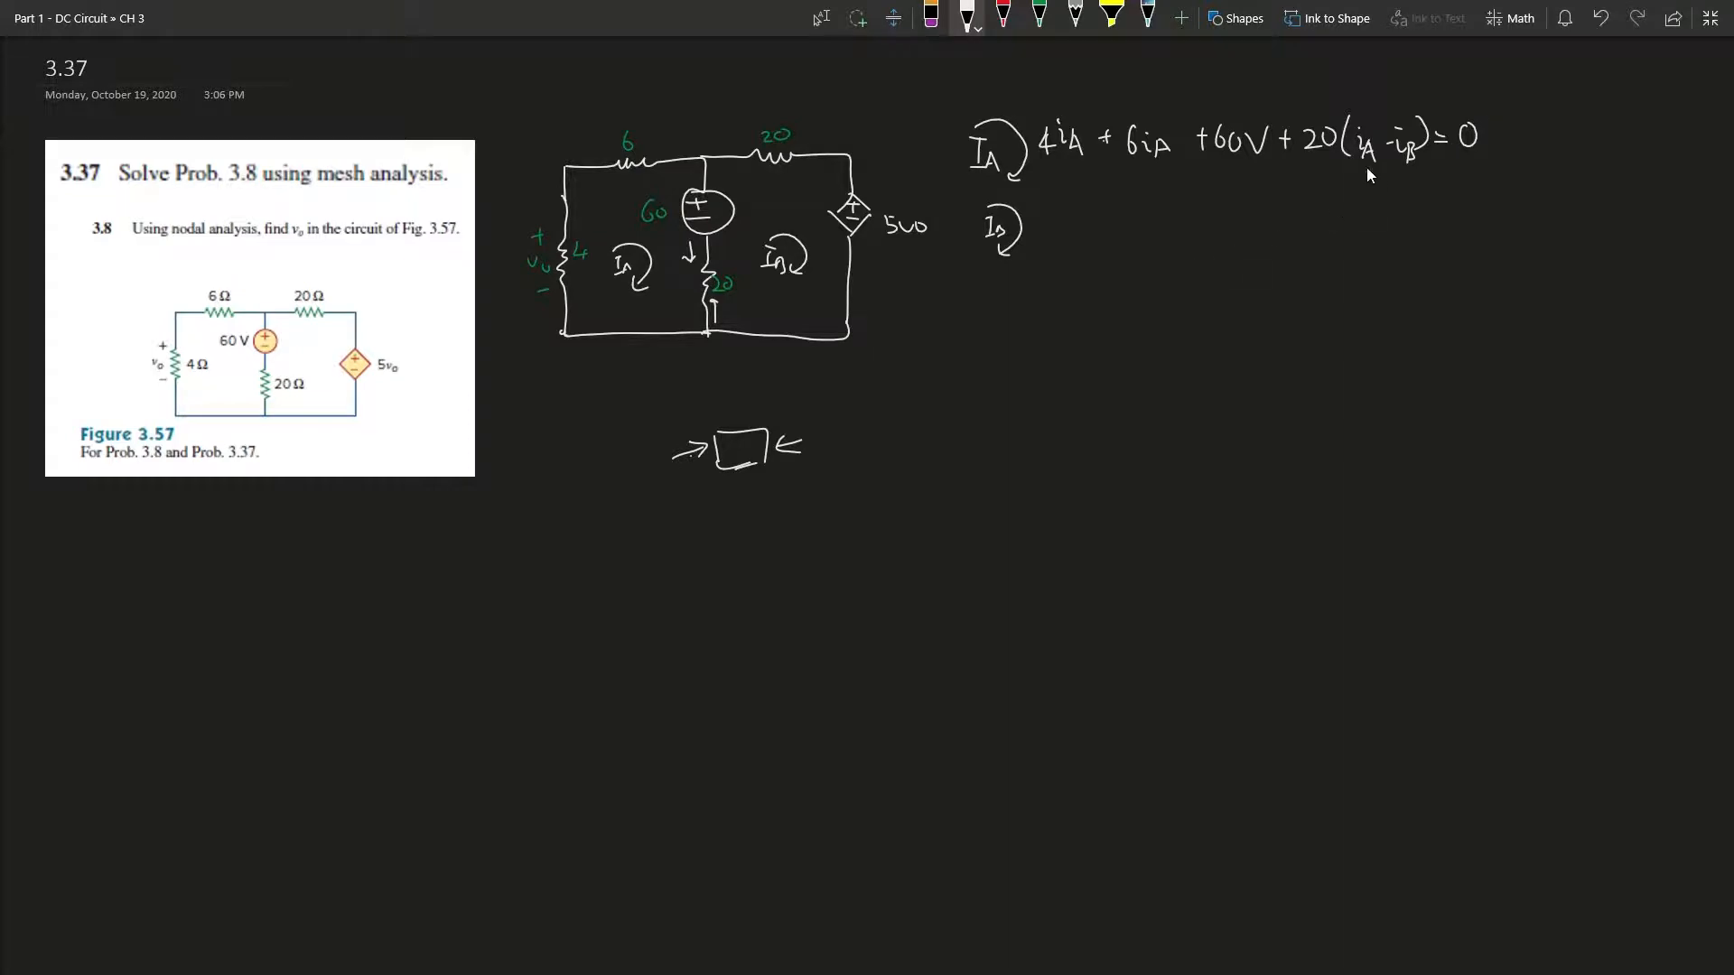
pyautogui.moveTo(1316, 157)
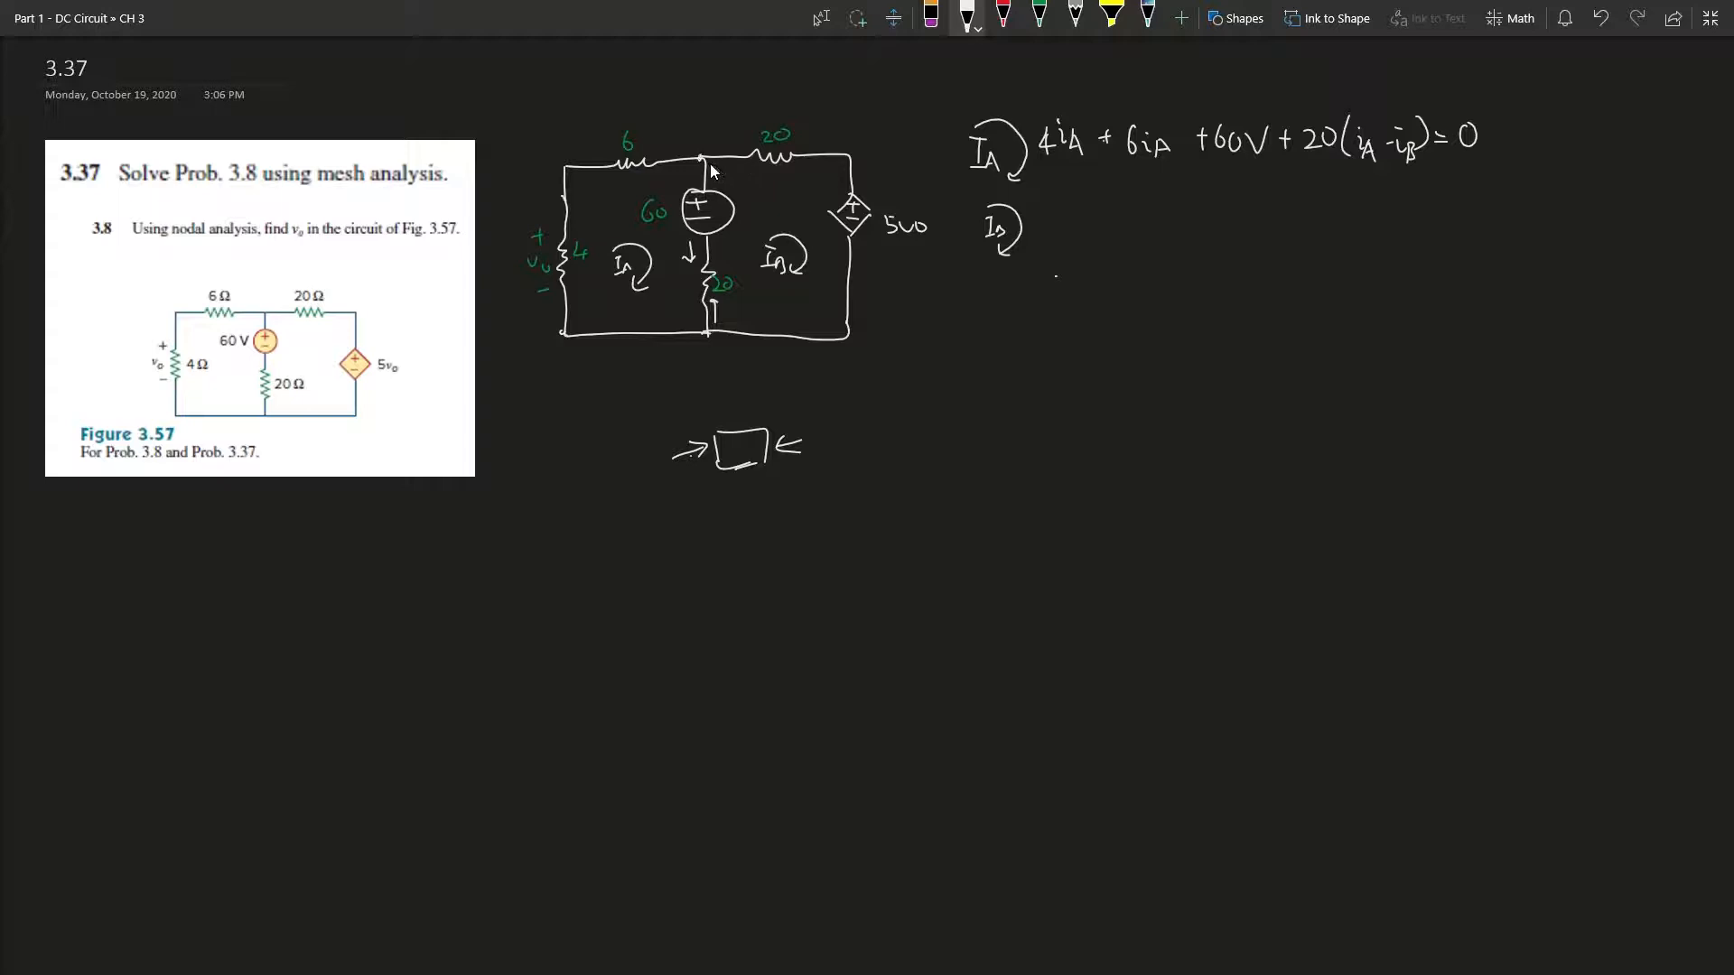
pyautogui.moveTo(1049, 243)
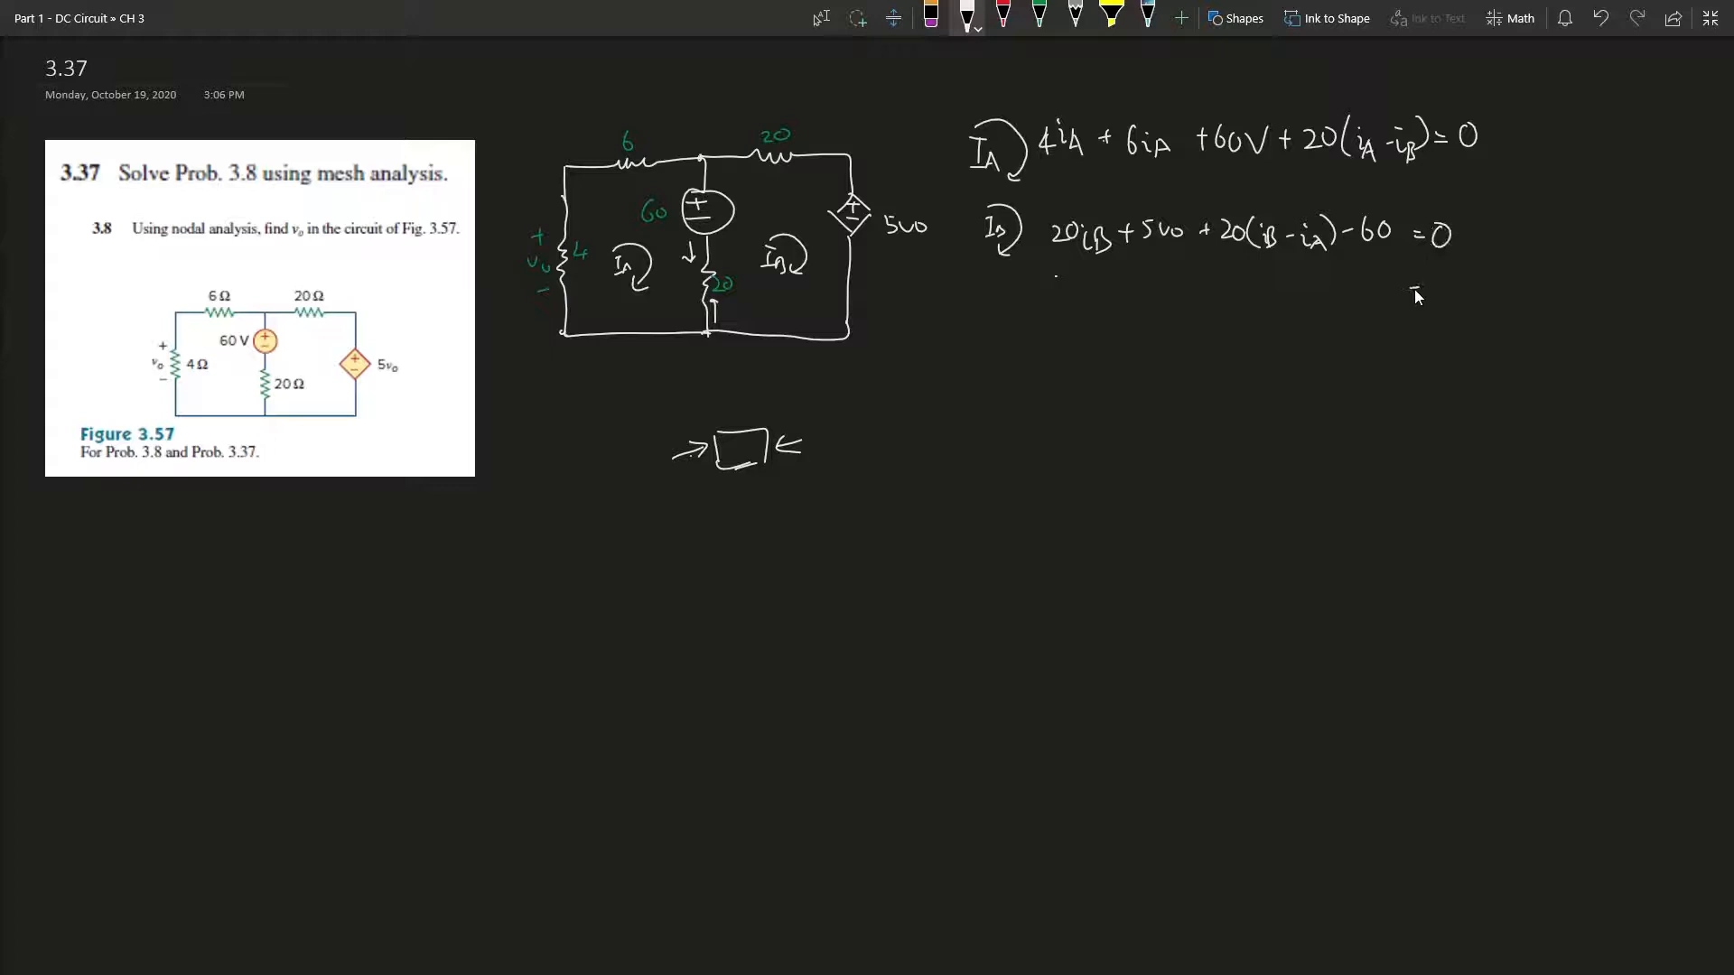
# Ink 20iB + 5vo + 20(iB − iA) − 60 = 0 and rearrange it as 40iB − 20iA = 60.
pyautogui.write('= 60')
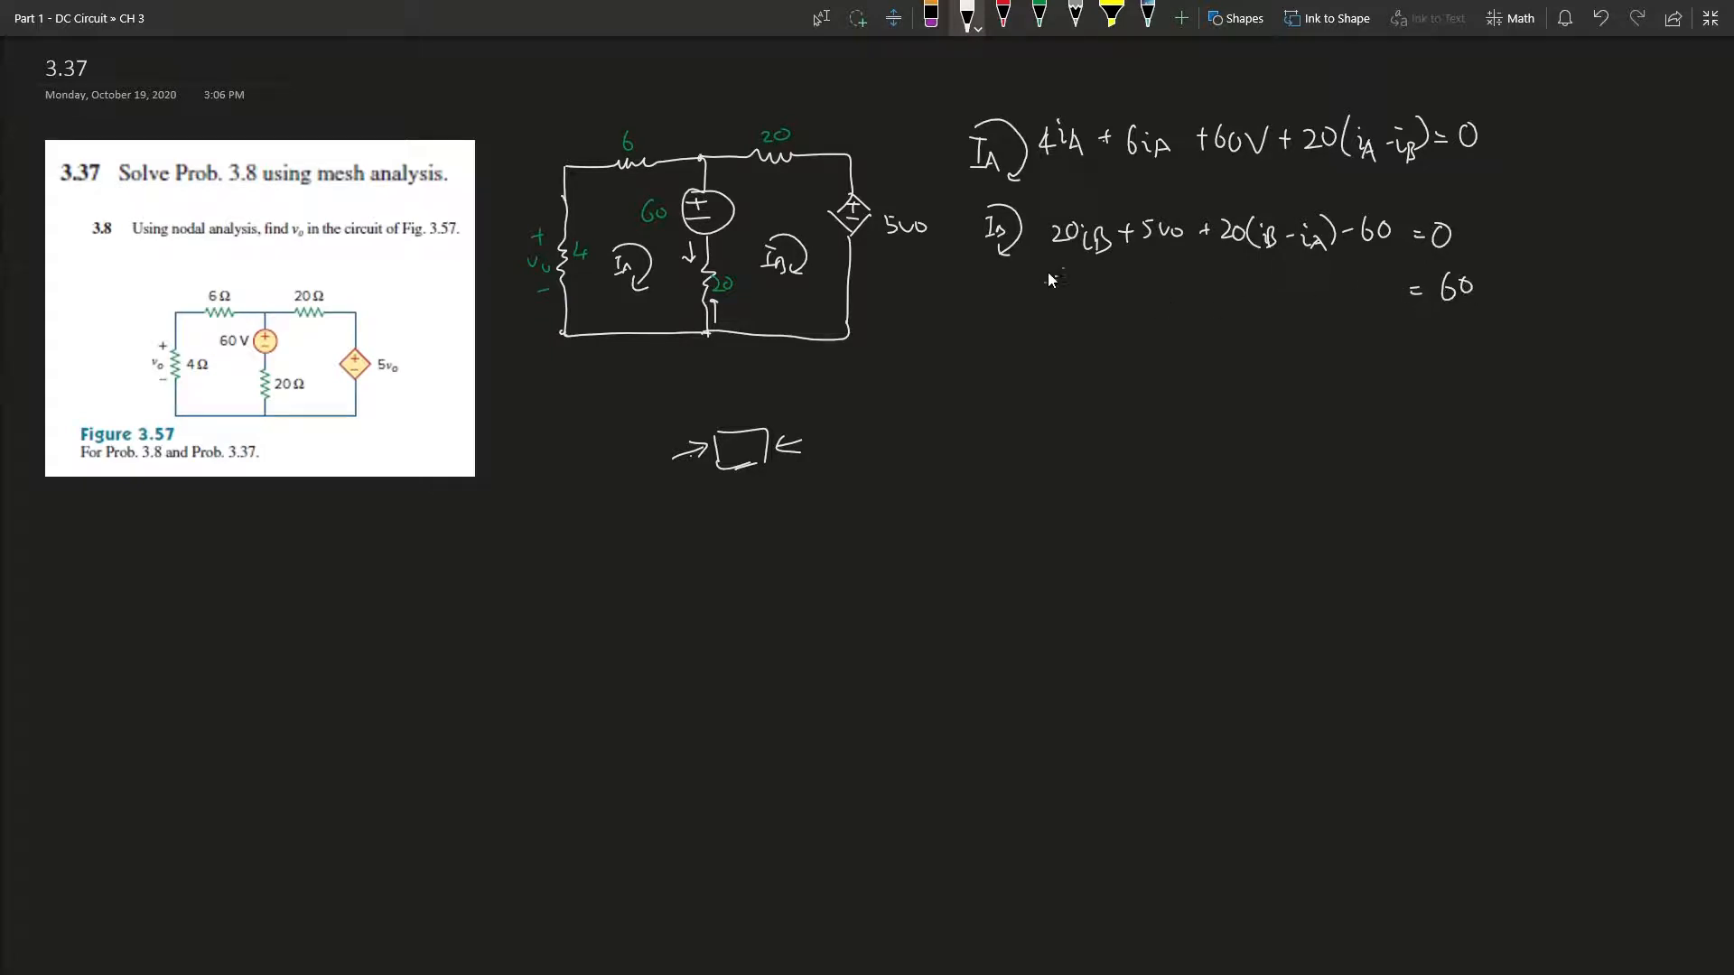
pyautogui.moveTo(1241, 262)
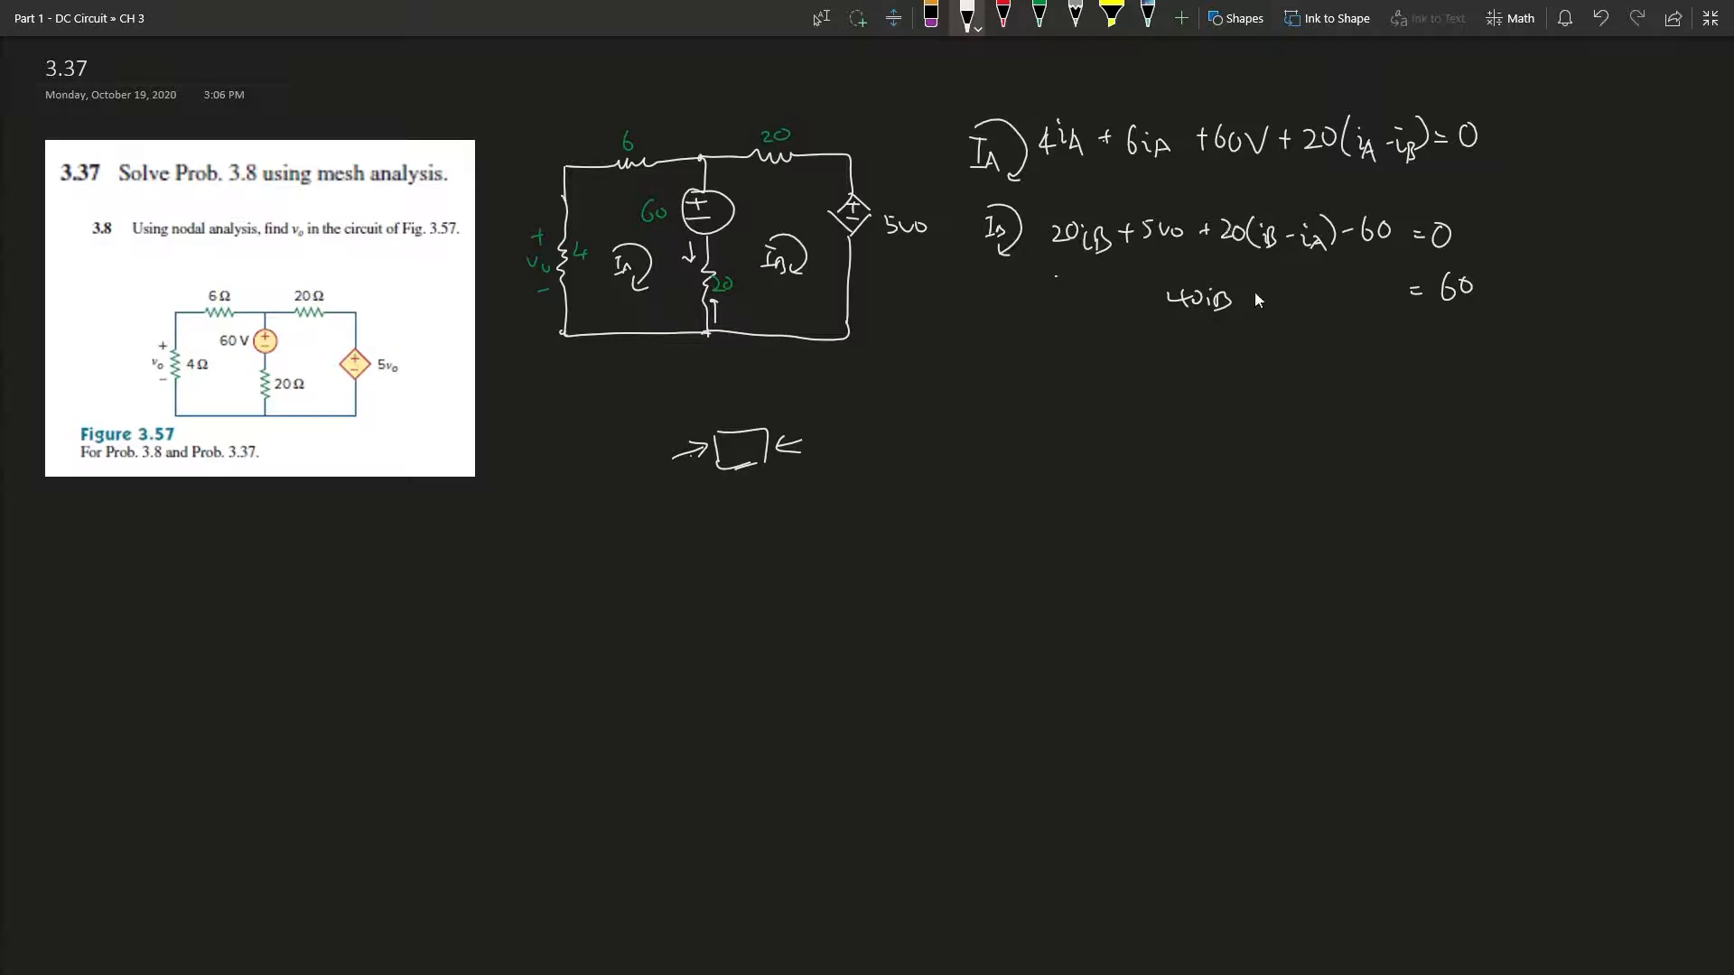
pyautogui.write('-20 iₐ')
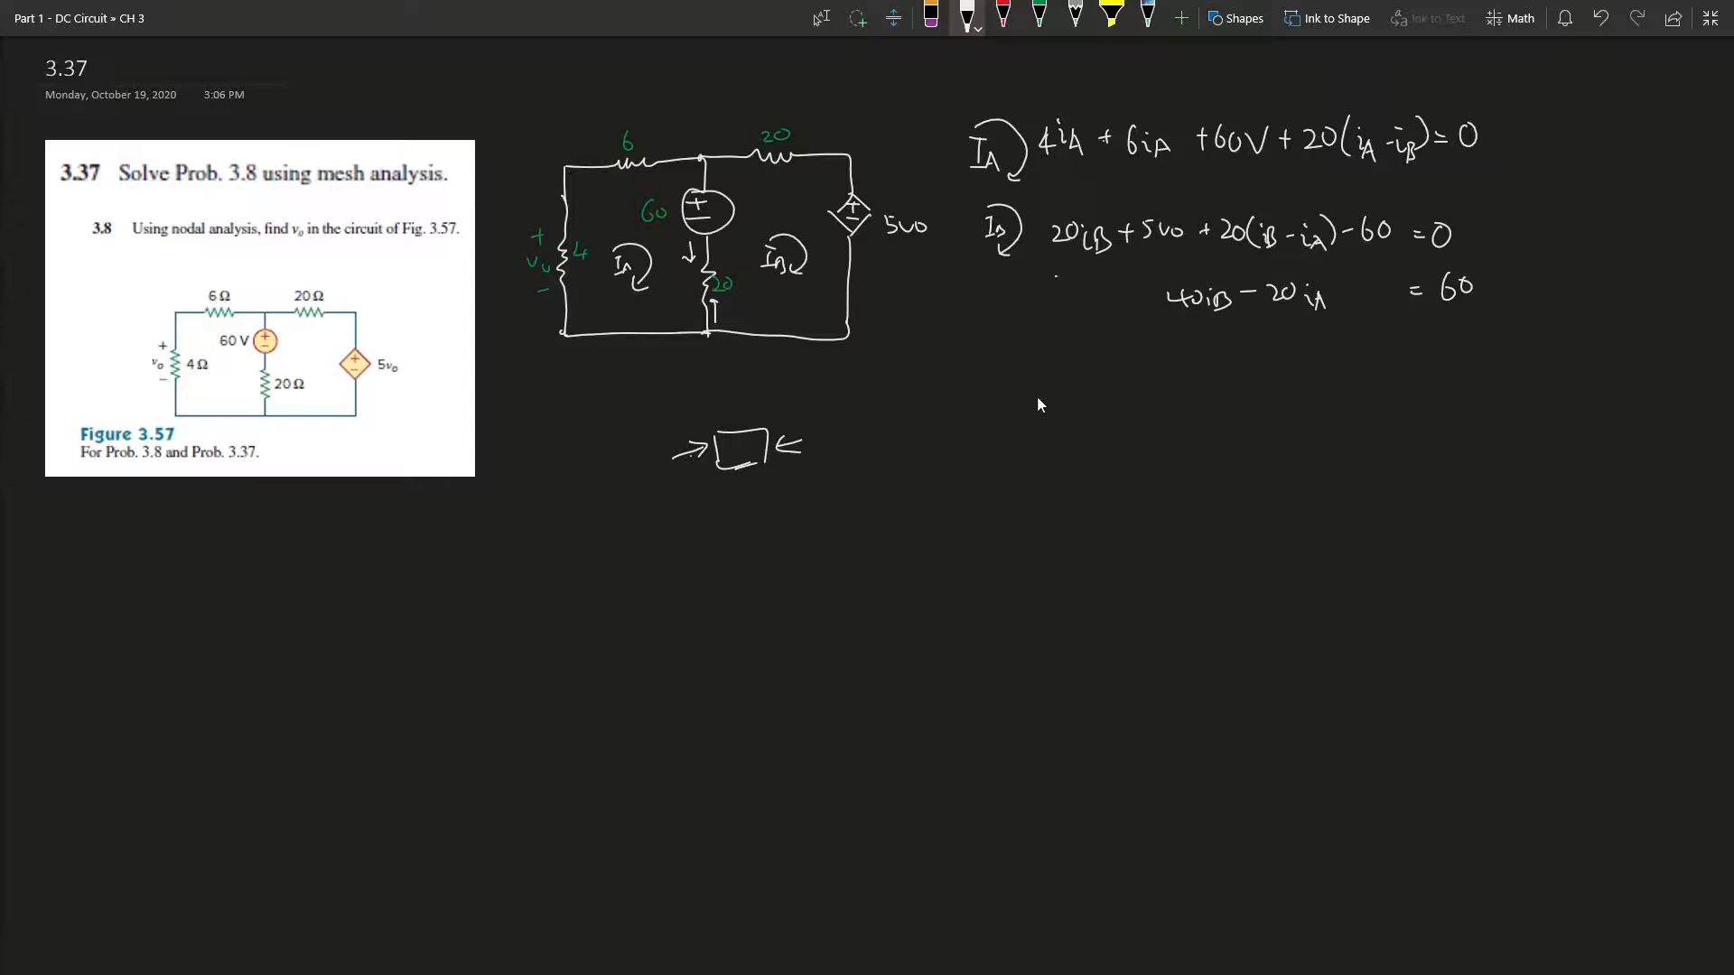
pyautogui.moveTo(1029, 276)
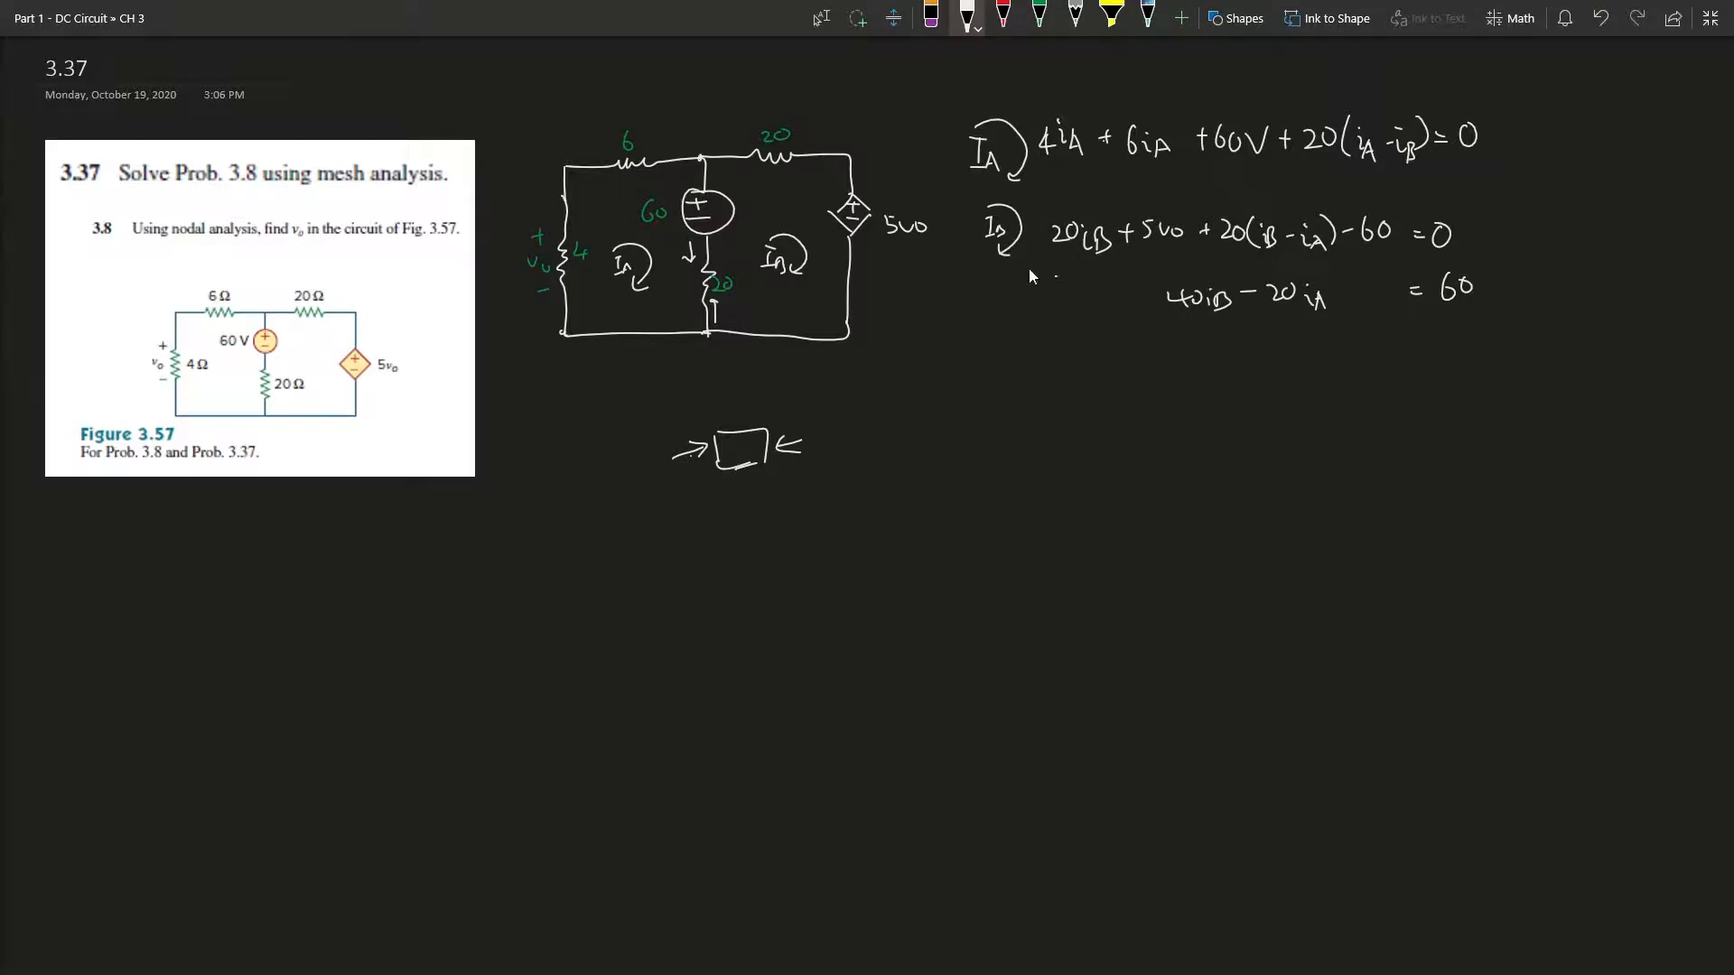
pyautogui.moveTo(1336, 191)
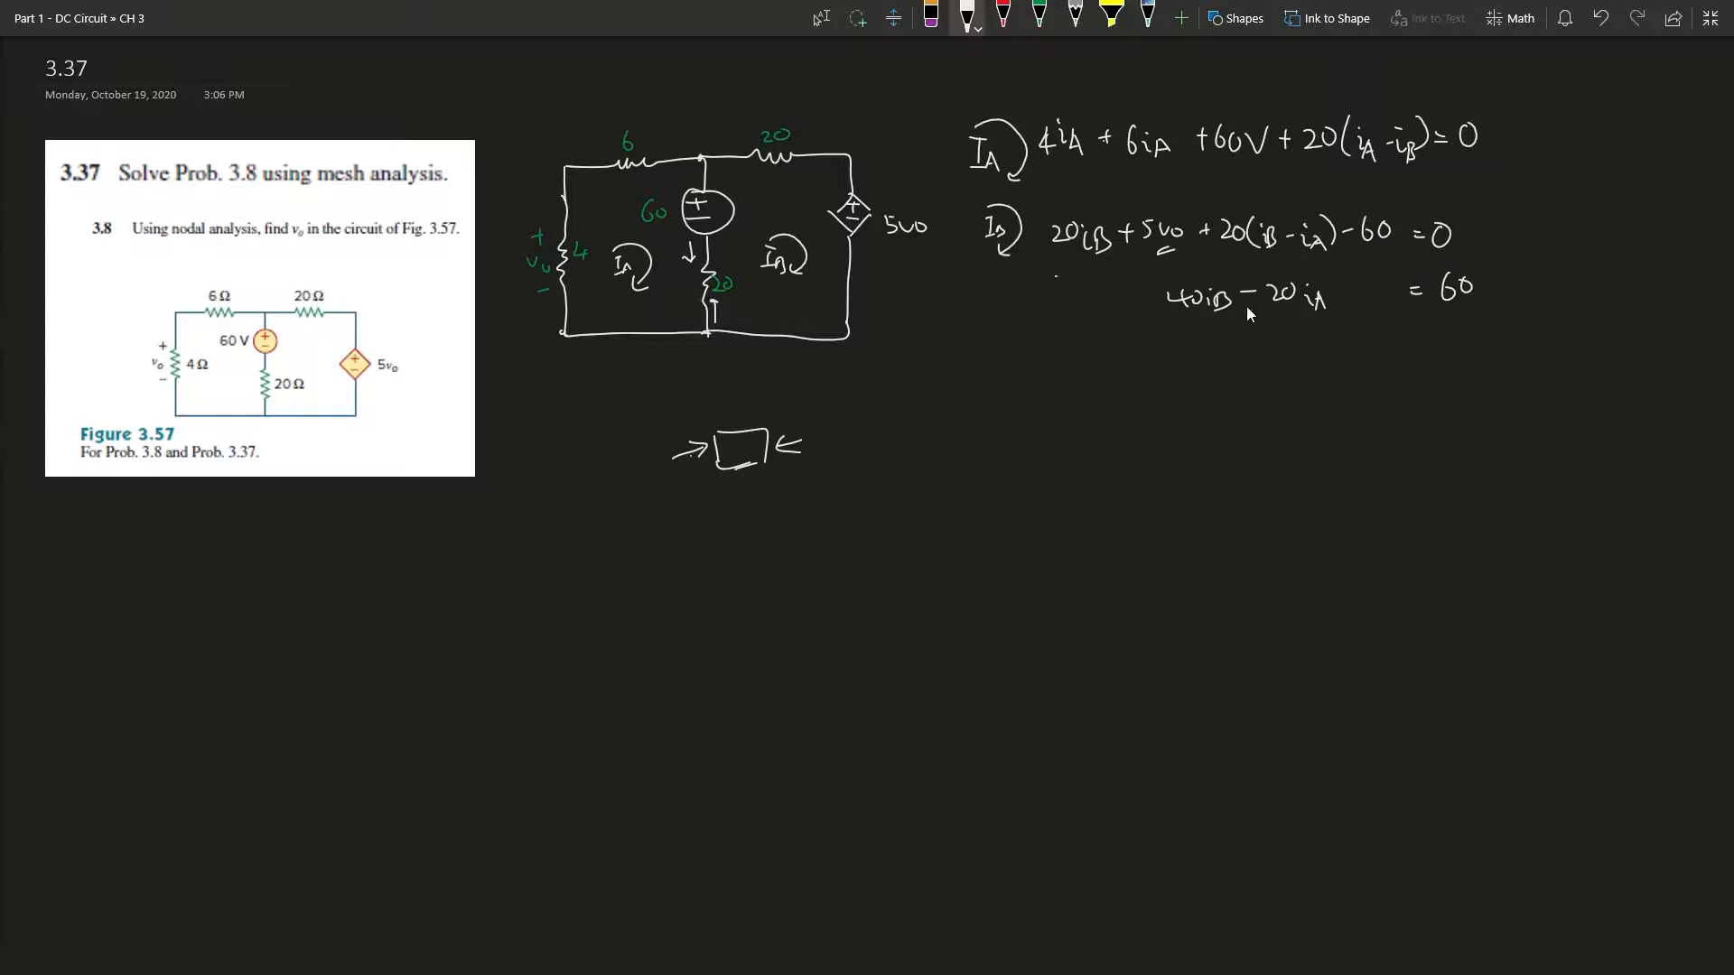
pyautogui.moveTo(1246, 329)
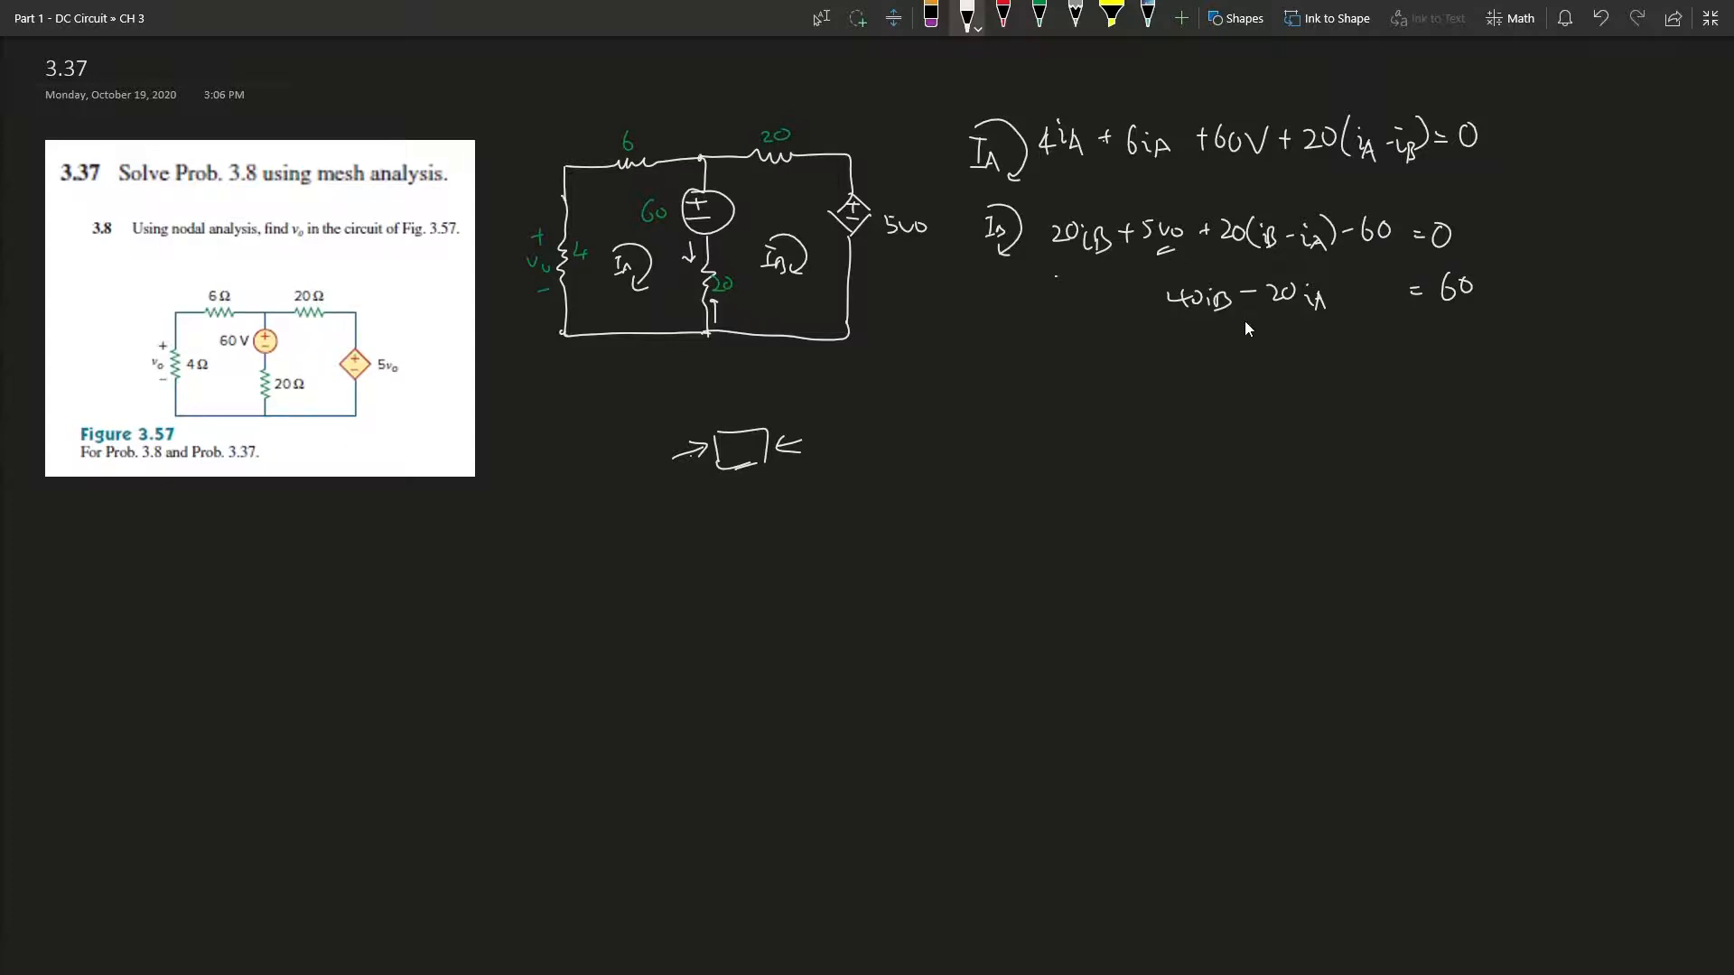
pyautogui.moveTo(1225, 330)
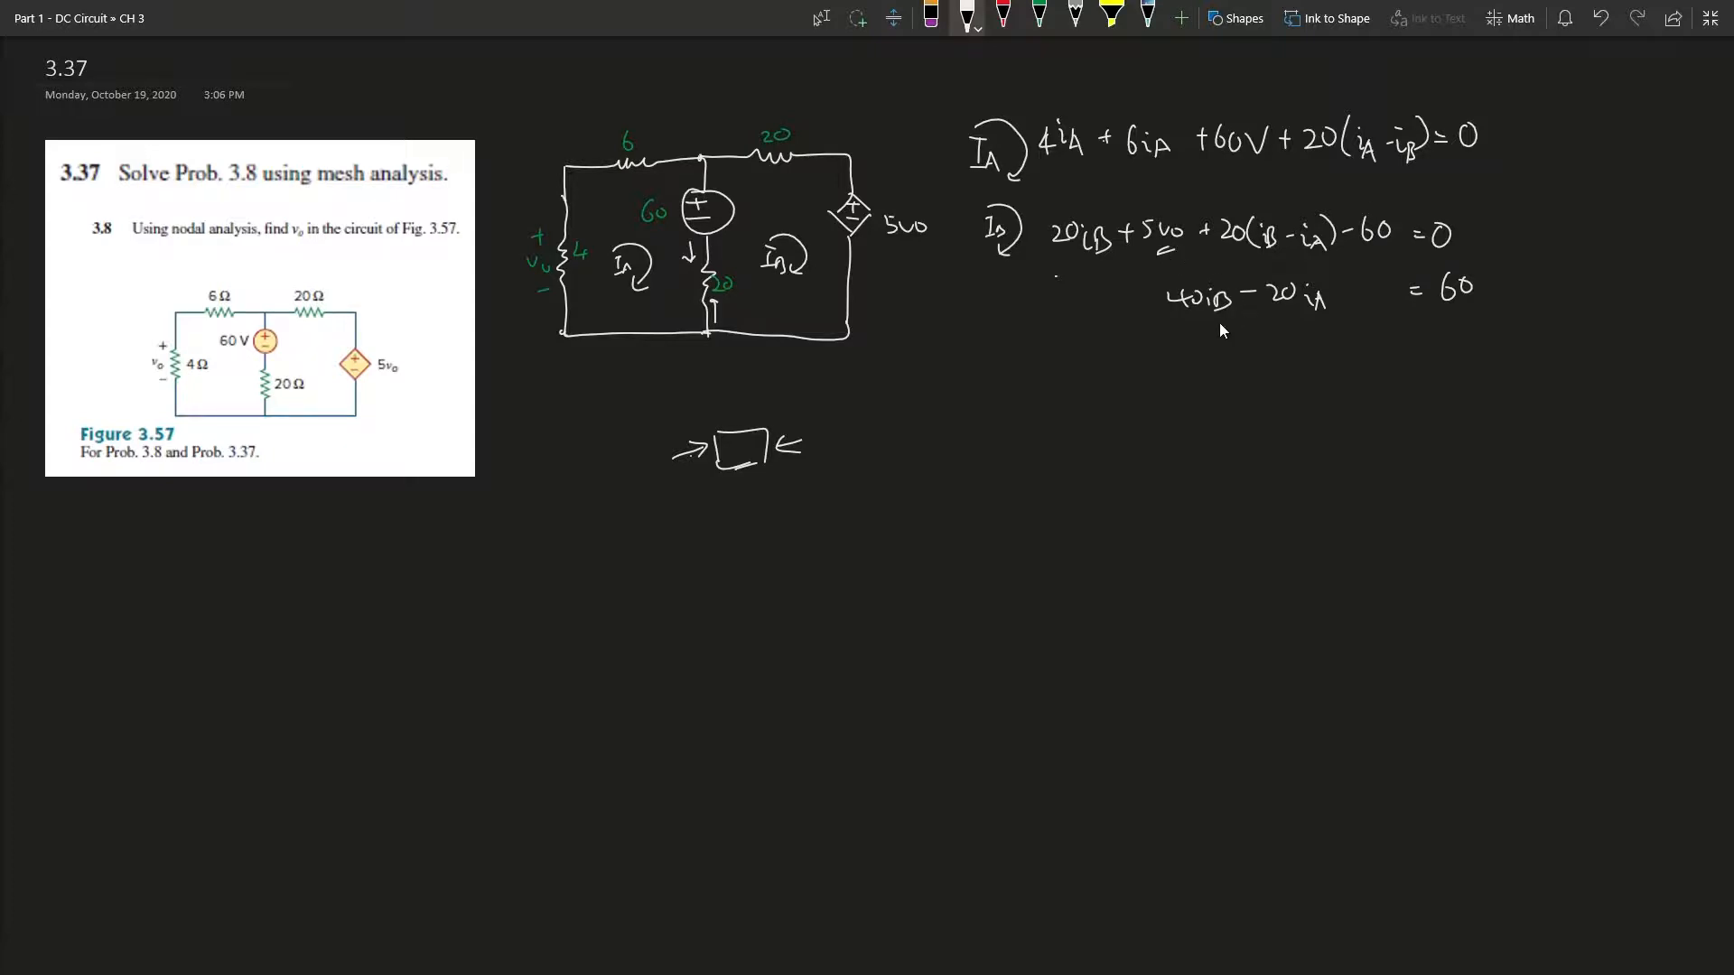
pyautogui.moveTo(1058, 354)
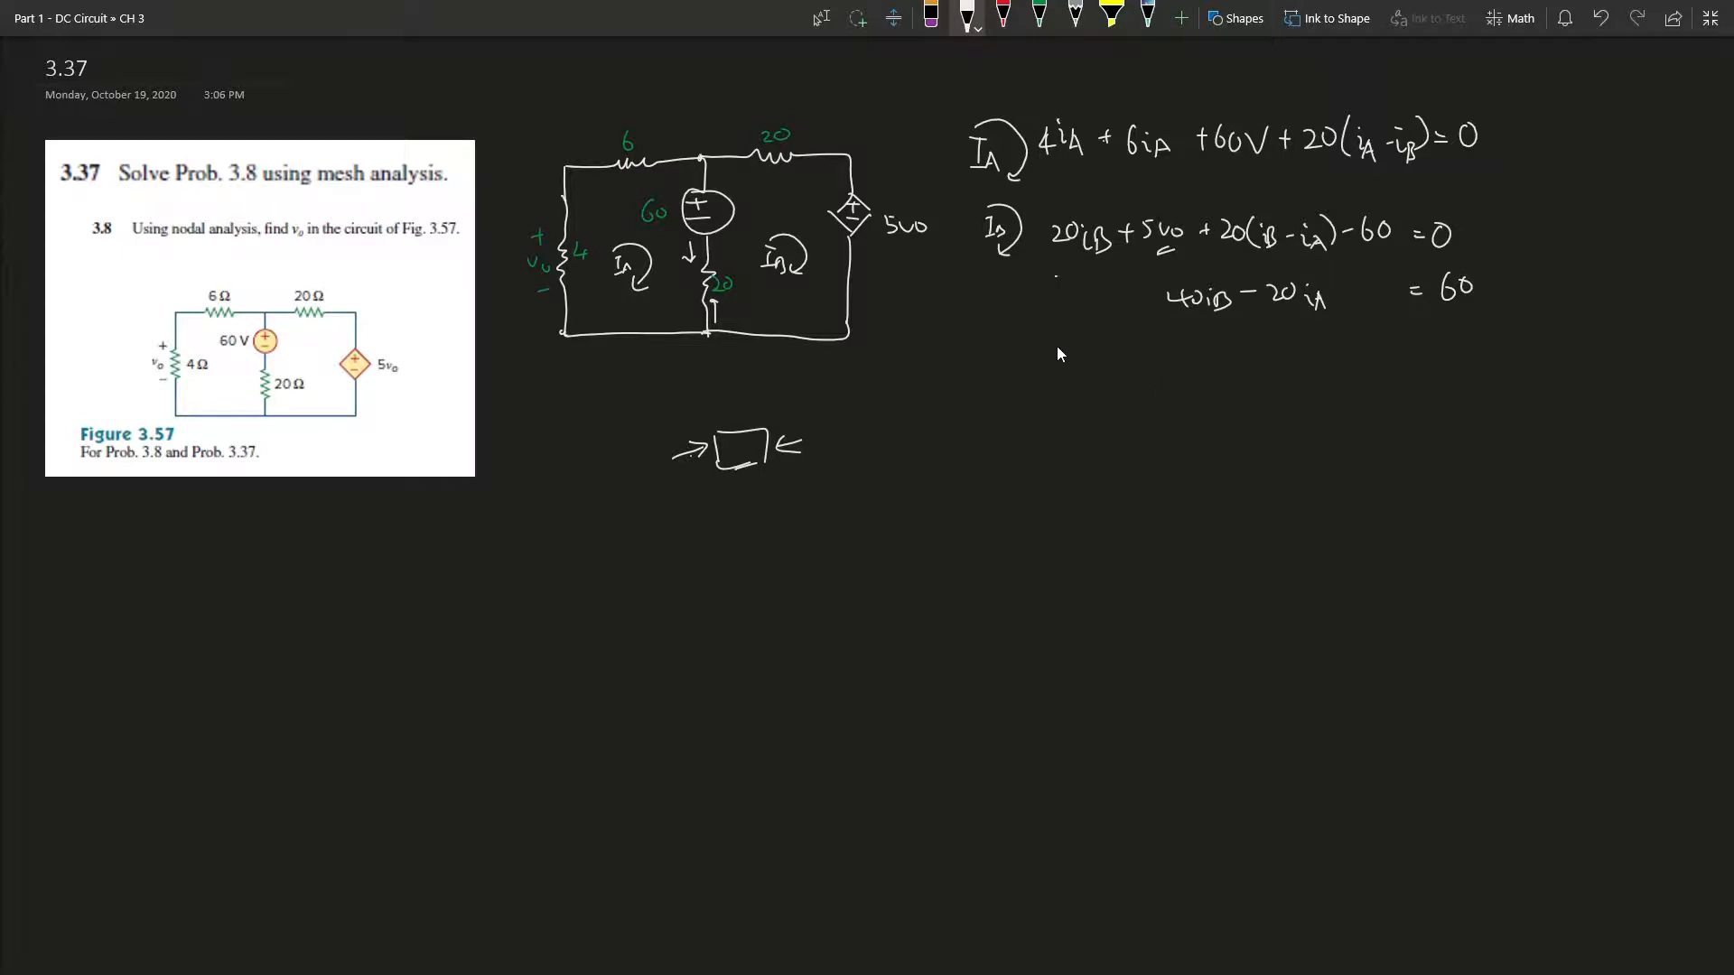
pyautogui.moveTo(1072, 365)
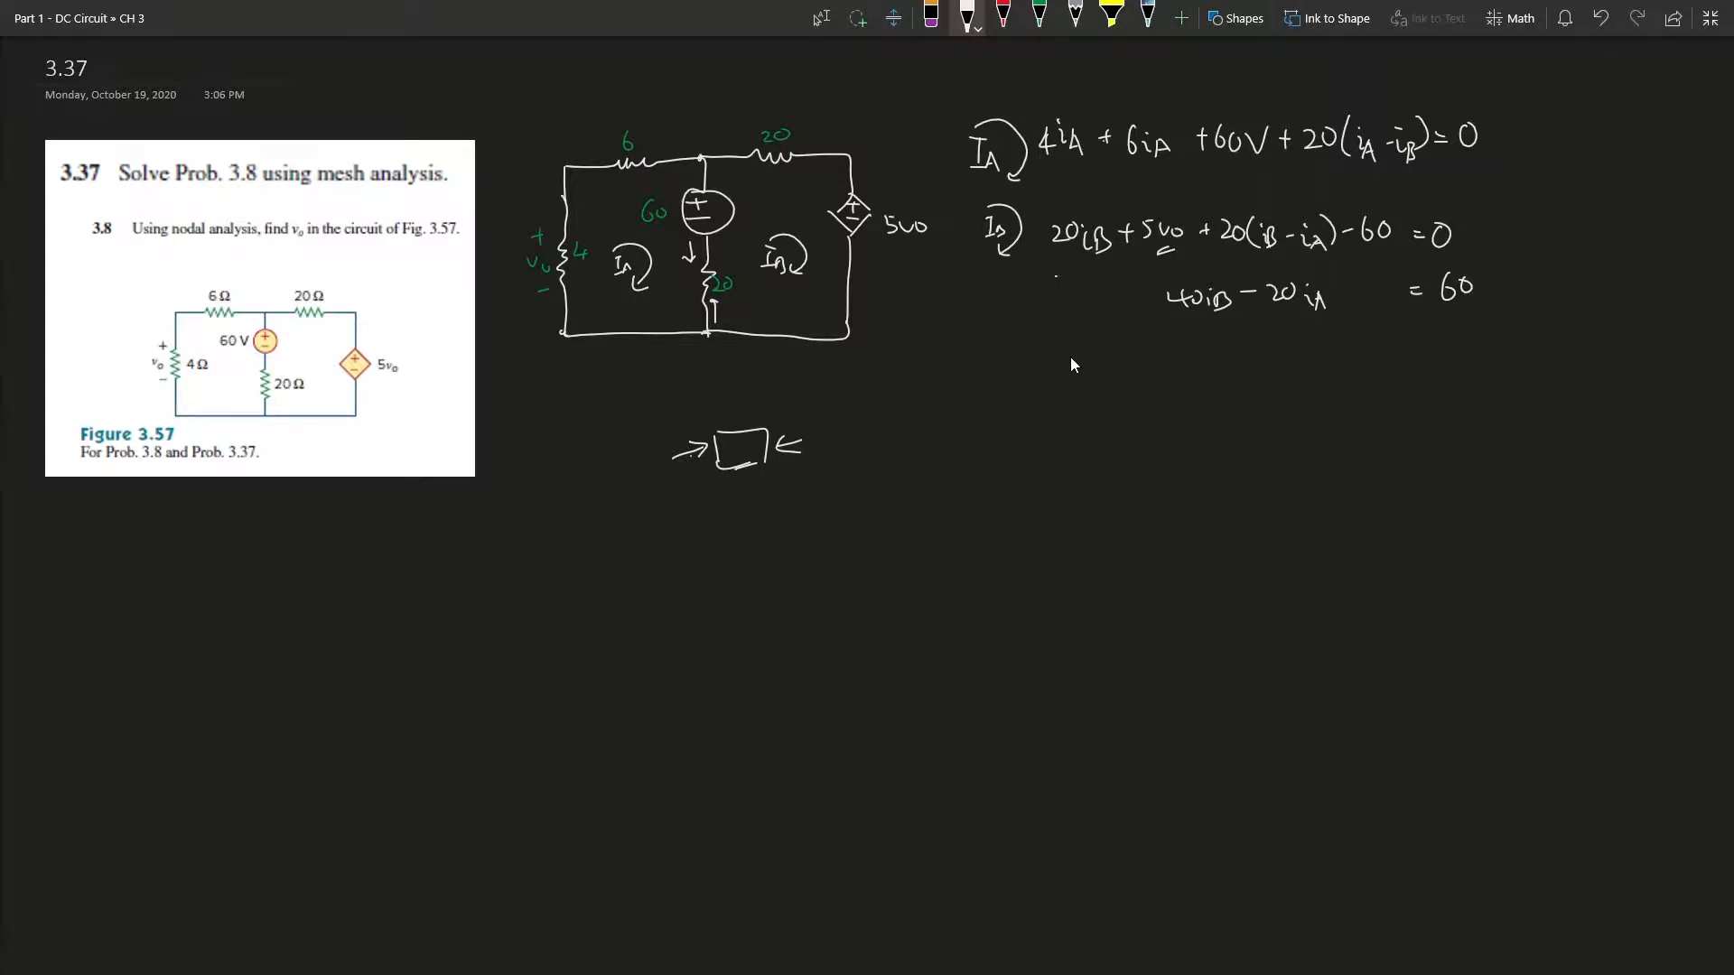
pyautogui.moveTo(1083, 384)
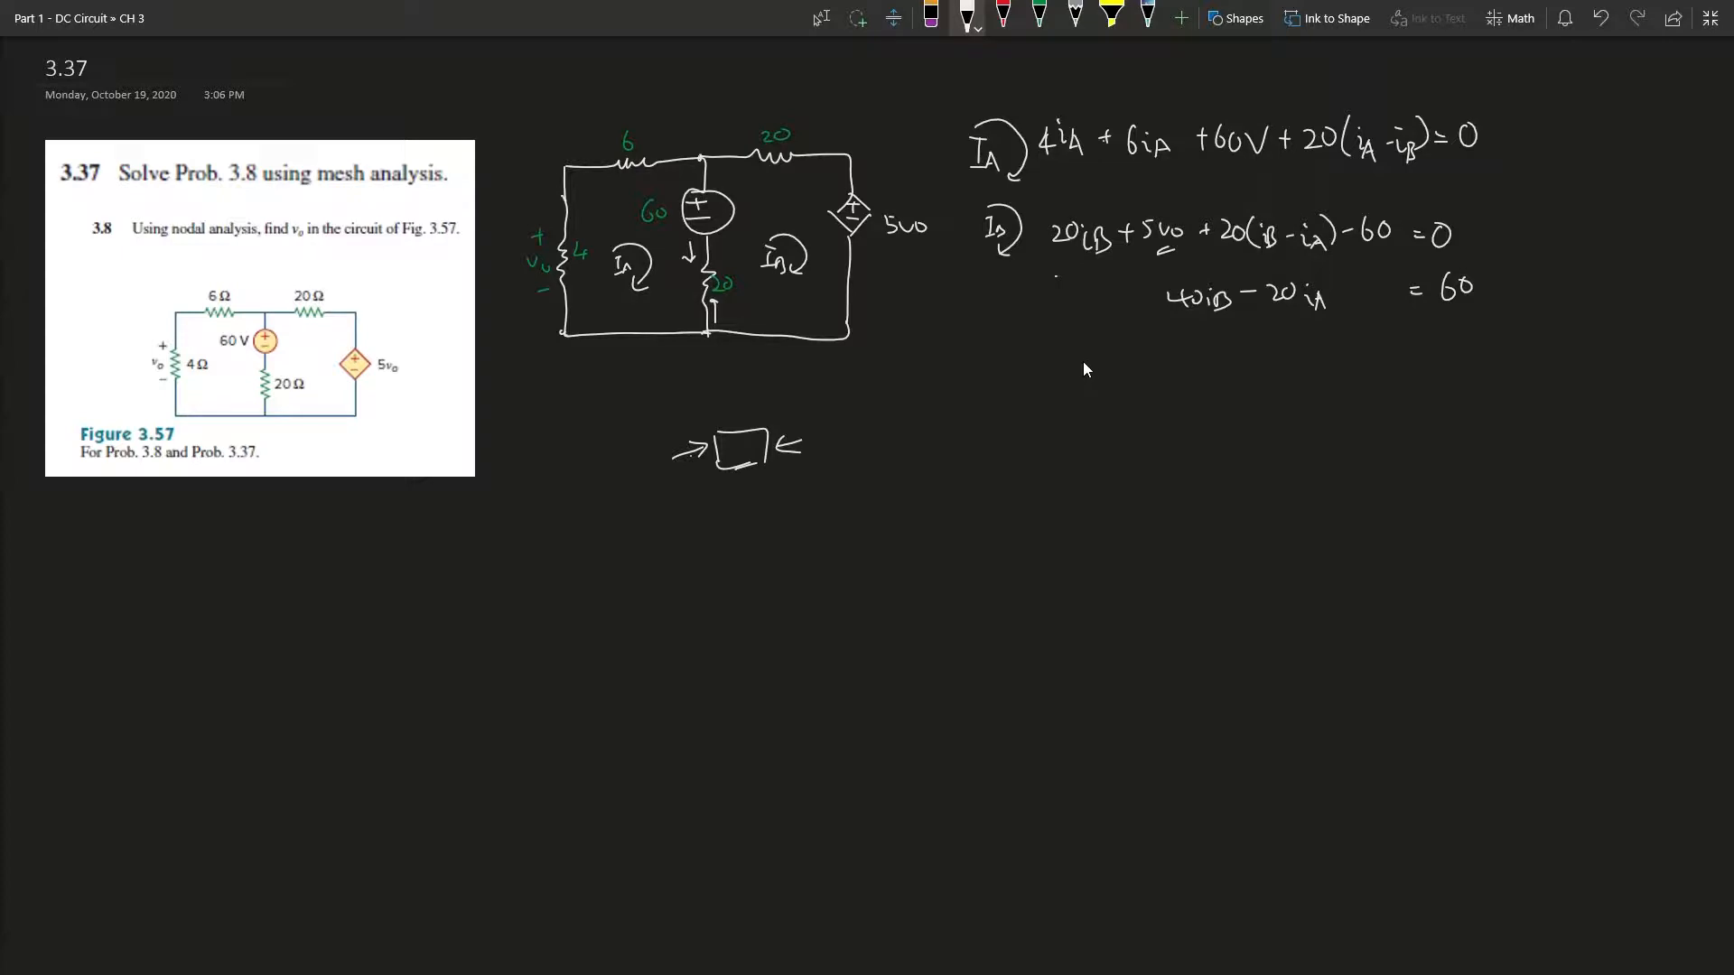
pyautogui.moveTo(1026, 356)
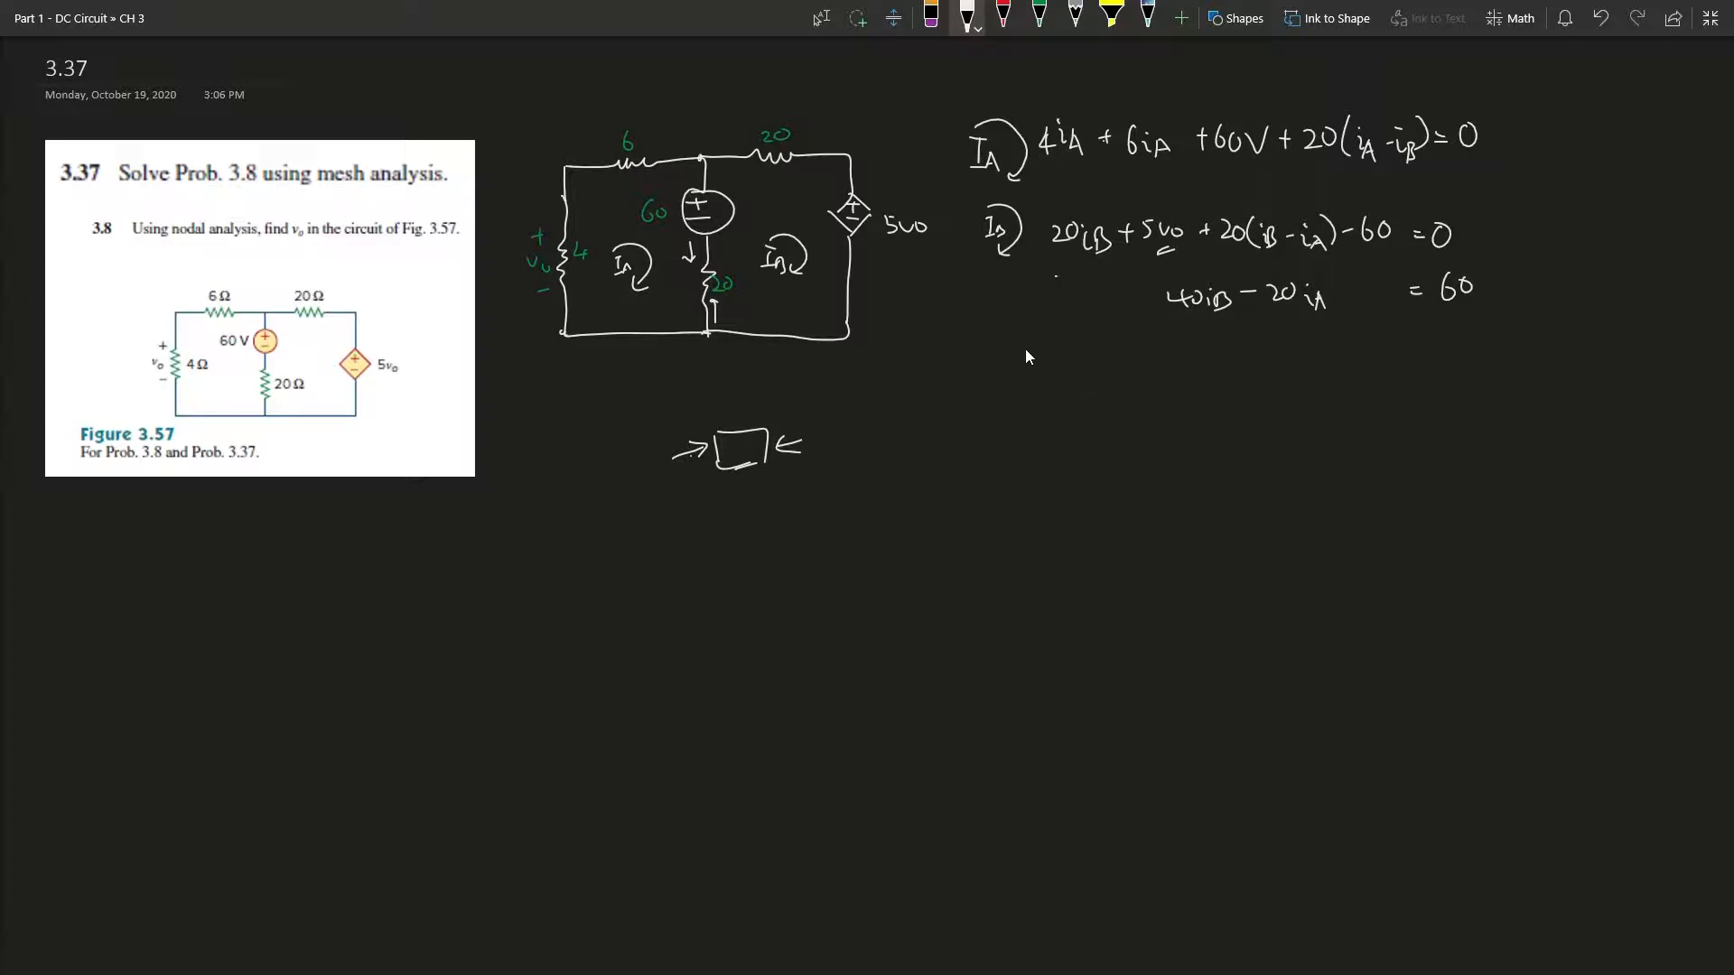
pyautogui.moveTo(1048, 374)
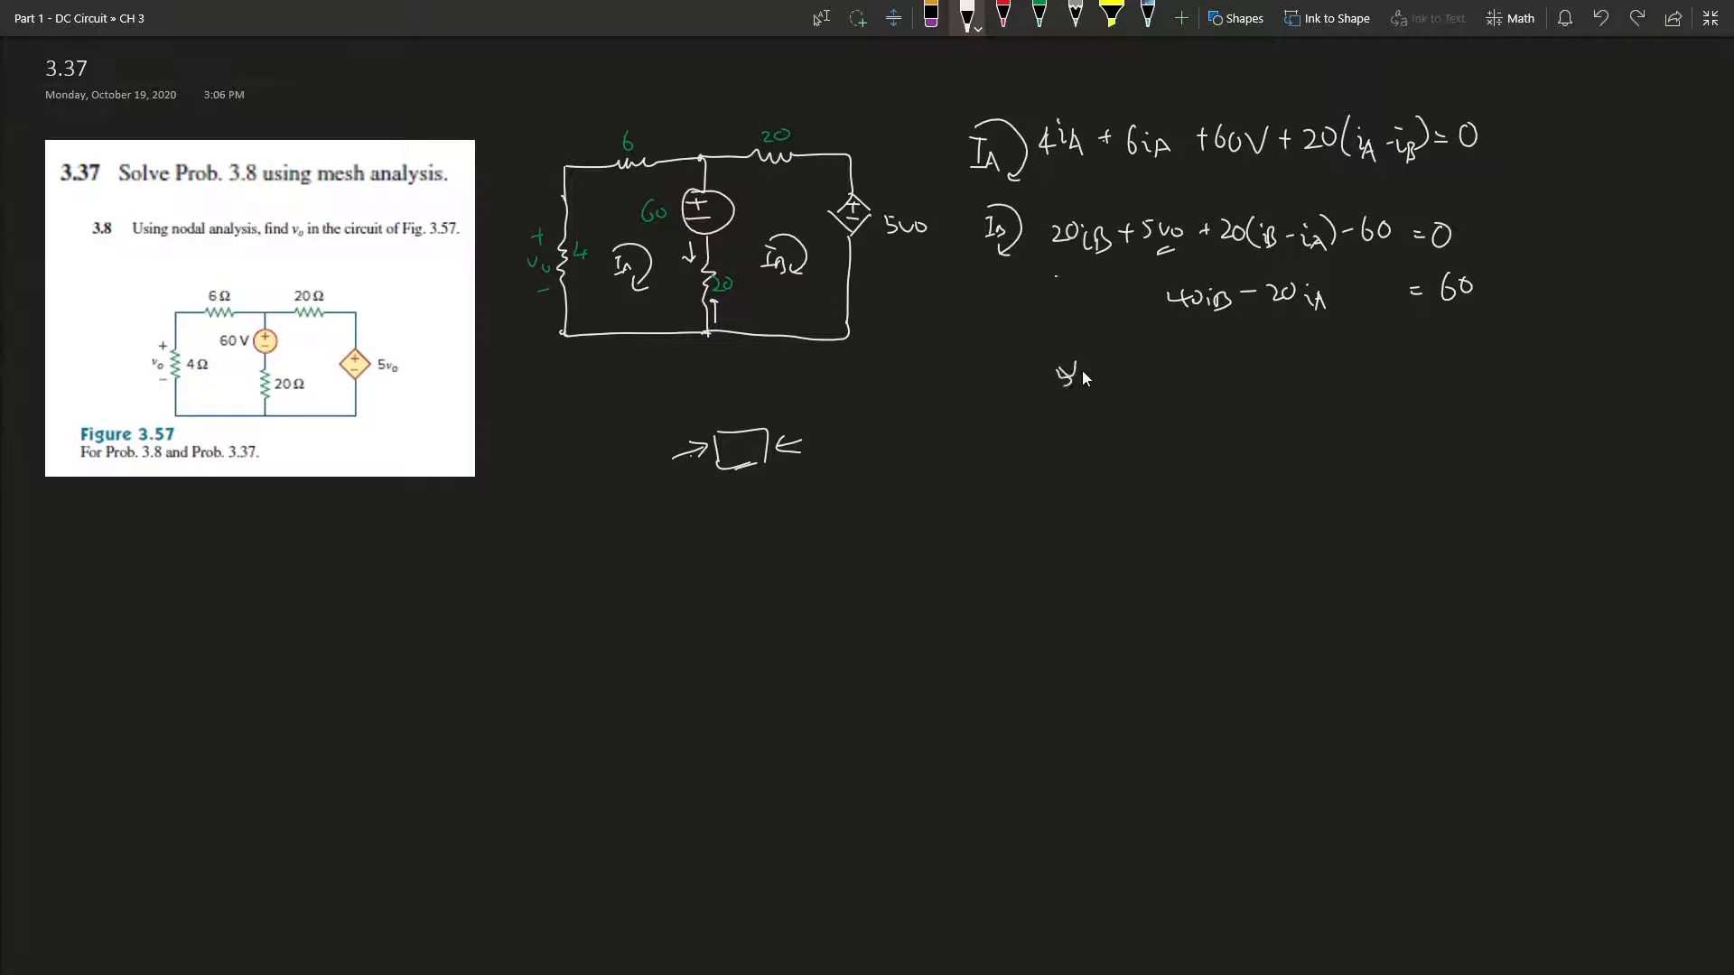
# Handwrite vo = 4·iA beneath the mesh equations with brackets around 4·iA.
pyautogui.click(1067, 371)
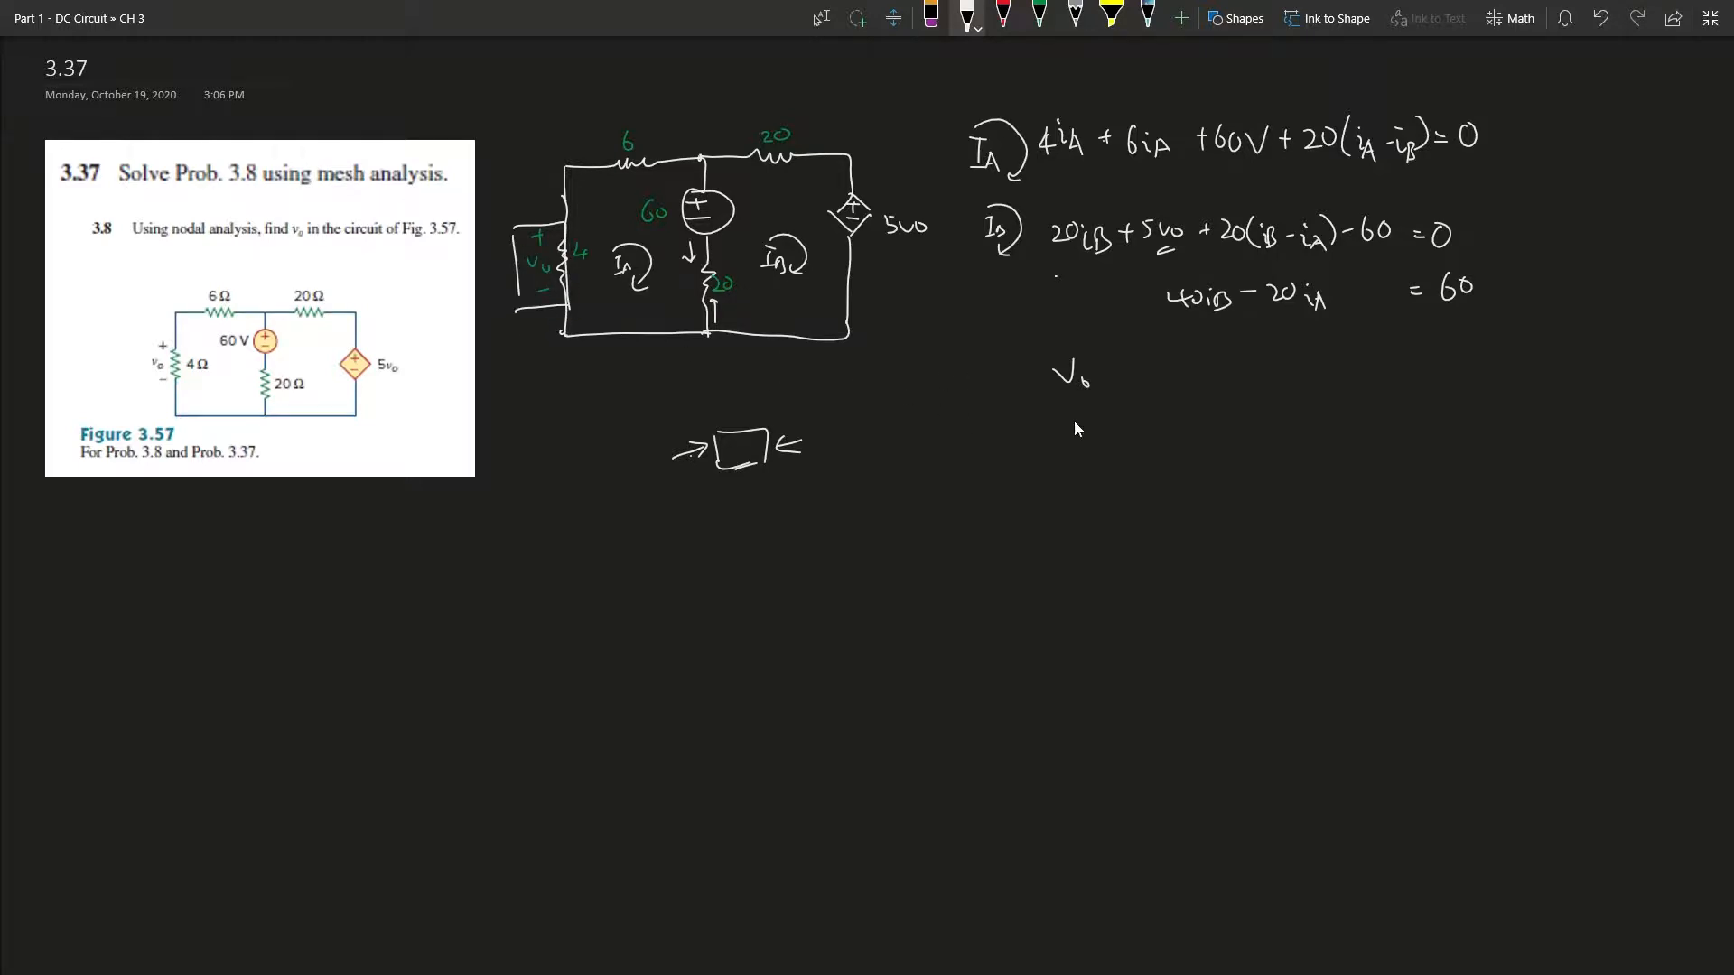
pyautogui.moveTo(603, 290)
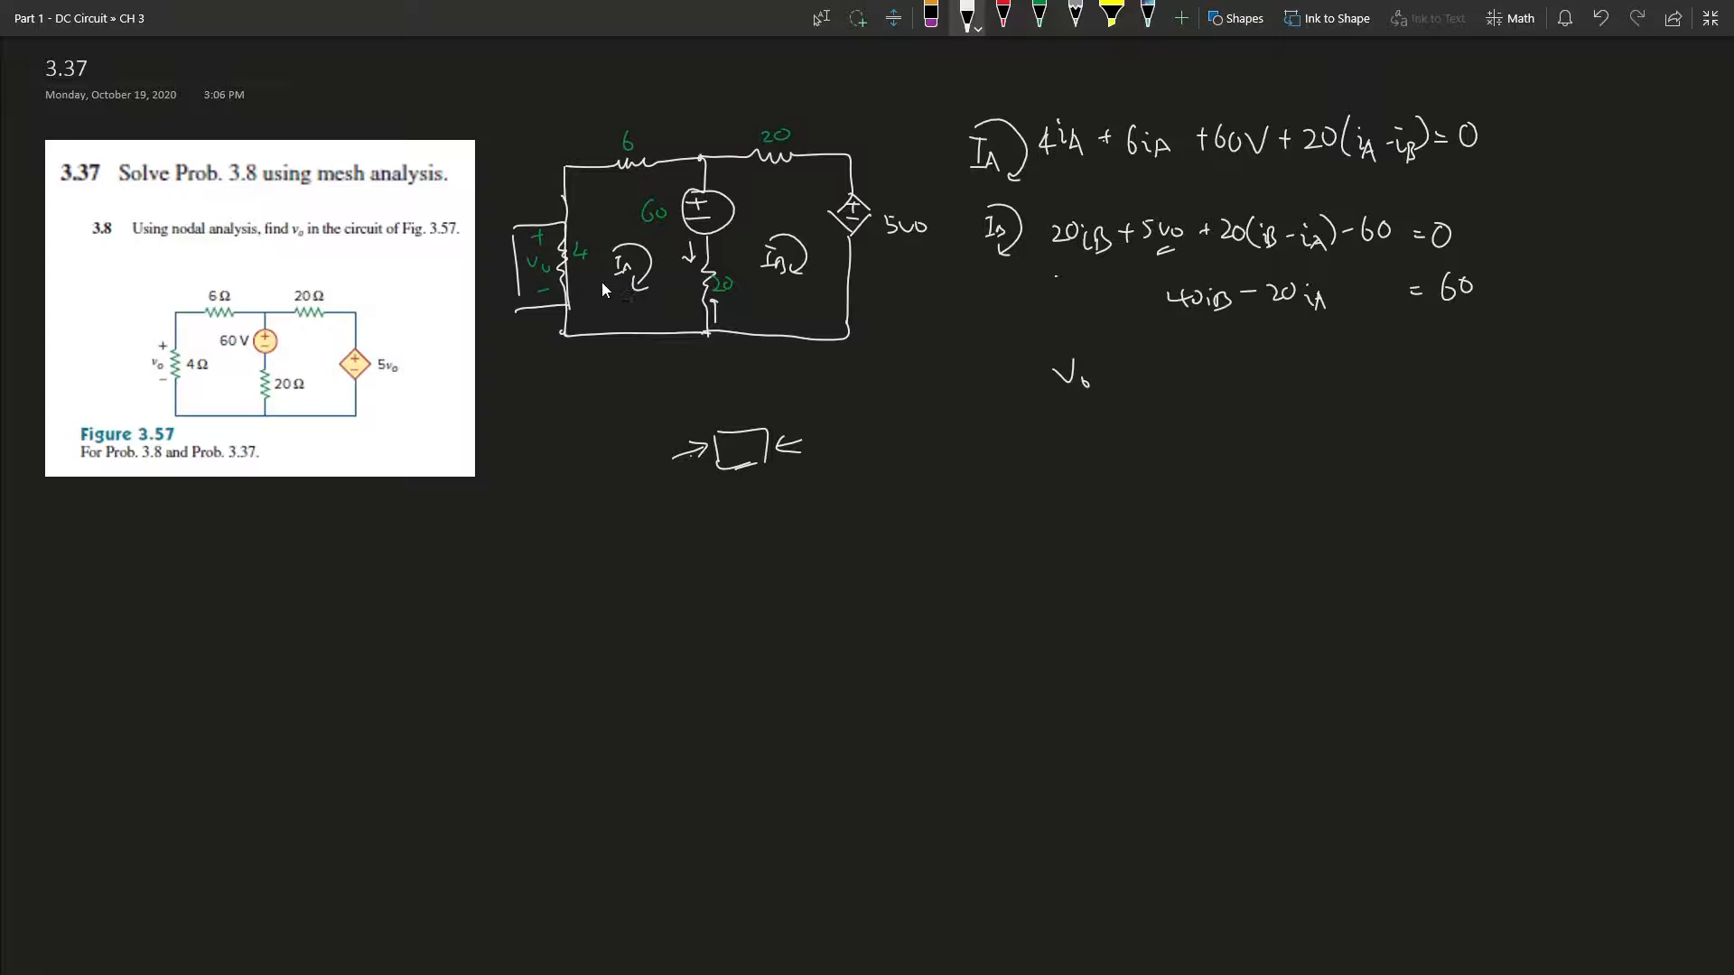
pyautogui.moveTo(614, 271); pyautogui.dragTo(636, 288)
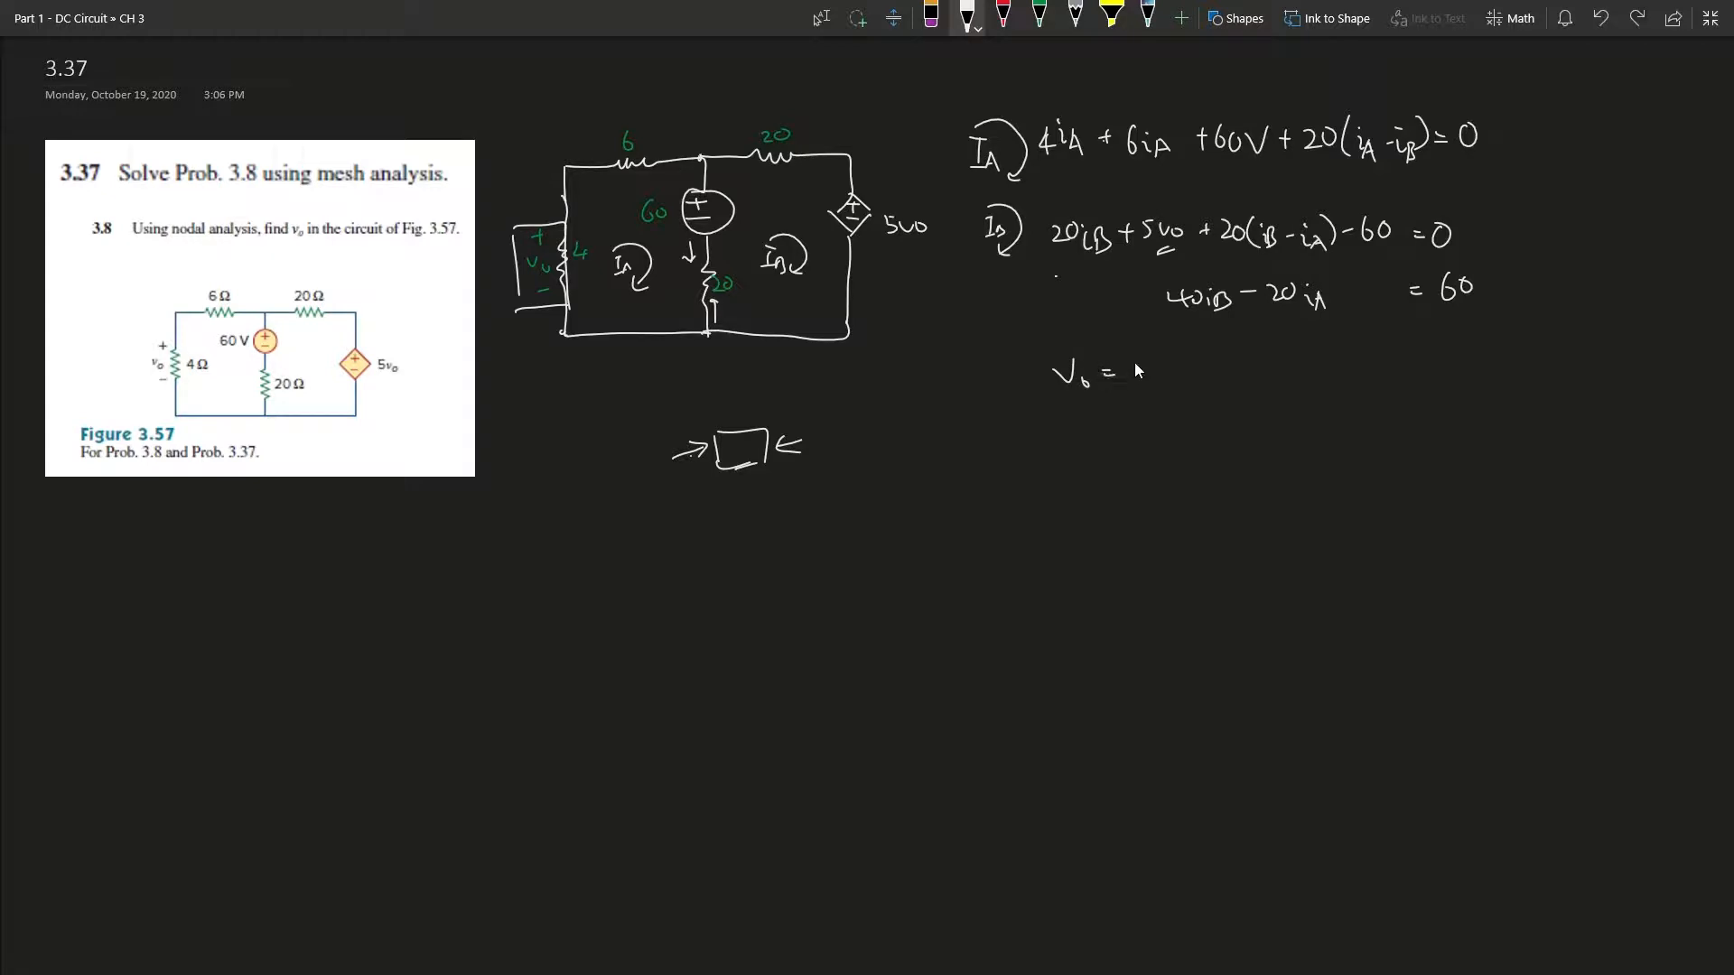
pyautogui.write('4·IA')
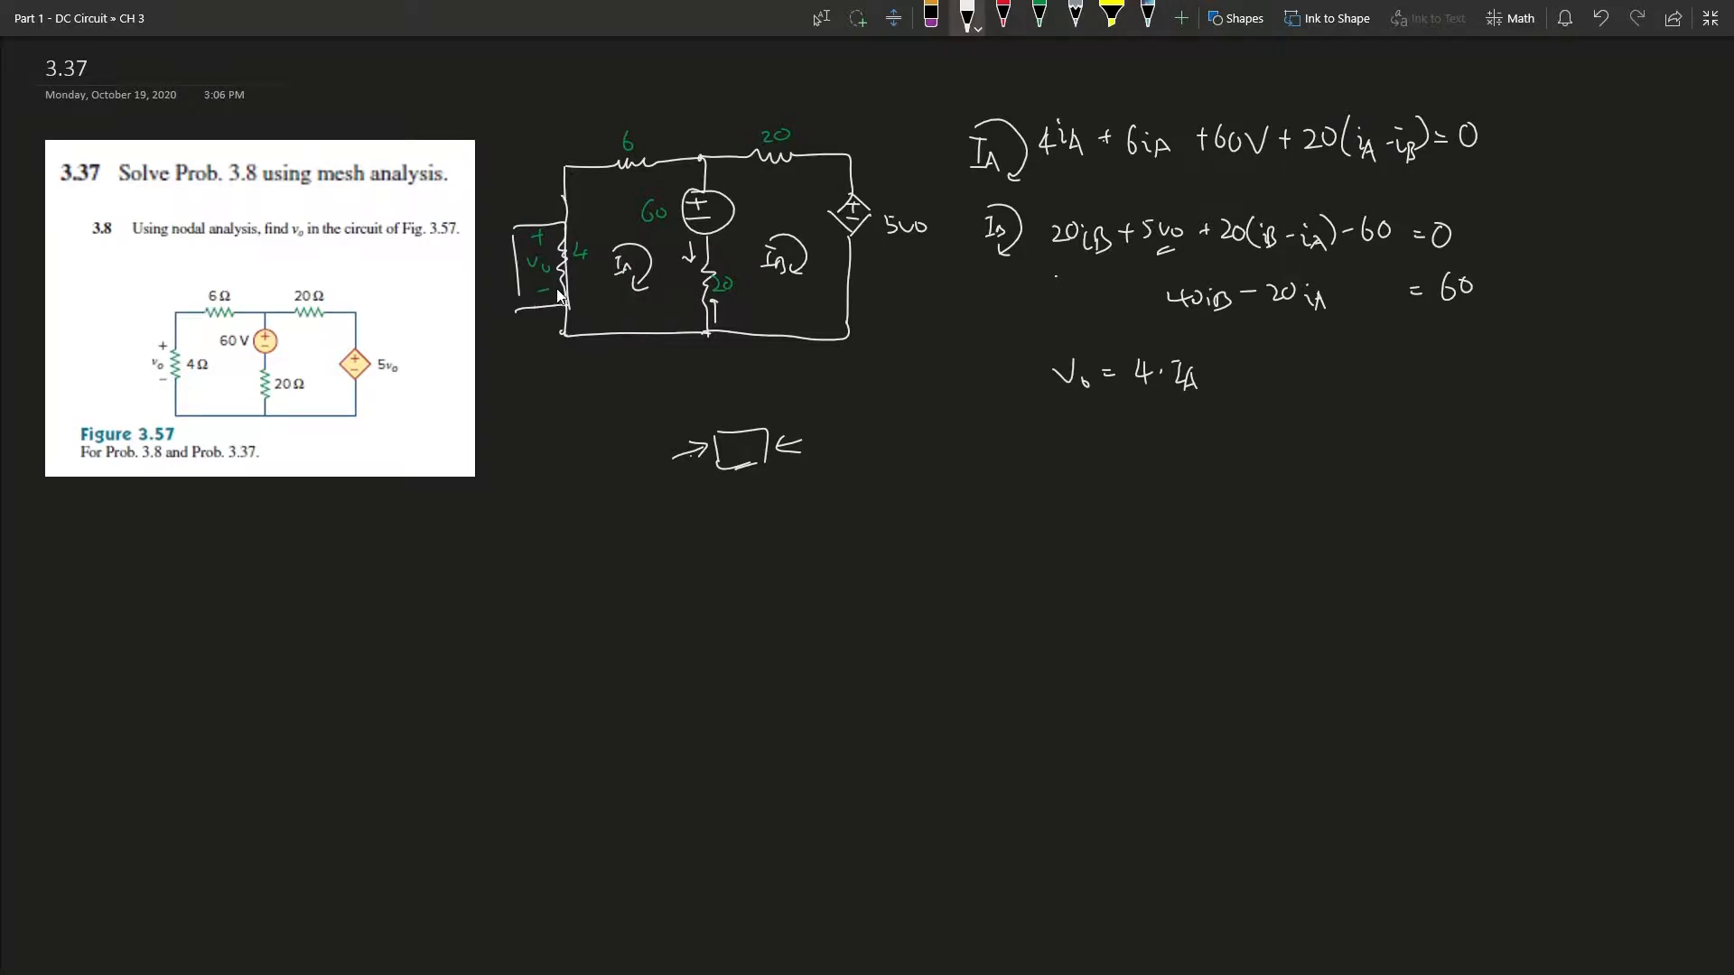
pyautogui.moveTo(1004, 326)
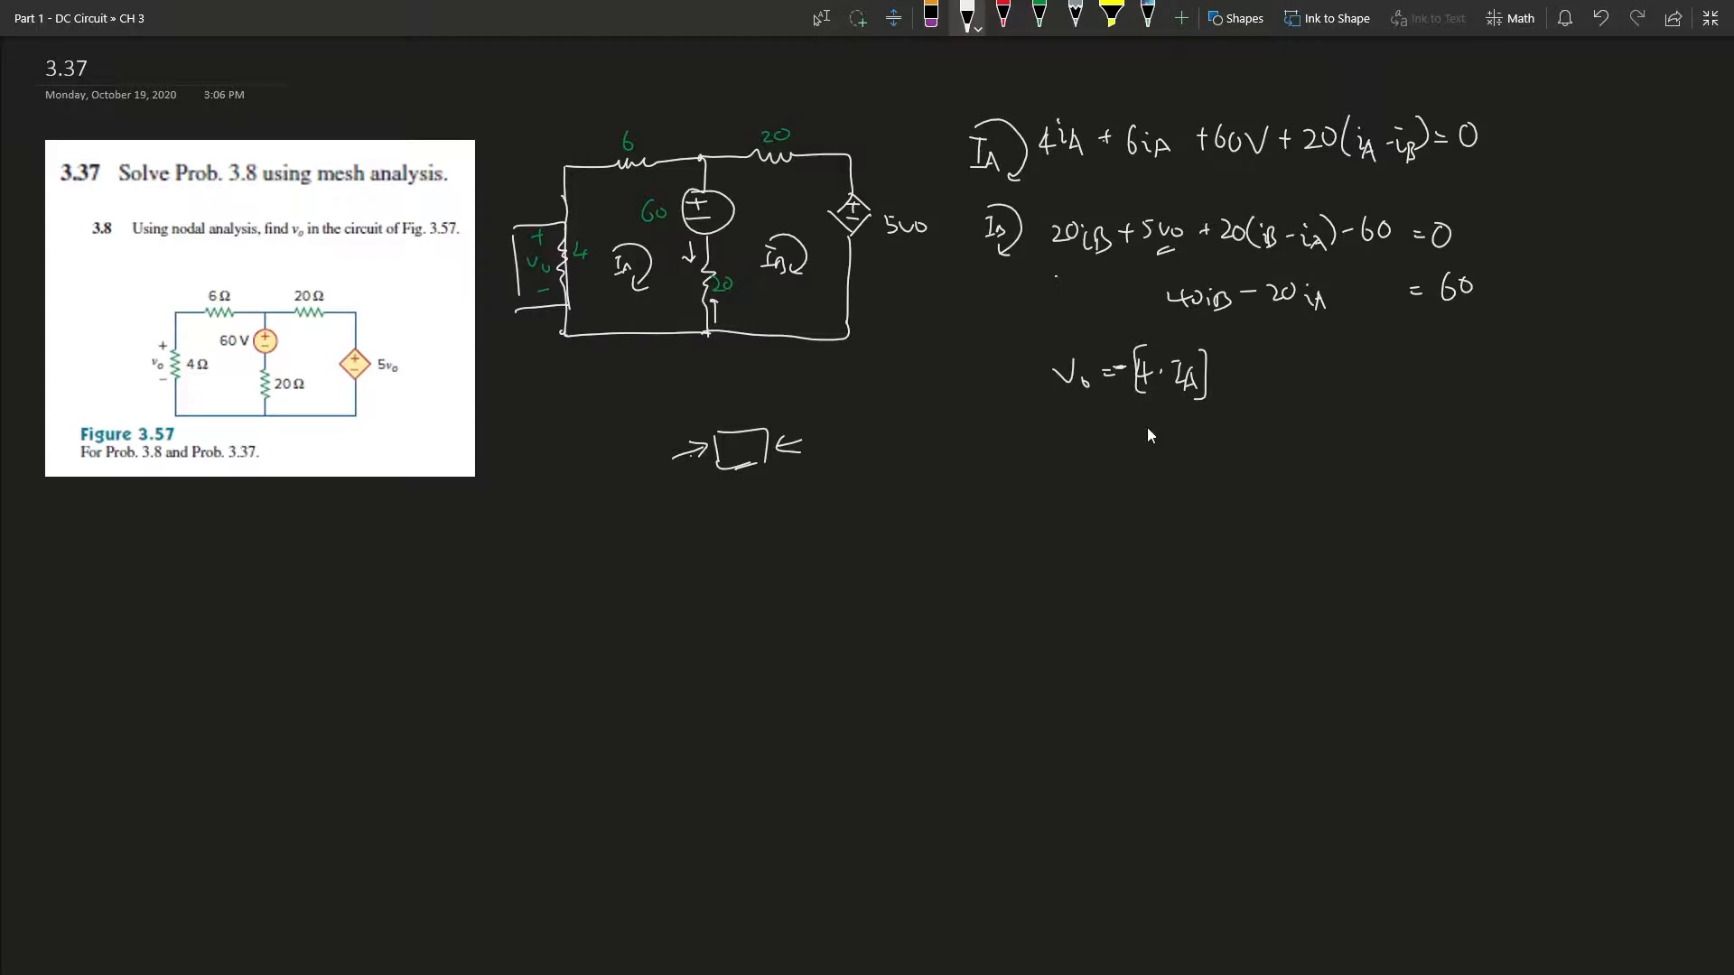
pyautogui.moveTo(1150, 407)
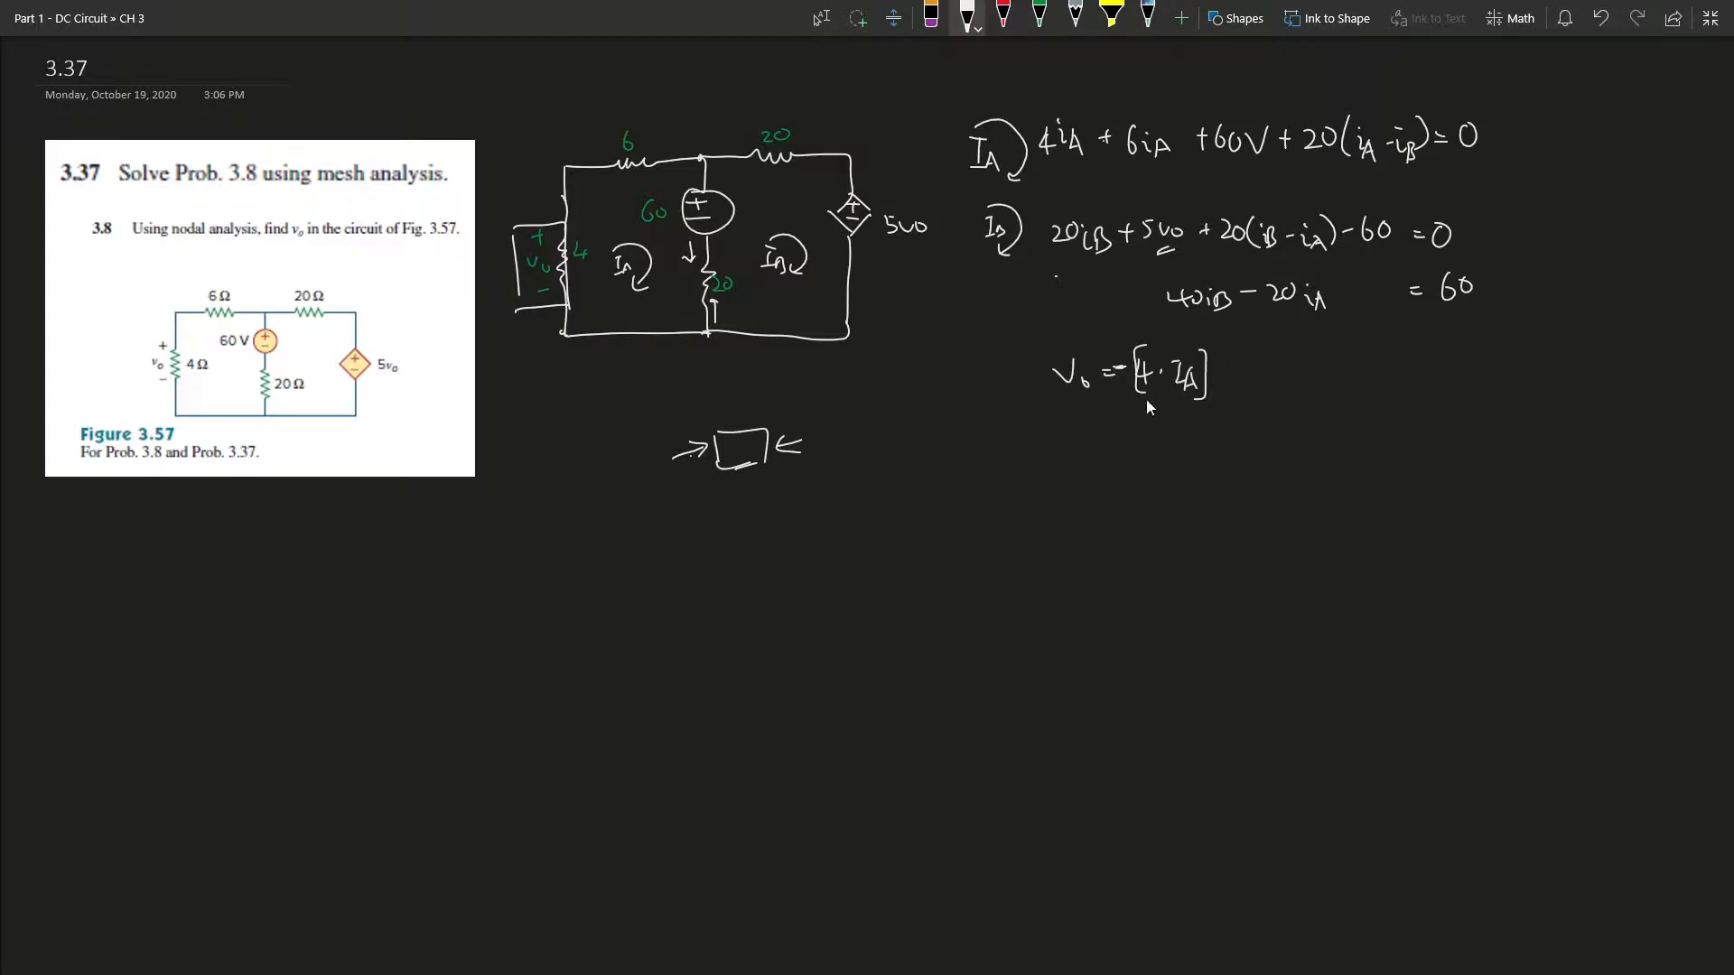
pyautogui.moveTo(1339, 301)
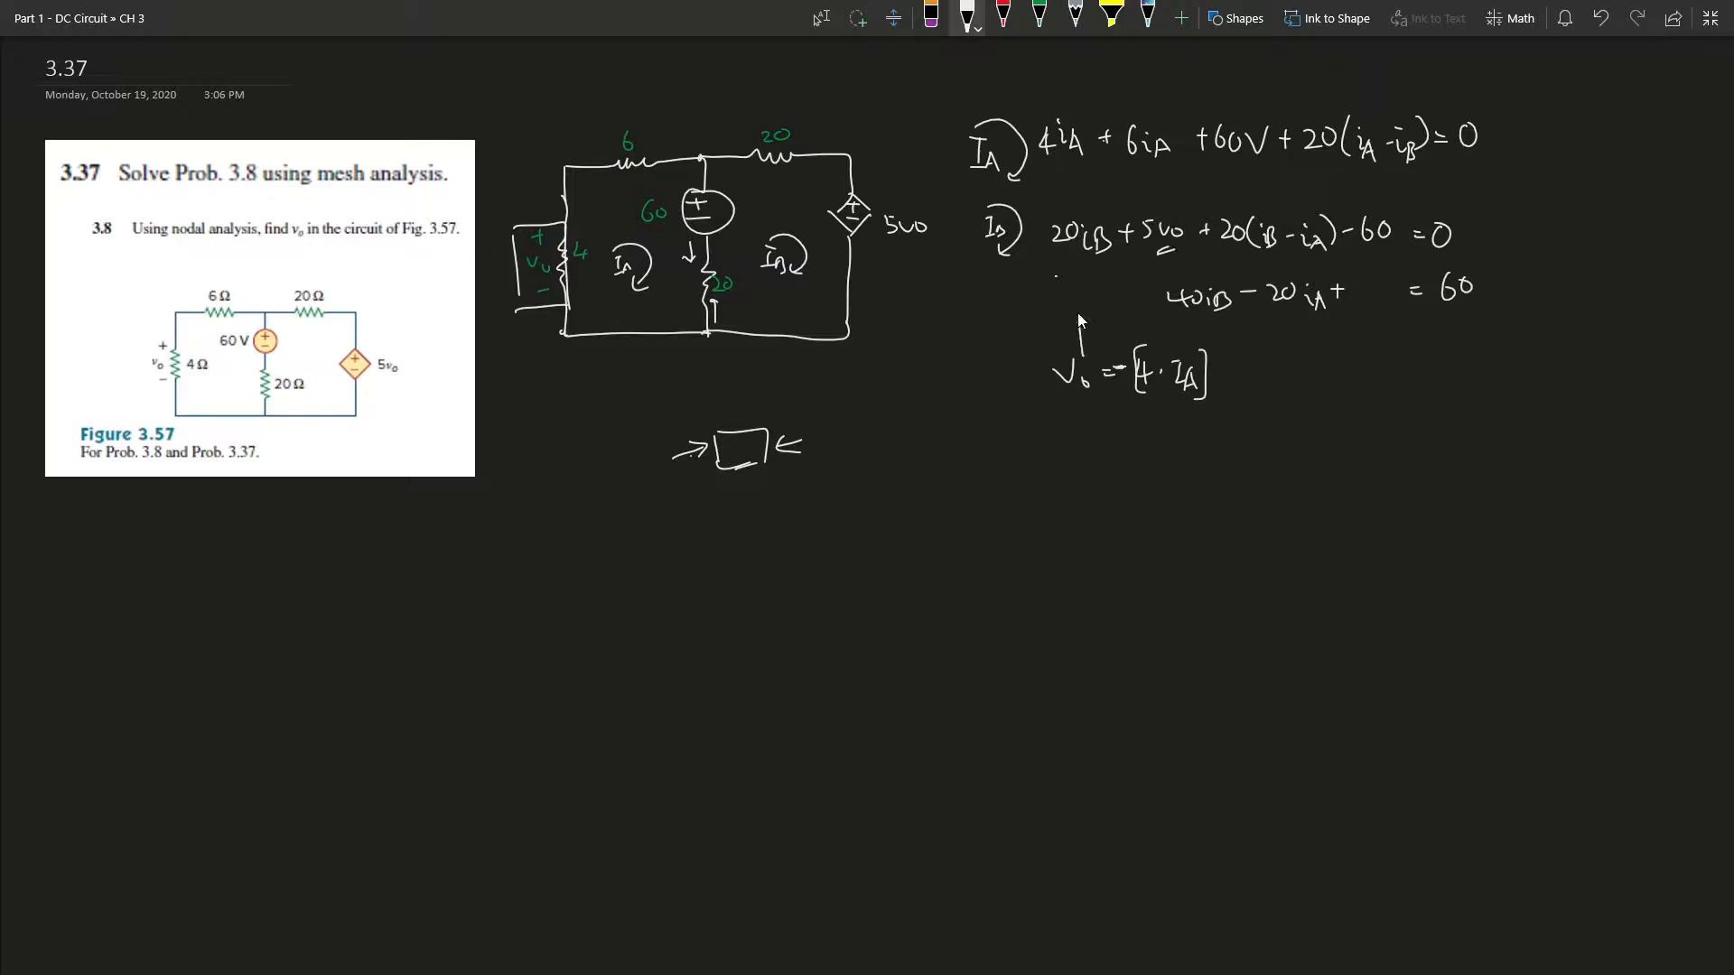
# Draw a connecting line from the vo = 4·iA expression up to the 5vo term.
pyautogui.moveTo(1079, 326); pyautogui.dragTo(1172, 260)
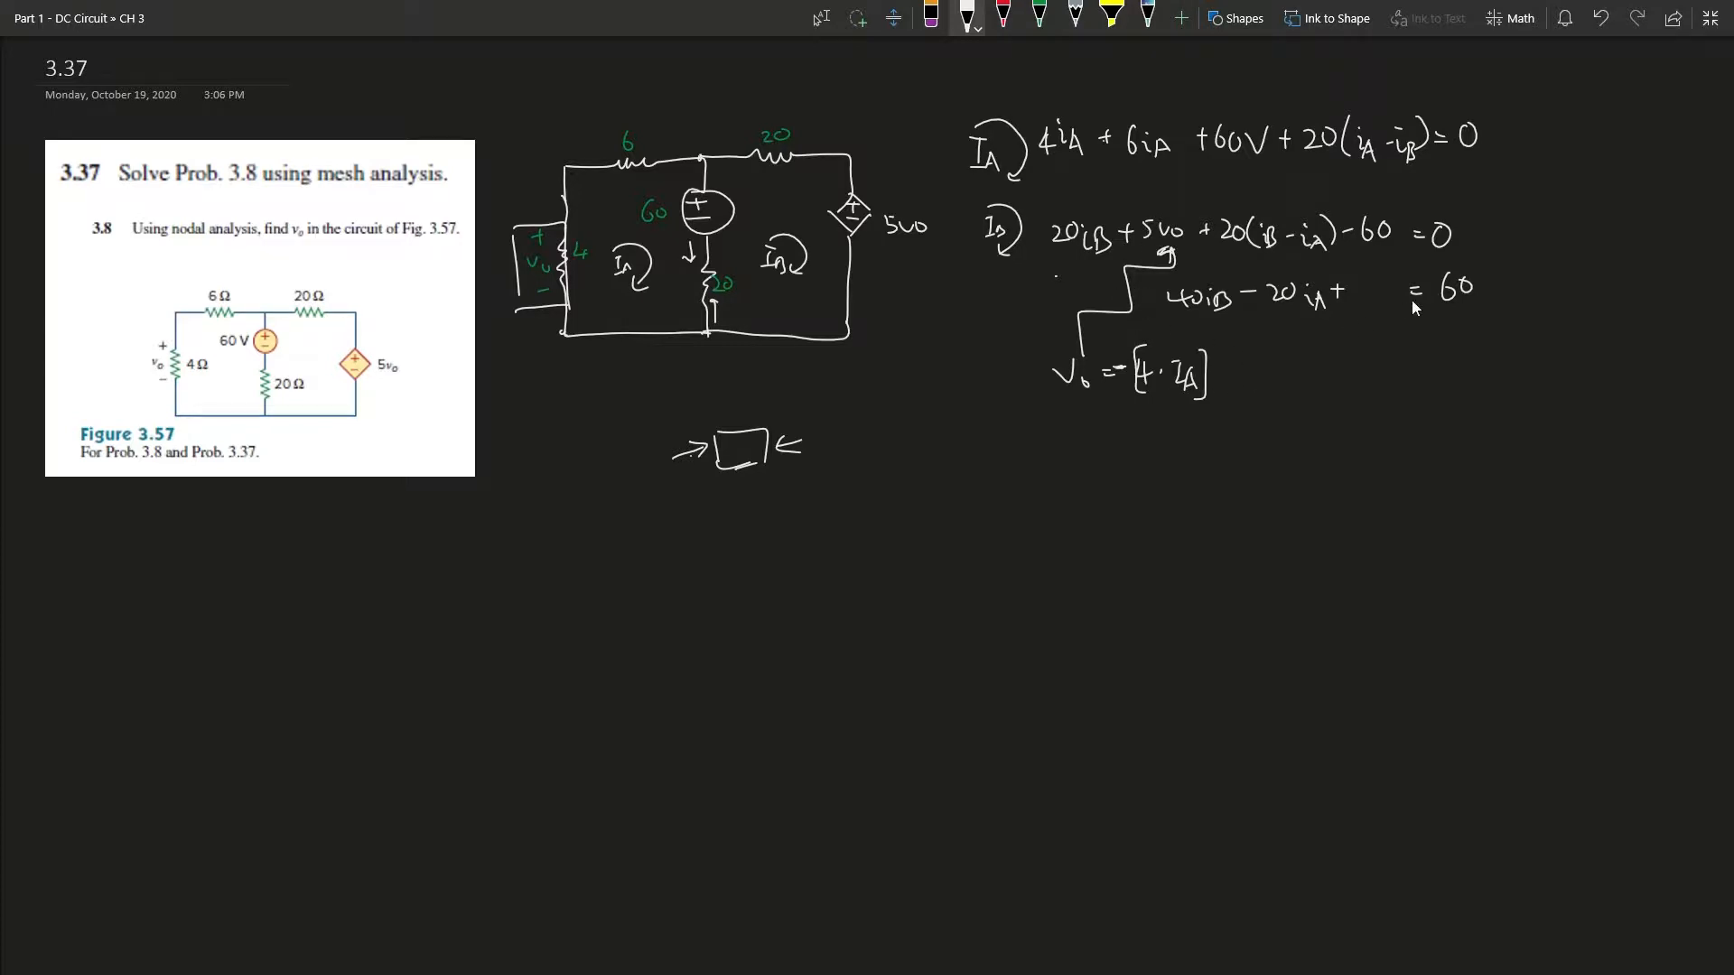
pyautogui.moveTo(1119, 243)
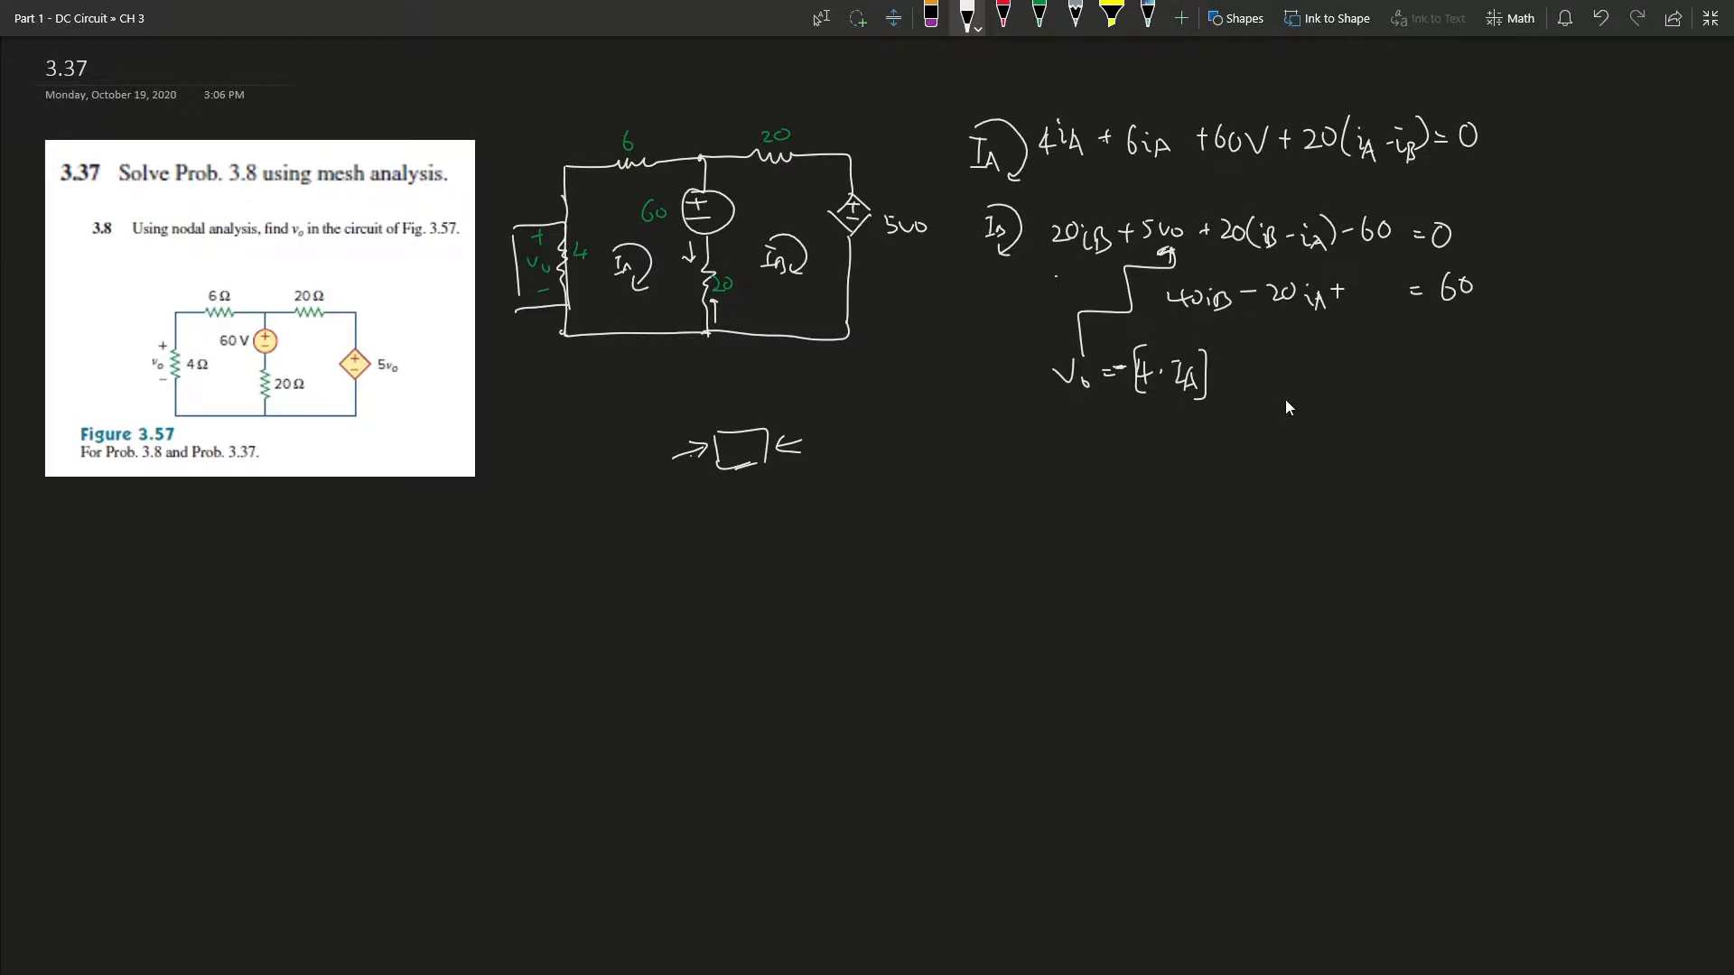
pyautogui.moveTo(1274, 420)
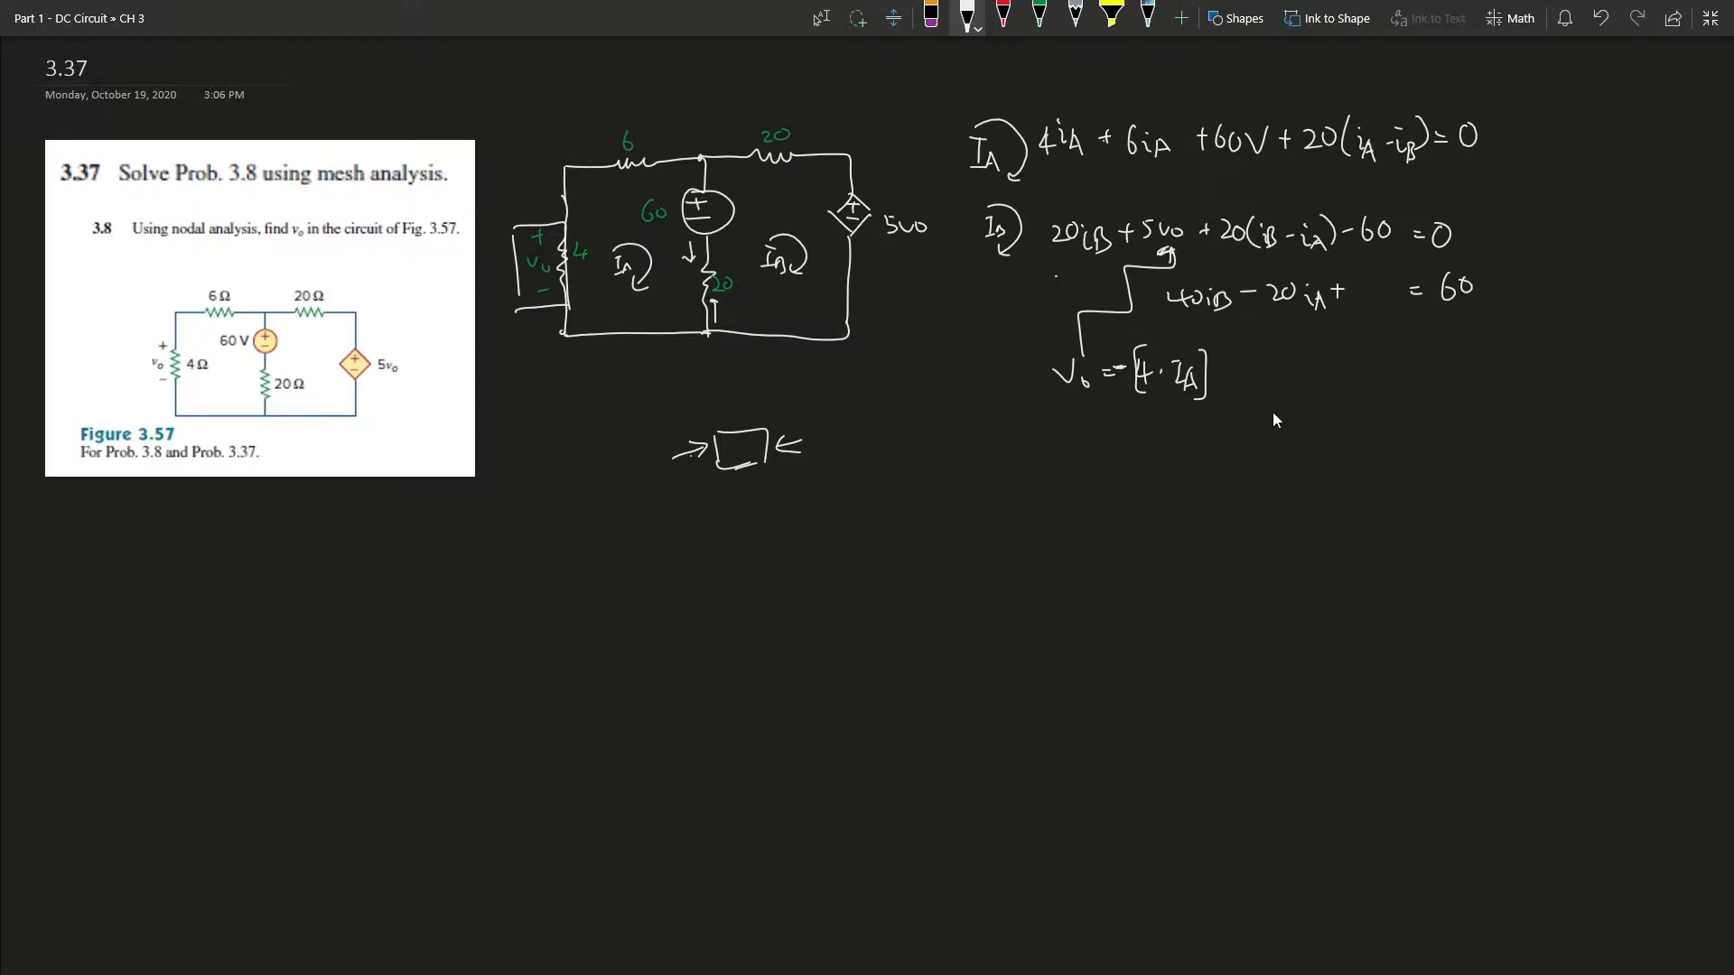
pyautogui.moveTo(1330, 398)
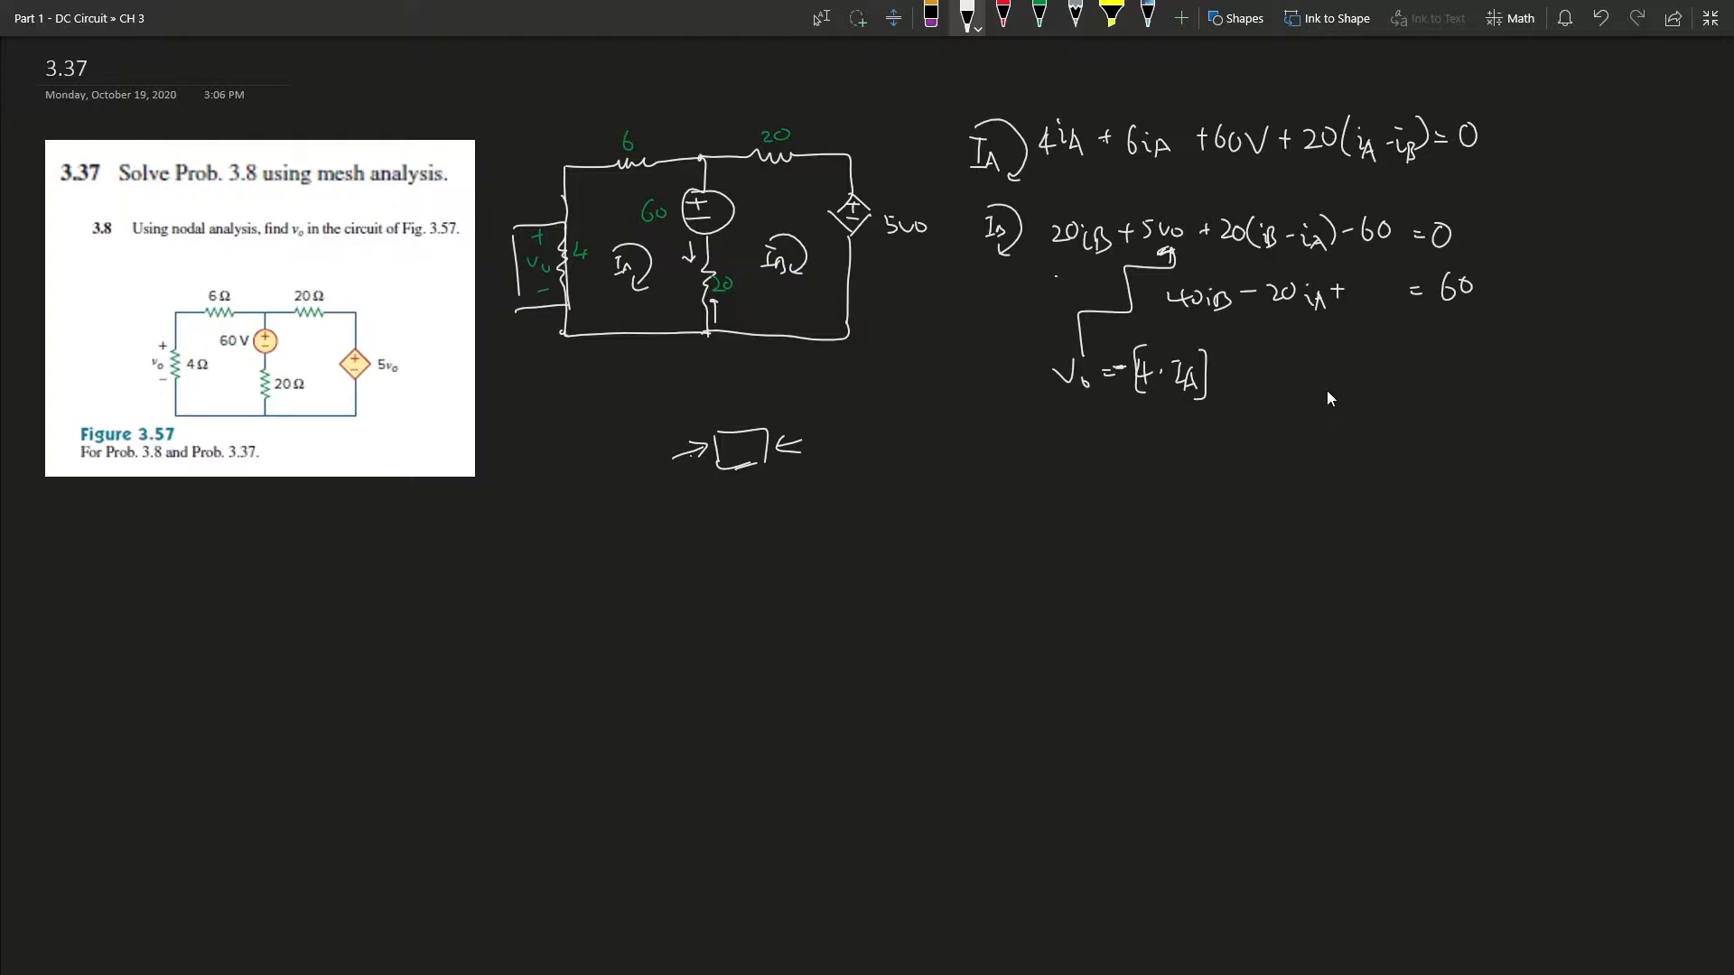
pyautogui.moveTo(1211, 320)
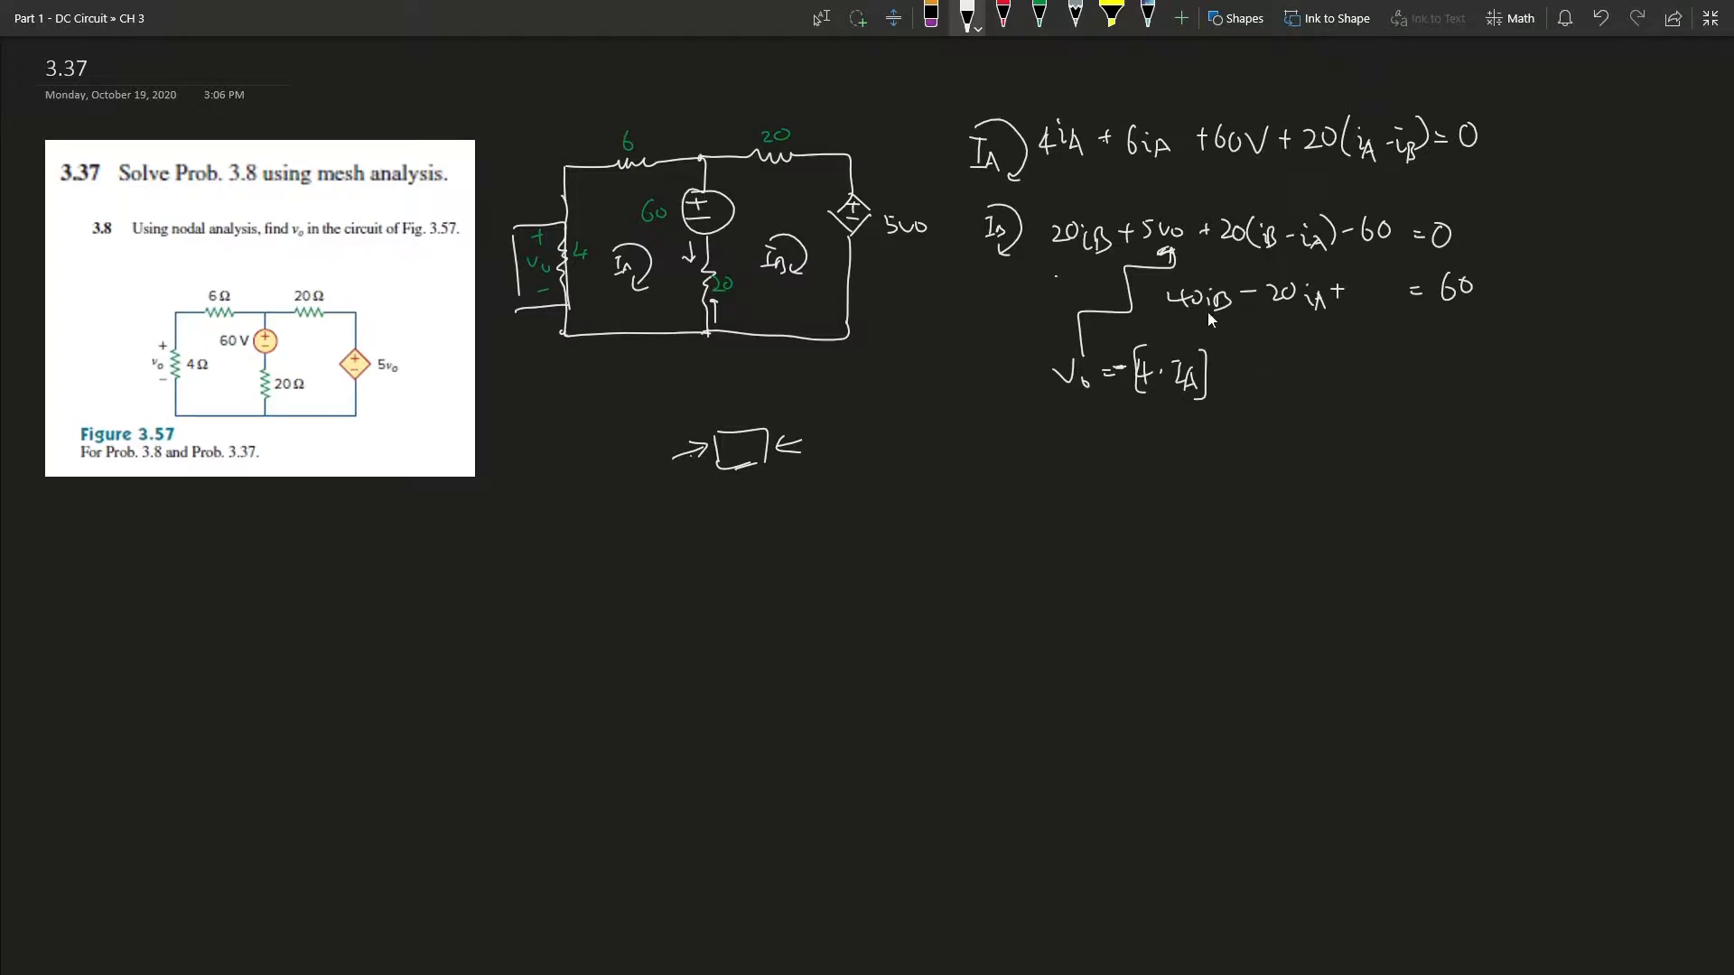
pyautogui.moveTo(1194, 390)
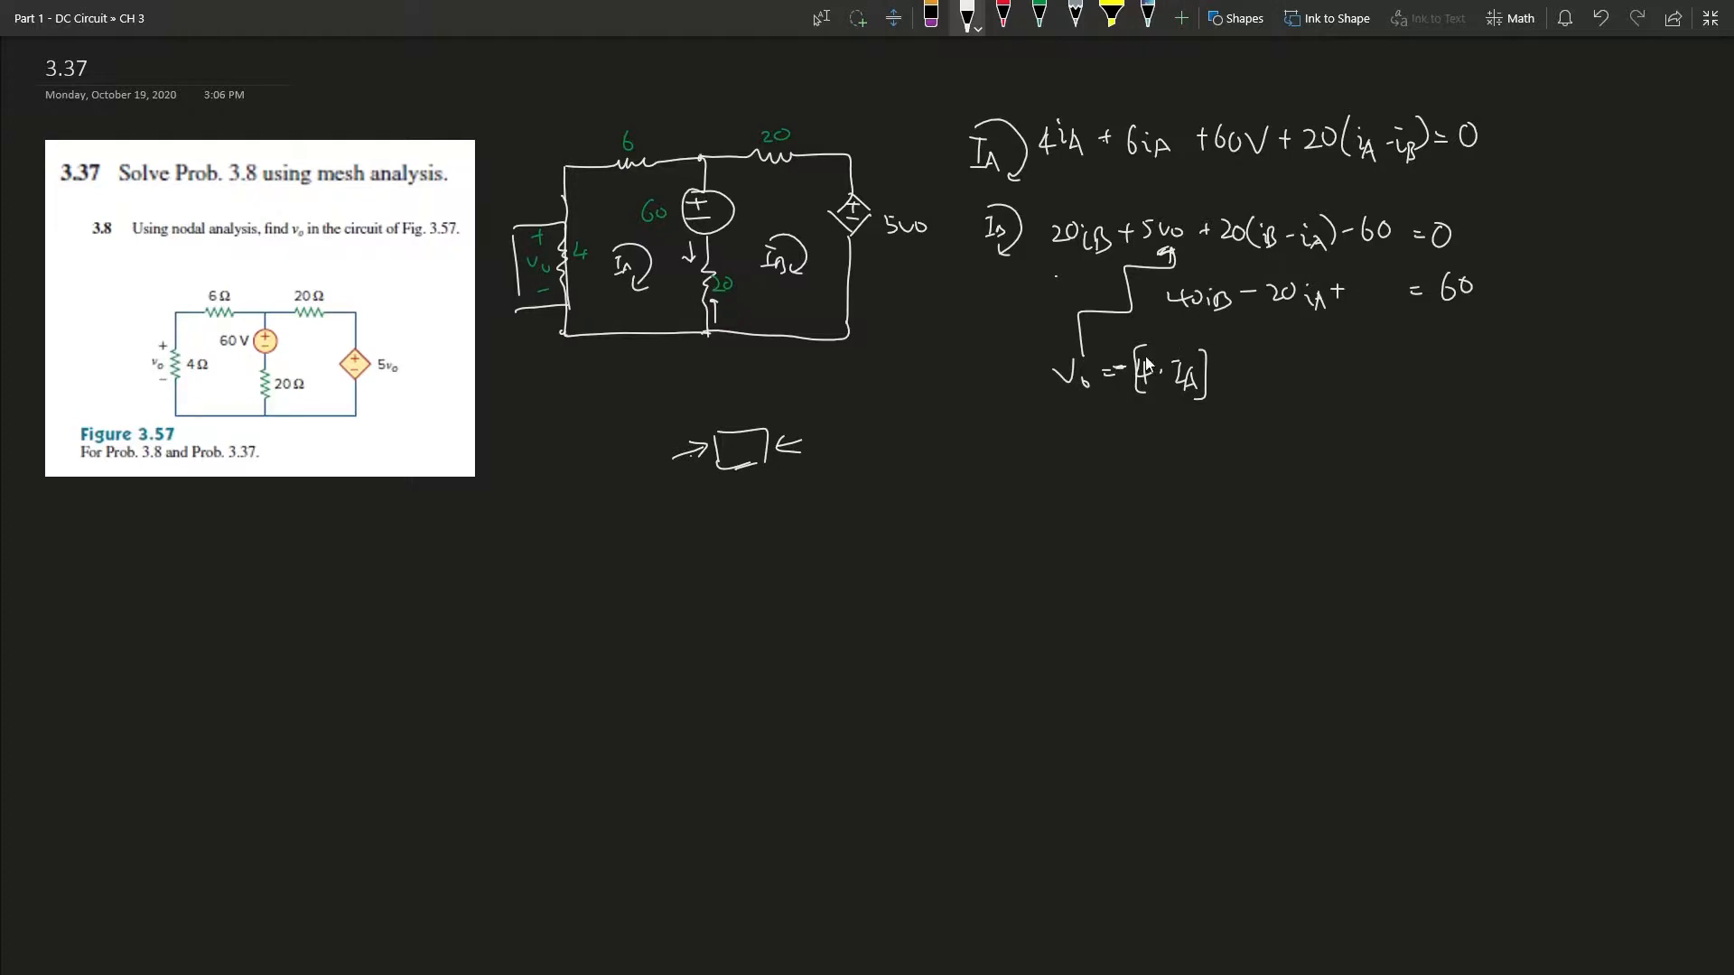
pyautogui.moveTo(1143, 255)
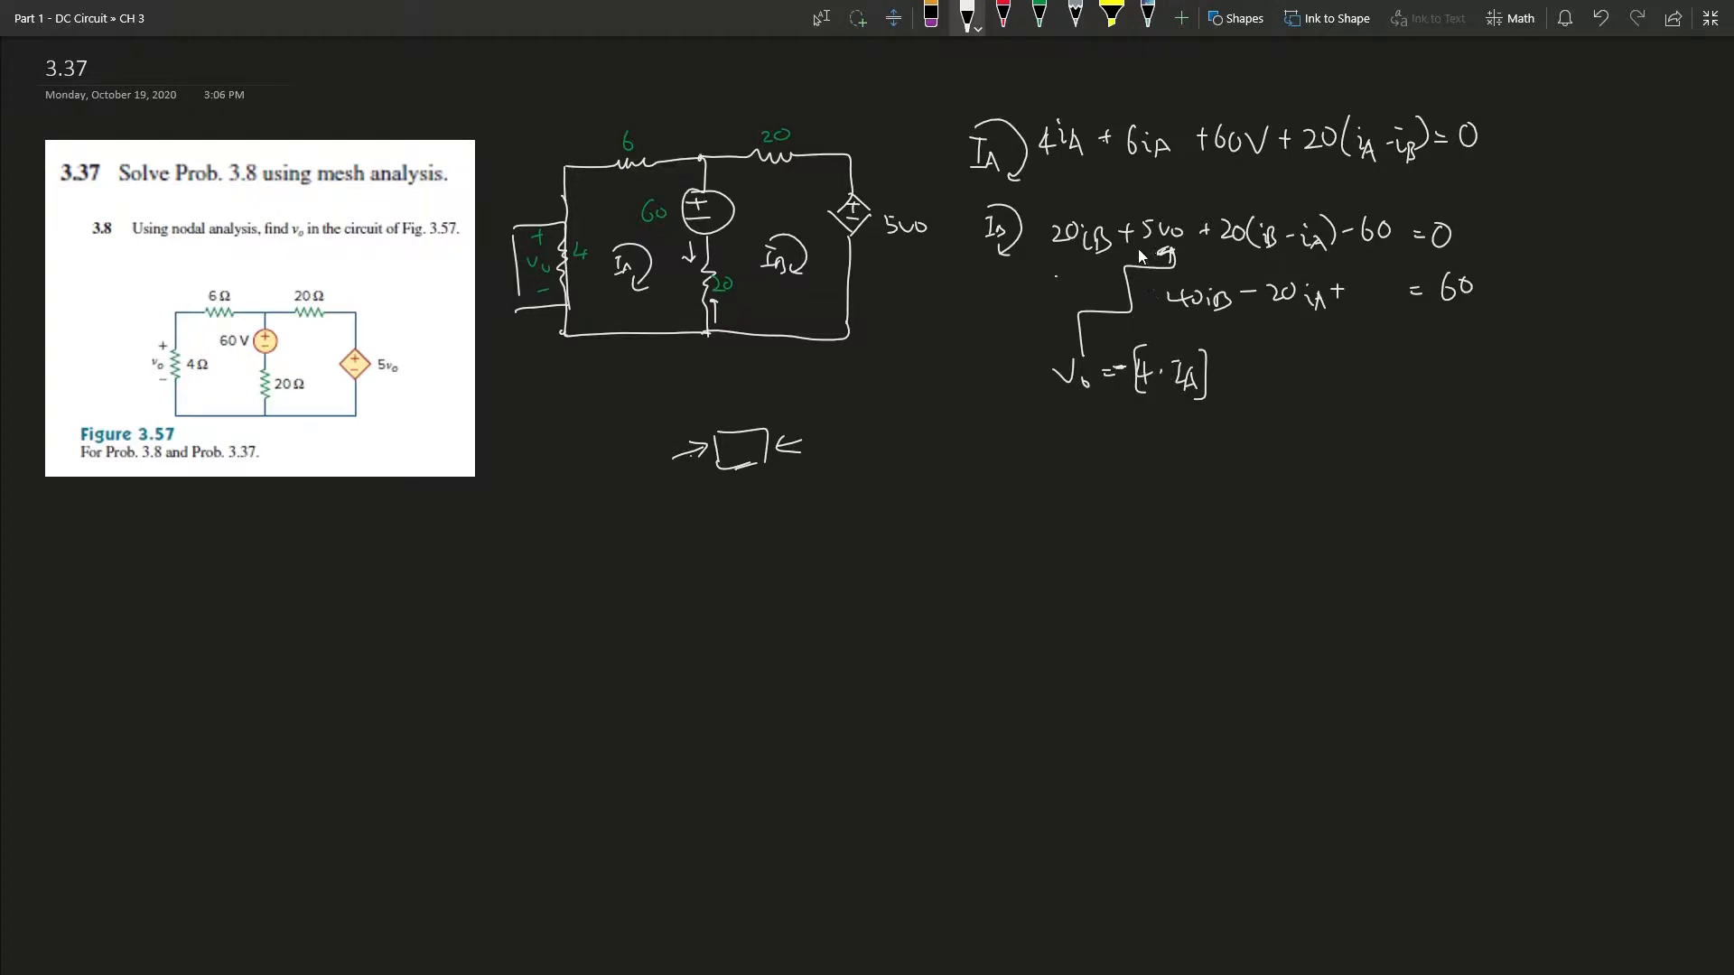
pyautogui.moveTo(1129, 387)
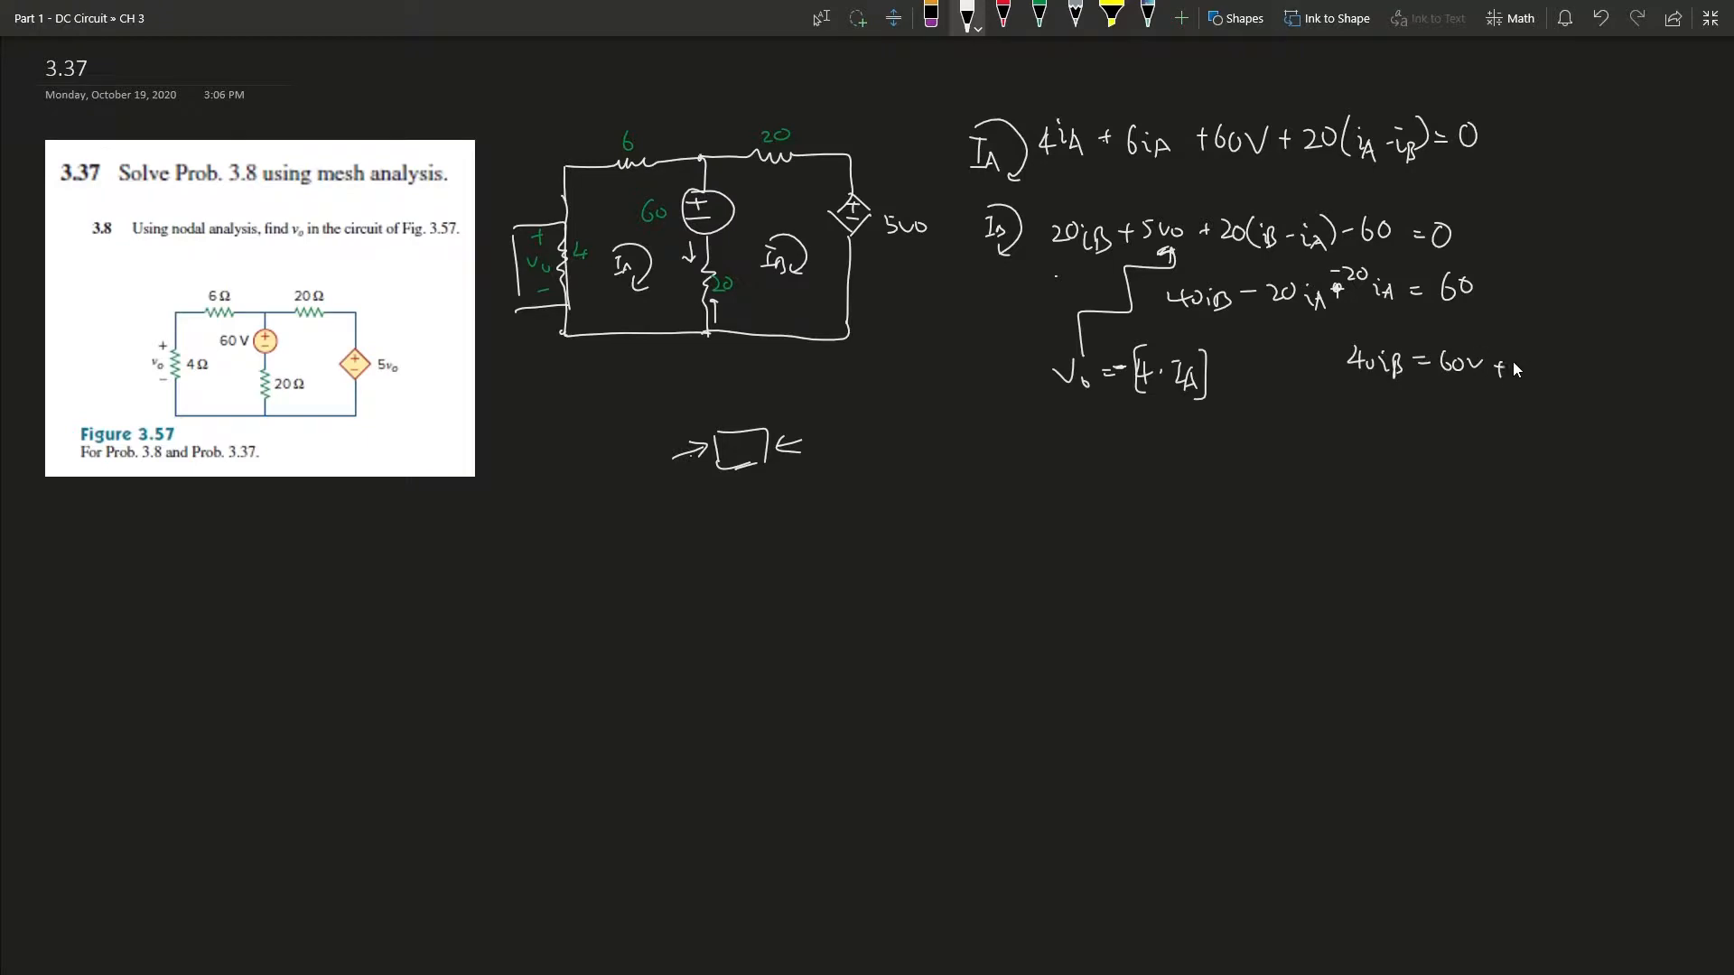
# Complete 40iB = 60V + 40iA and underbrace the two iA terms.
pyautogui.write('4c')
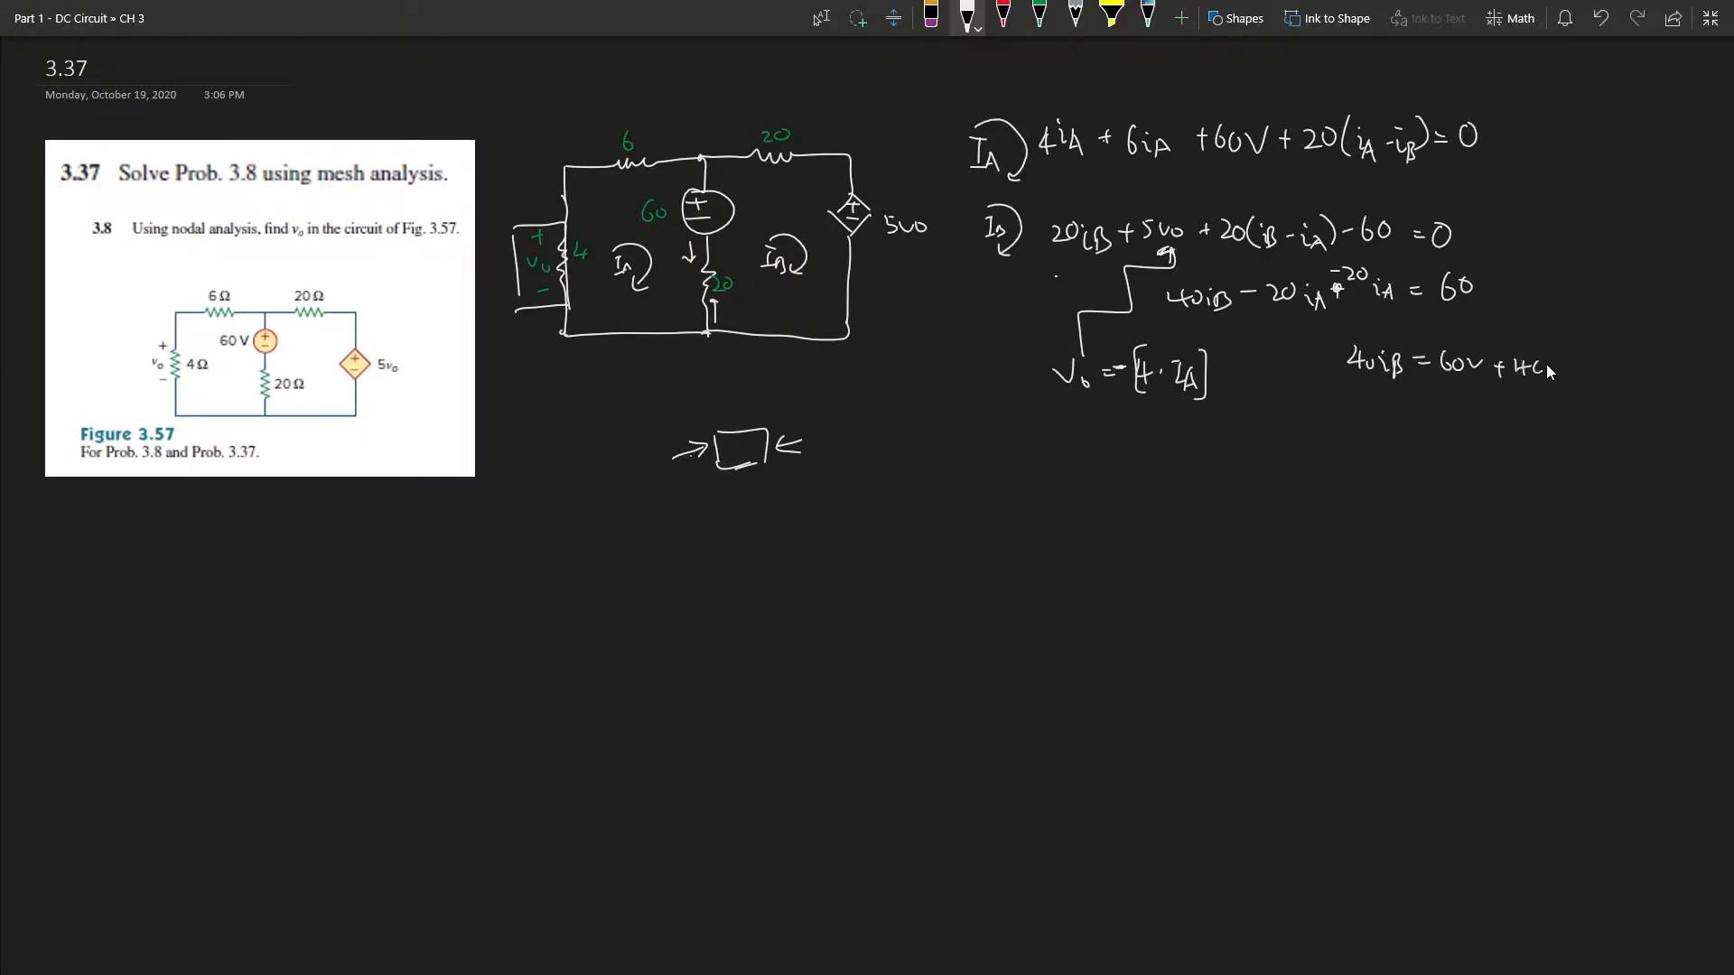
pyautogui.write('iA')
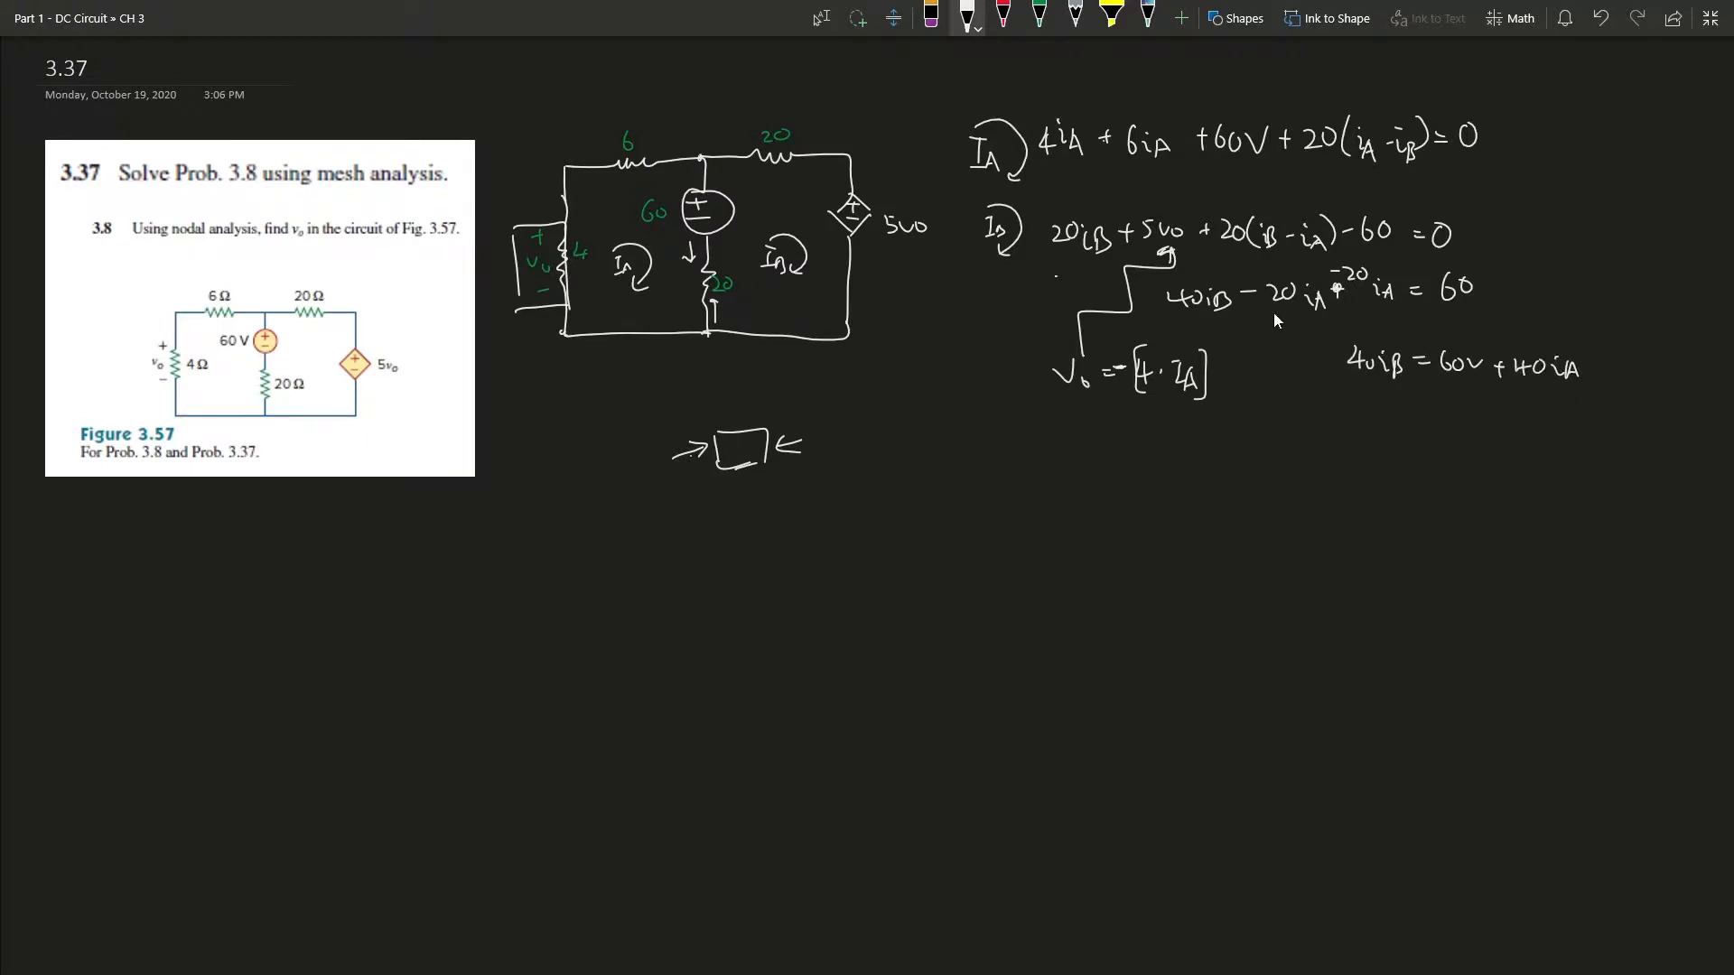
pyautogui.moveTo(1250, 326); pyautogui.dragTo(1371, 326)
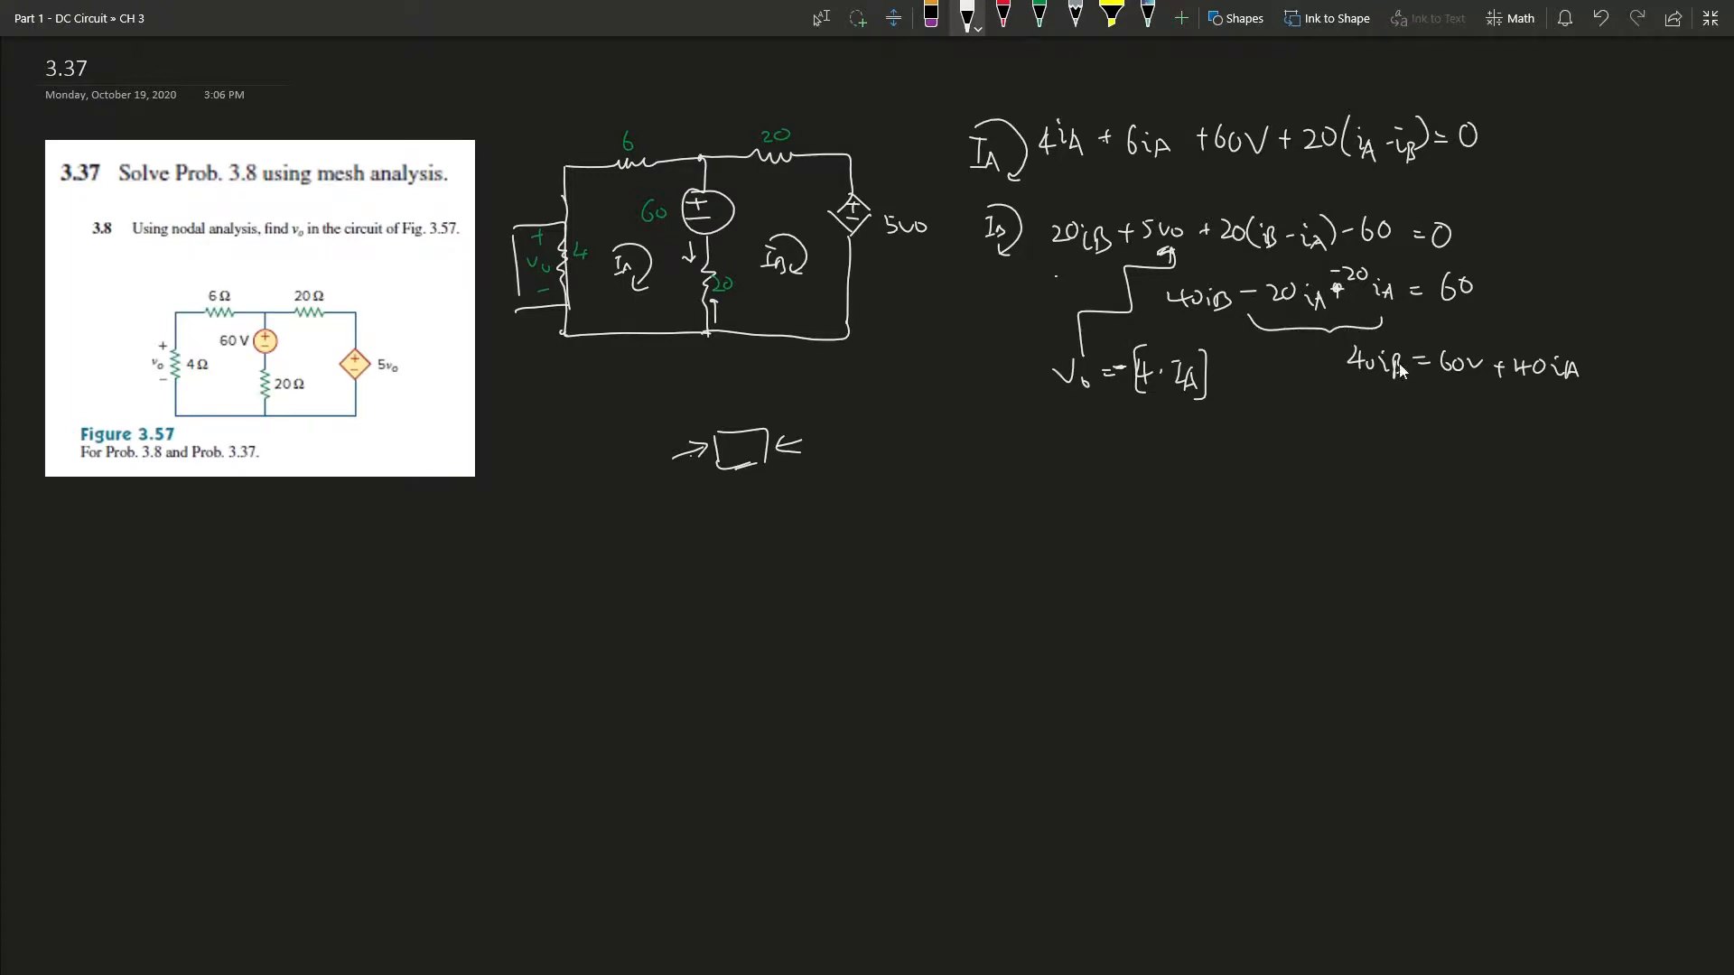
pyautogui.moveTo(1528, 416)
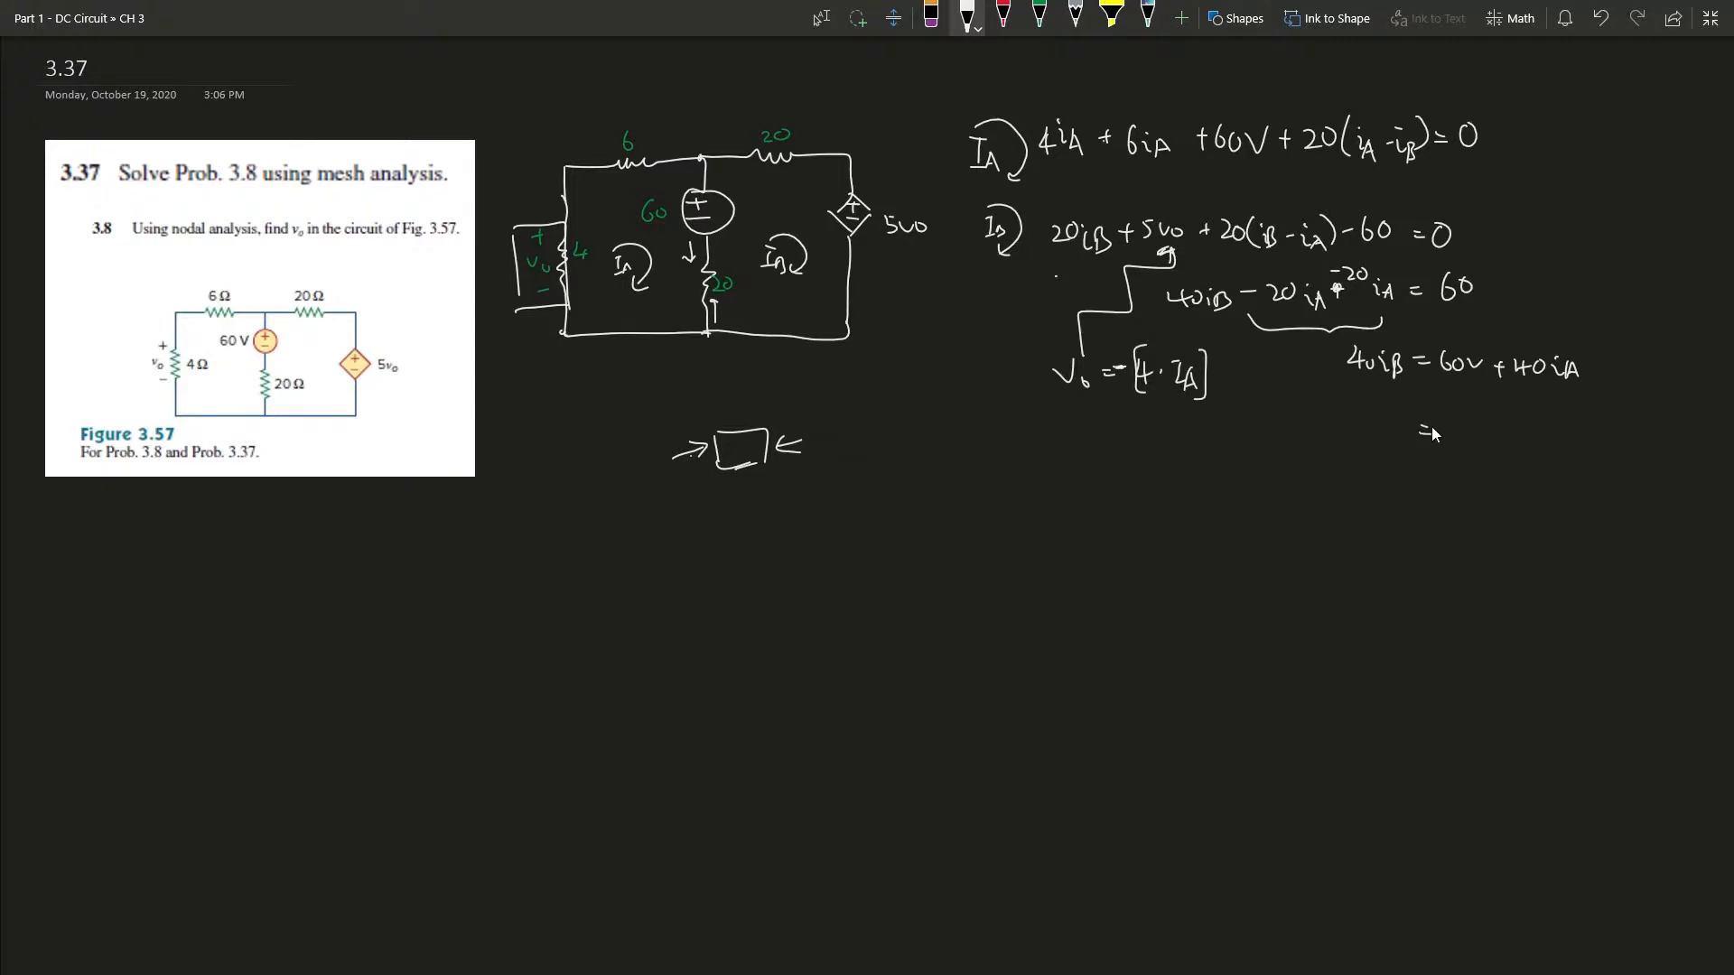
# Write iB = 1.5 + 1.5iA and underline the mesh A equation.
pyautogui.write('iA =')
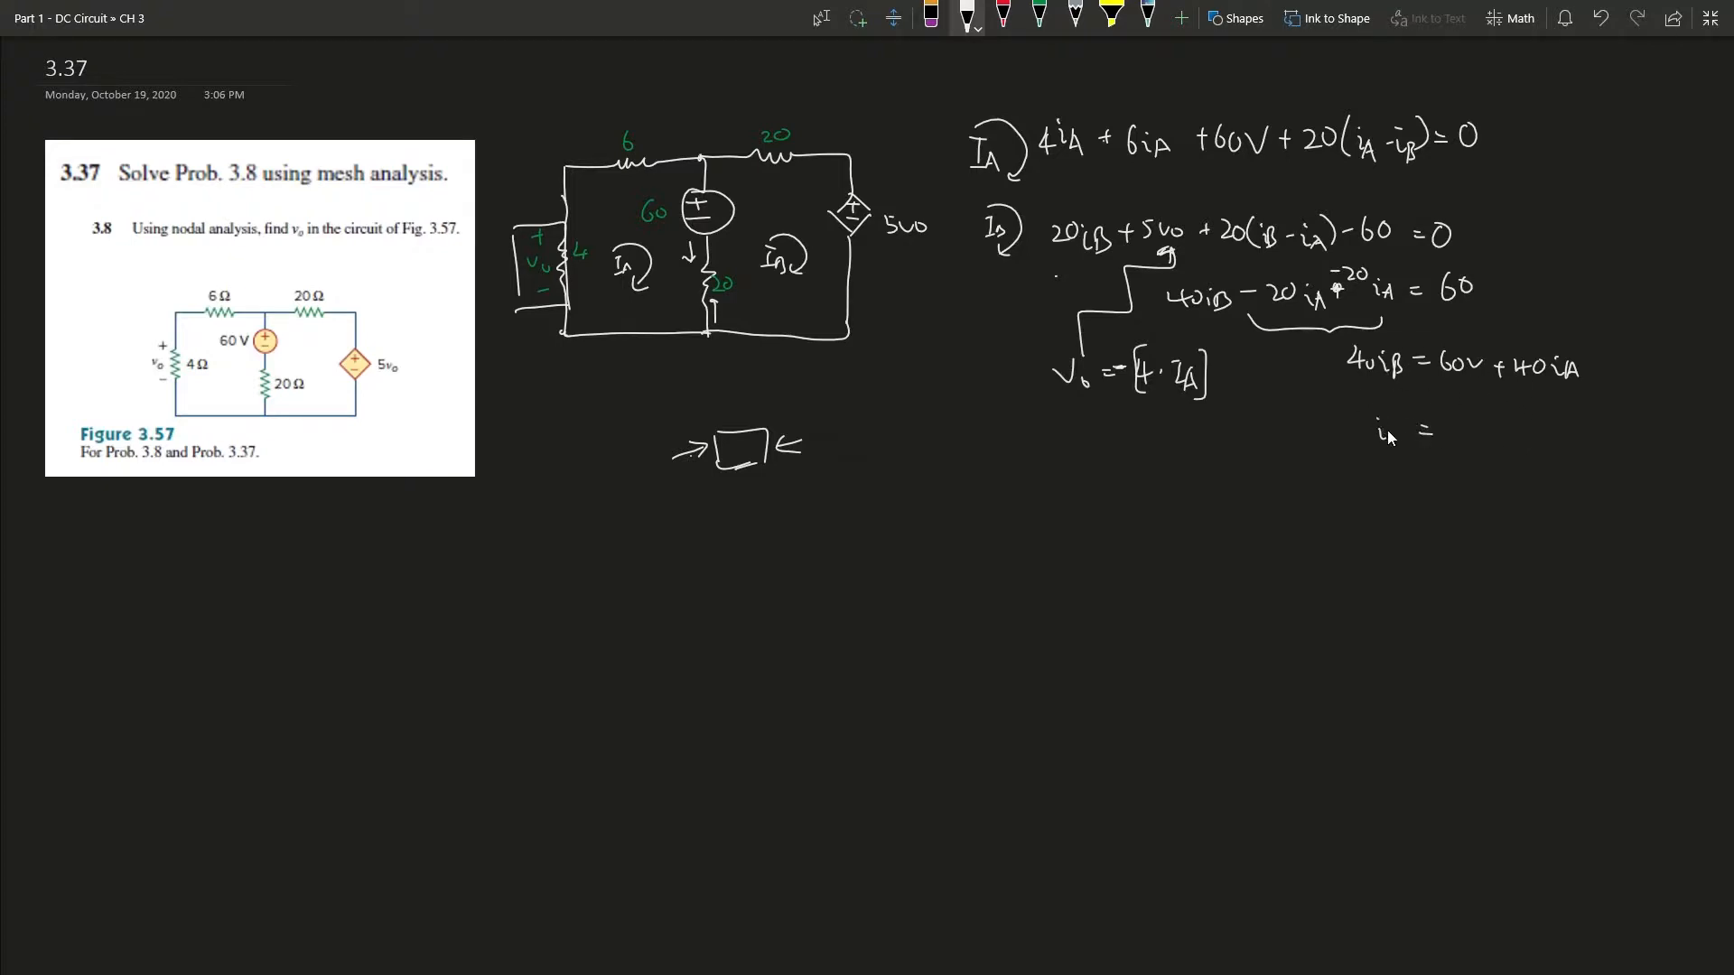
pyautogui.write('1.5')
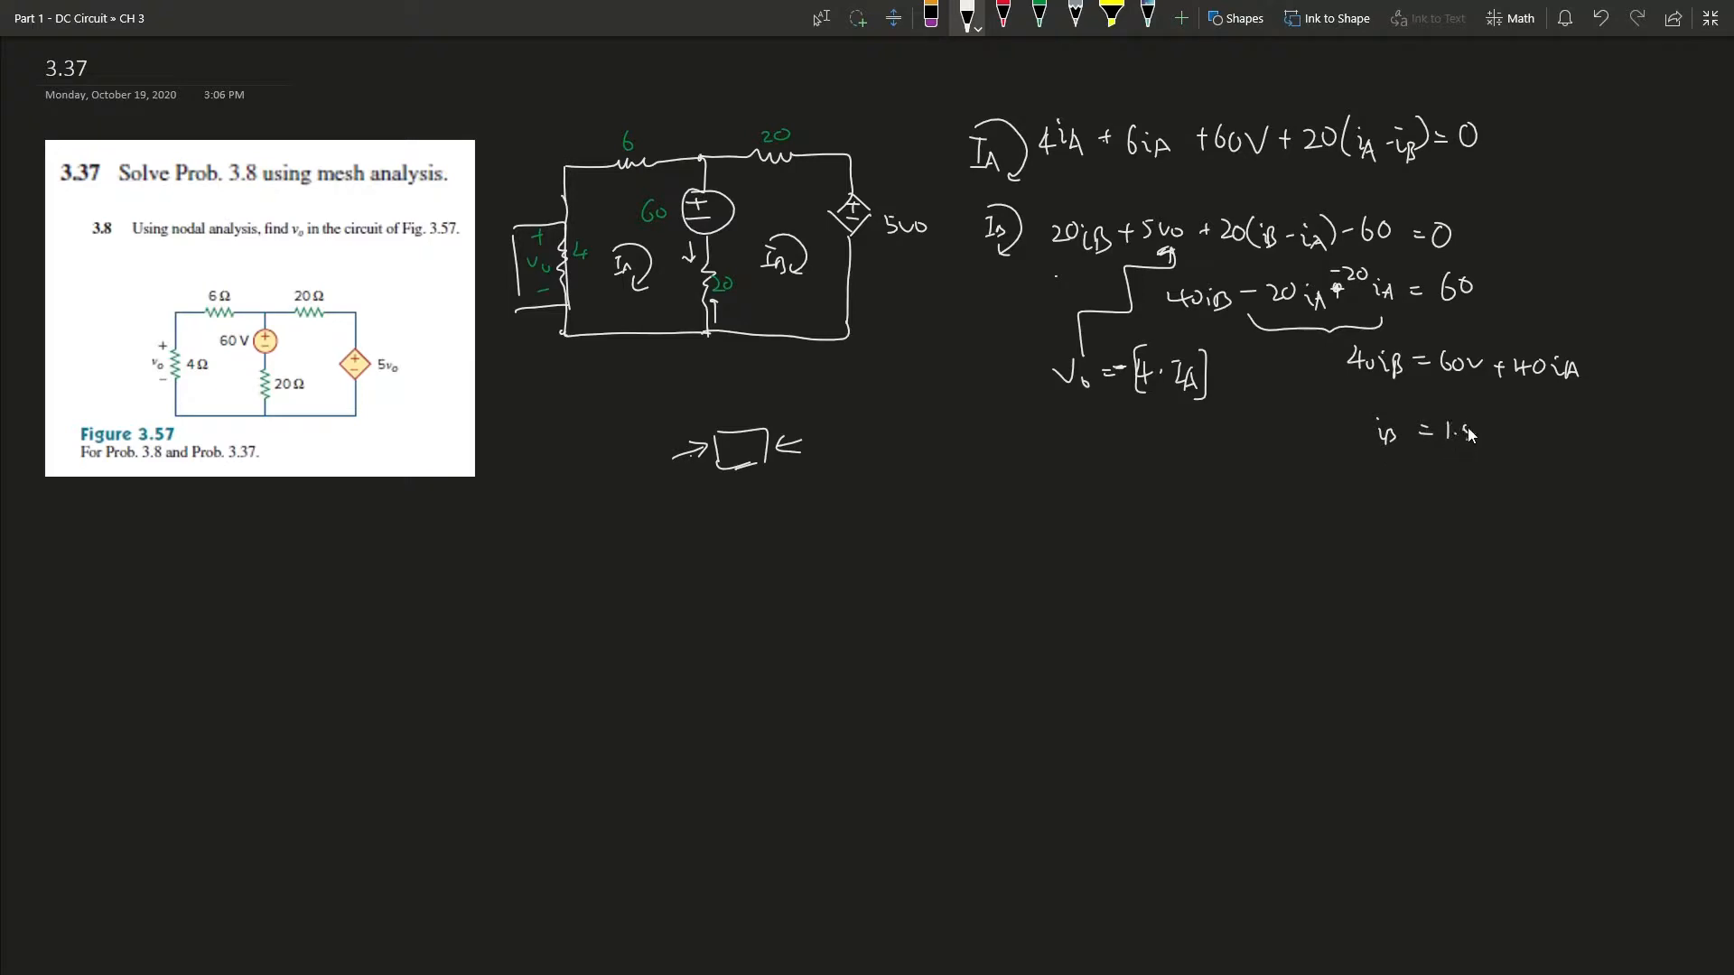
pyautogui.write('+ 1.5 iA')
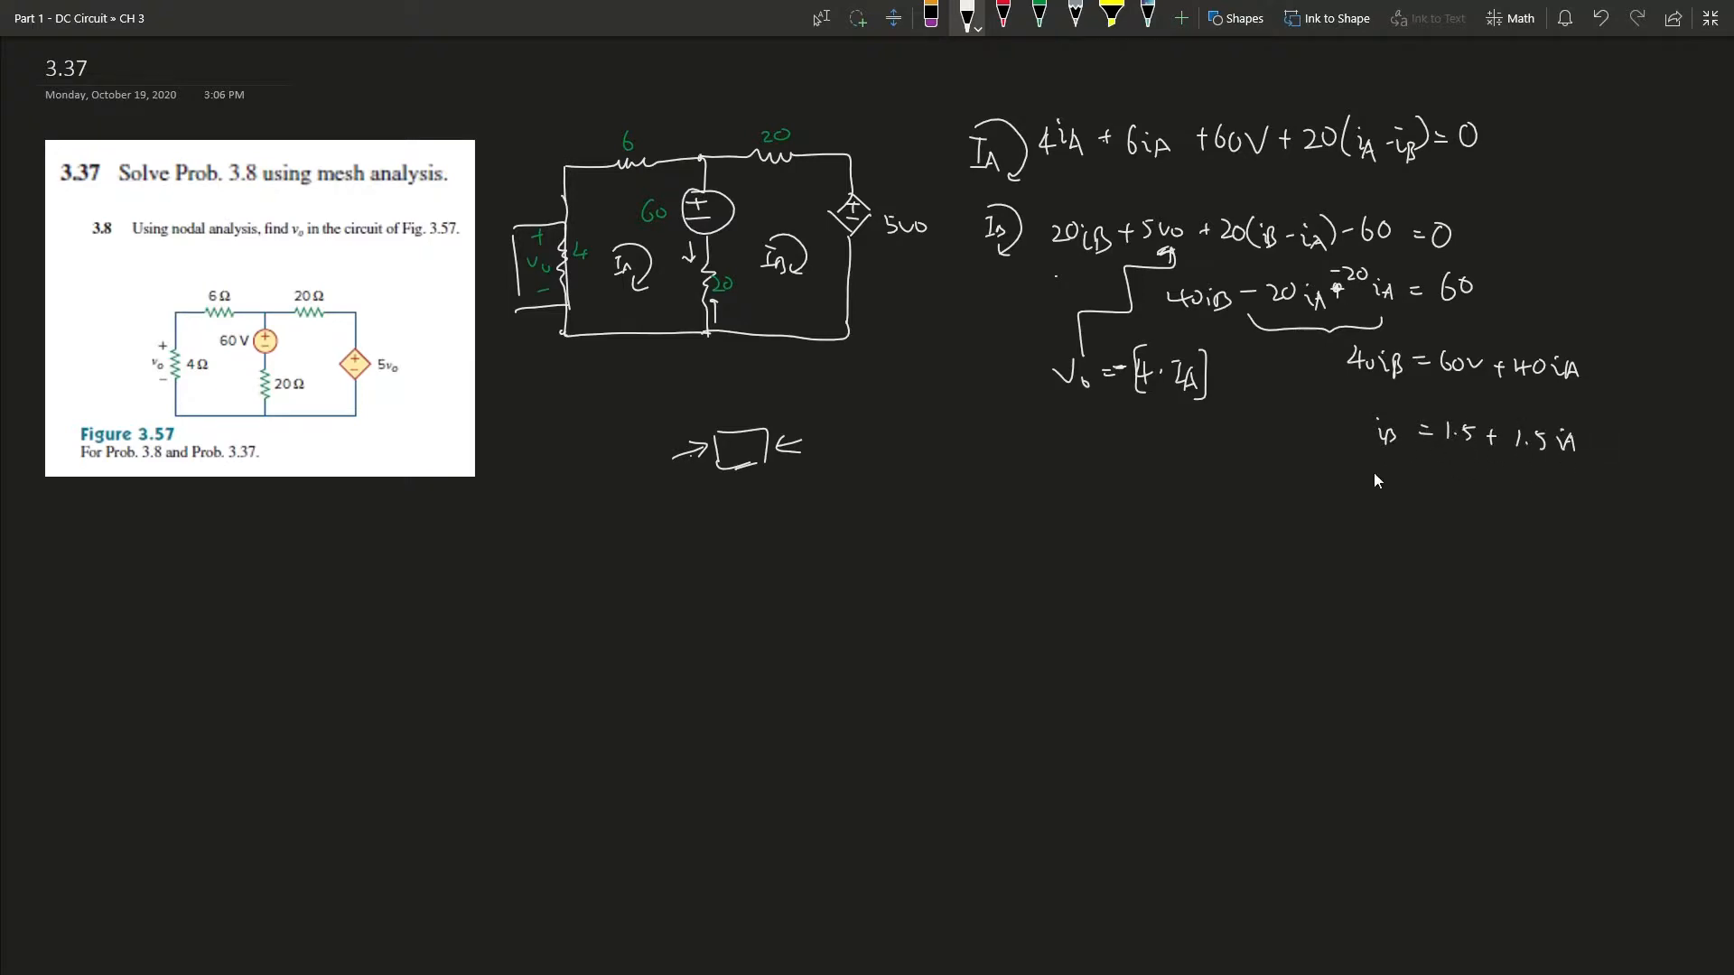
pyautogui.moveTo(1204, 438)
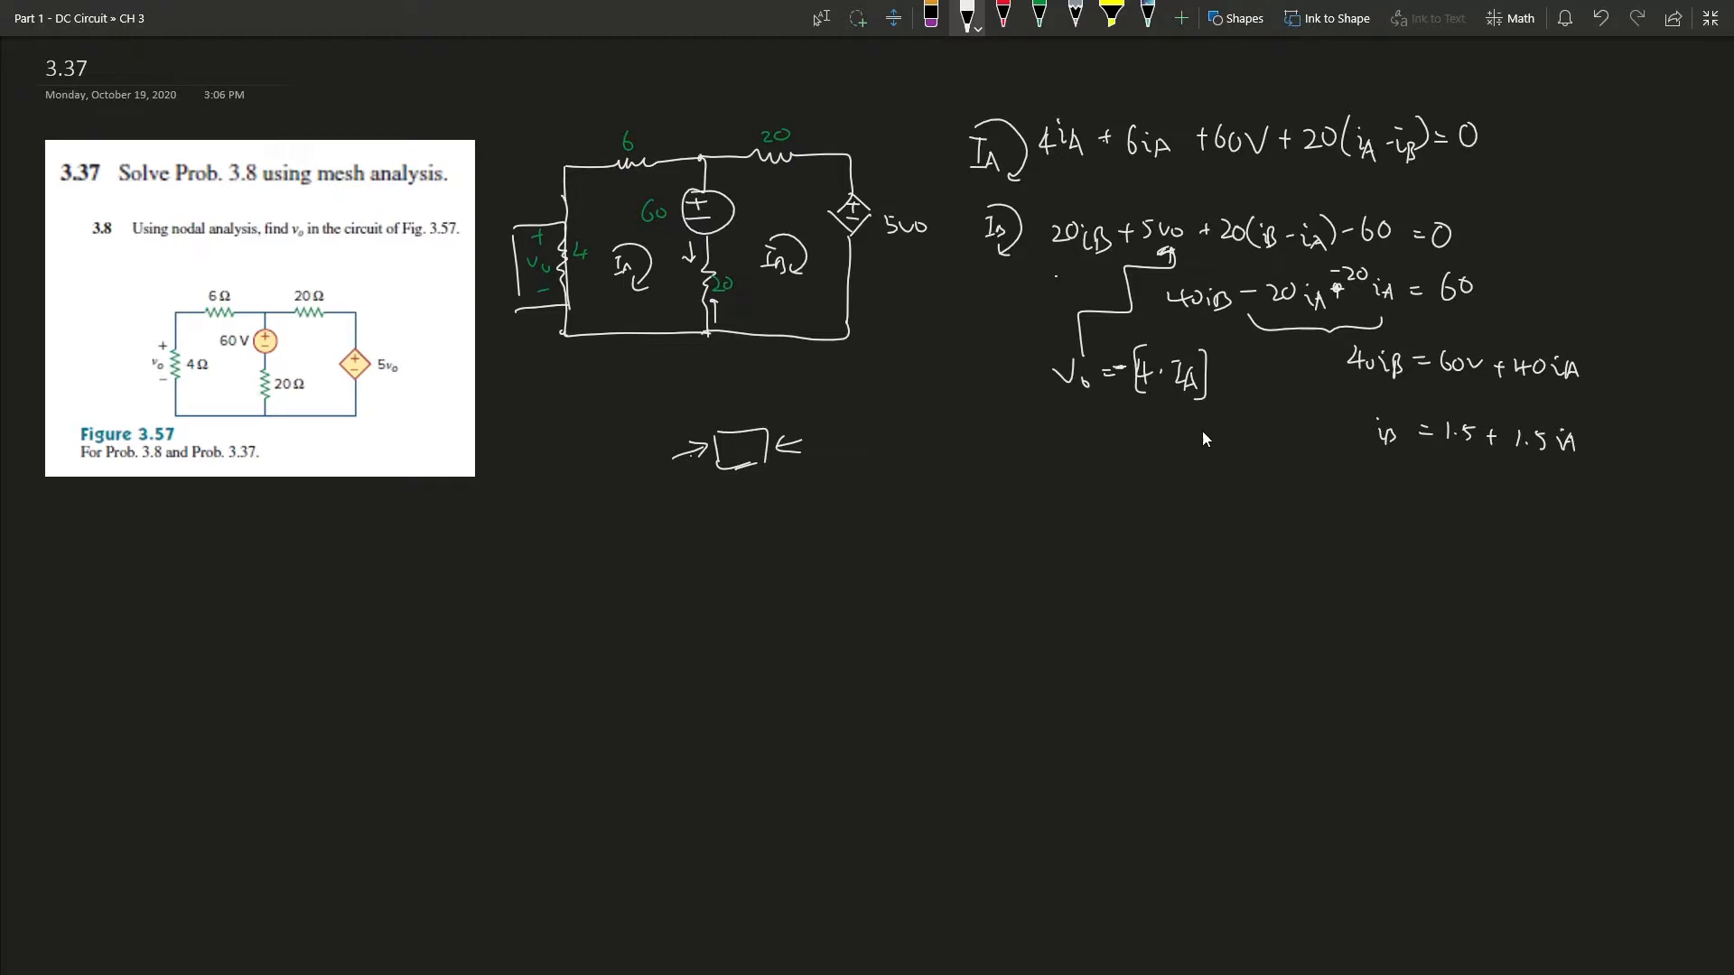
pyautogui.moveTo(1051, 176)
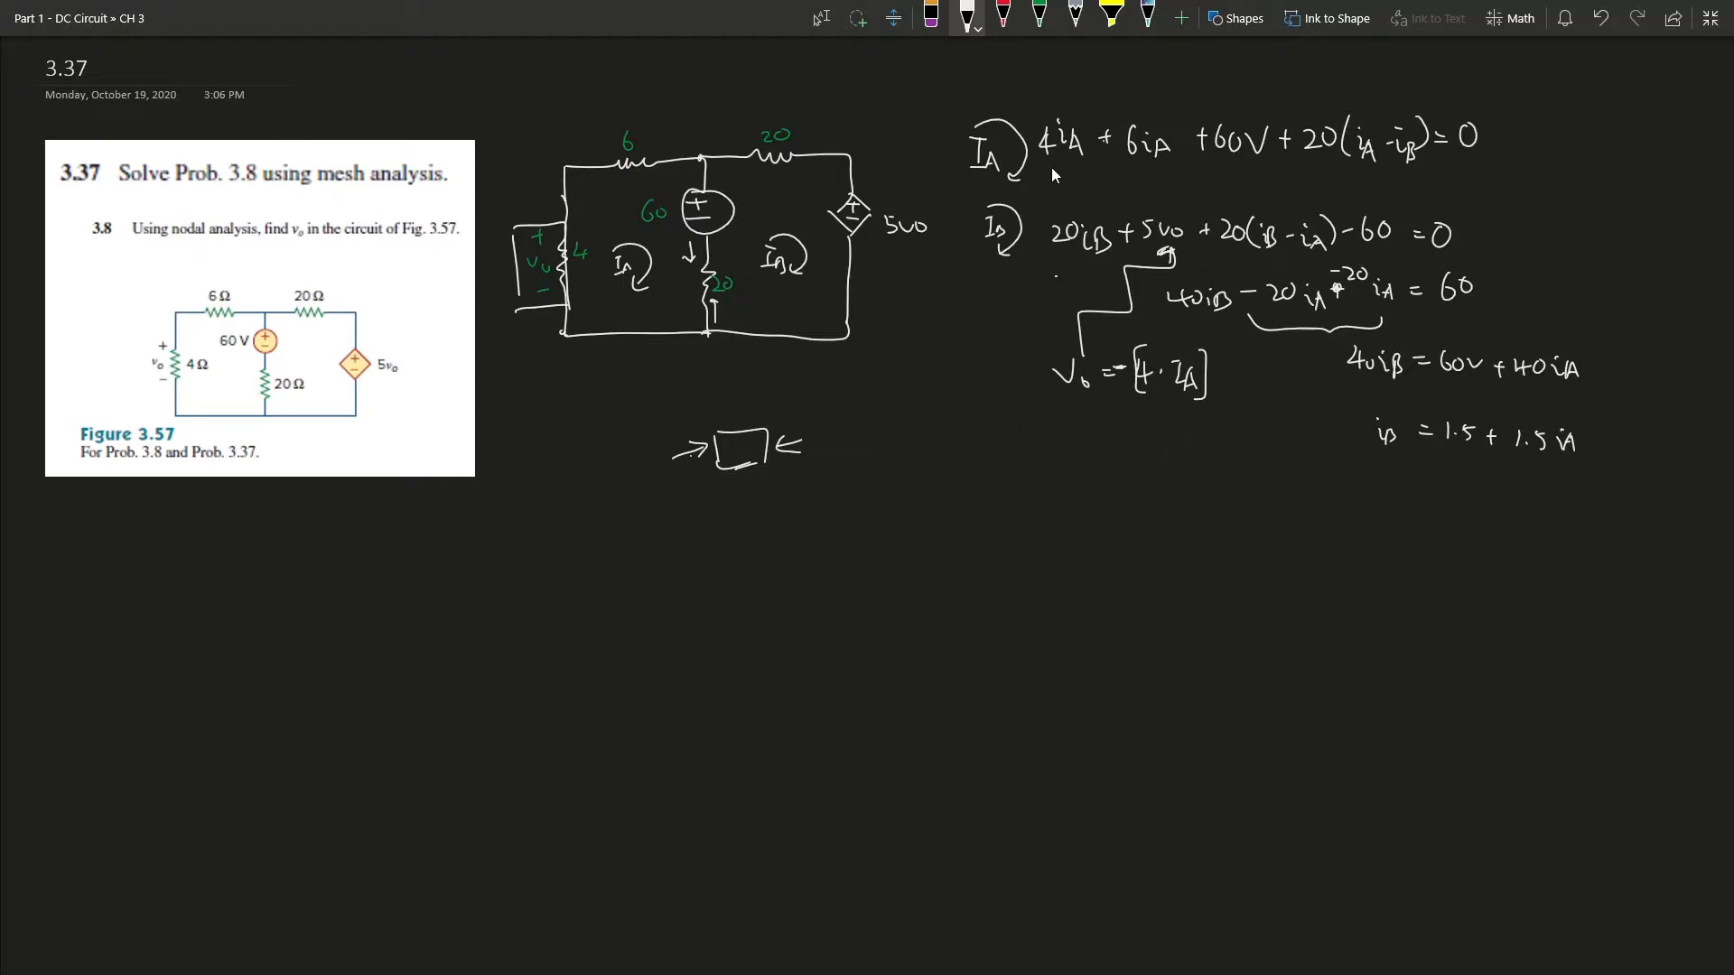
pyautogui.moveTo(1045, 177); pyautogui.dragTo(1238, 183)
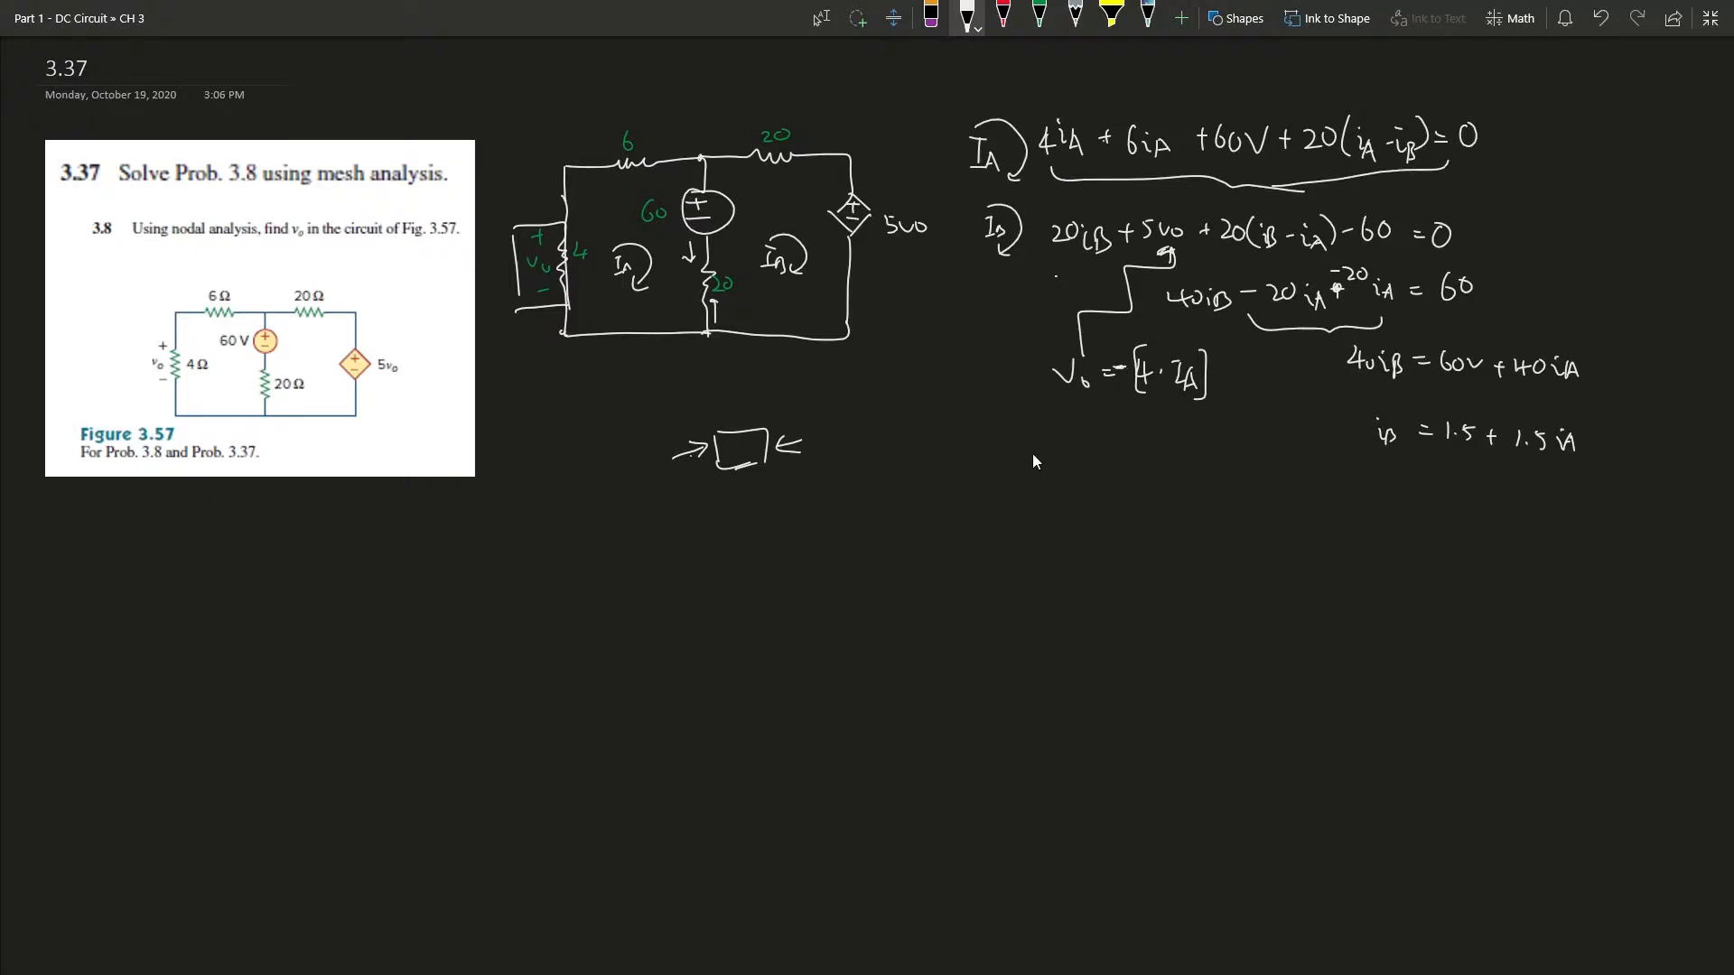
pyautogui.moveTo(1044, 473)
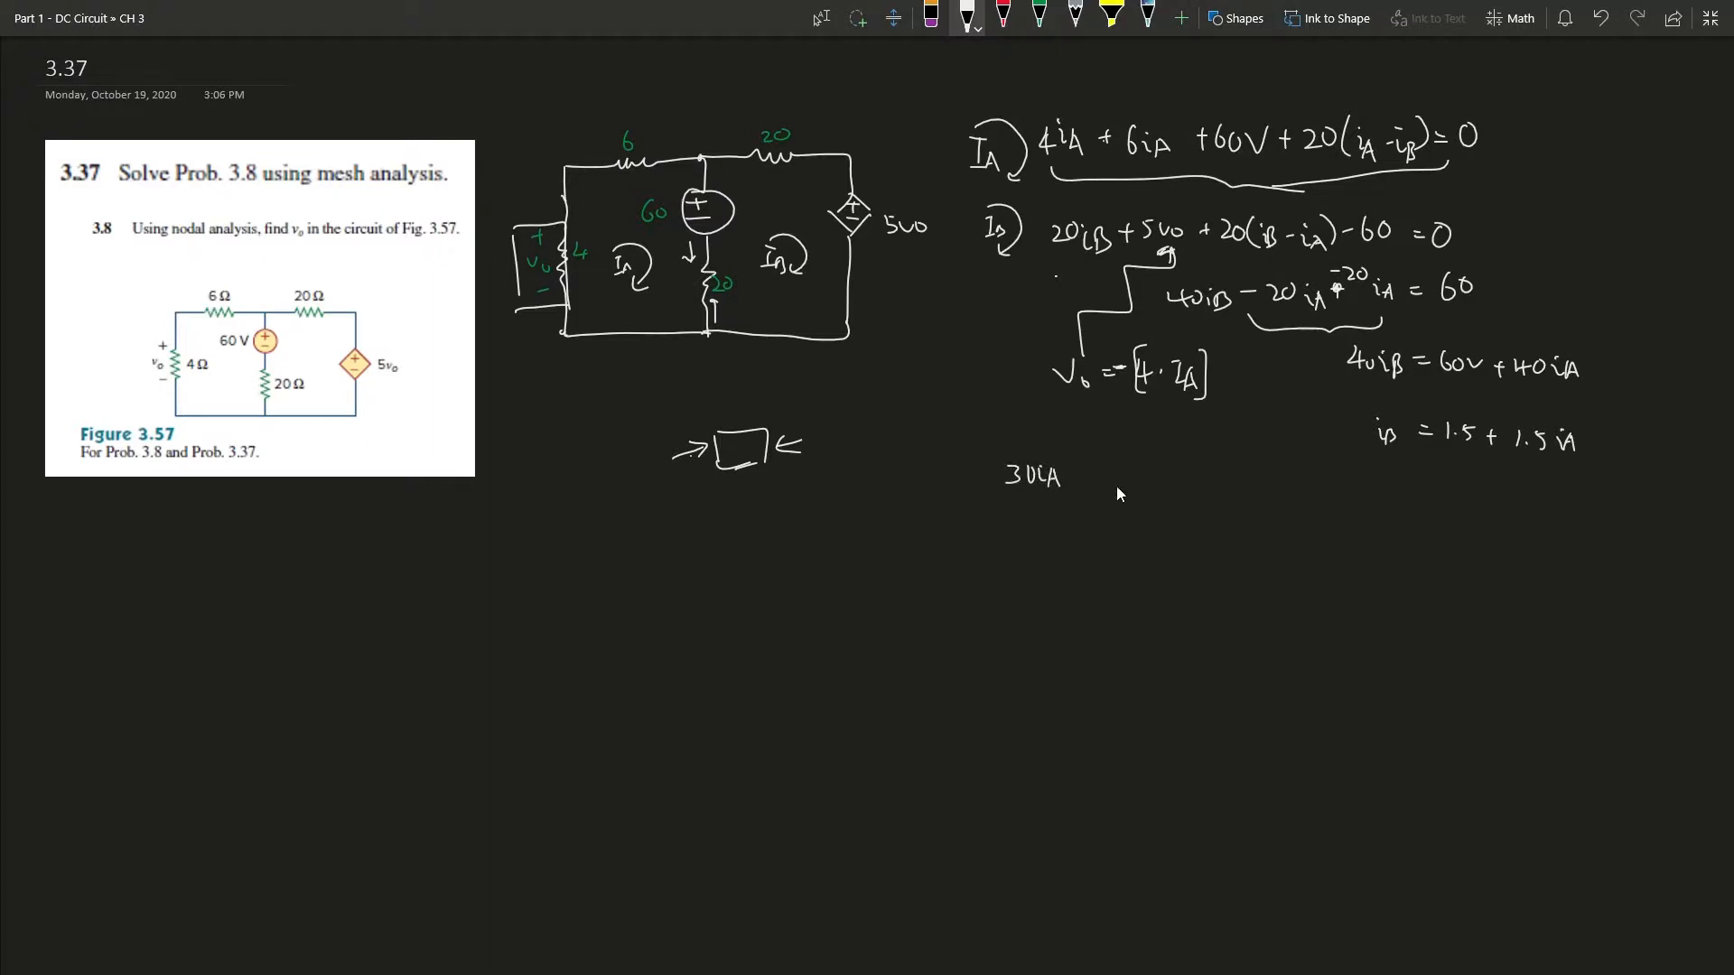
pyautogui.moveTo(1189, 434)
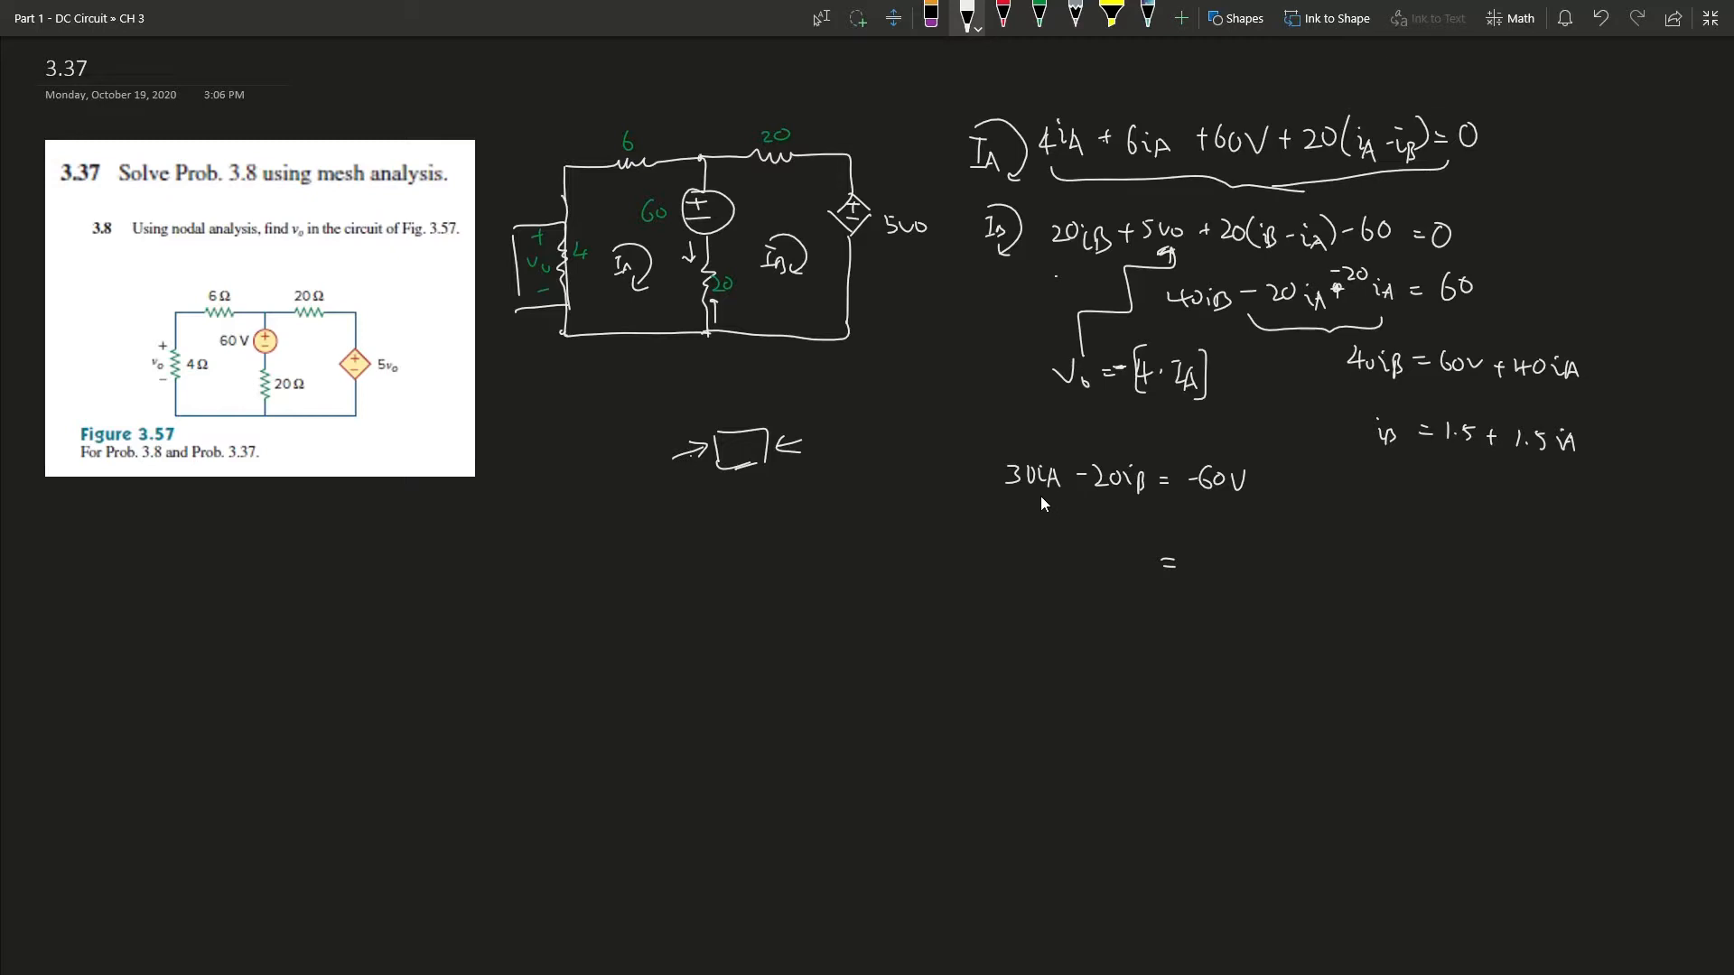
pyautogui.moveTo(1140, 537)
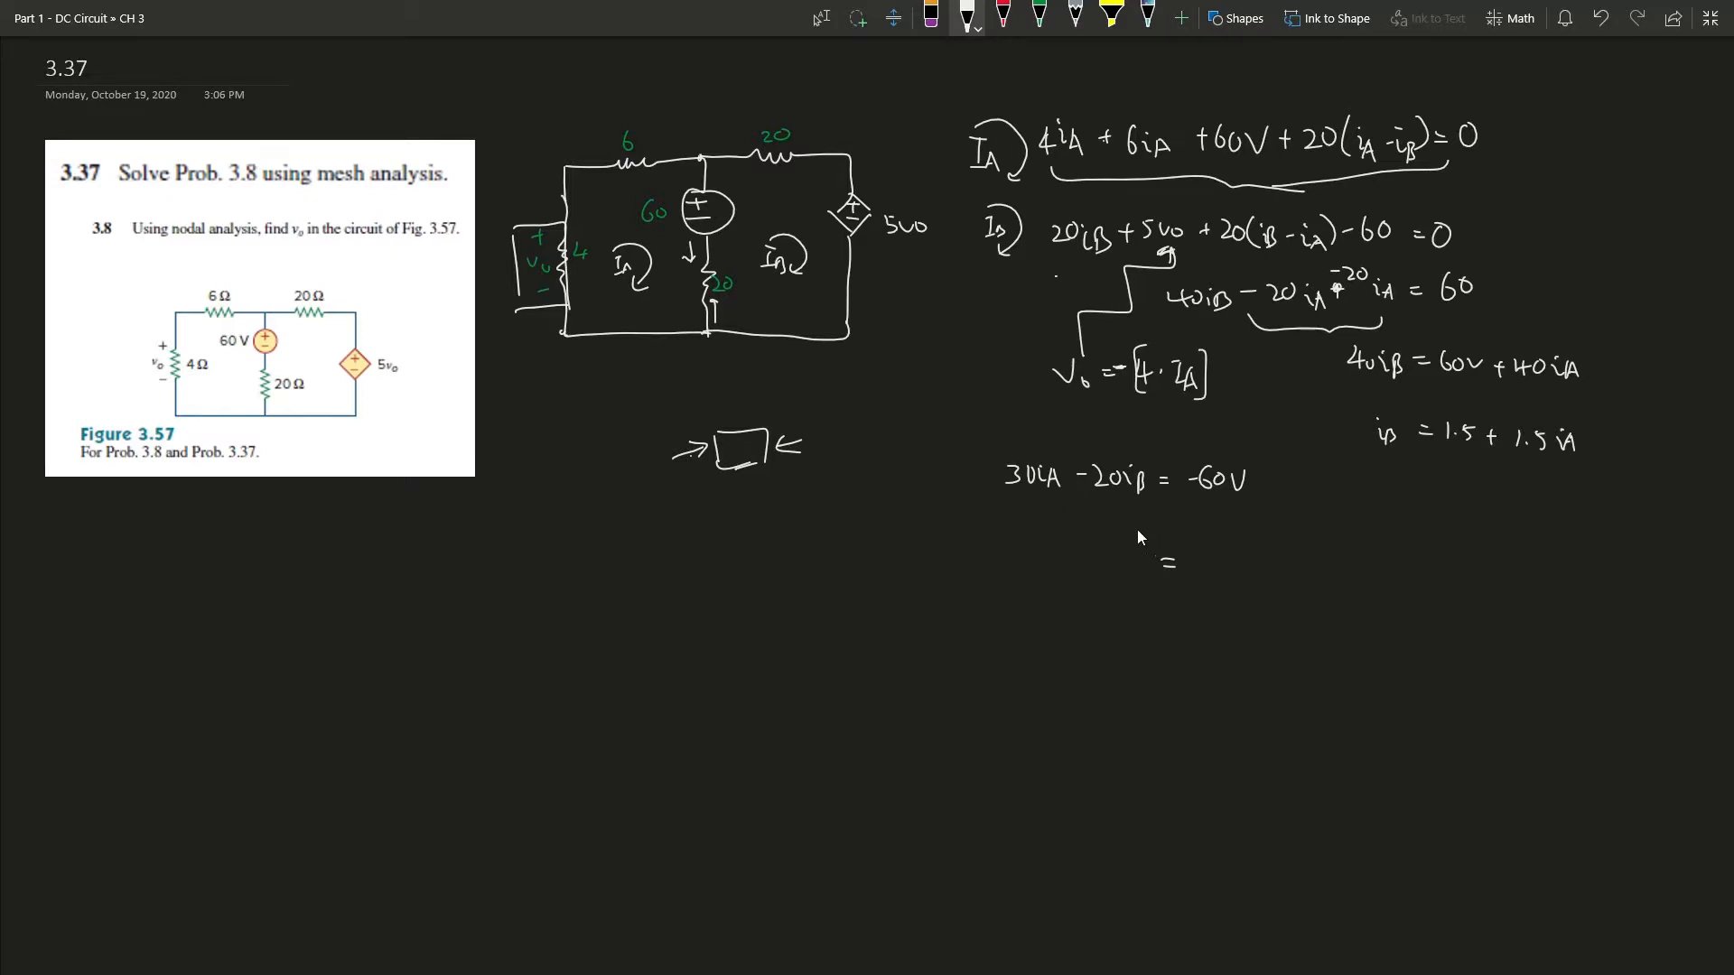
pyautogui.moveTo(1137, 536)
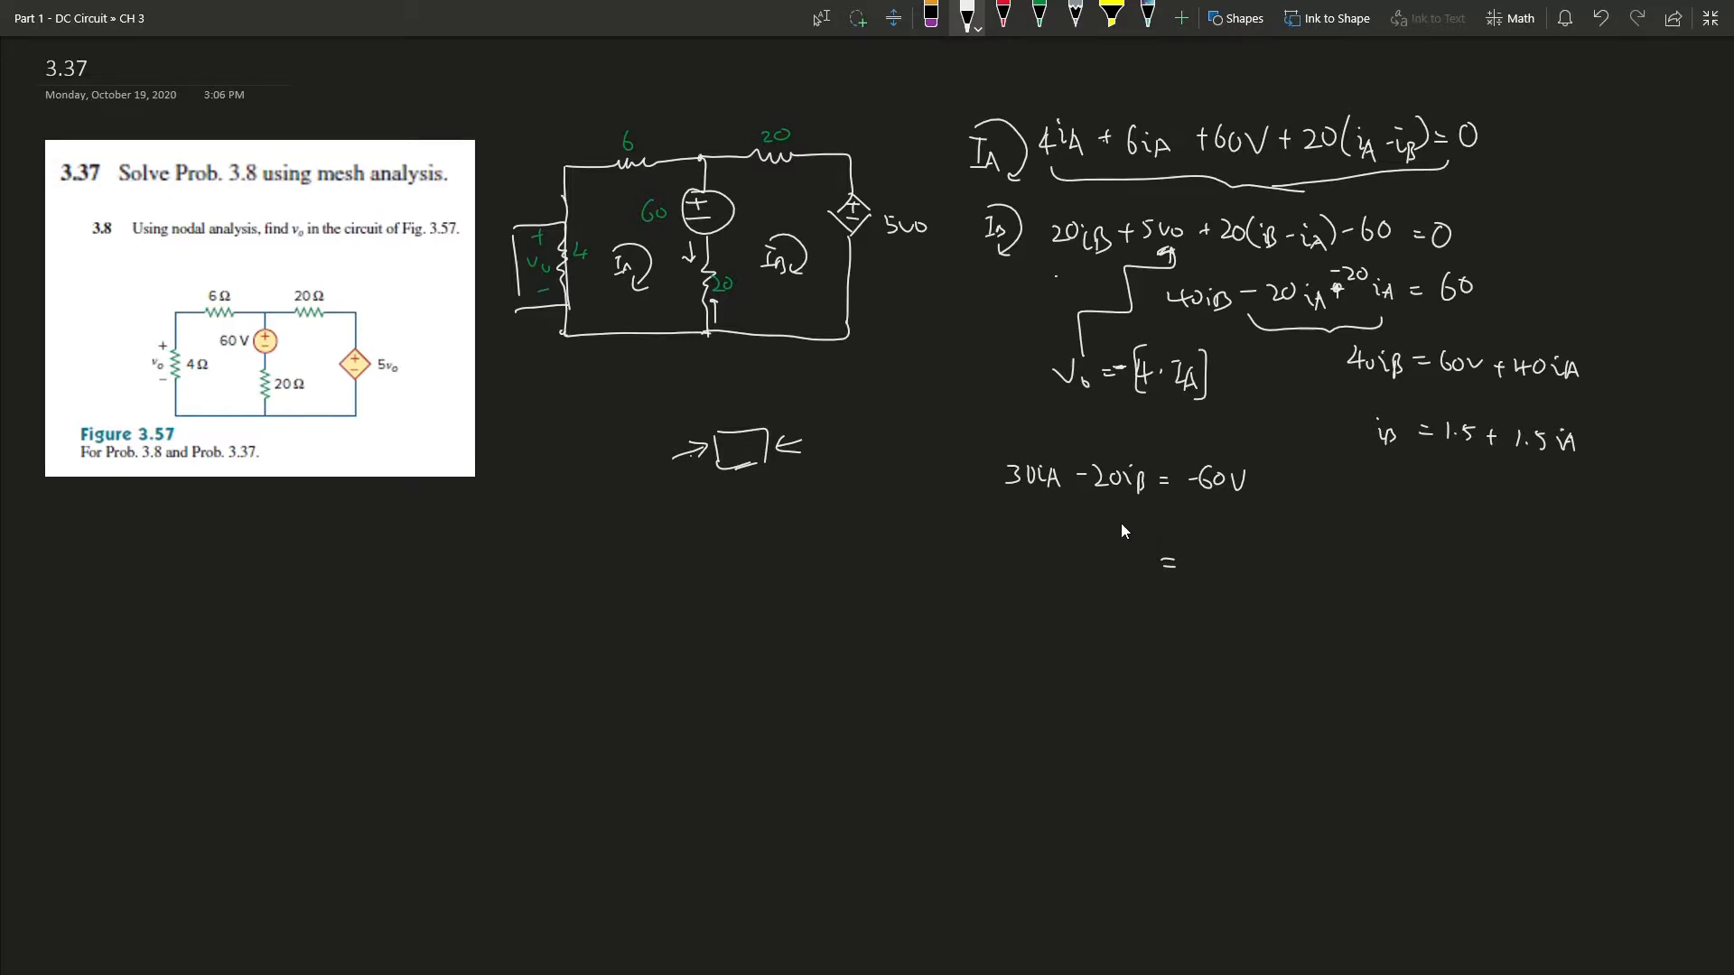
pyautogui.moveTo(1232, 503)
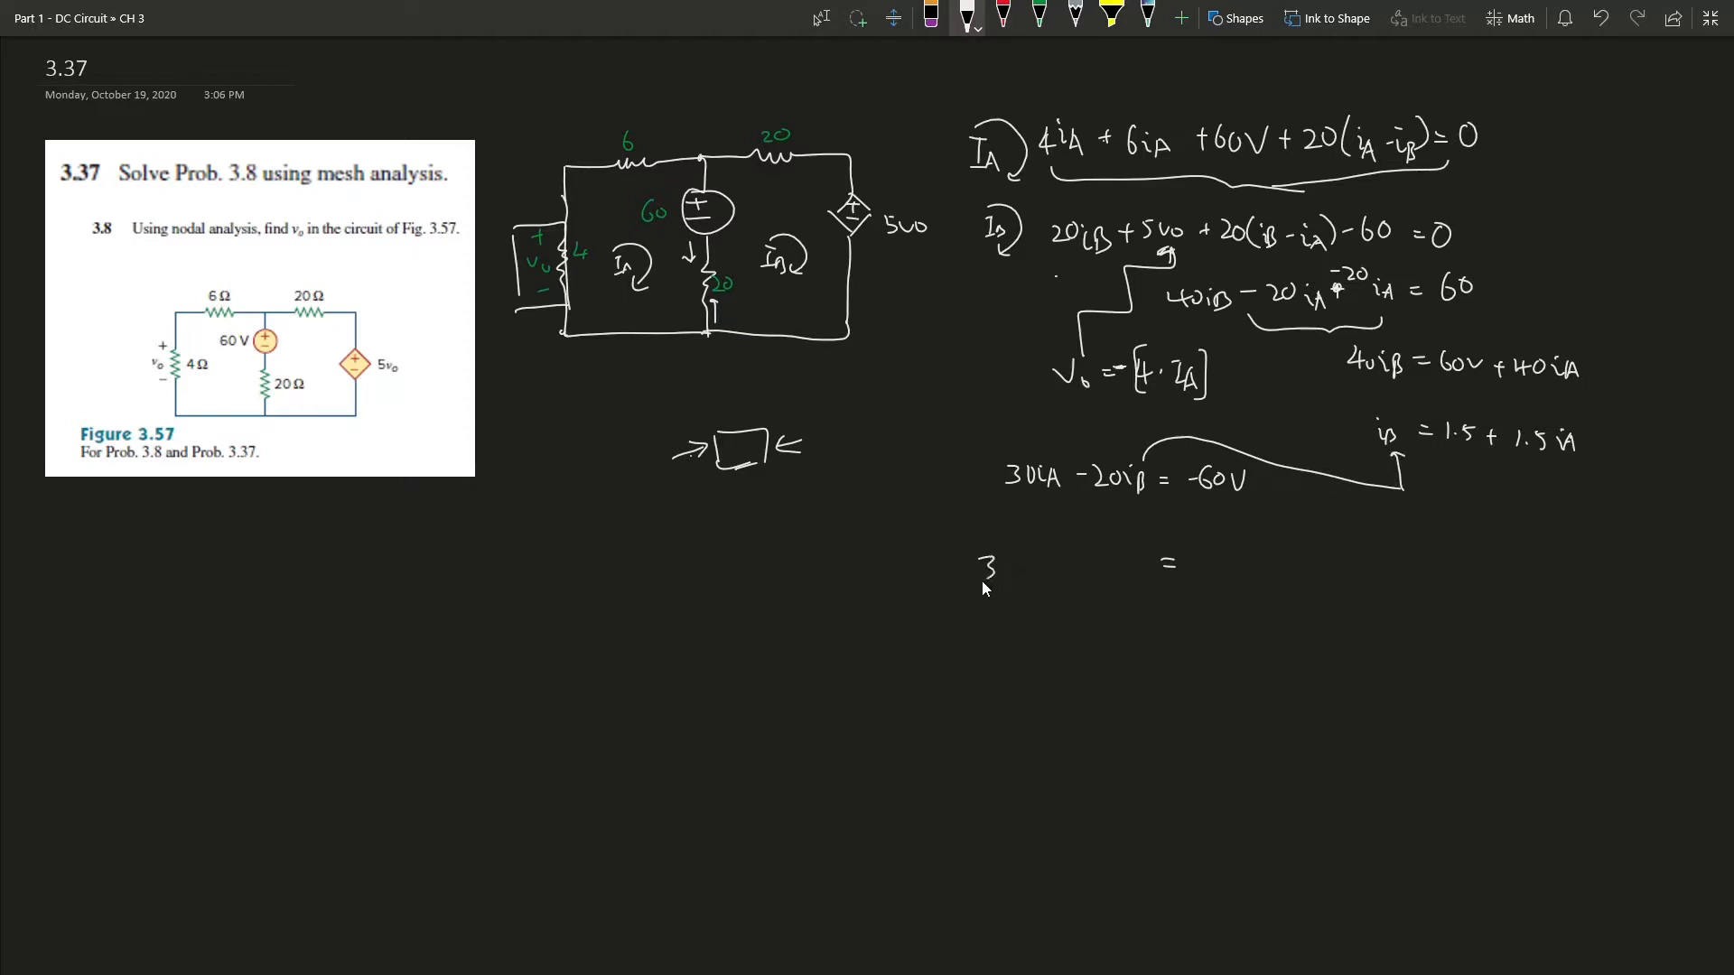
# Write 30iA − 30V − 20iA = −60V, reduce to 10iA = −30V, and conclude iA = −3A.
pyautogui.write('viA')
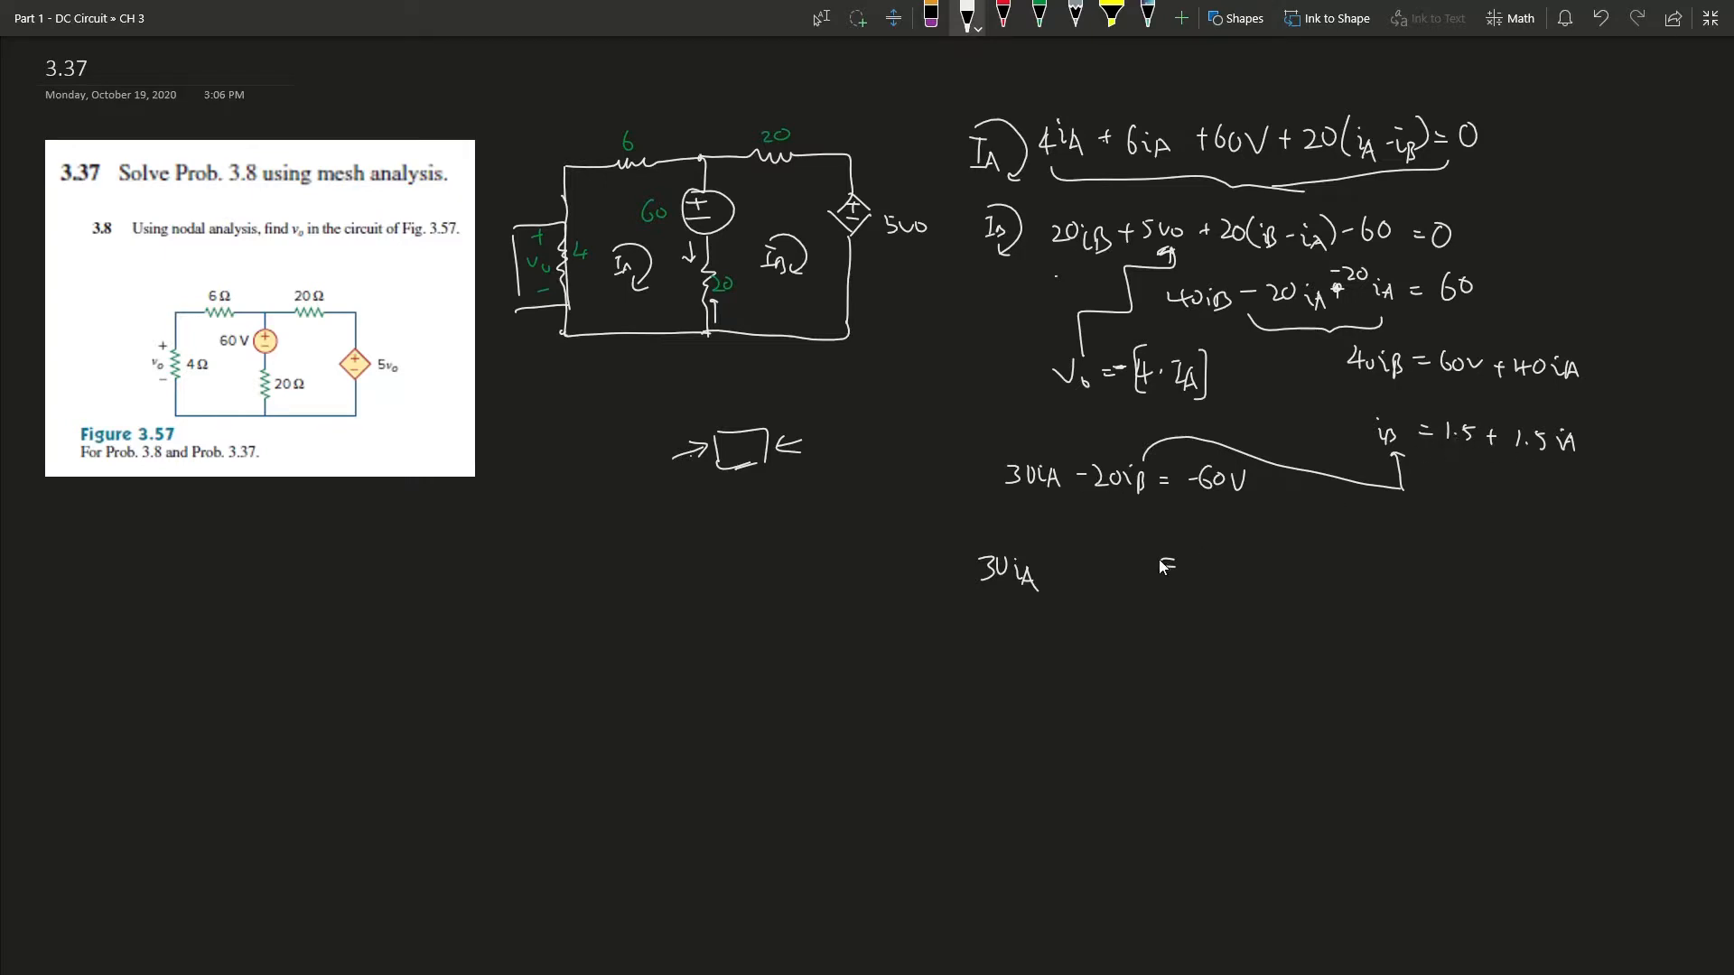
pyautogui.moveTo(1102, 584)
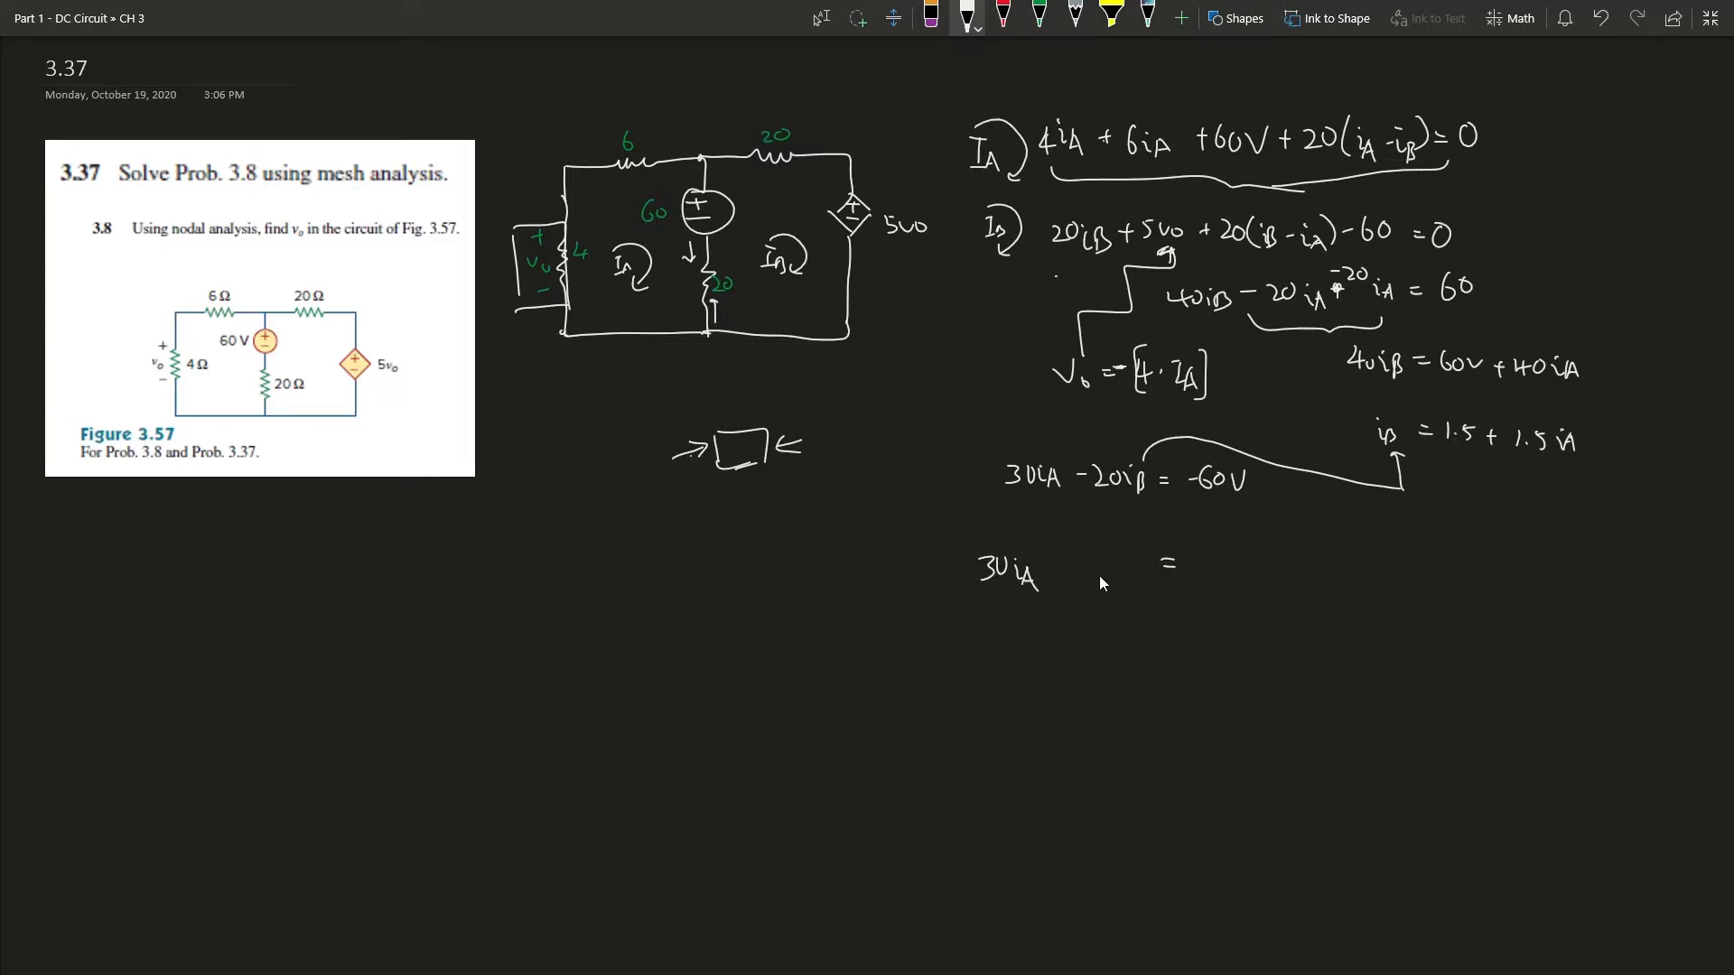
pyautogui.write('-30v-20iA=')
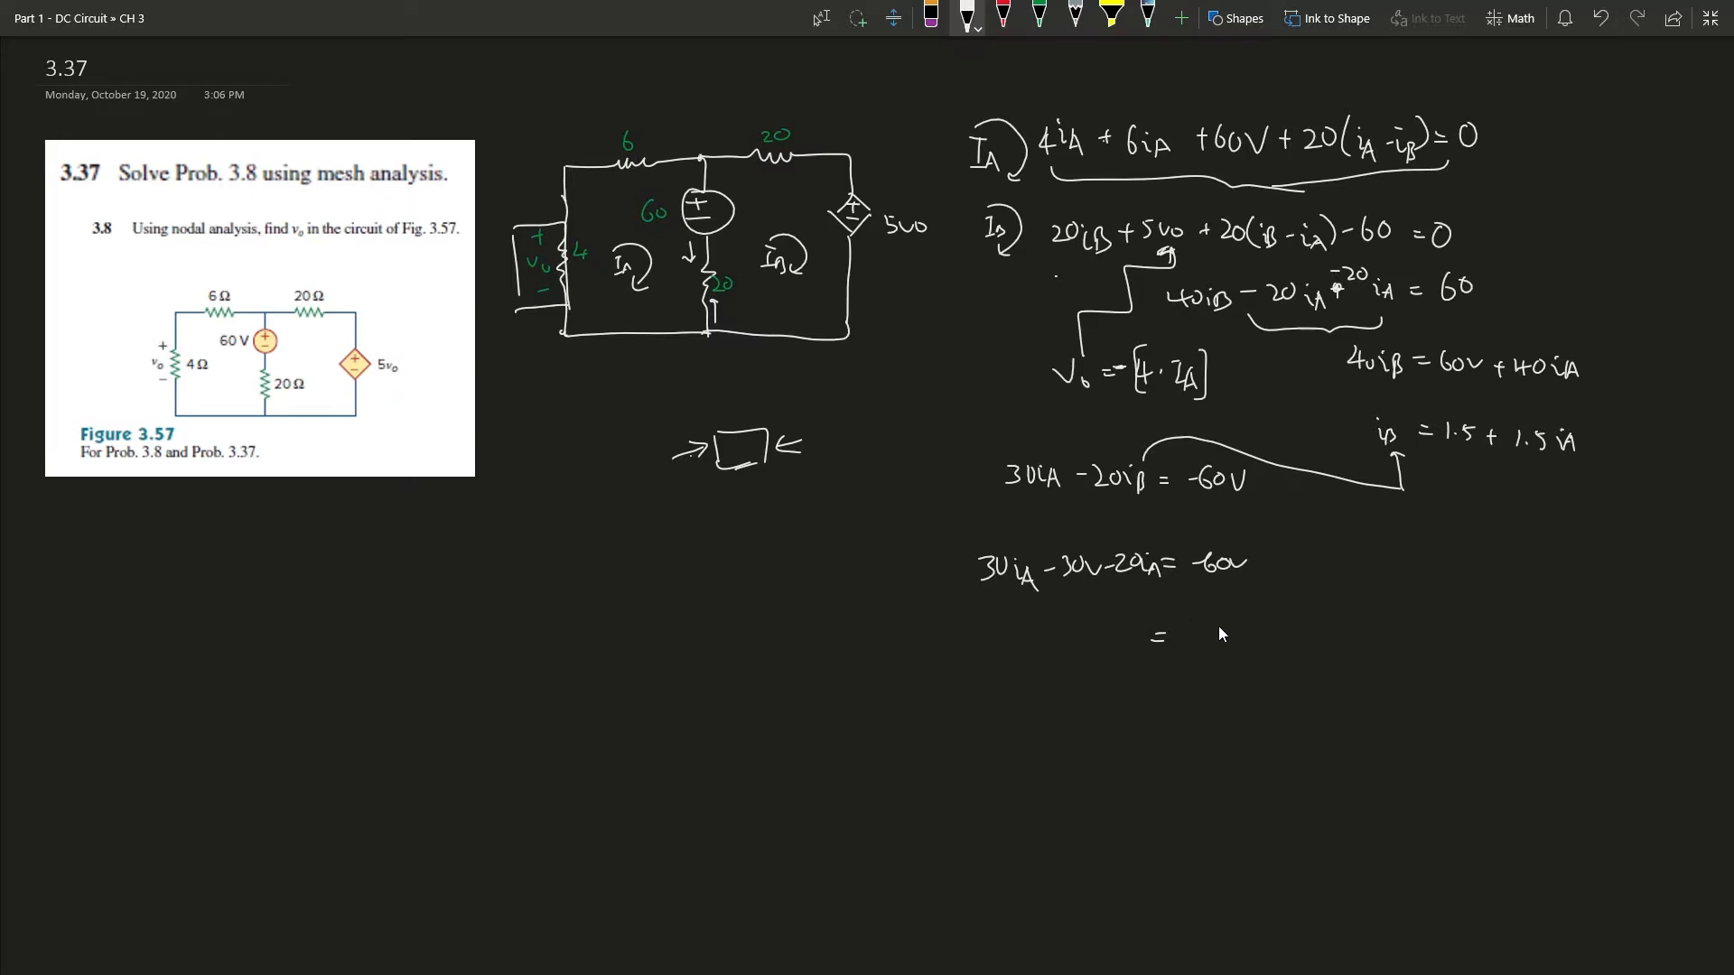
pyautogui.moveTo(1183, 641)
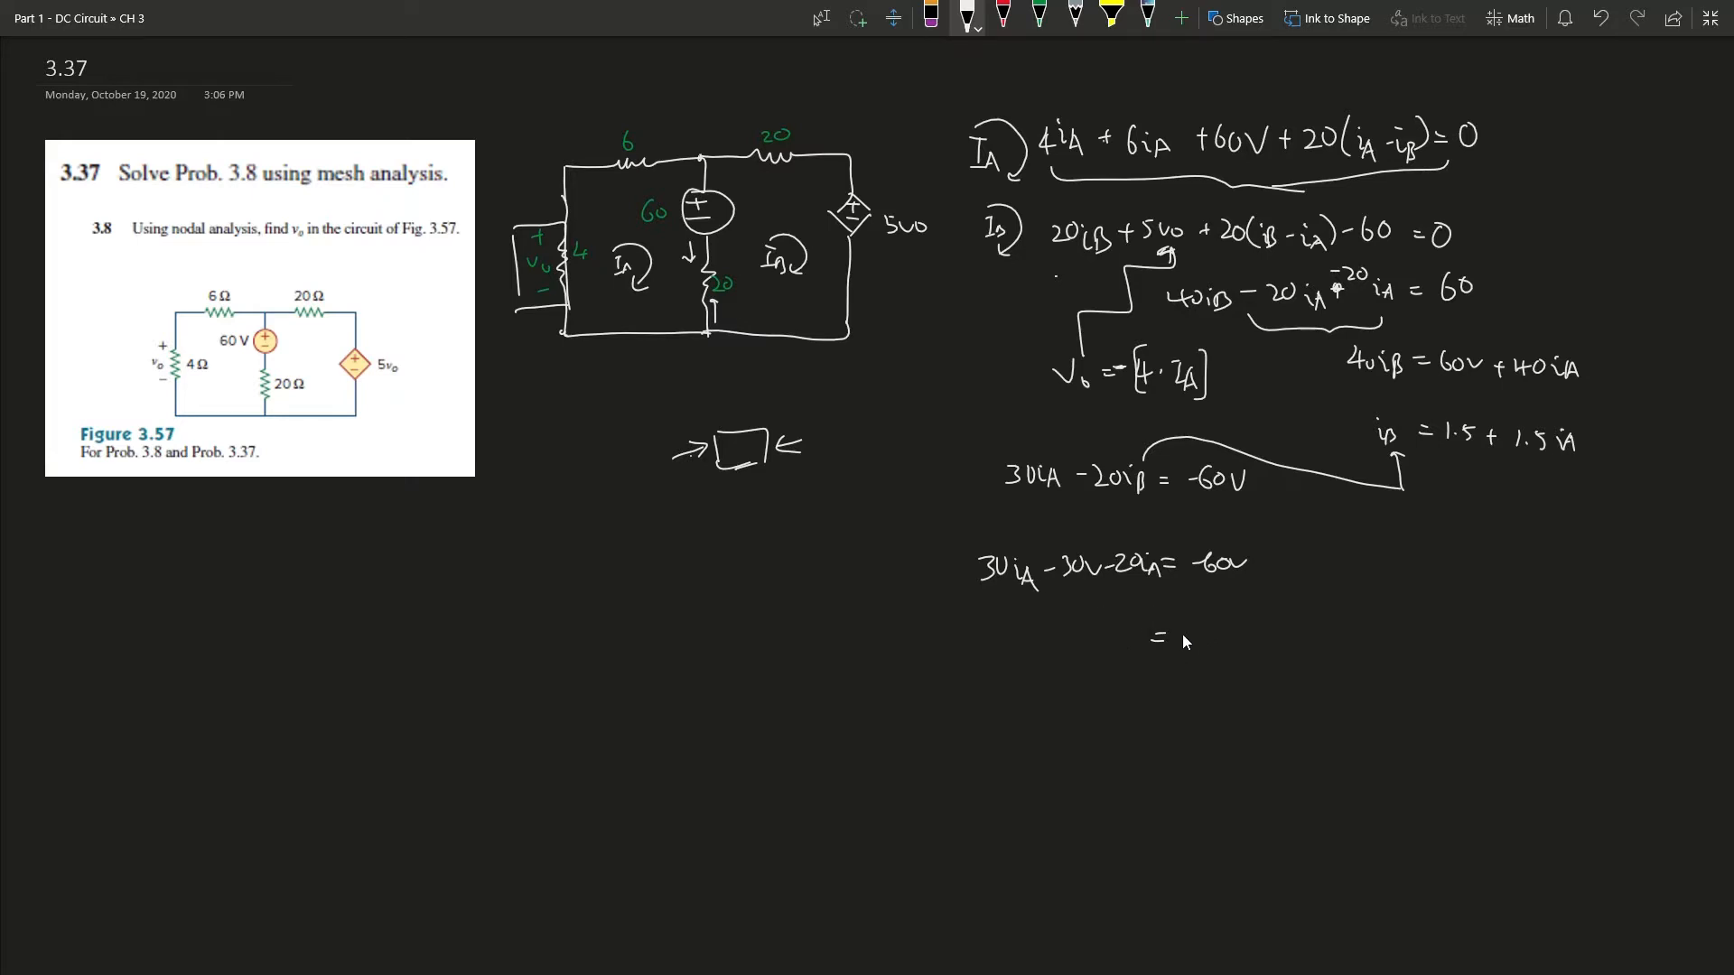
pyautogui.write('-30V')
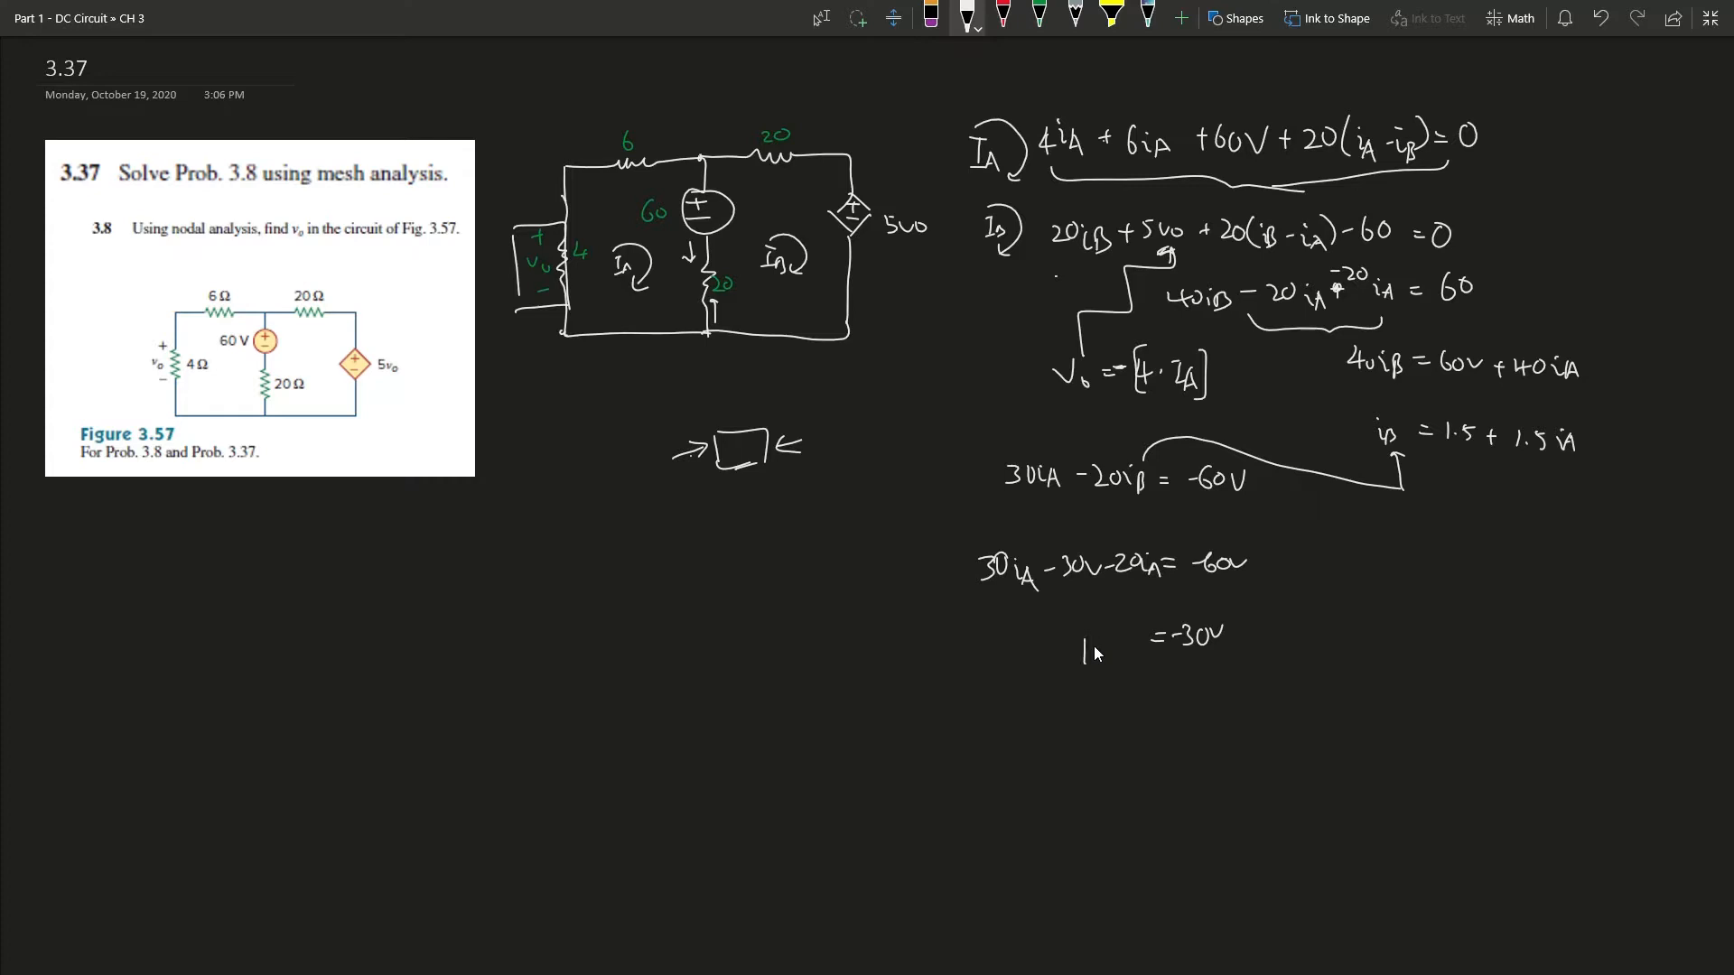
pyautogui.write('0iA')
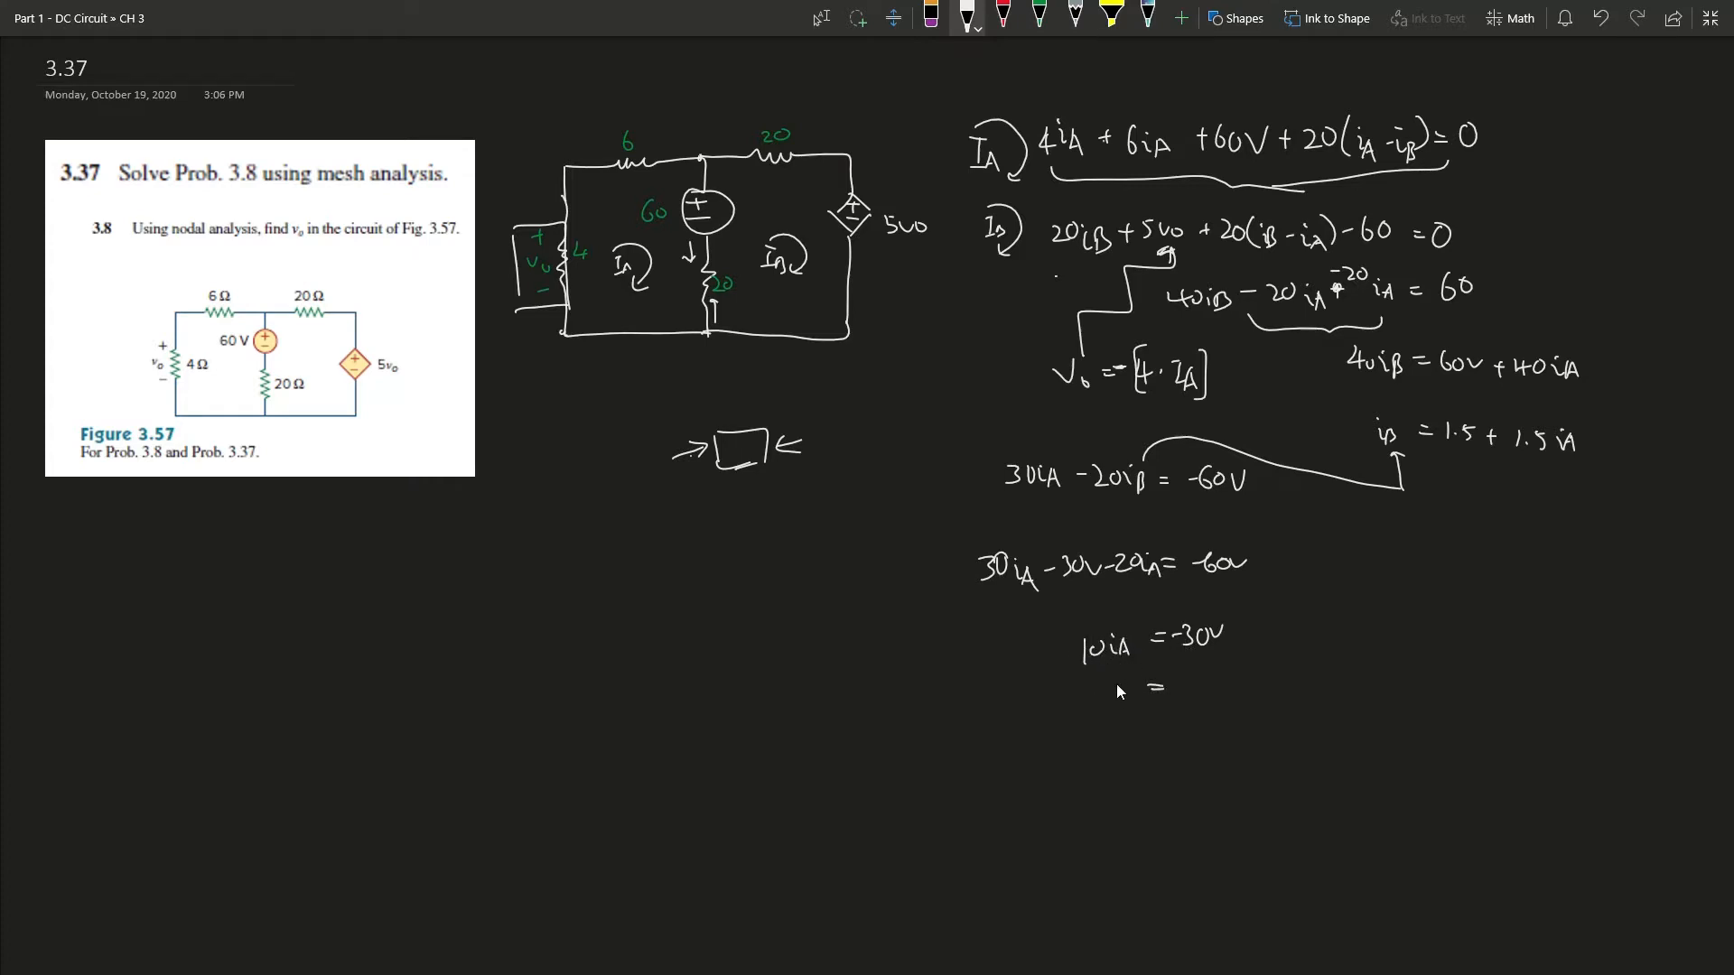
pyautogui.write('iA = -3A')
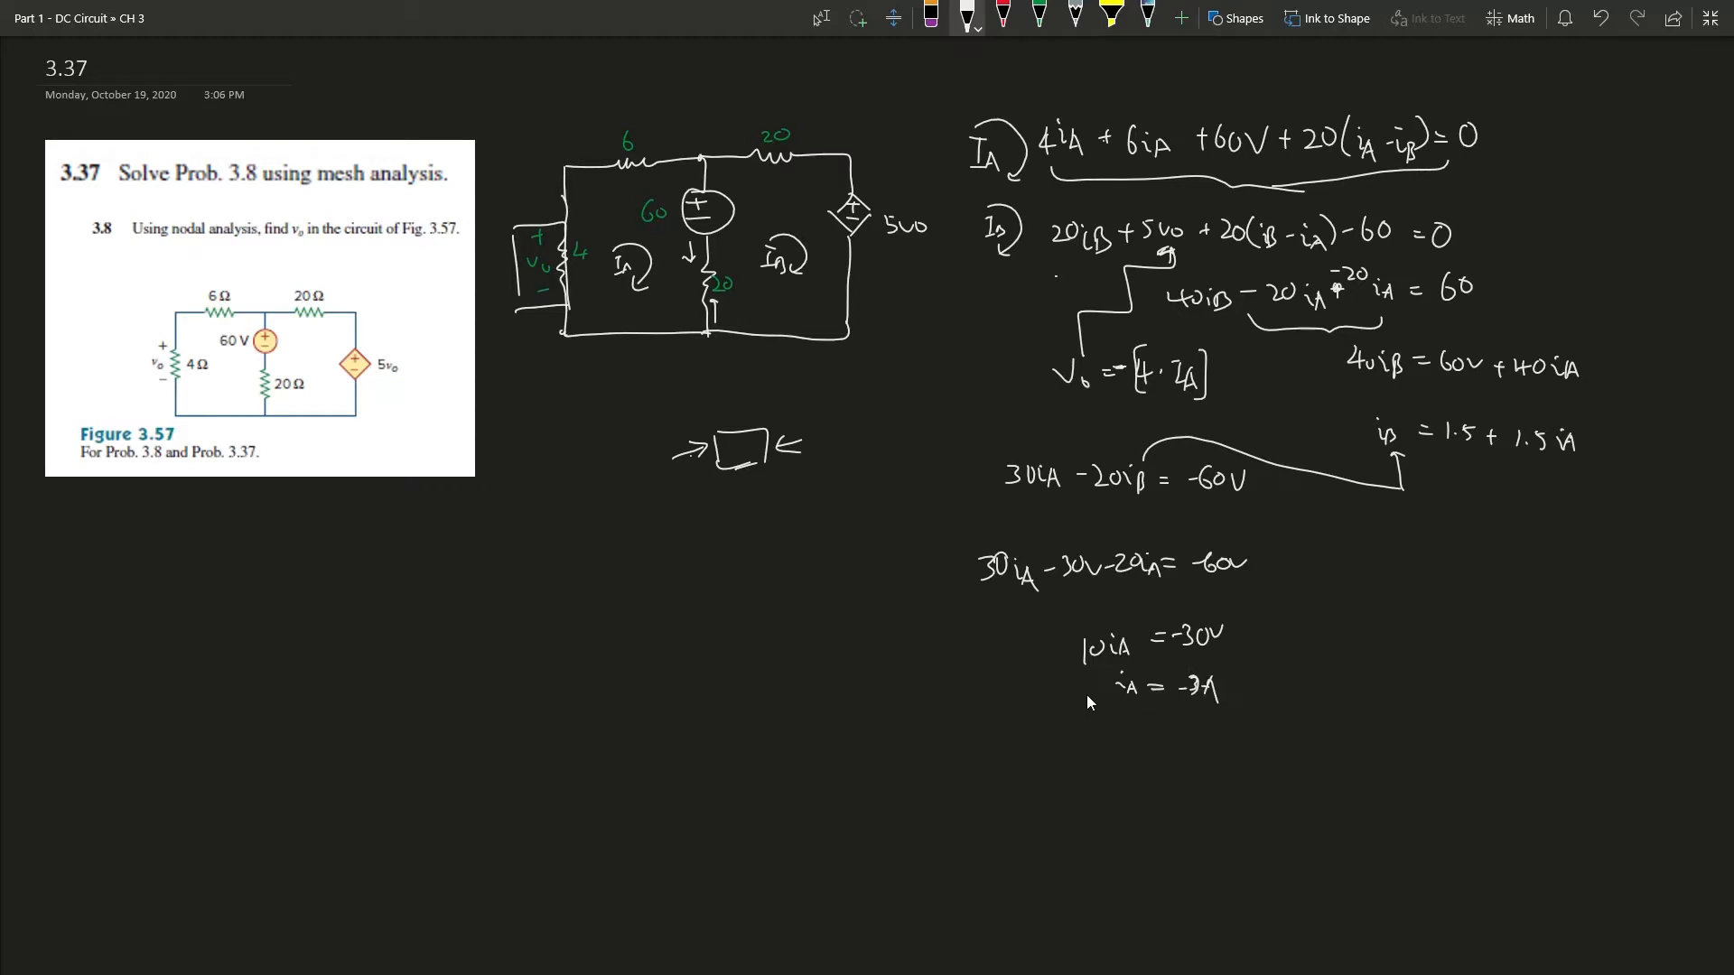
pyautogui.moveTo(1040, 802)
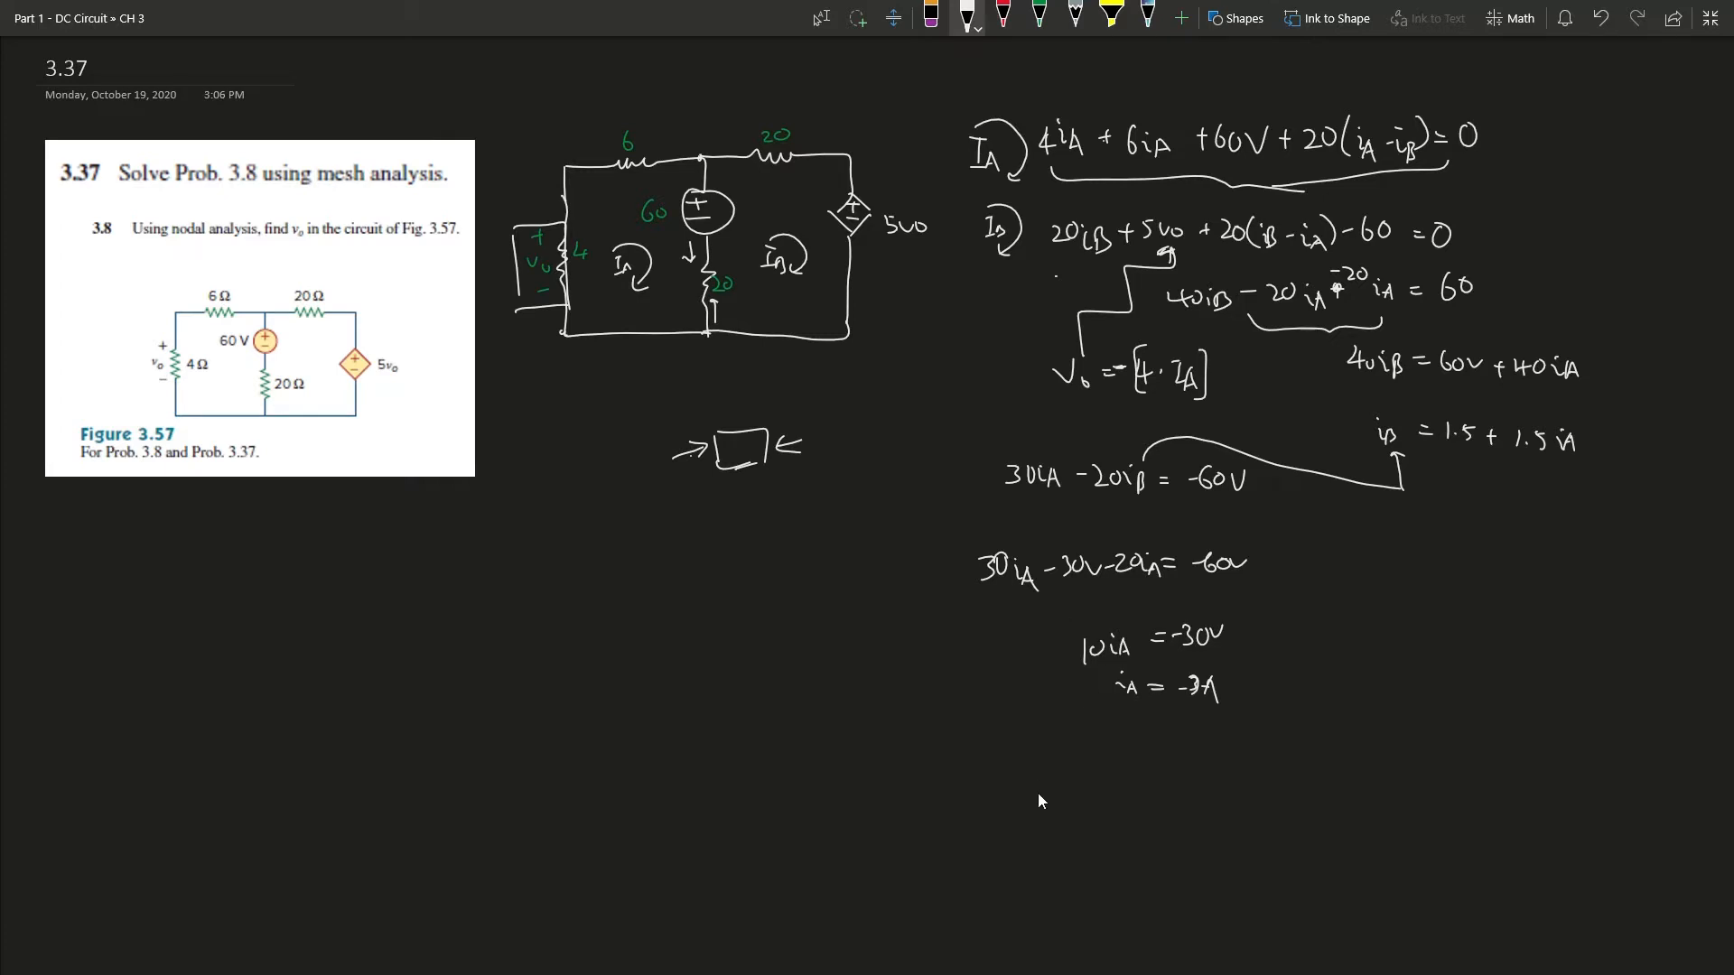
pyautogui.moveTo(728, 300)
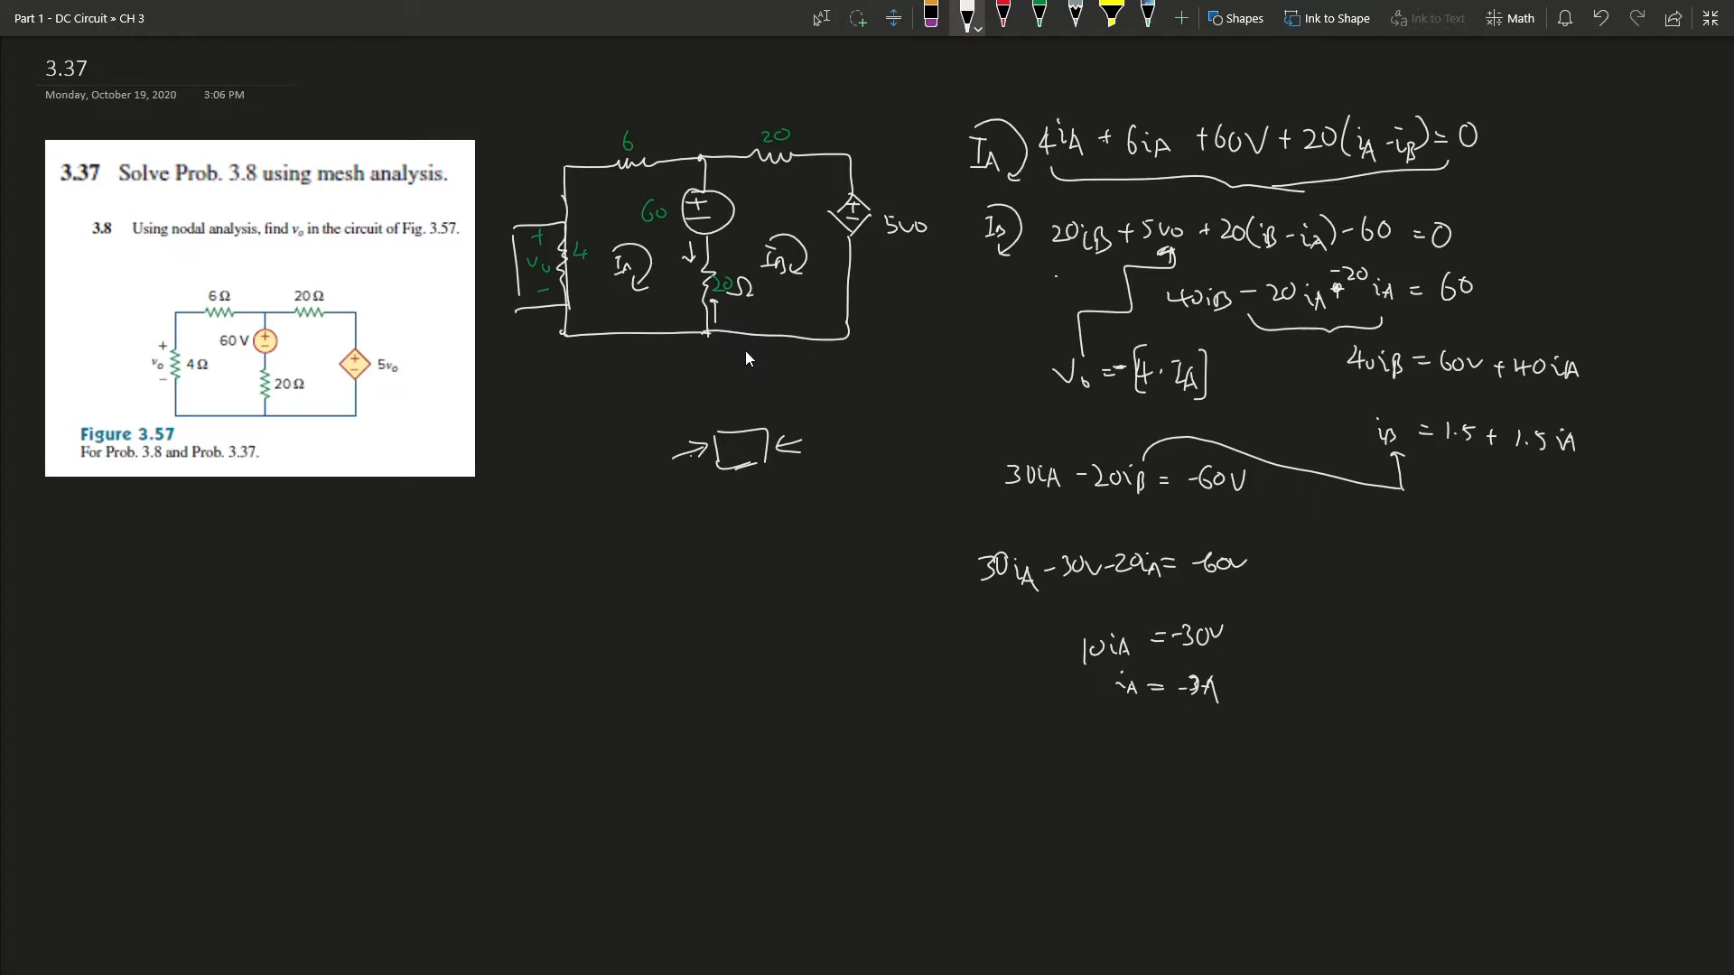
pyautogui.moveTo(1222, 723)
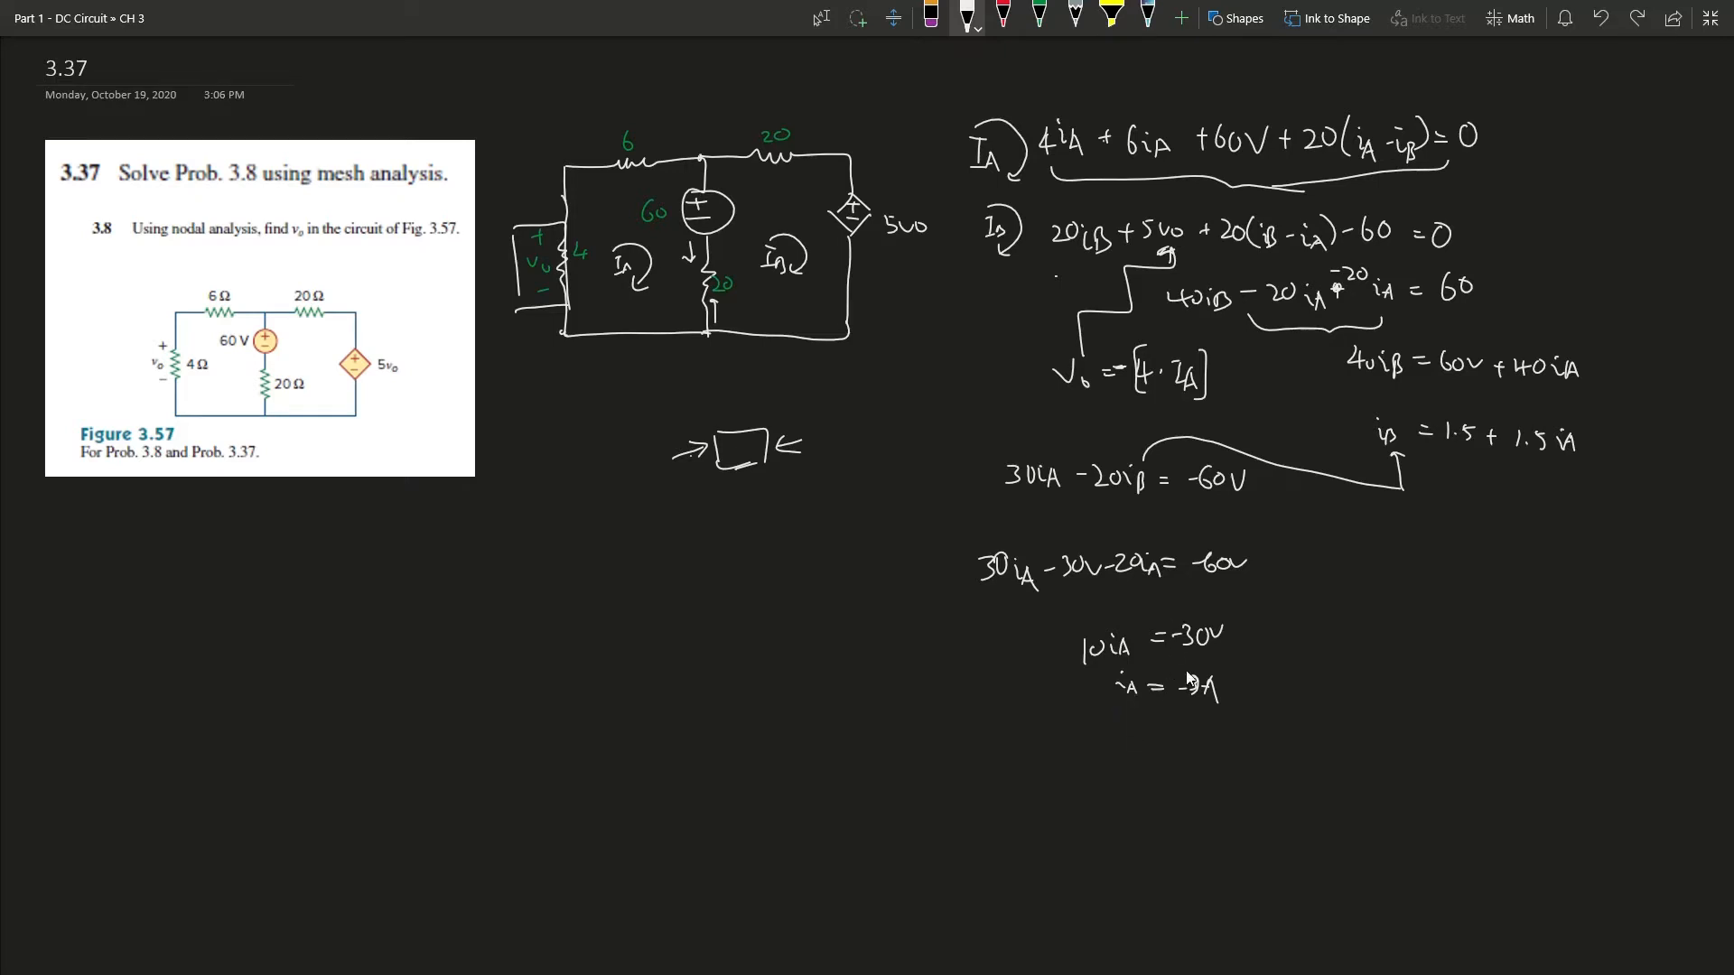
pyautogui.moveTo(1147, 719)
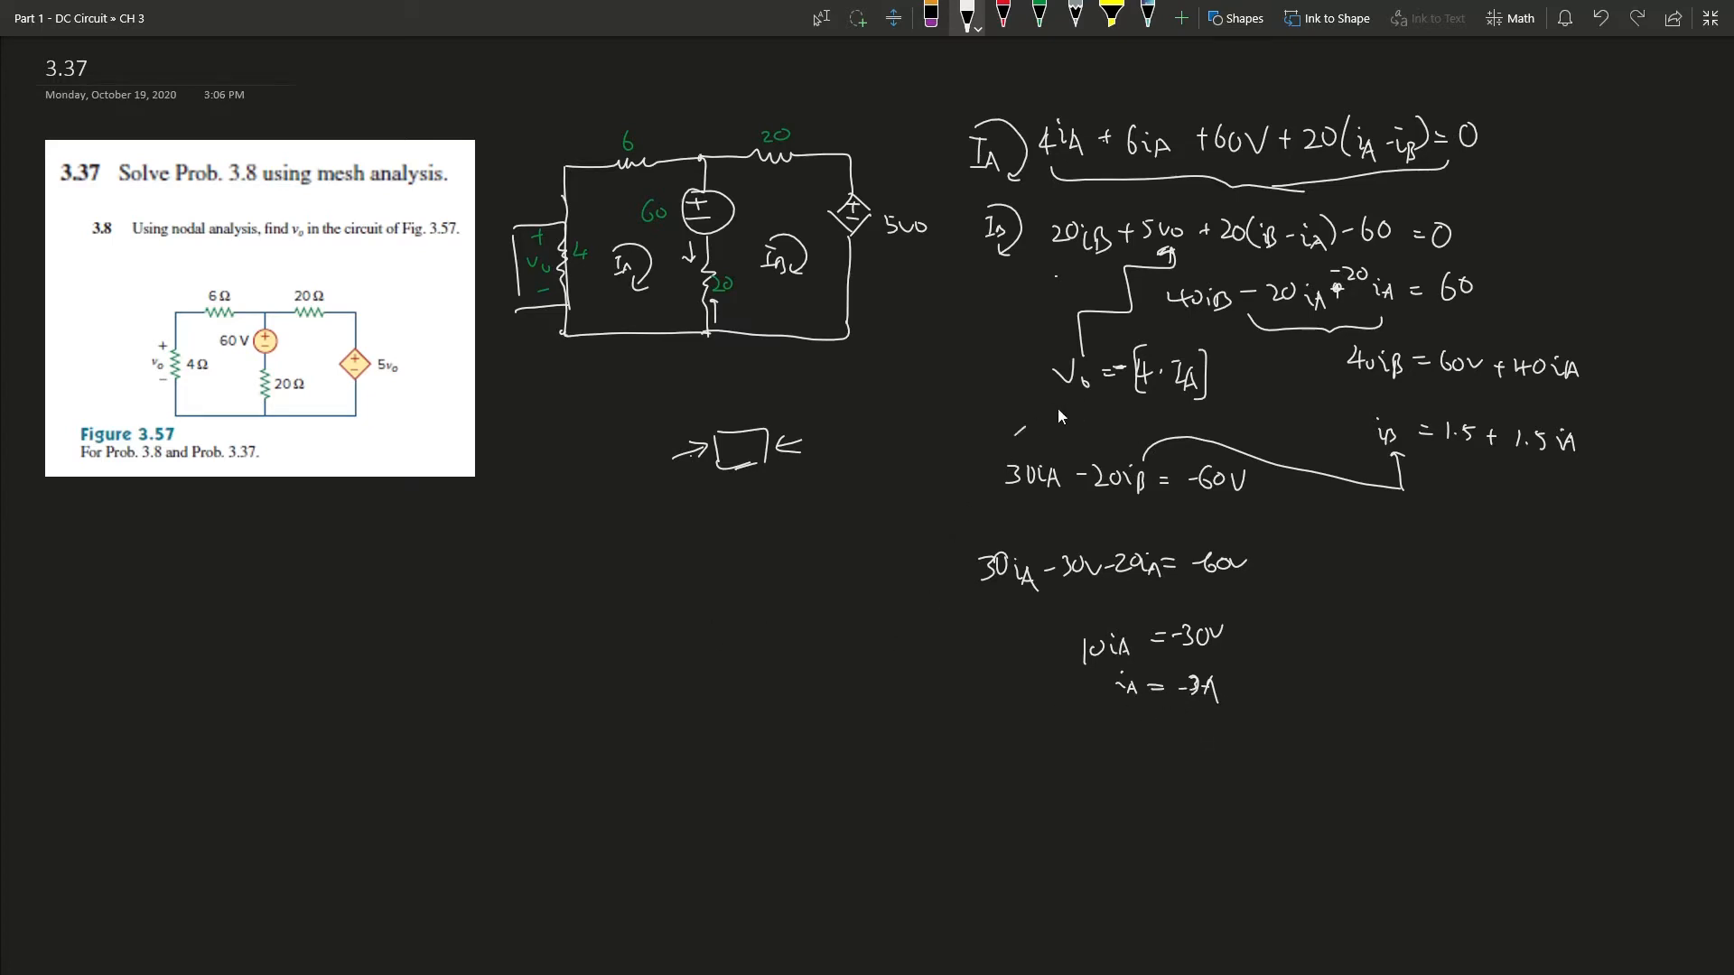
# Draw a short pen underline beneath V₀ in the V₀ = -[4·iA] line.
pyautogui.moveTo(1012, 418); pyautogui.dragTo(1068, 409)
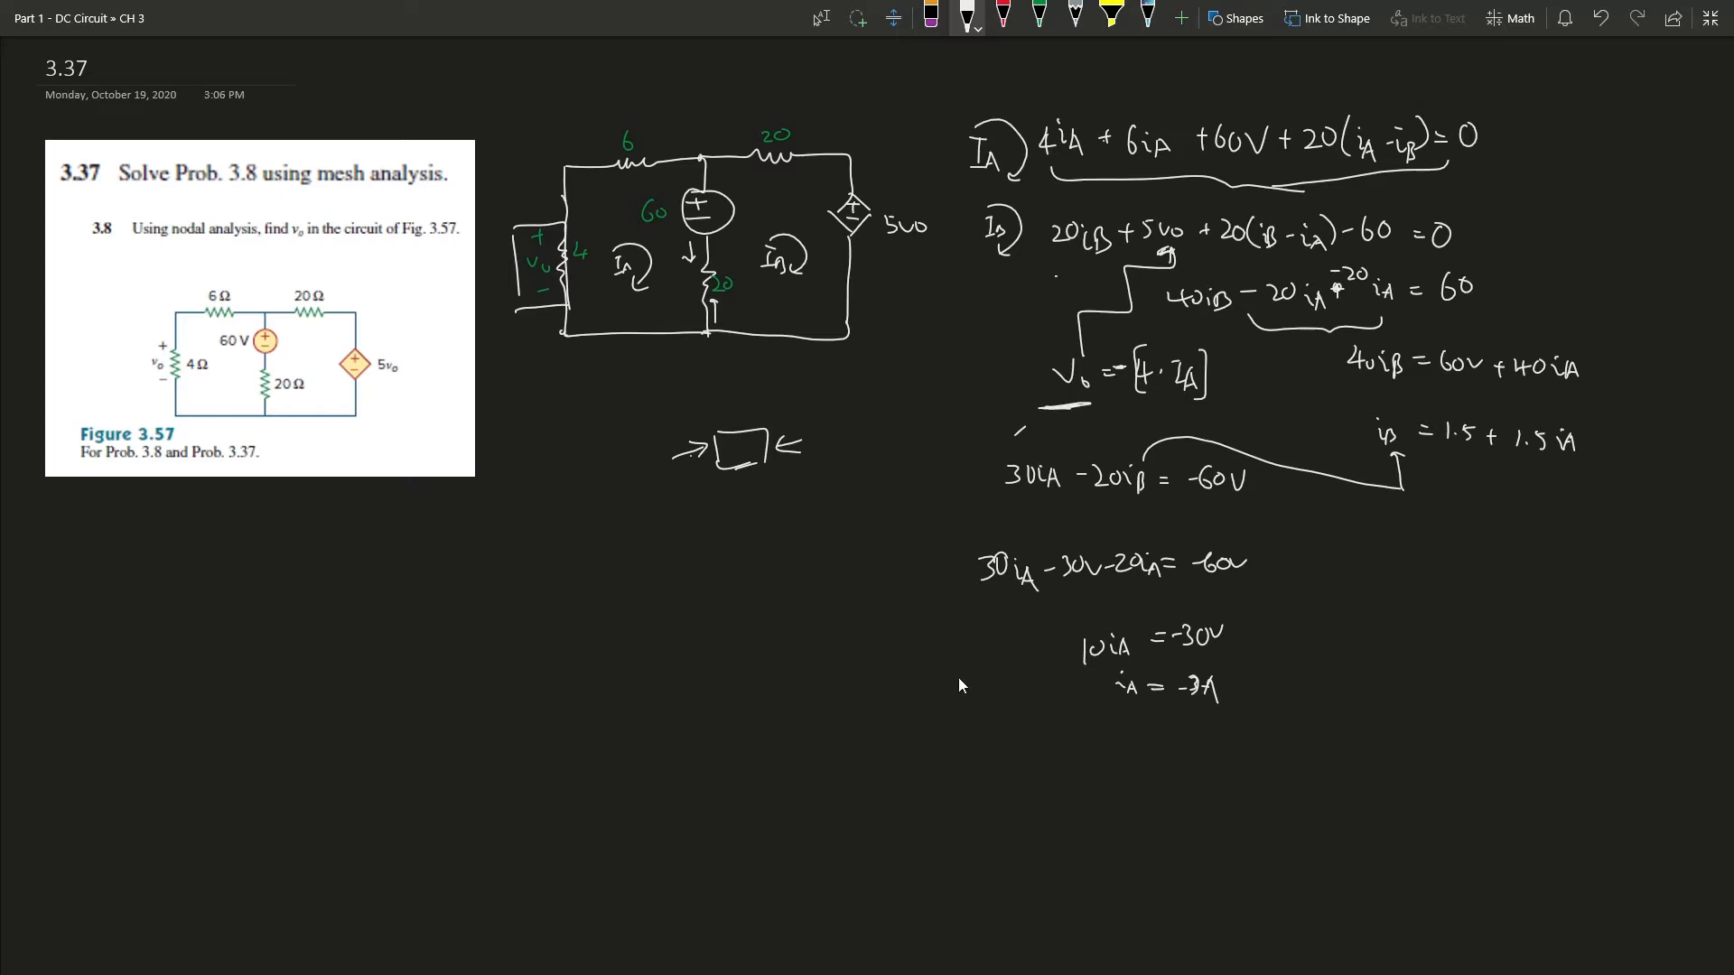
pyautogui.moveTo(927, 758)
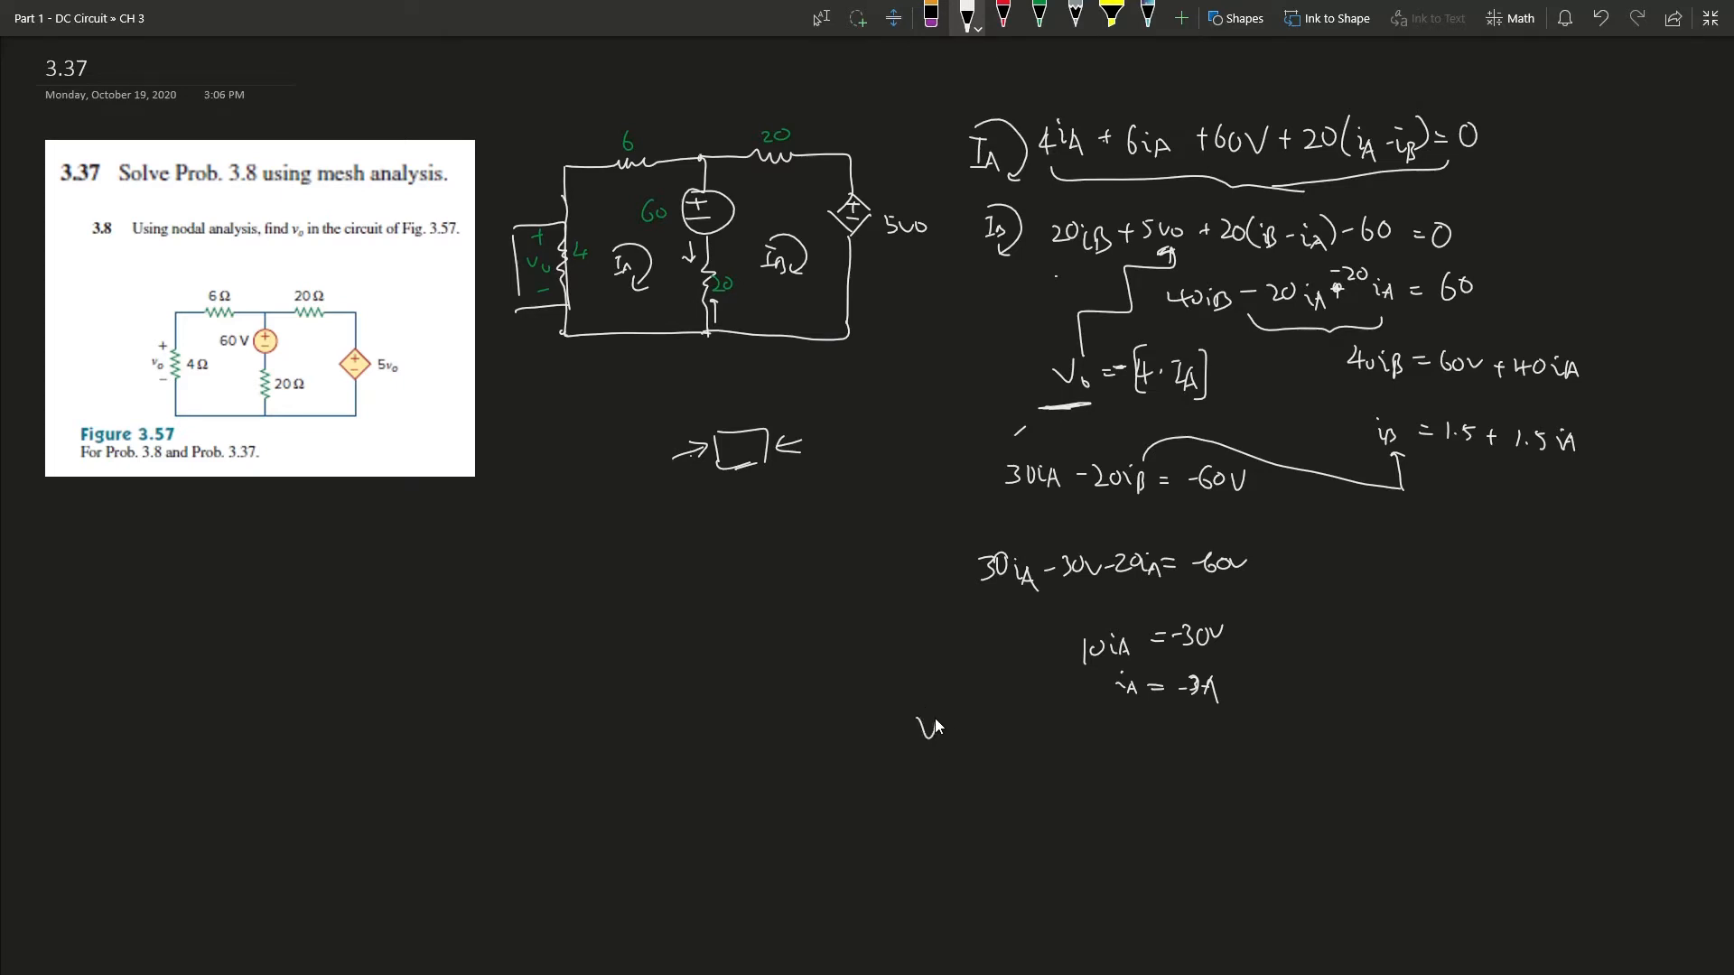
# Write V₀ = -[4·(-3A)], evaluate it to V₀ = 12V, and underline the result.
pyautogui.write('V₀ =')
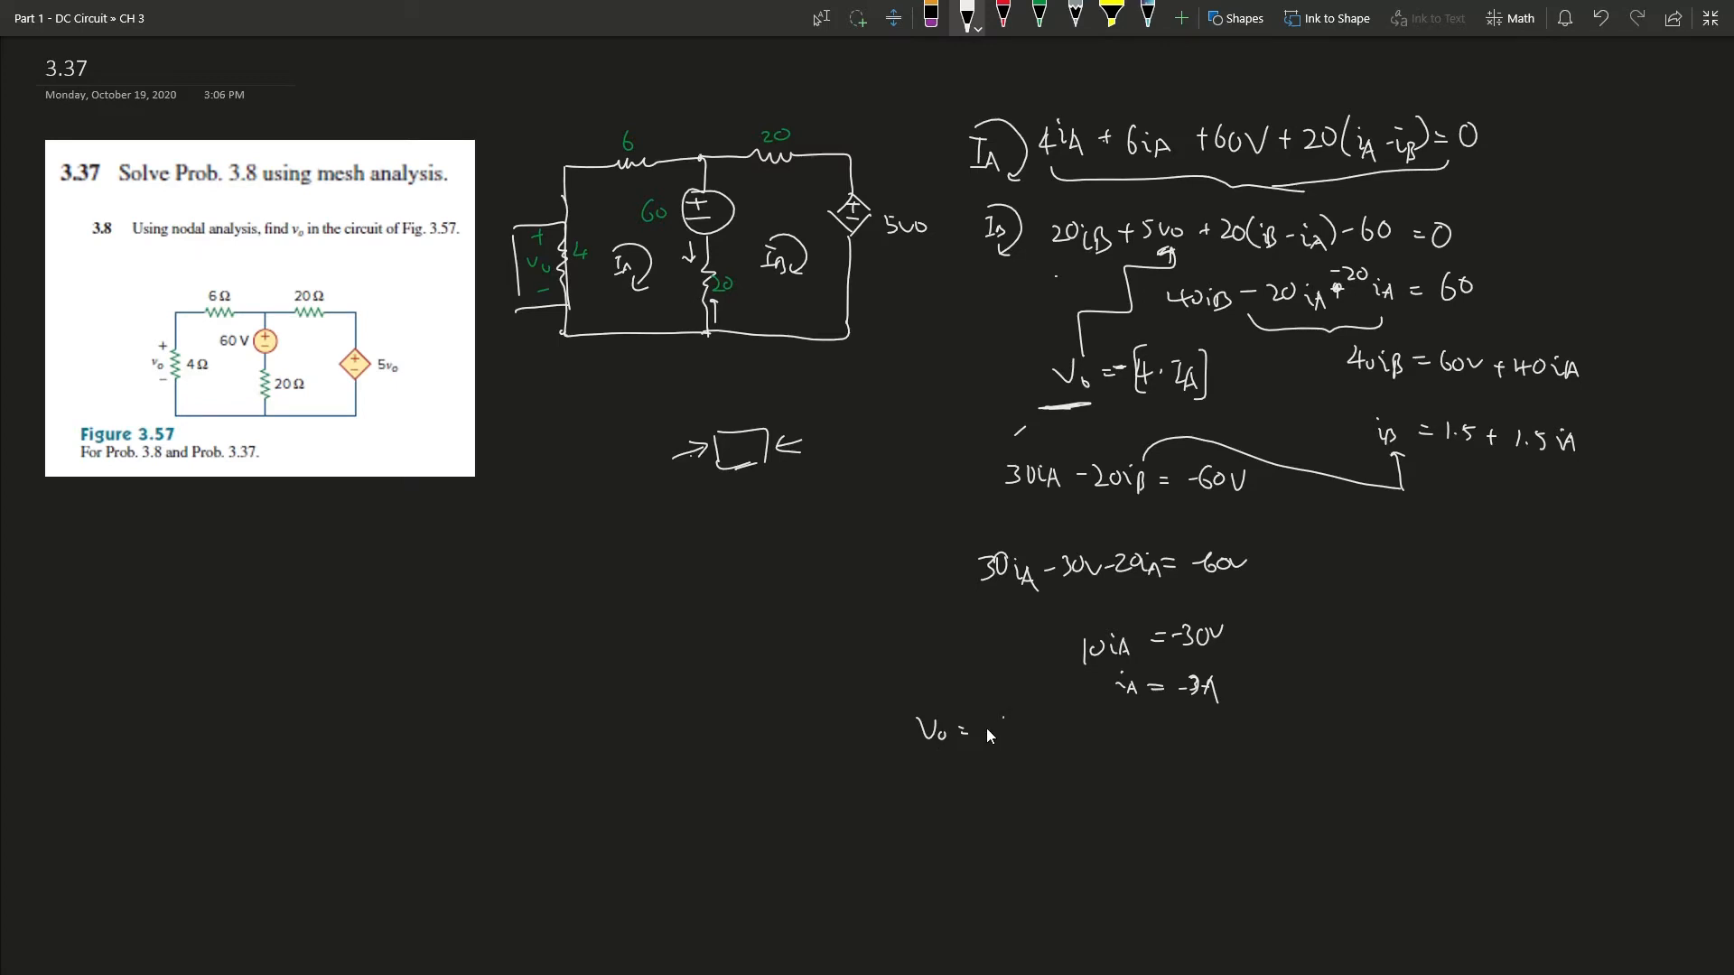
pyautogui.write('-[4 · -3A')
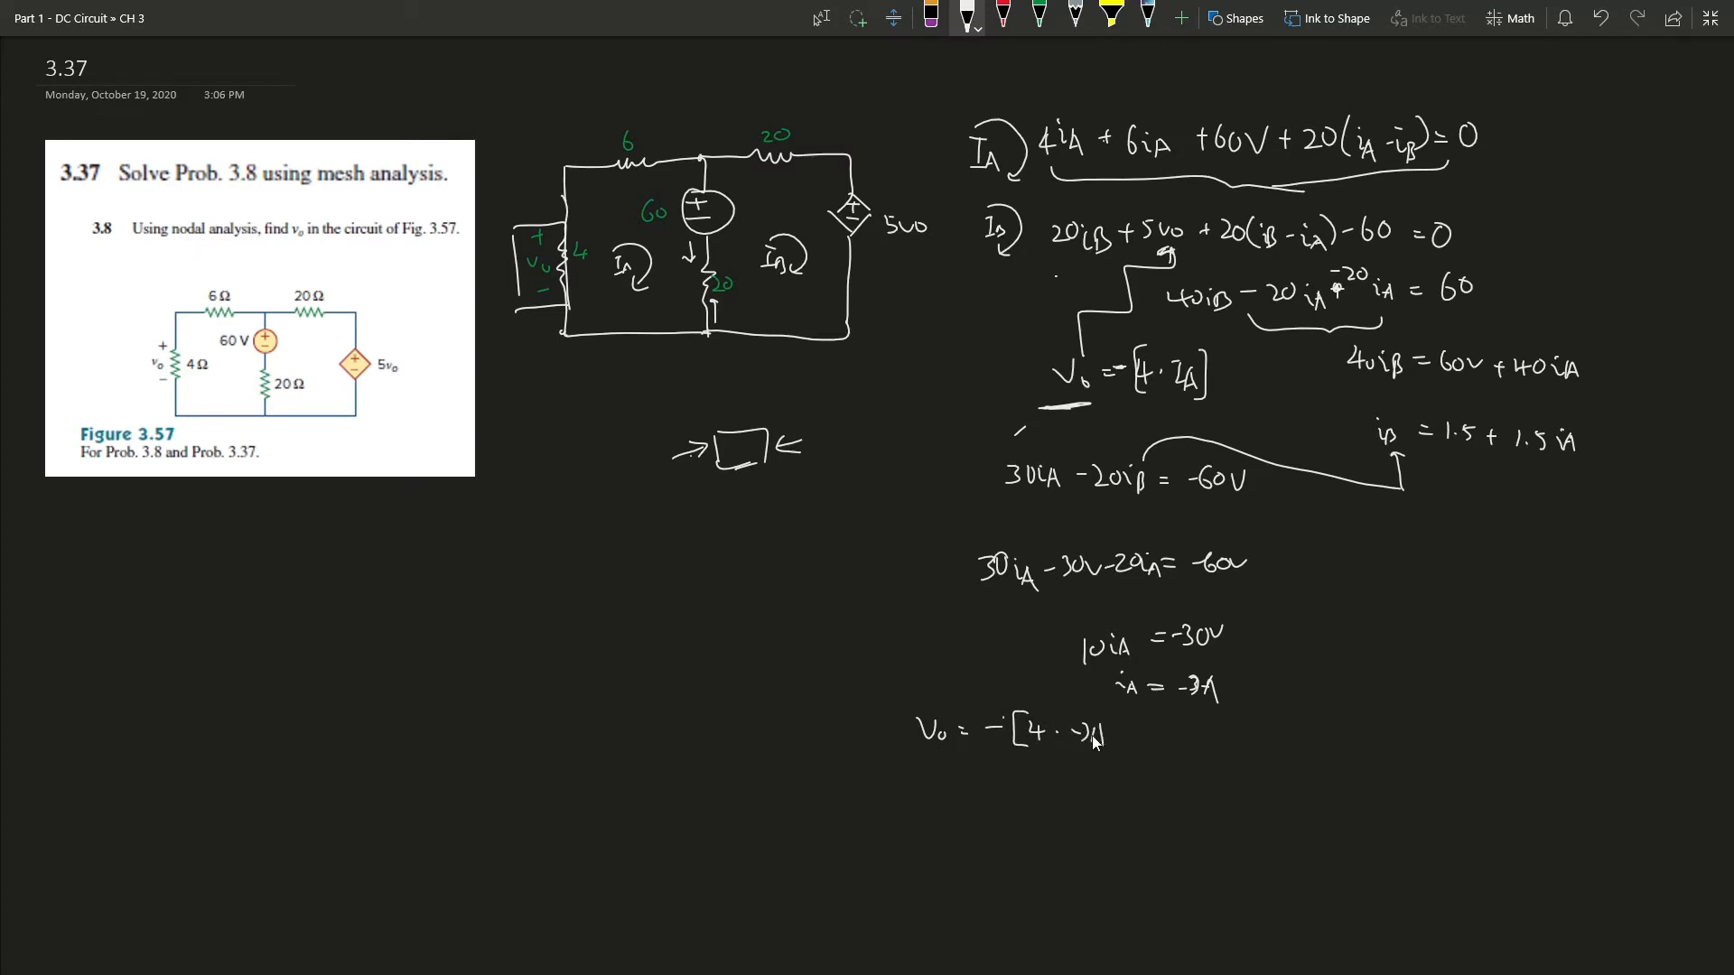
pyautogui.write(']')
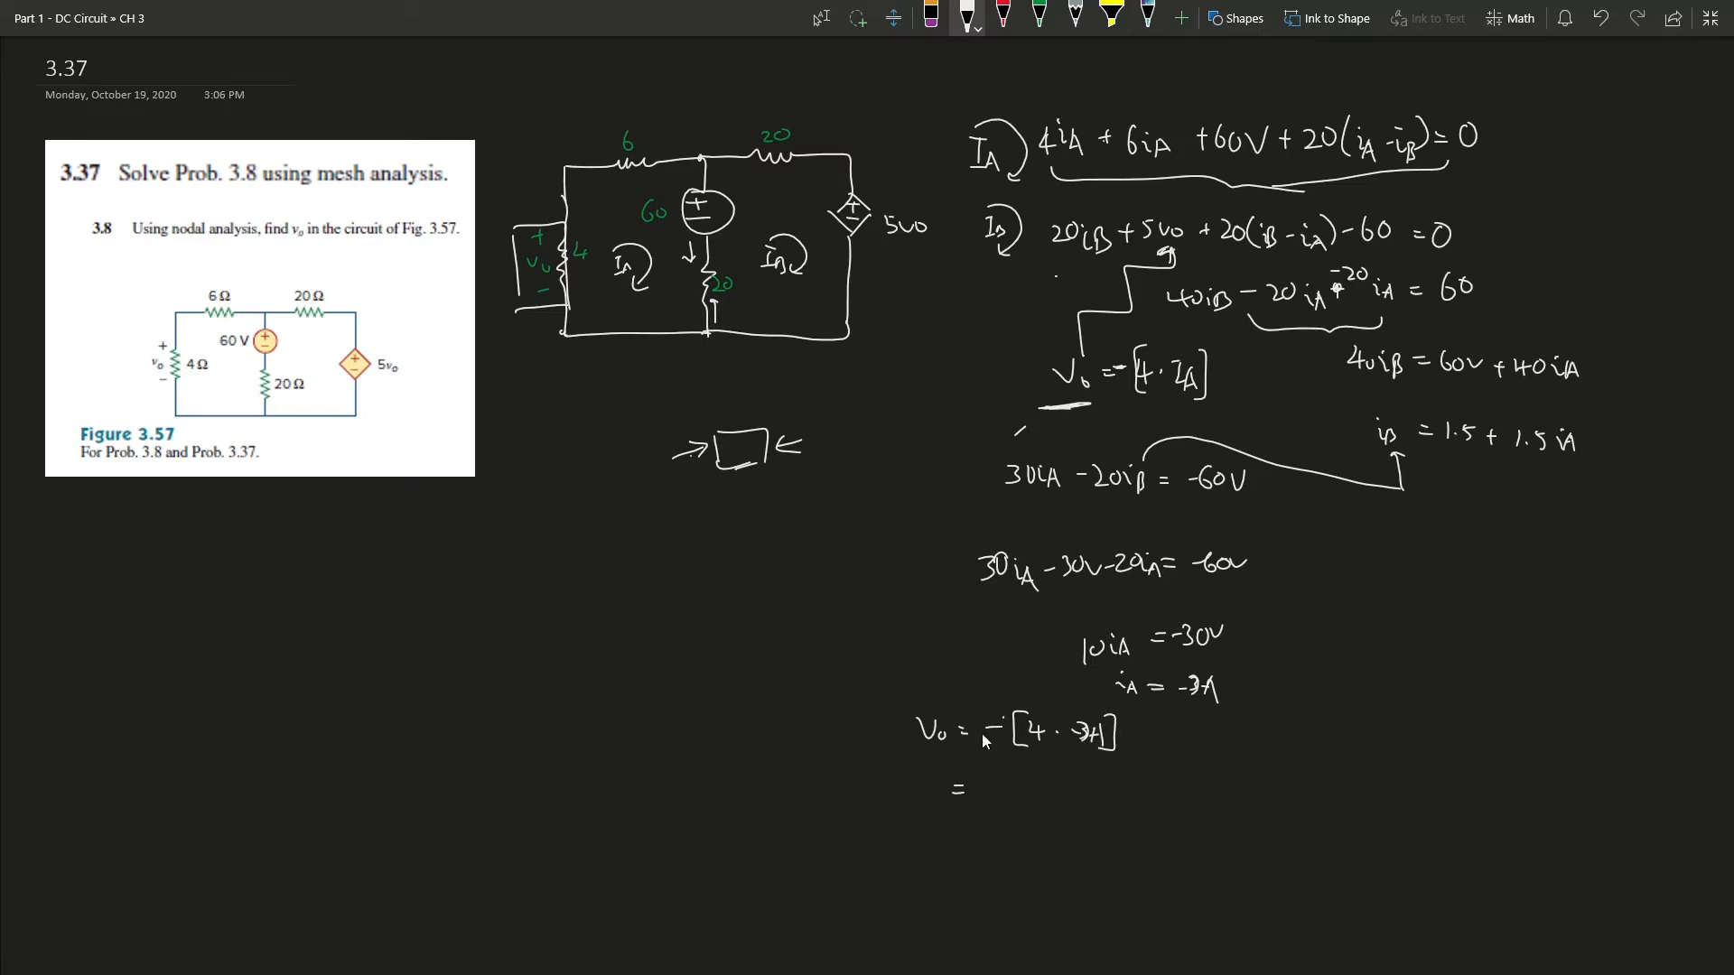
pyautogui.moveTo(987, 804)
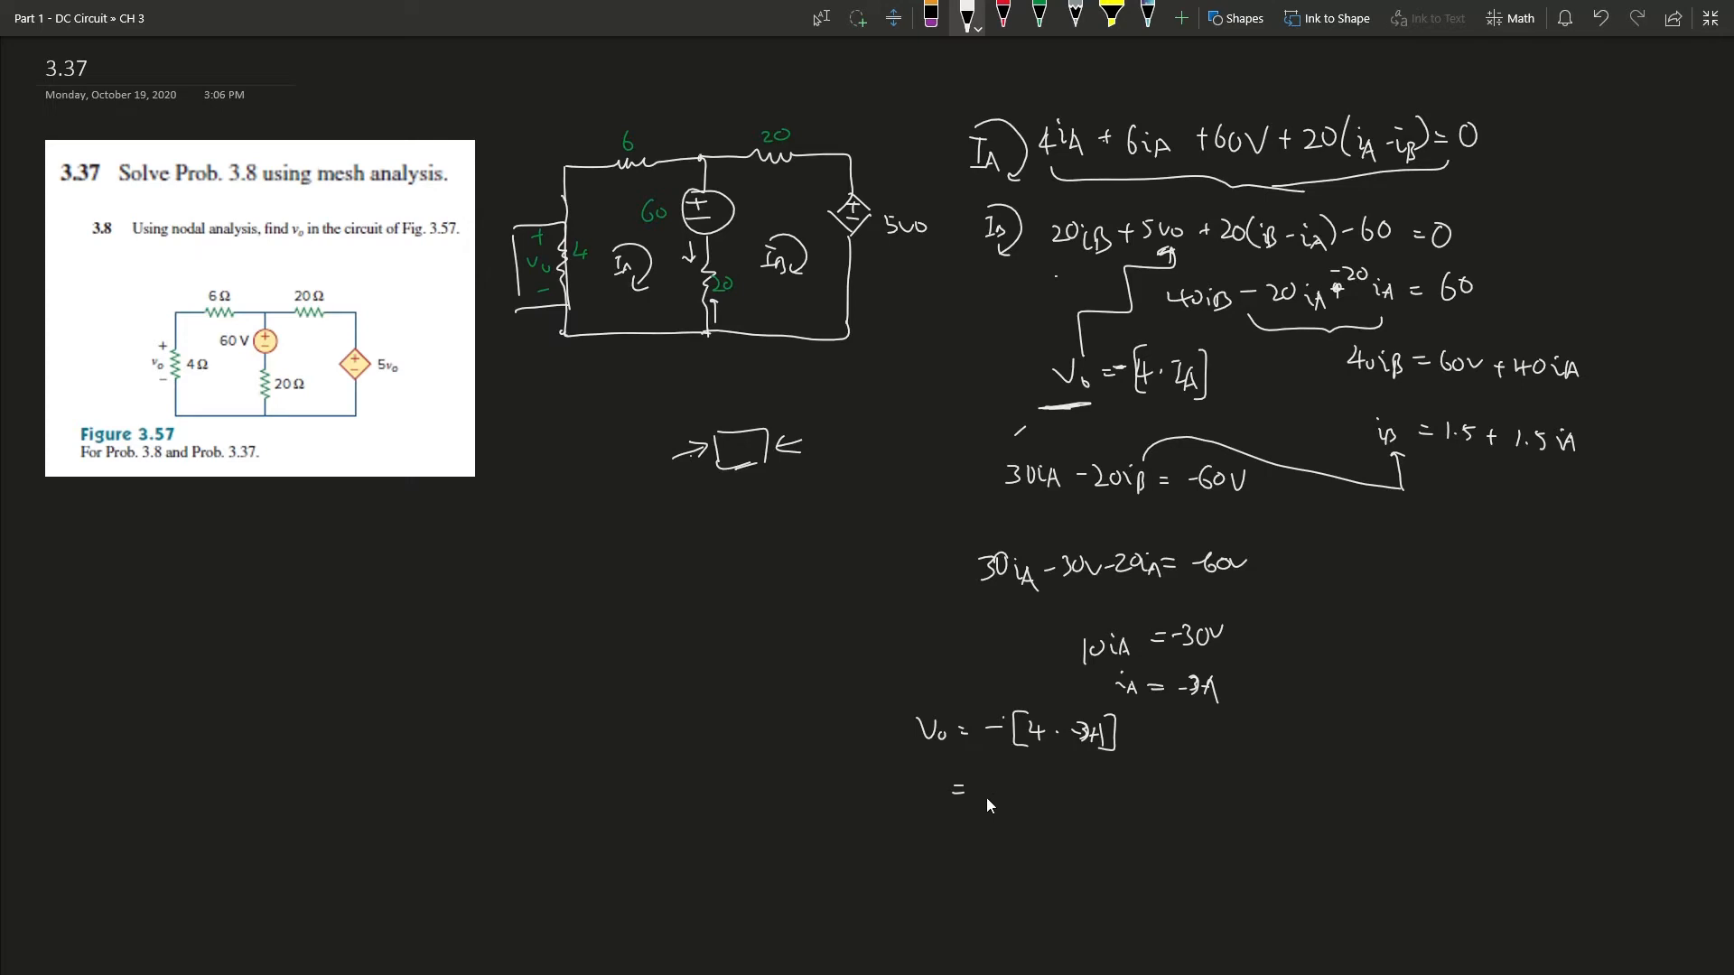
pyautogui.write('12AV')
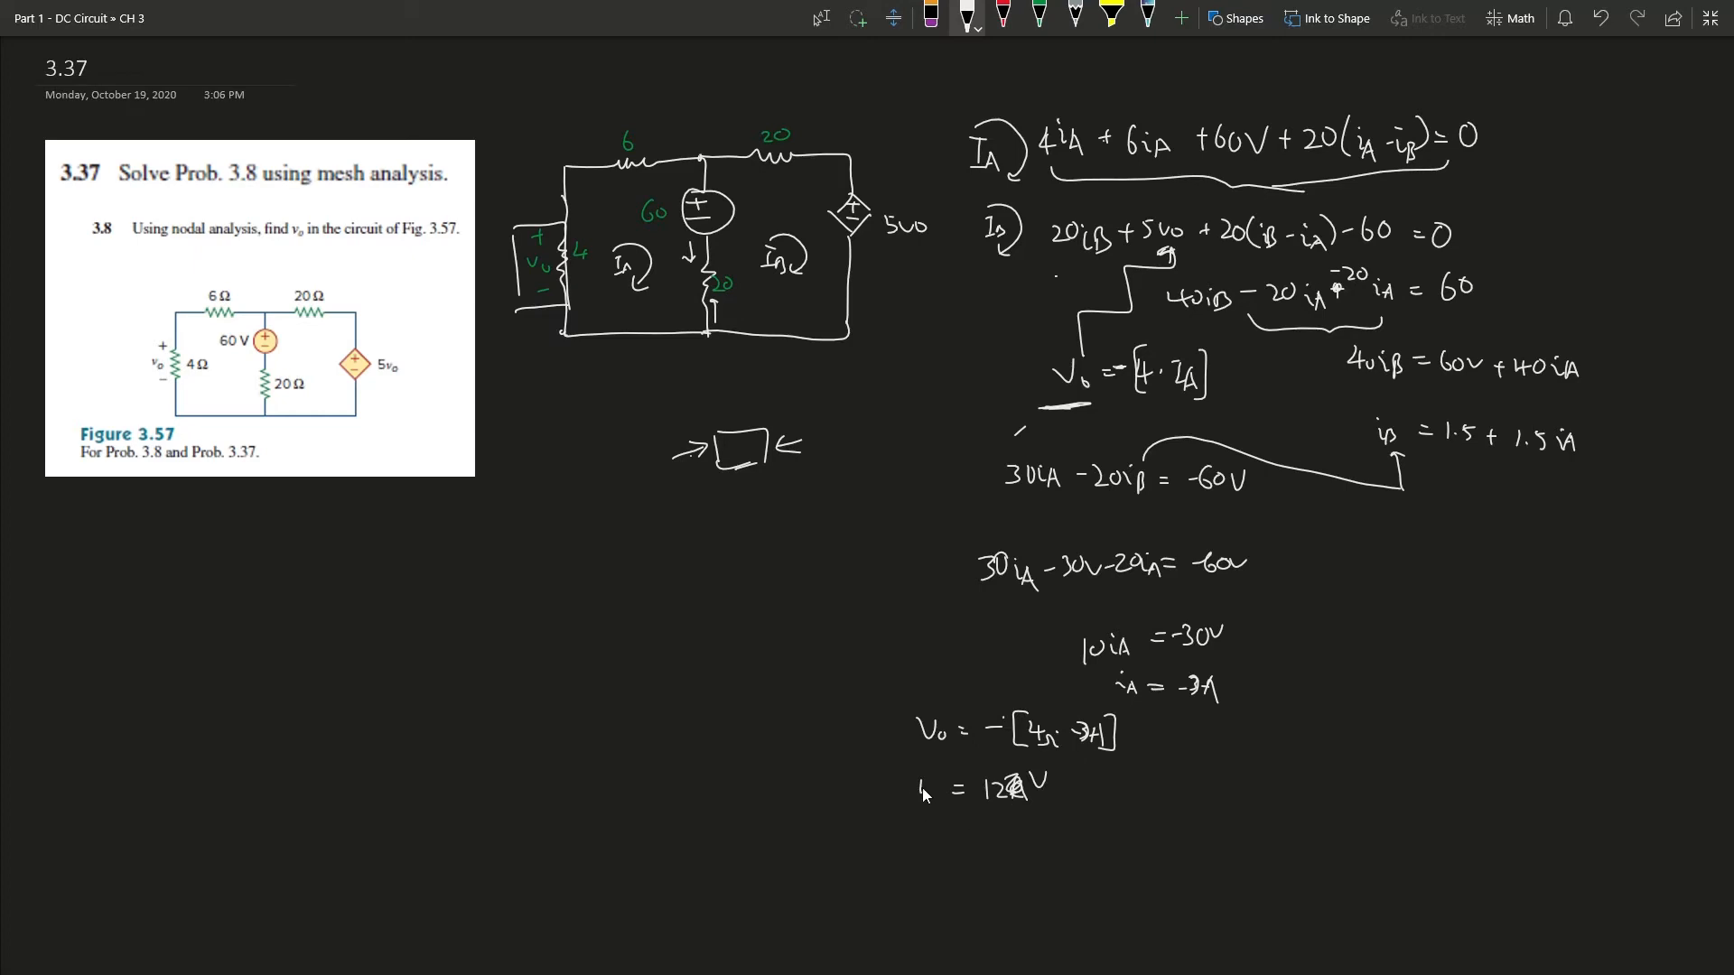
pyautogui.moveTo(934, 824); pyautogui.dragTo(1067, 818)
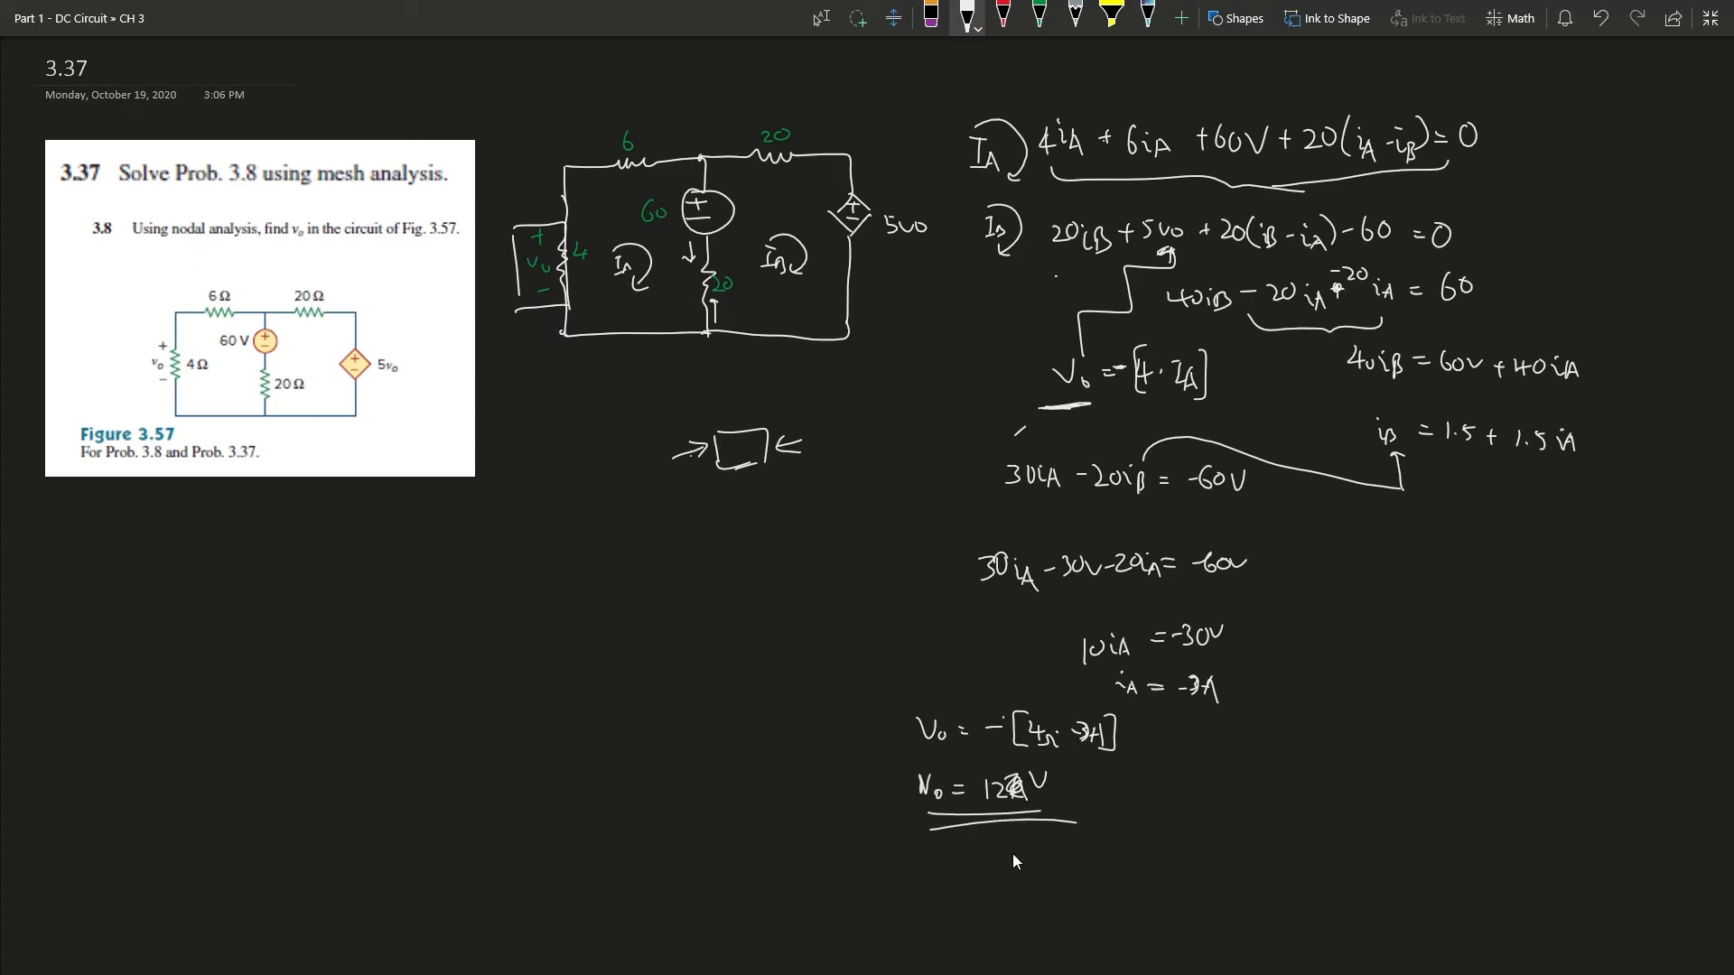
pyautogui.moveTo(1020, 941)
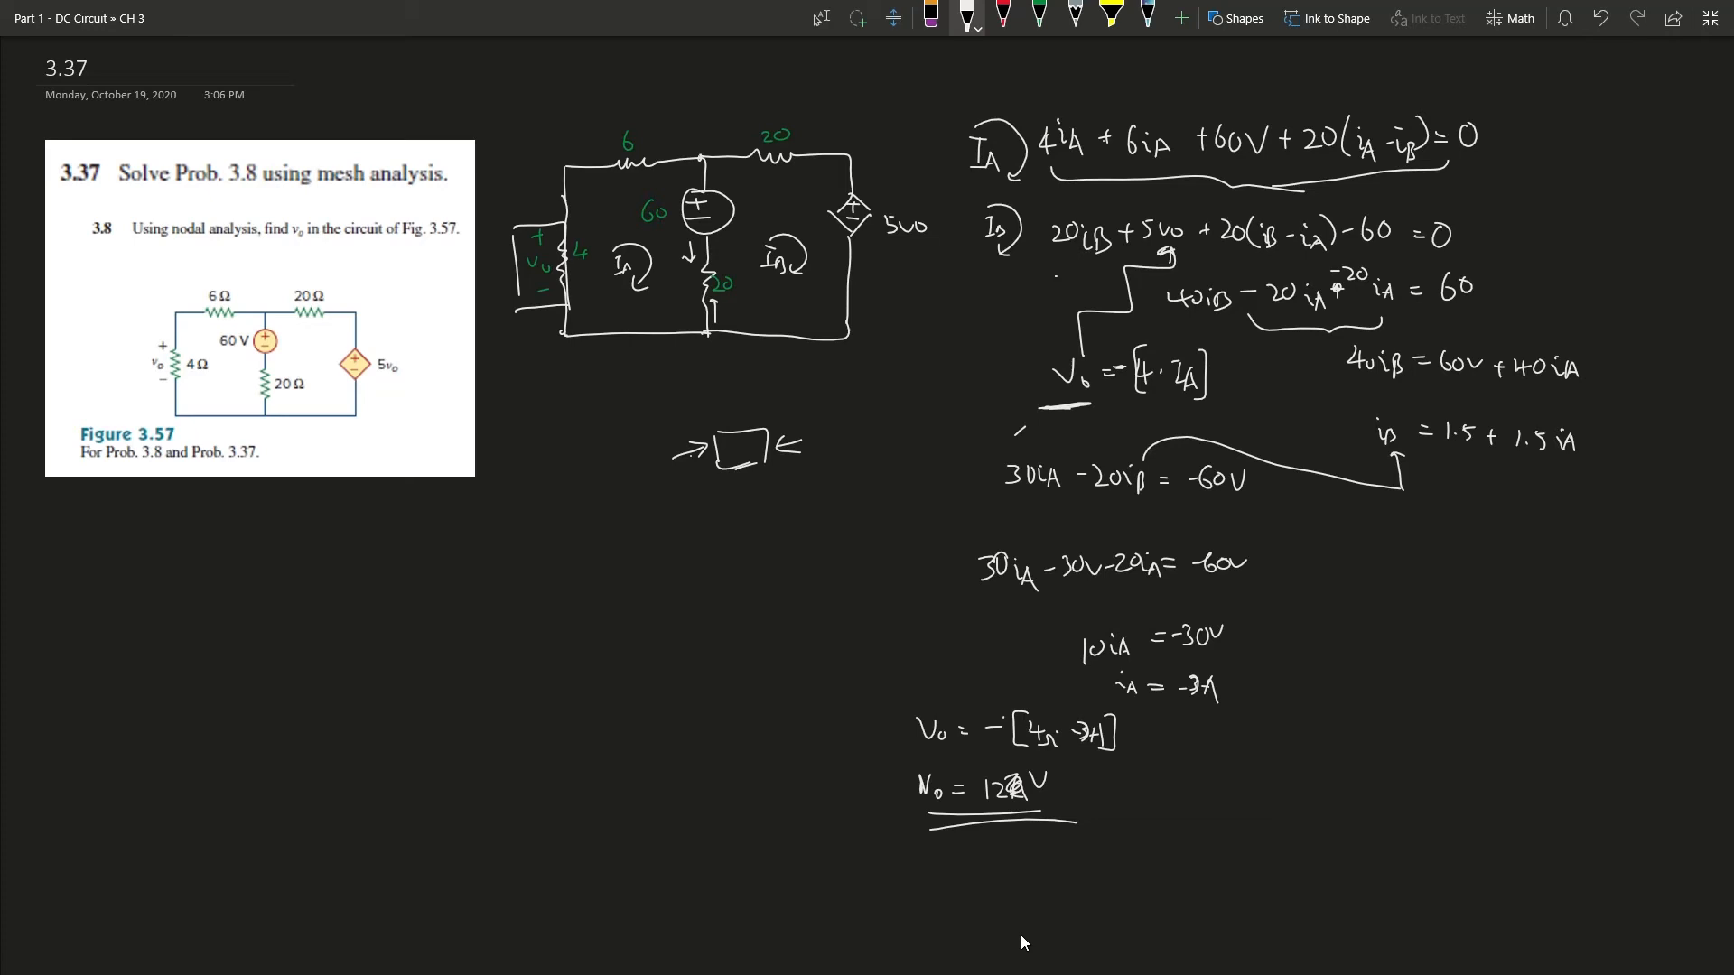
pyautogui.moveTo(1089, 755)
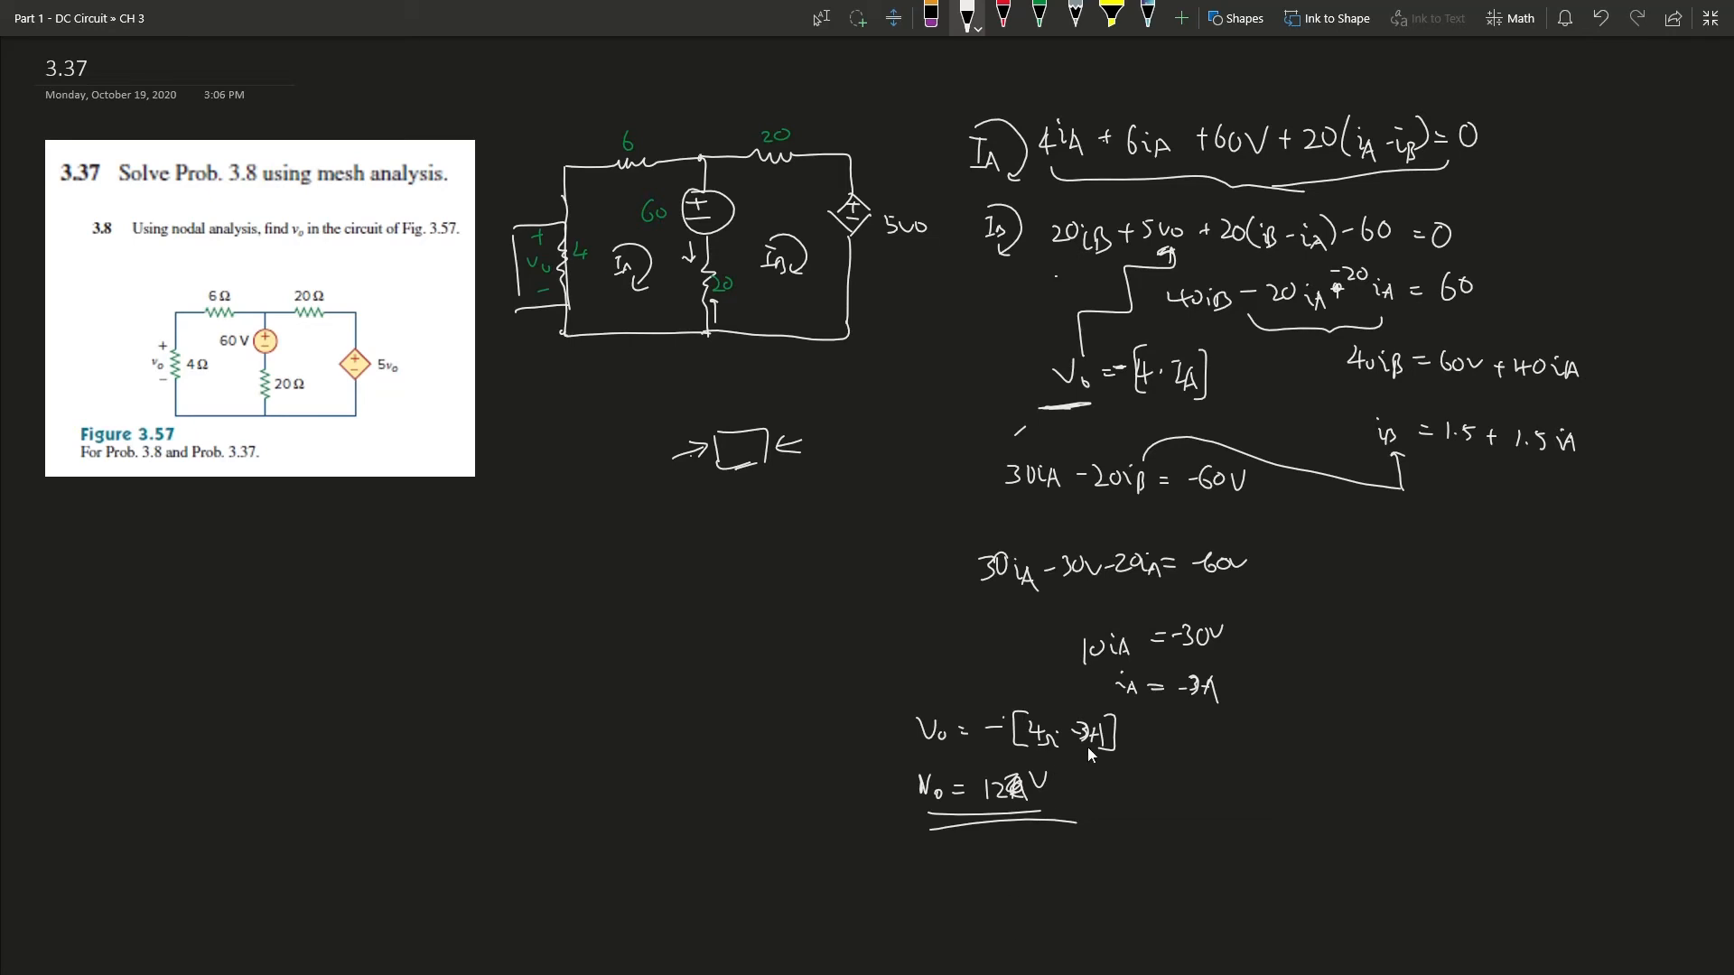
pyautogui.moveTo(1018, 632)
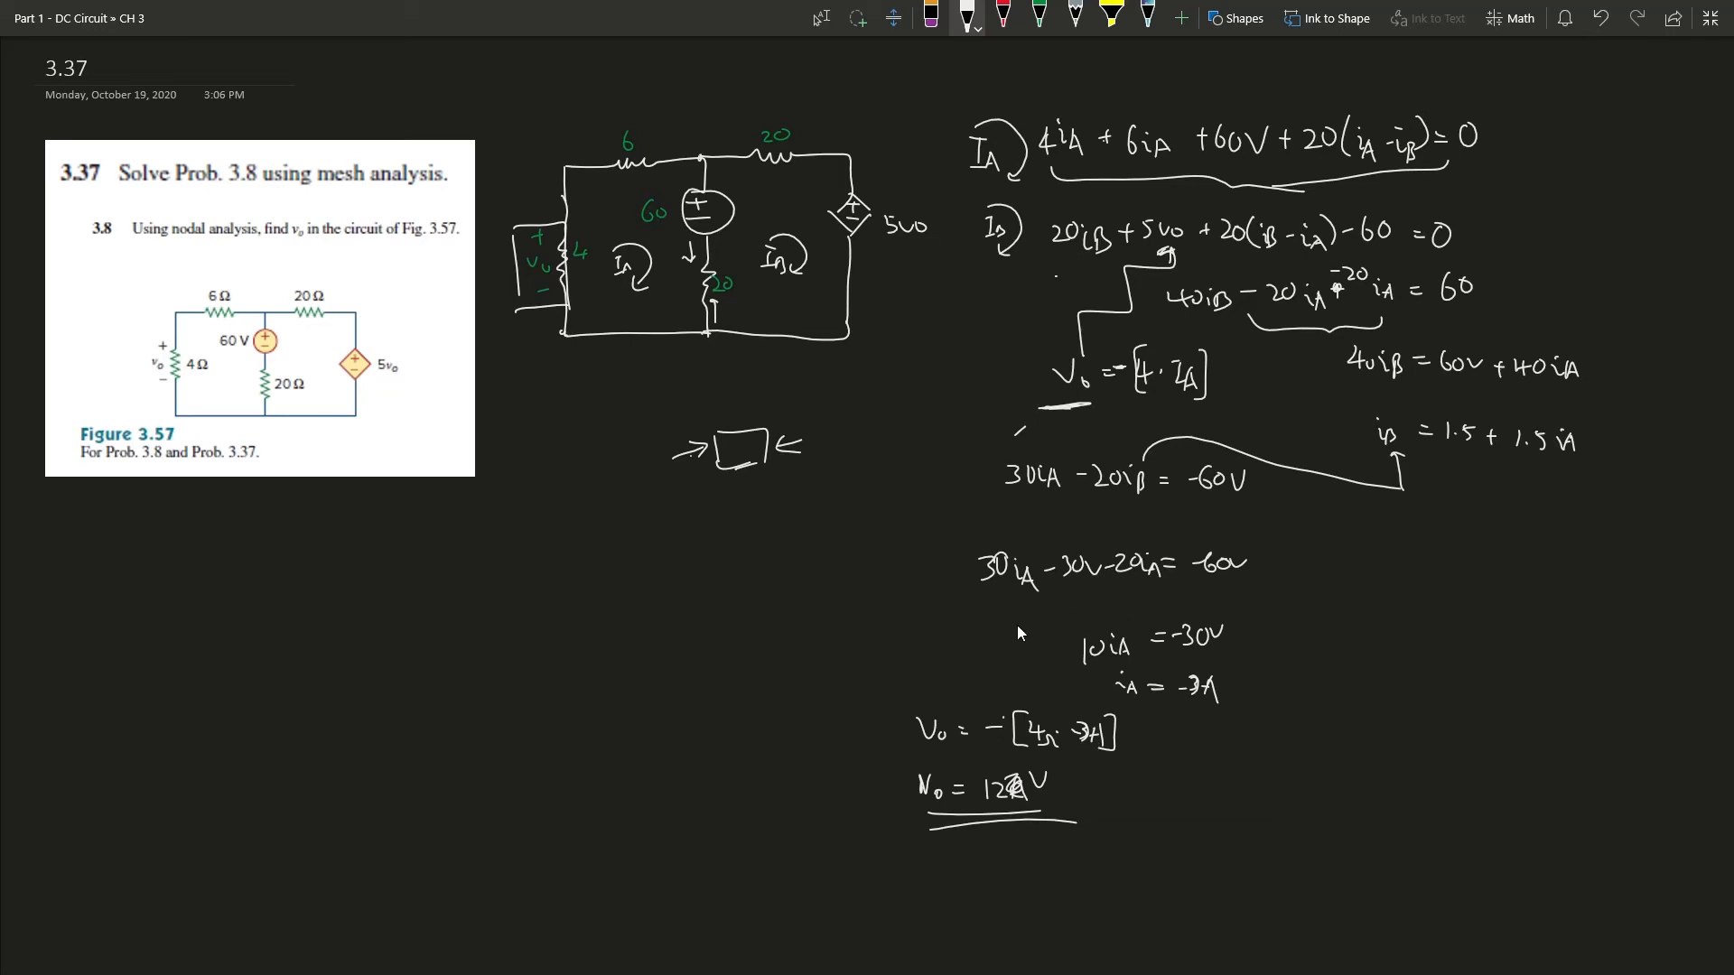
pyautogui.moveTo(871, 260)
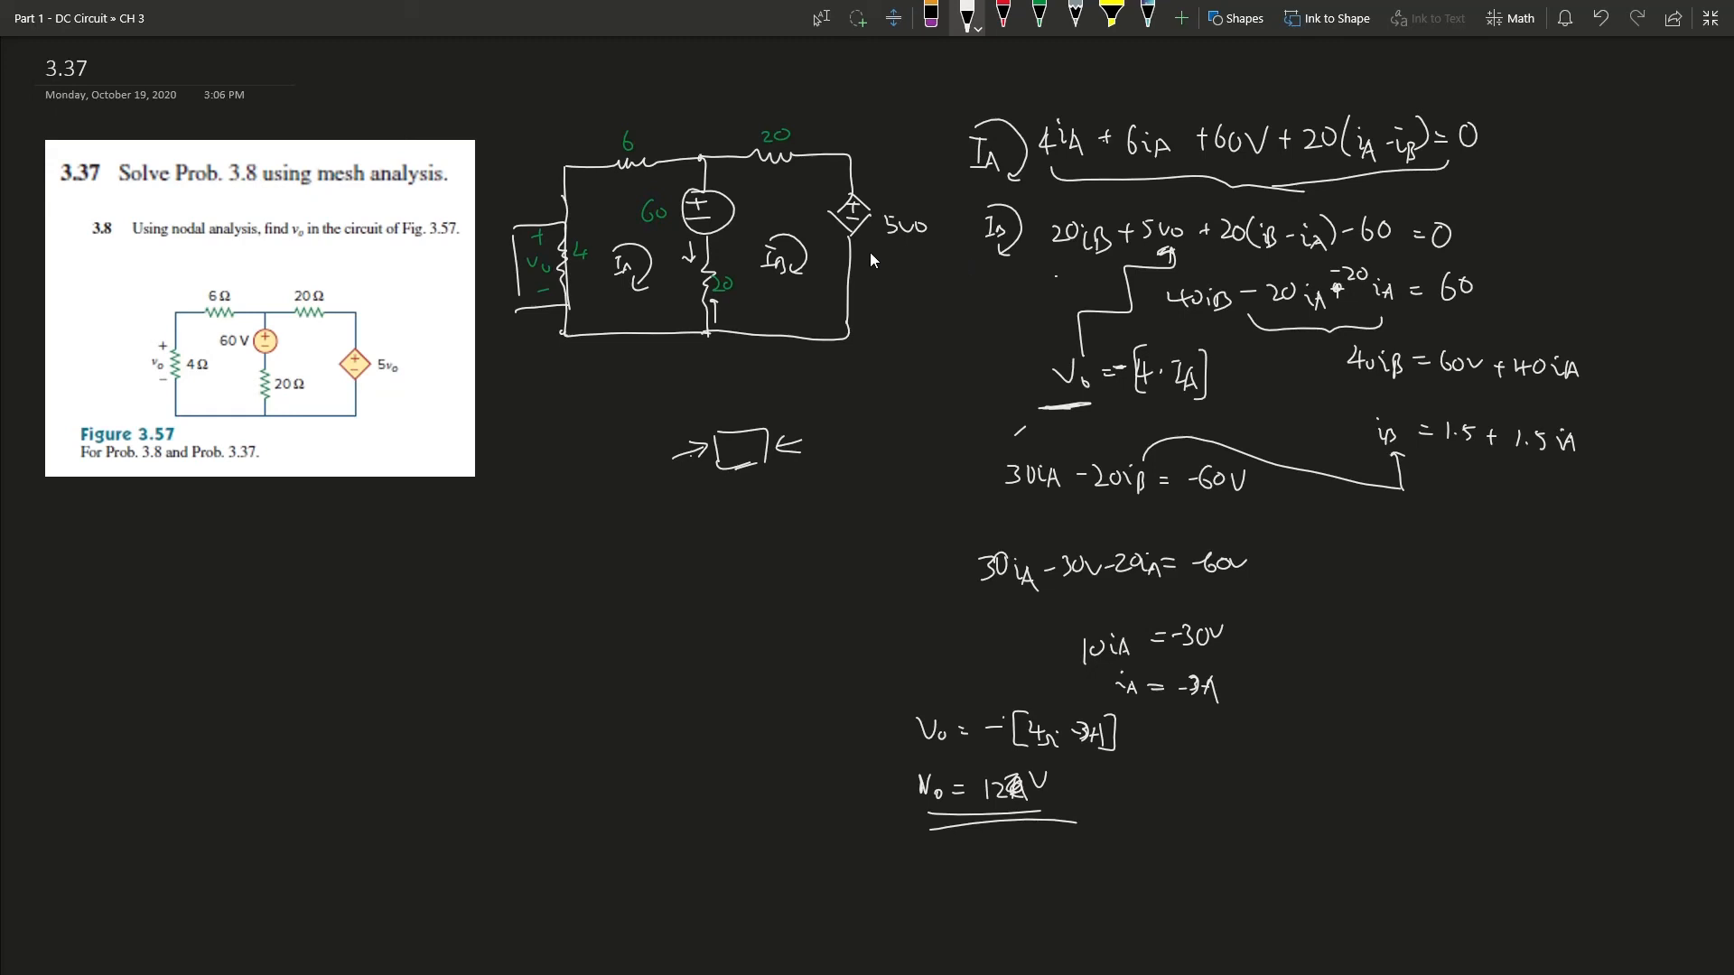
pyautogui.moveTo(912, 240)
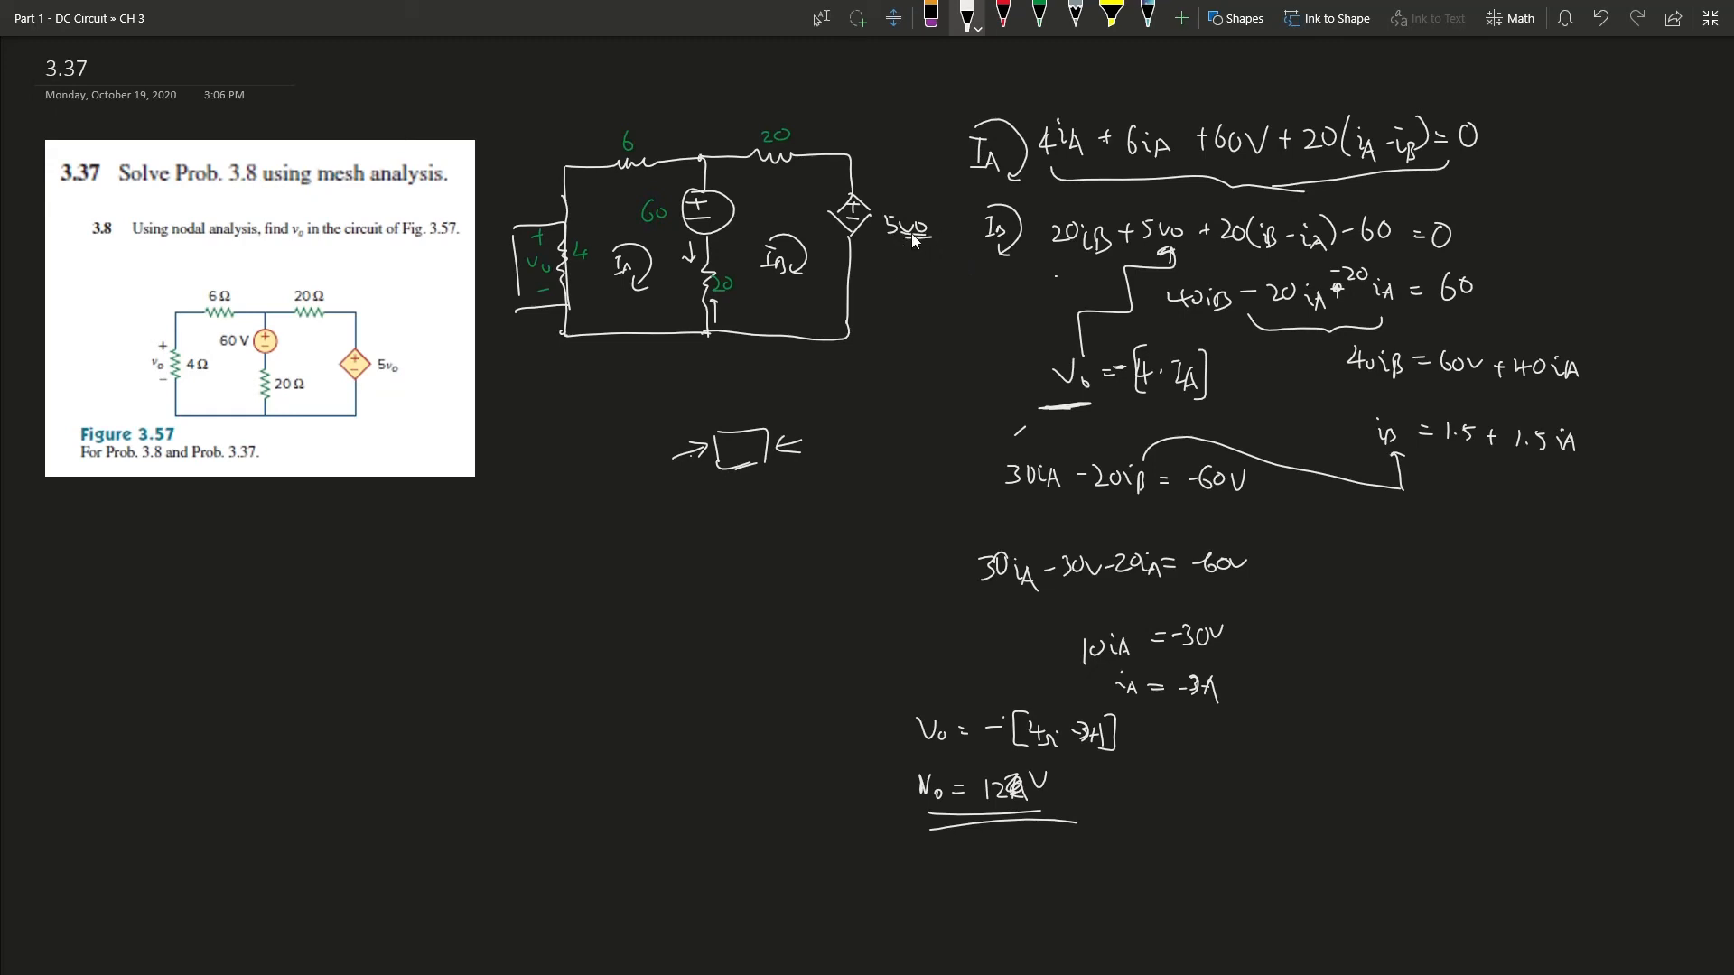
pyautogui.moveTo(813, 243)
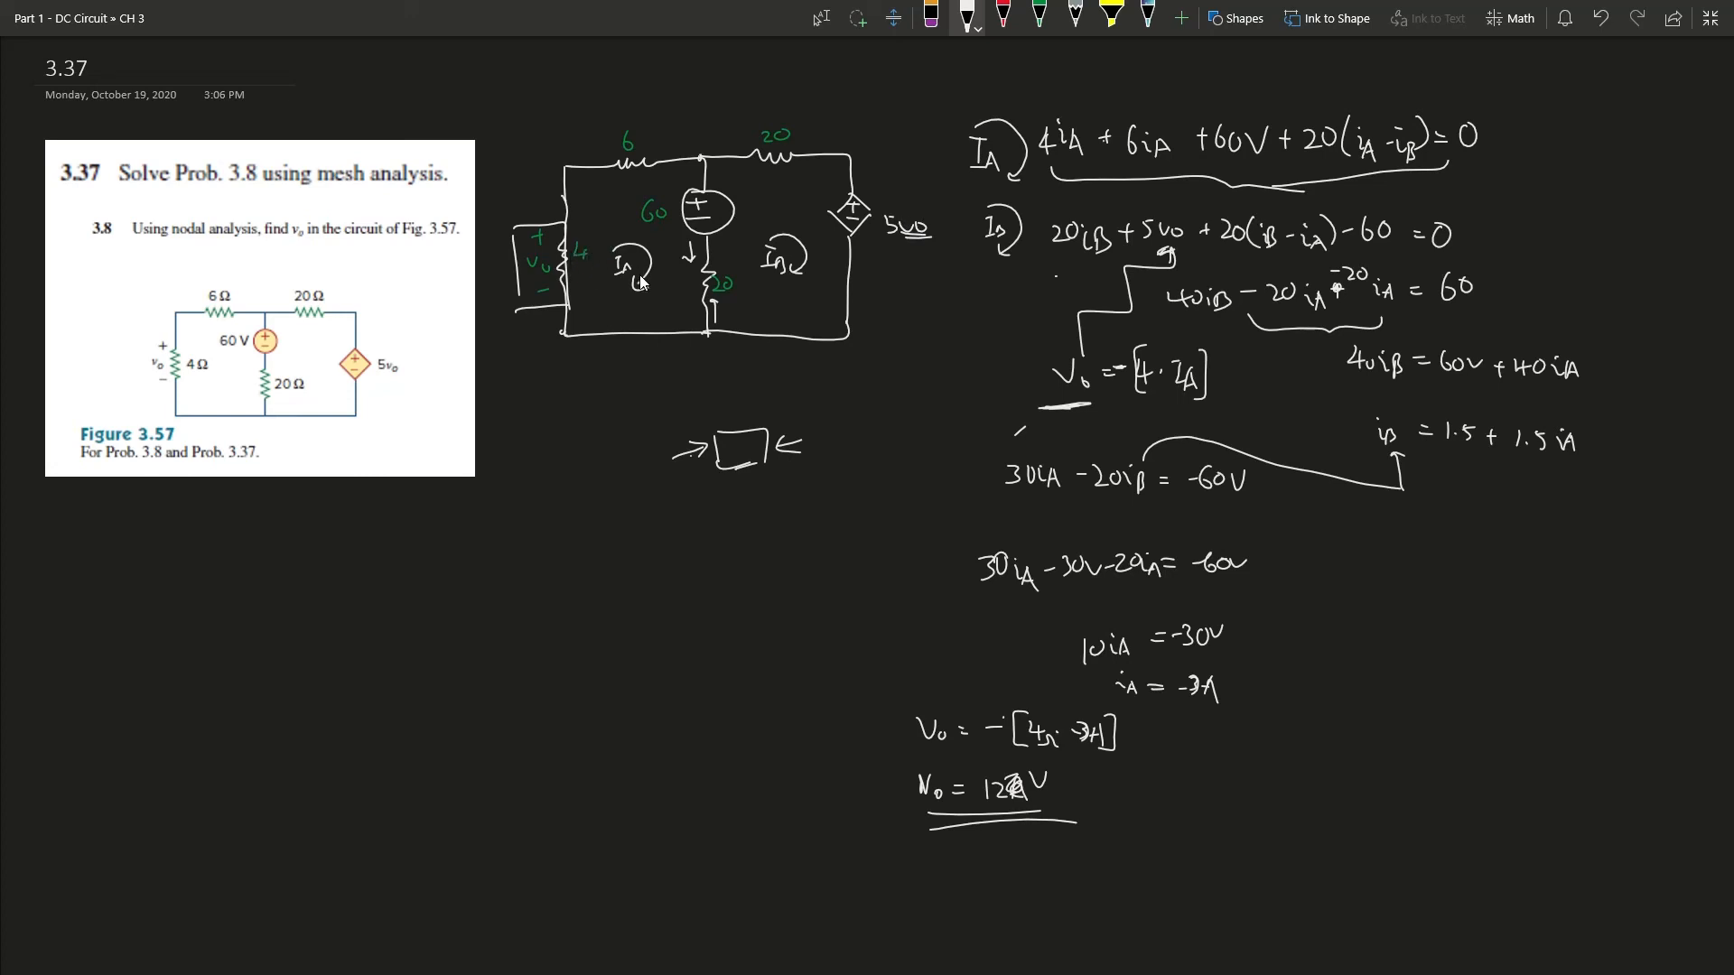
pyautogui.moveTo(663, 337)
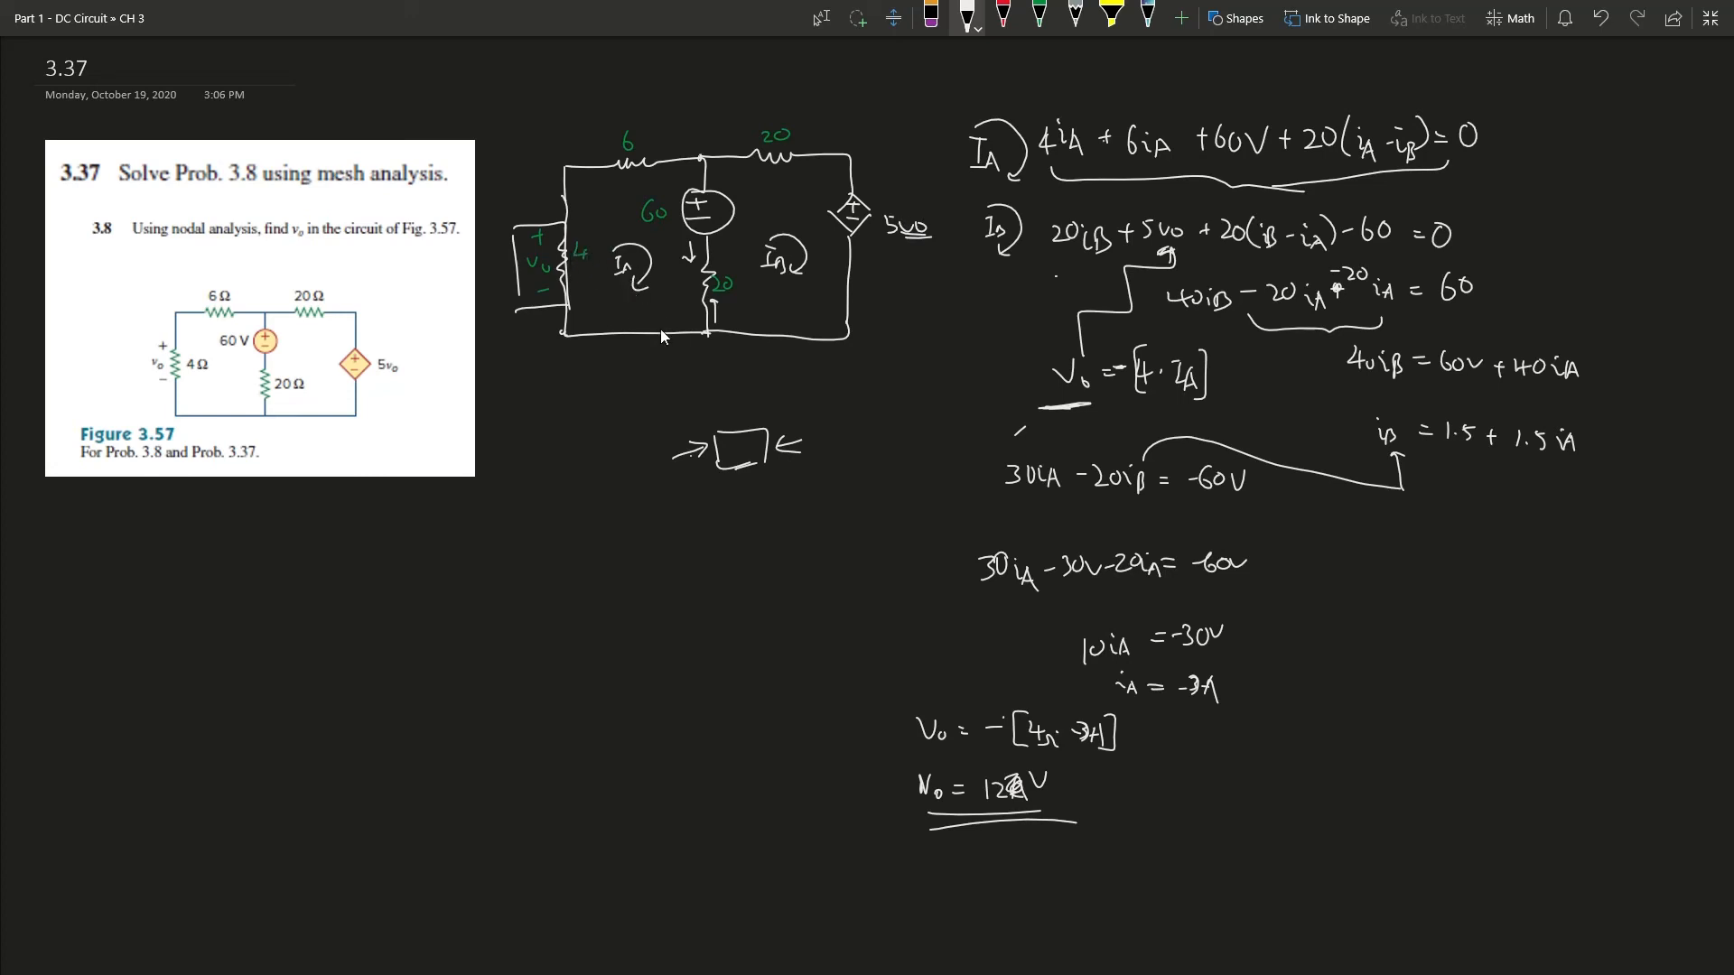